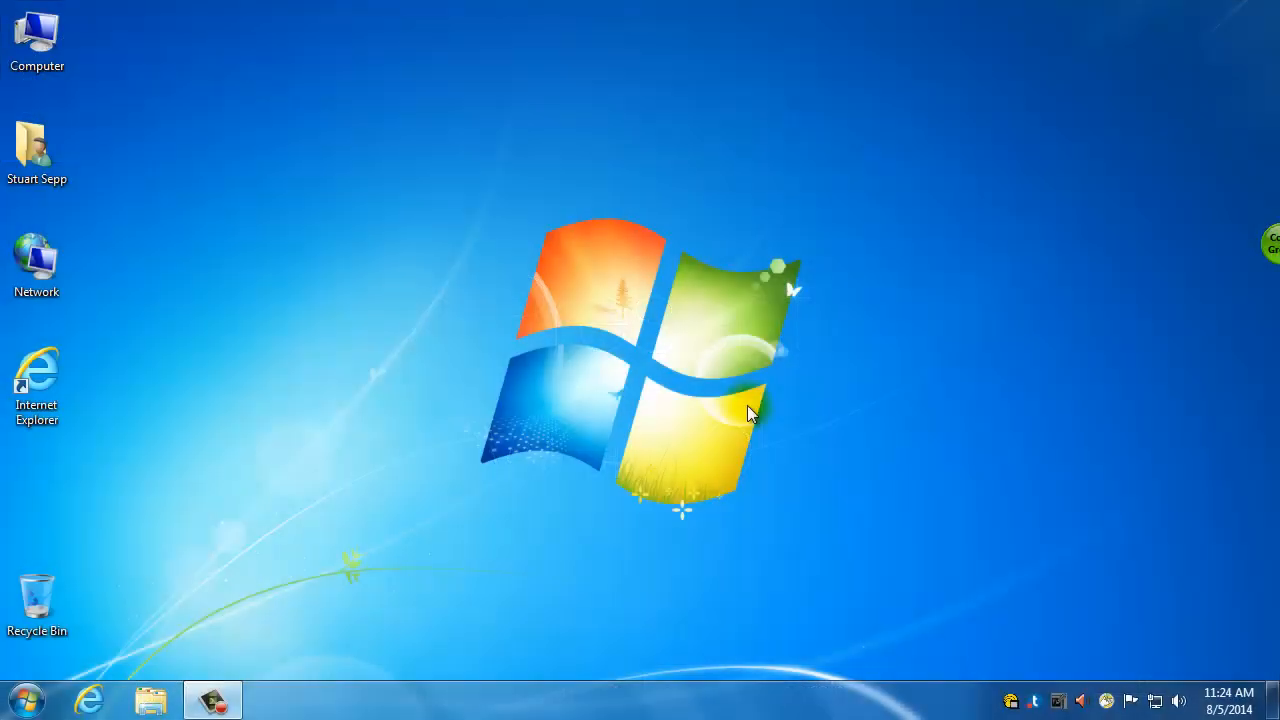
mouse_move(285, 380)
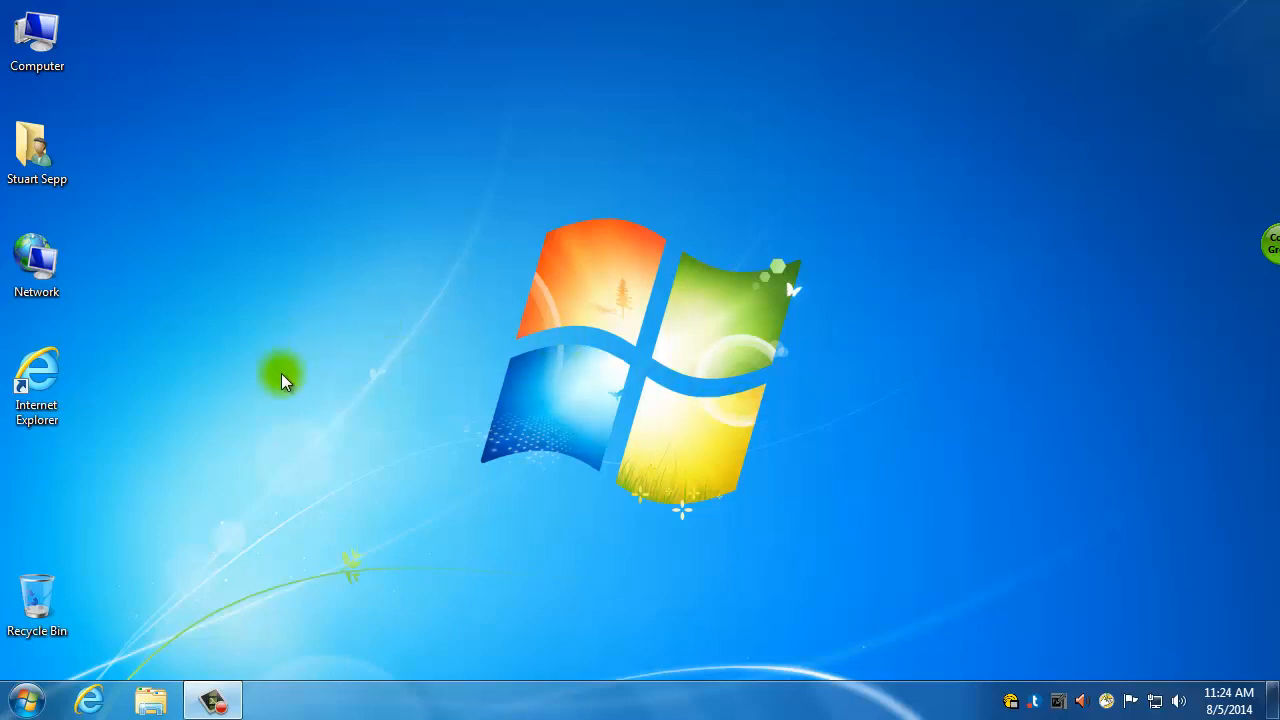
mouse_move(80, 610)
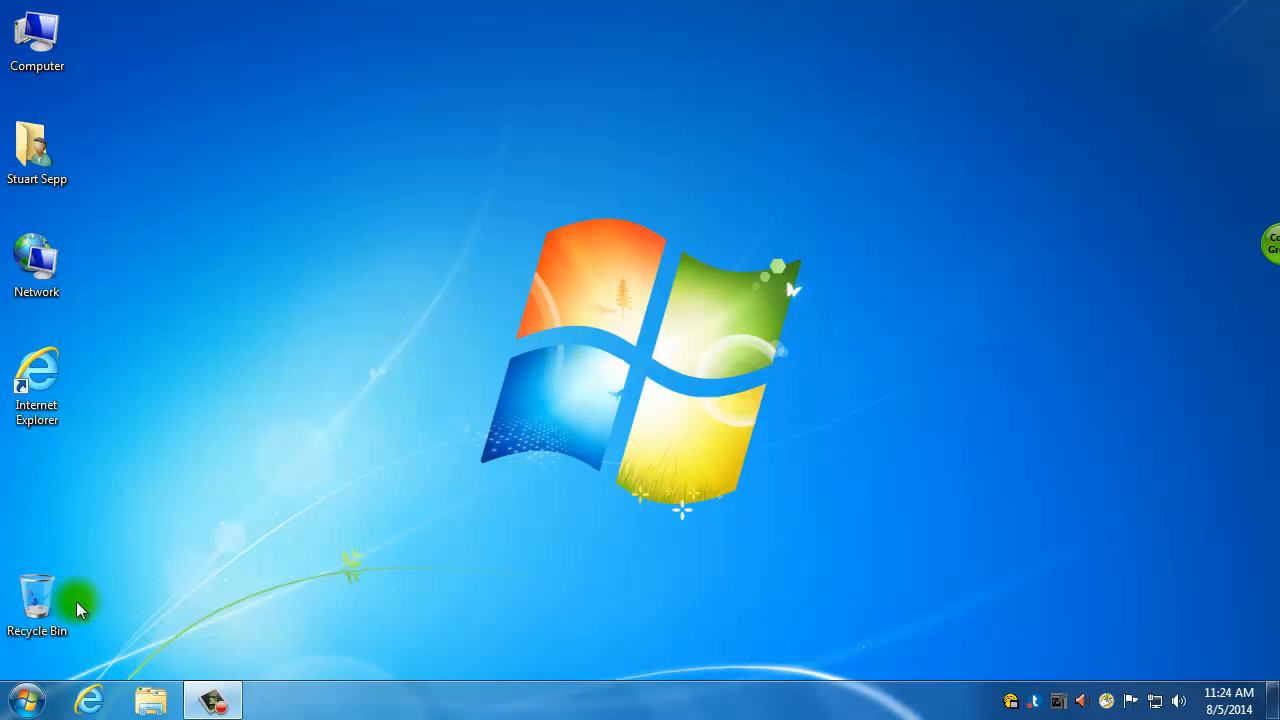
Step: Search the Start menu for 'power' to launch PowerPoint 2013
click(24, 698)
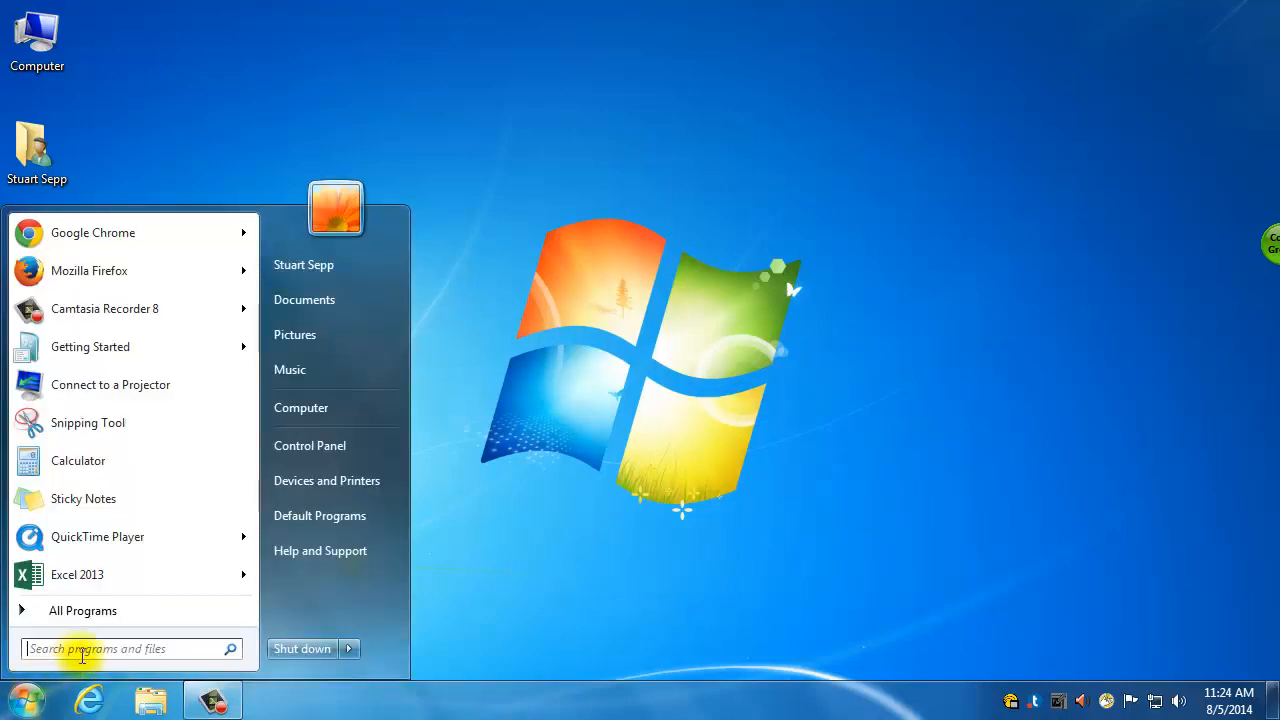
text(power)
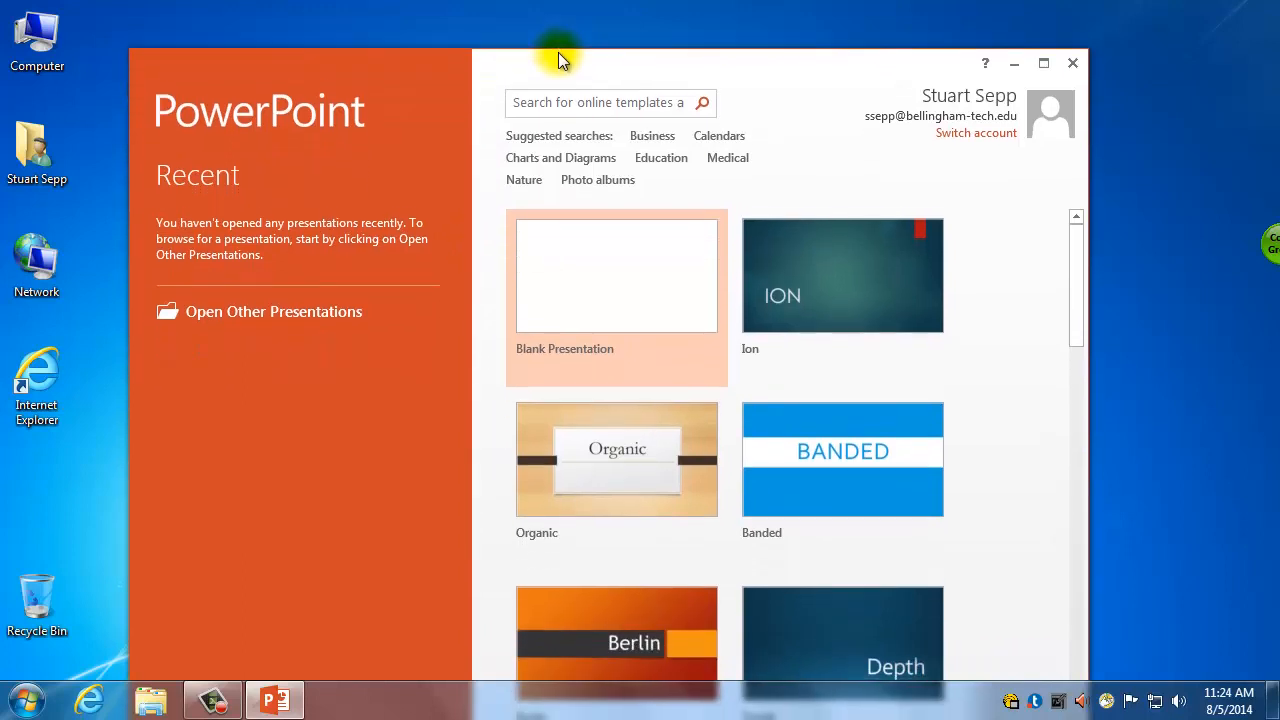
scroll(down, 3)
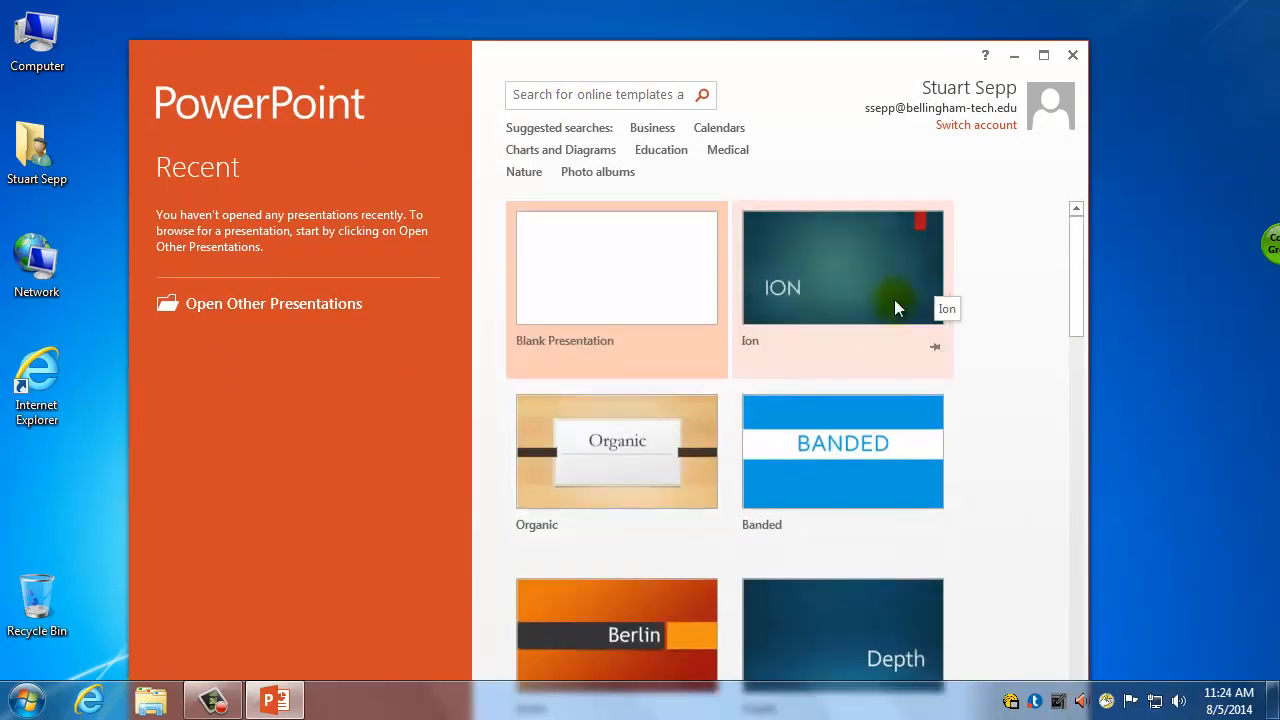
mouse_move(905, 497)
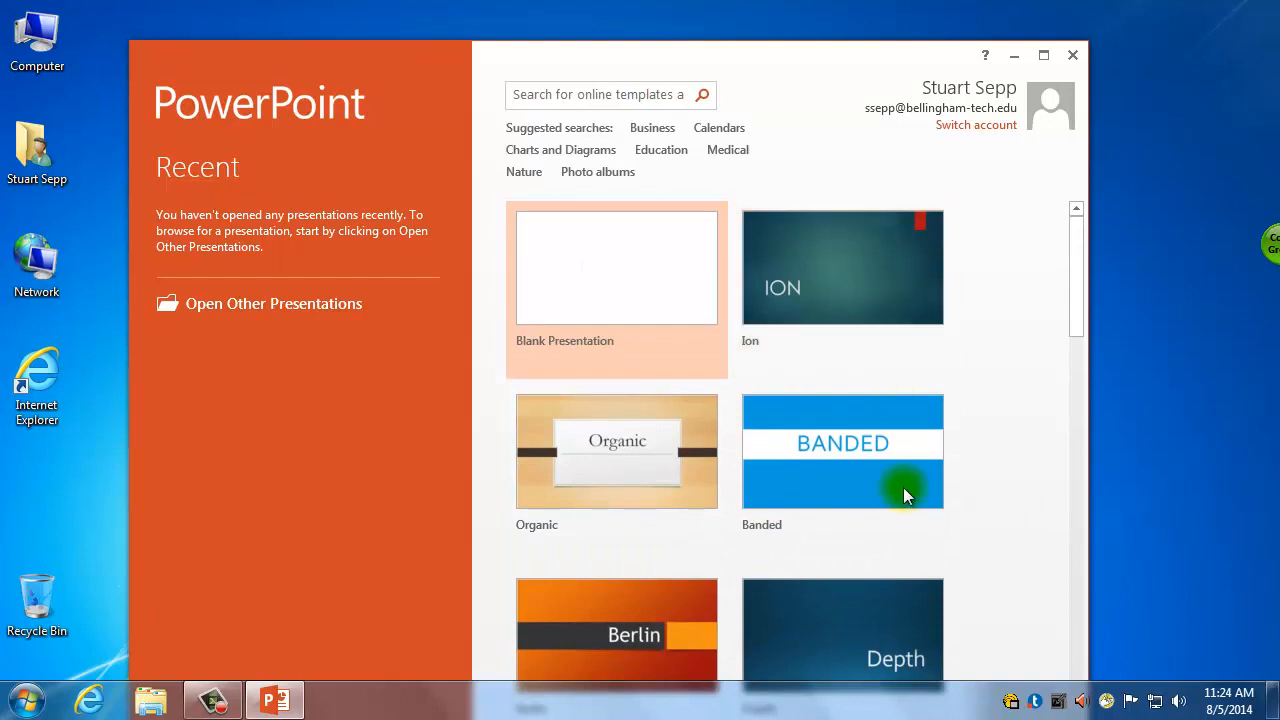
scroll(down, 3)
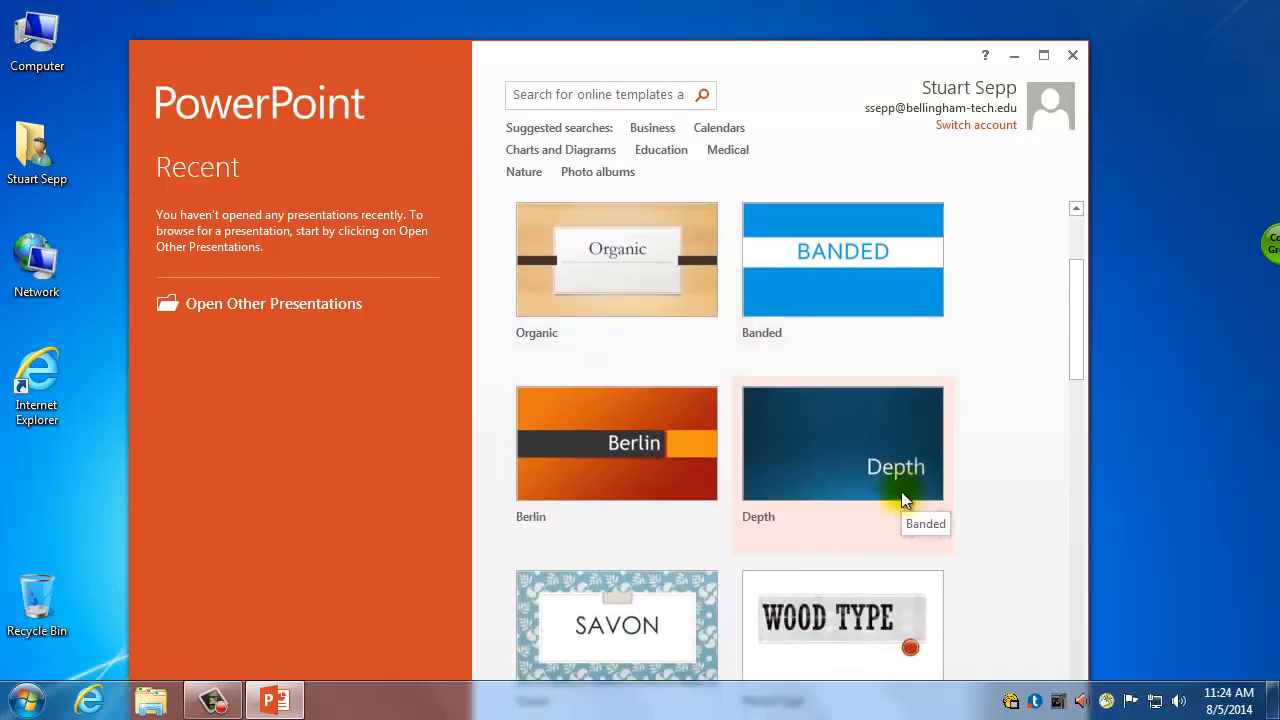
scroll(down, 3)
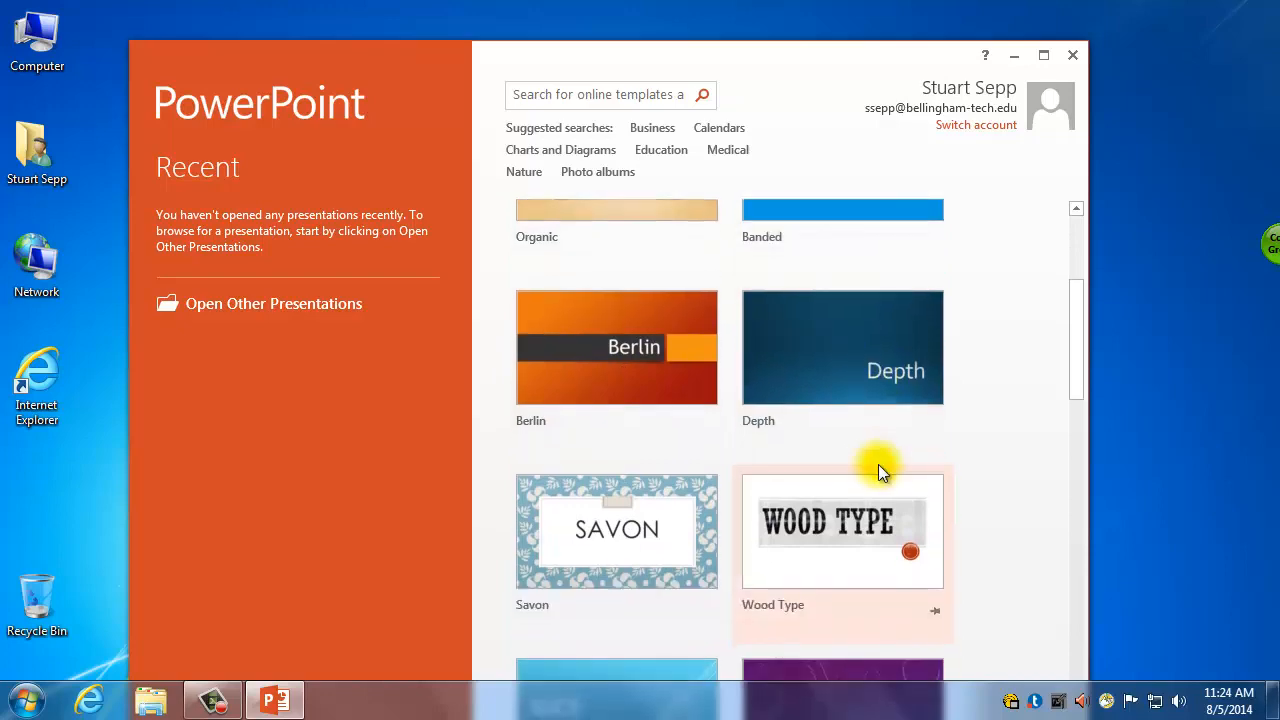
scroll(down, 3)
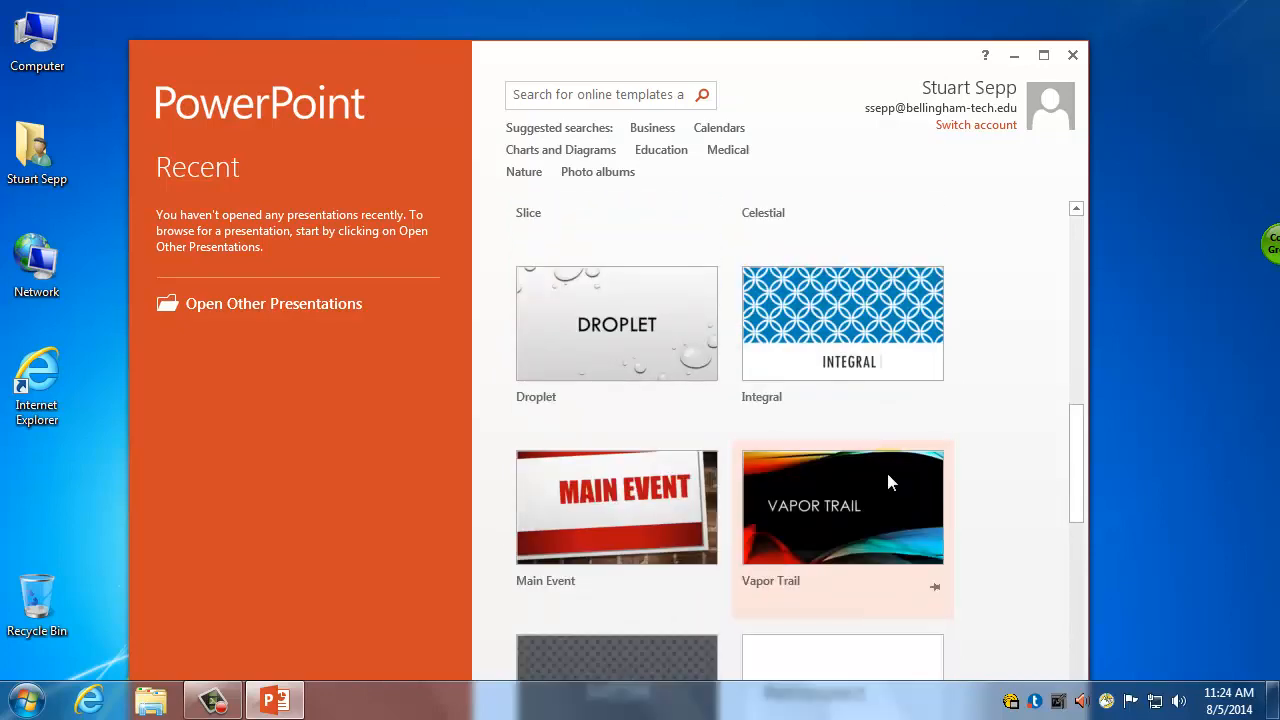
scroll(down, 3)
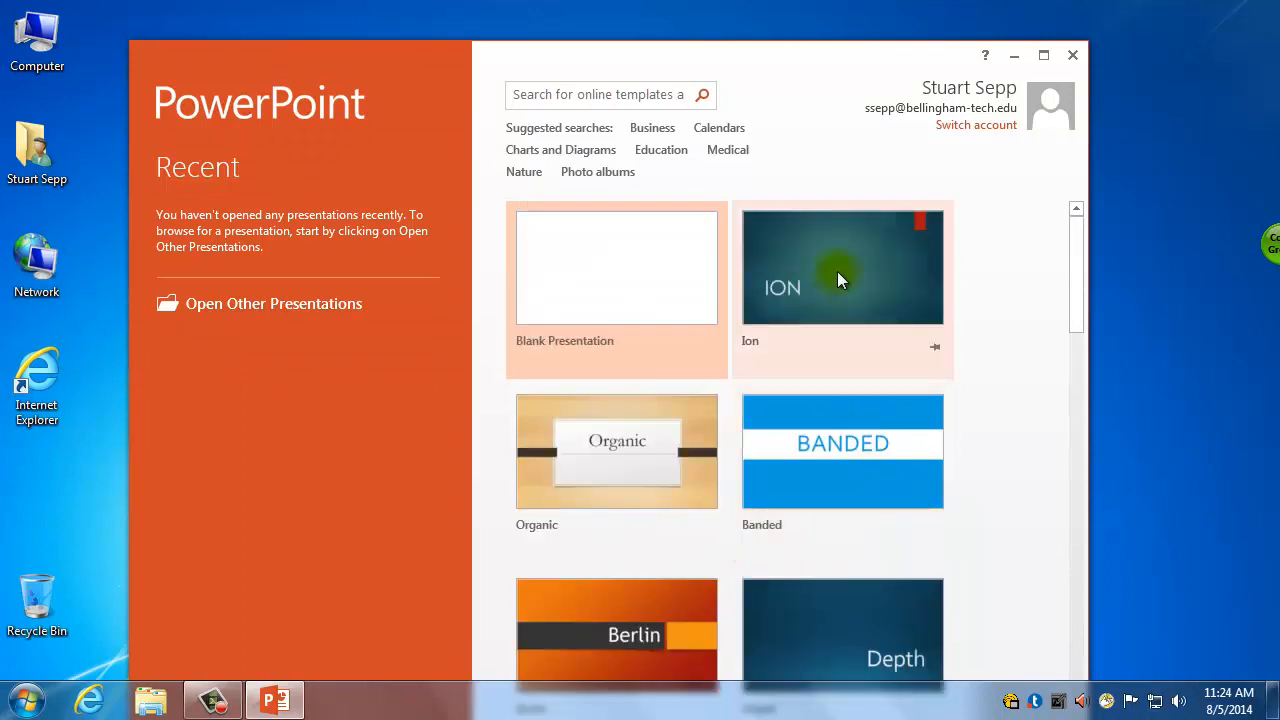
Step: Pick the Ion theme's blue variant and browse its layout previews
click(842, 266)
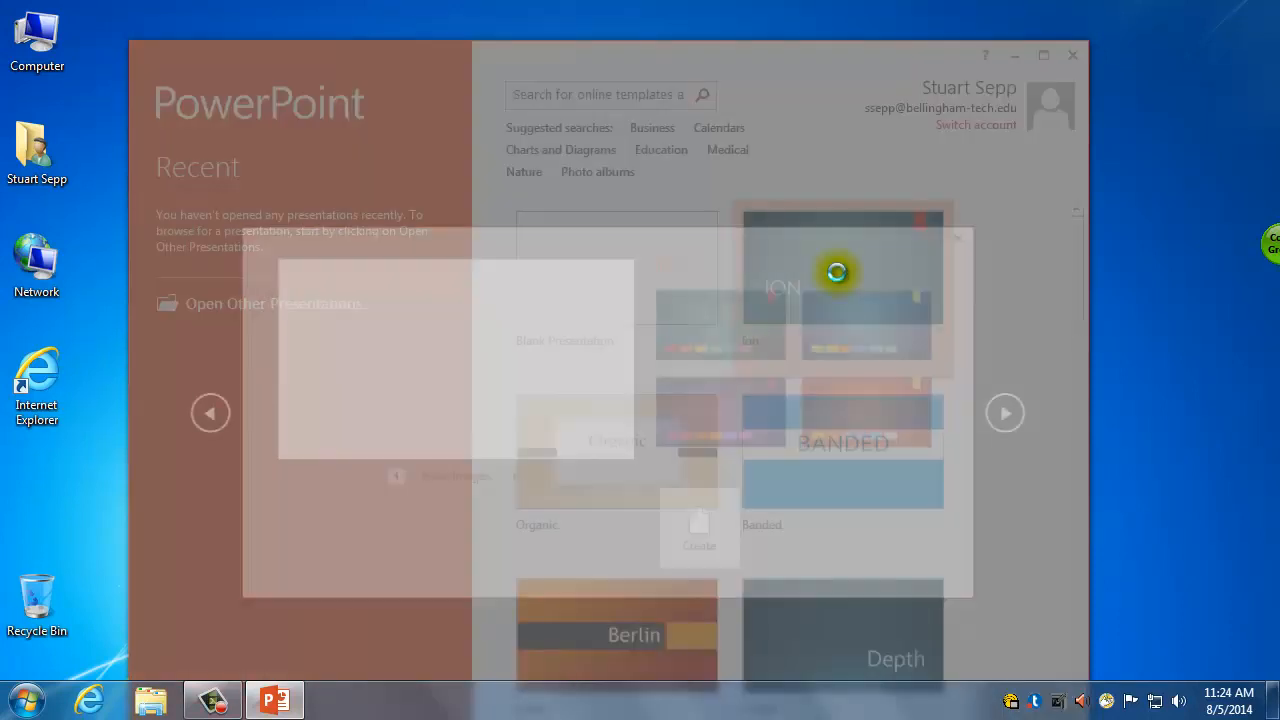
click(842, 290)
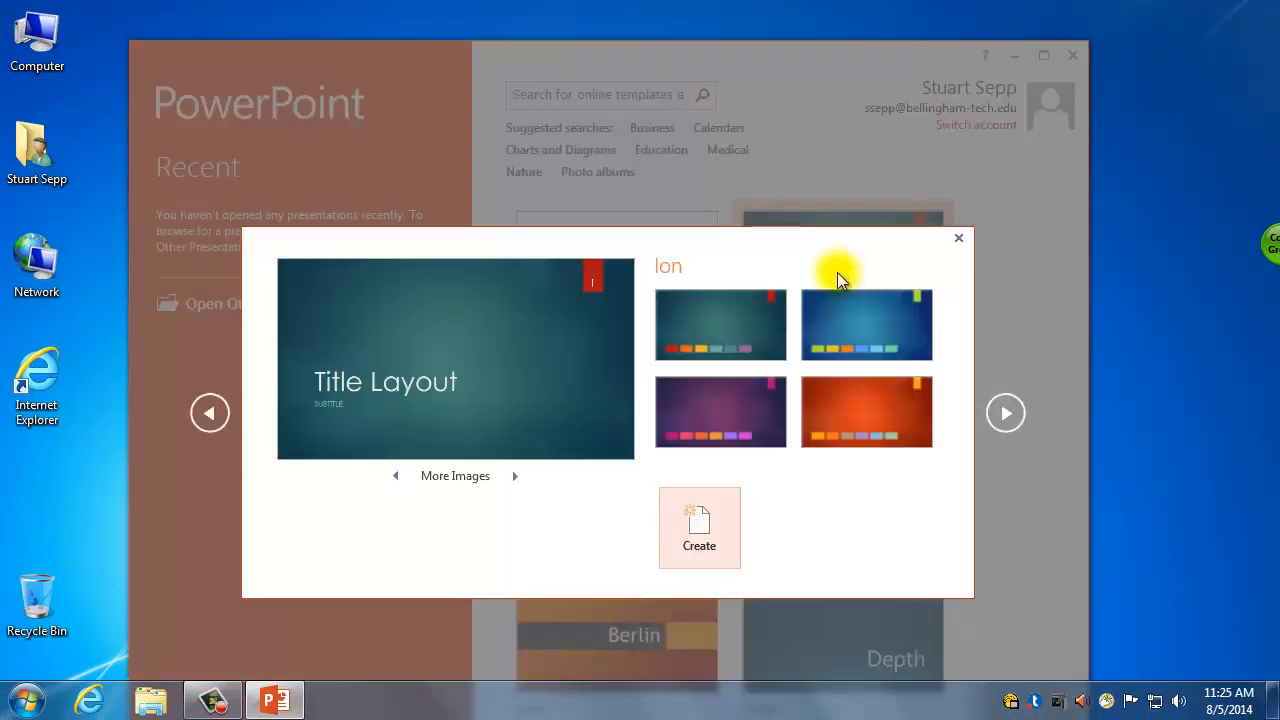
mouse_move(400, 320)
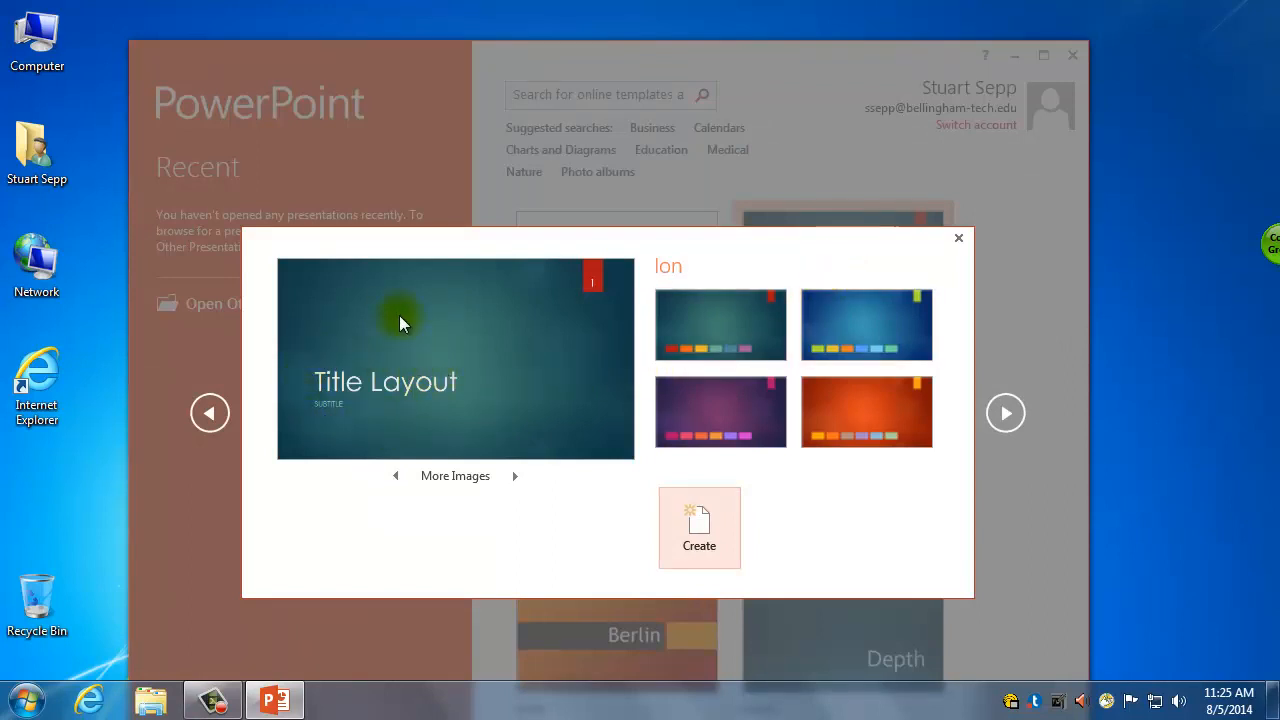
click(720, 324)
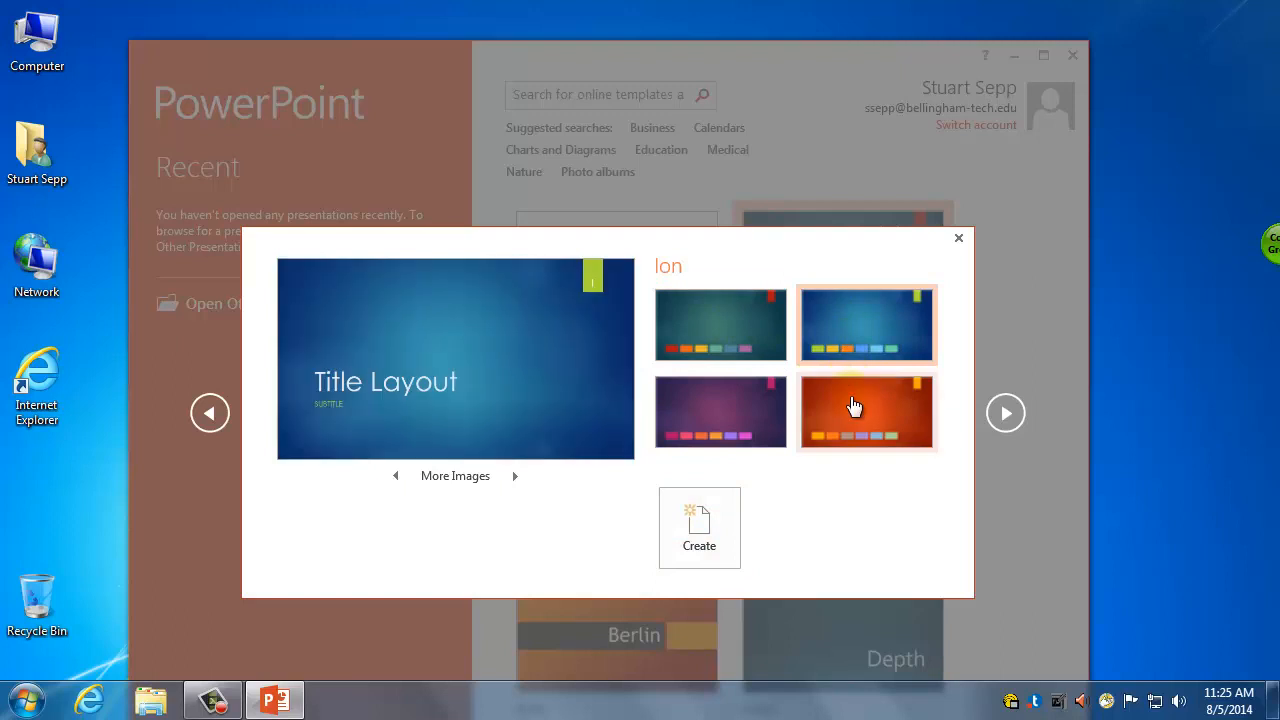
mouse_move(848, 343)
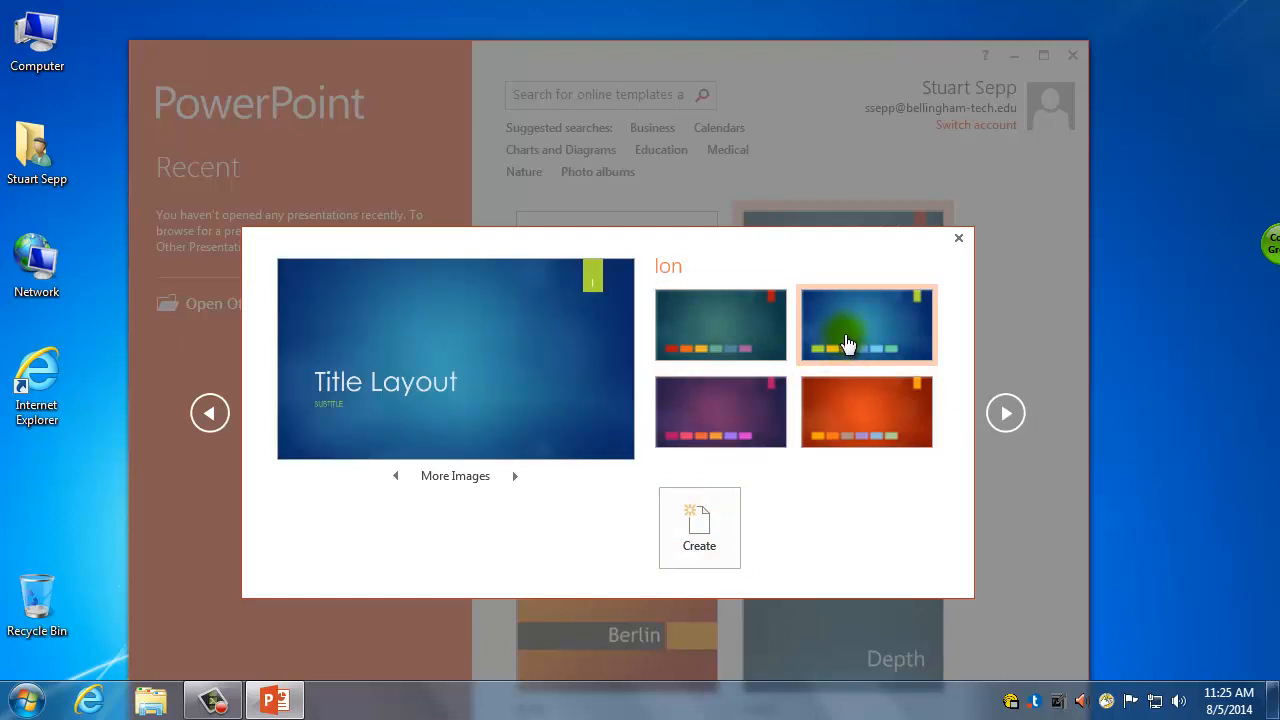
click(515, 475)
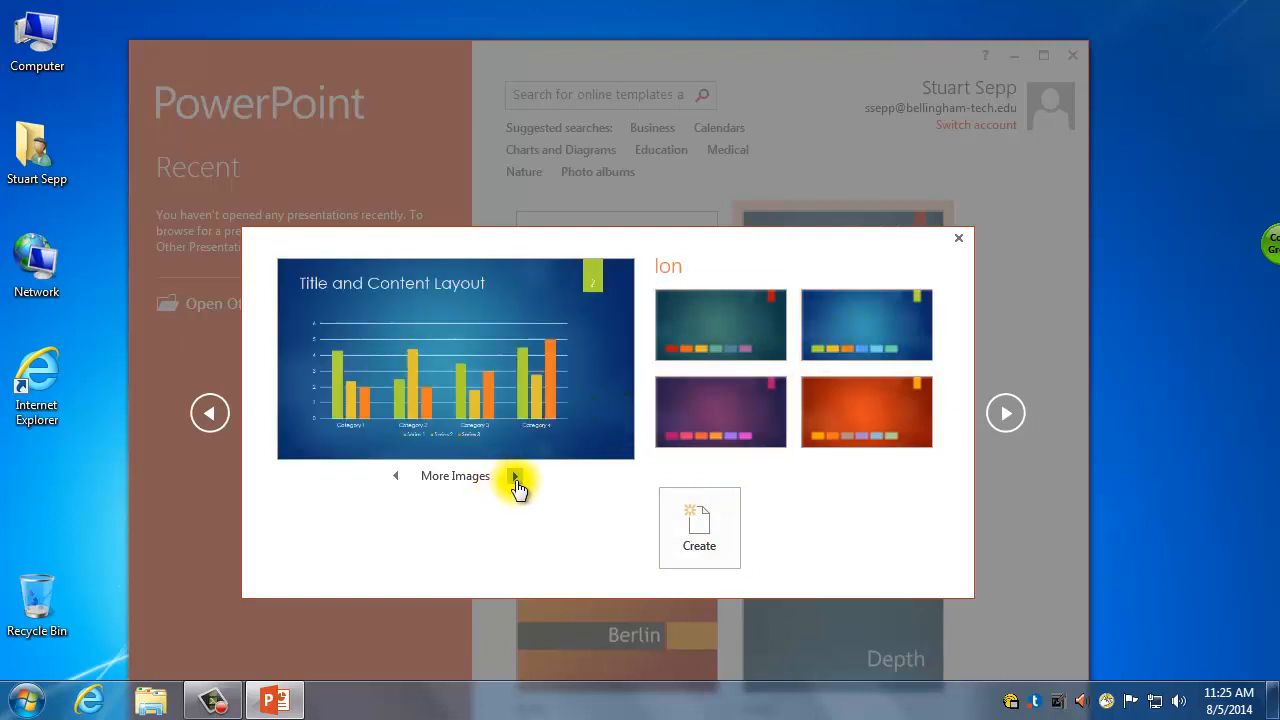
click(515, 475)
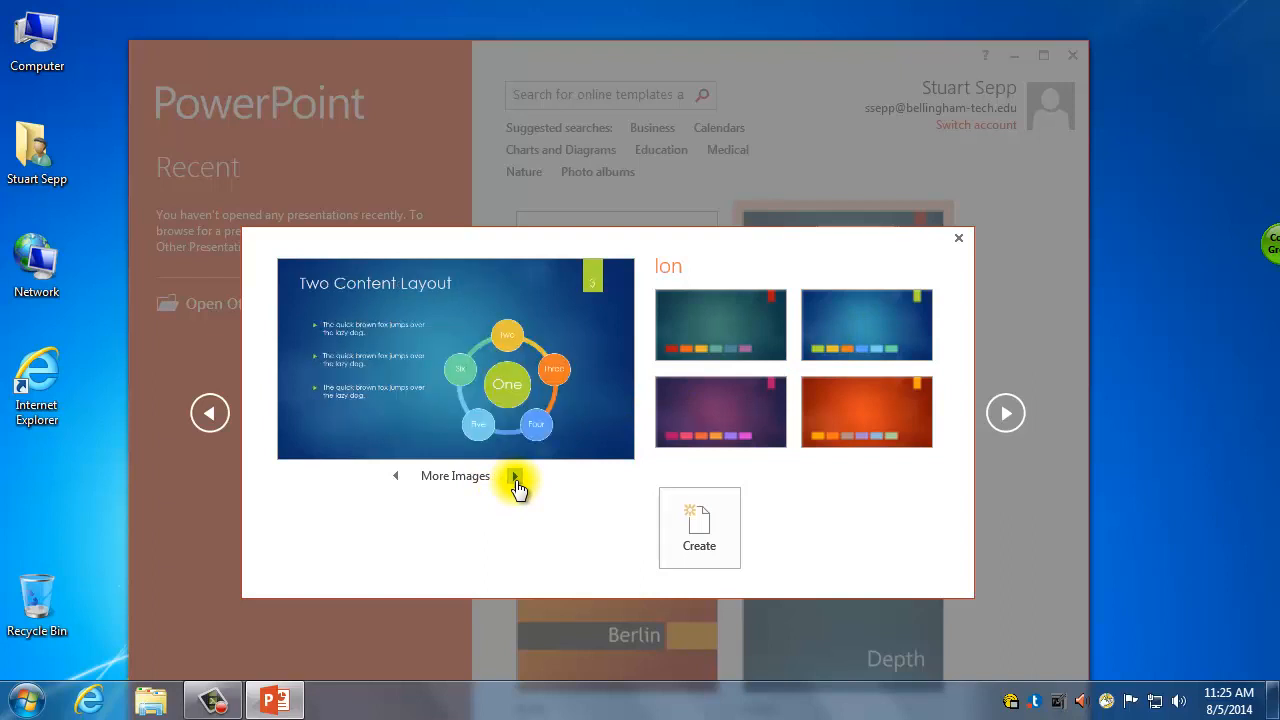
click(515, 476)
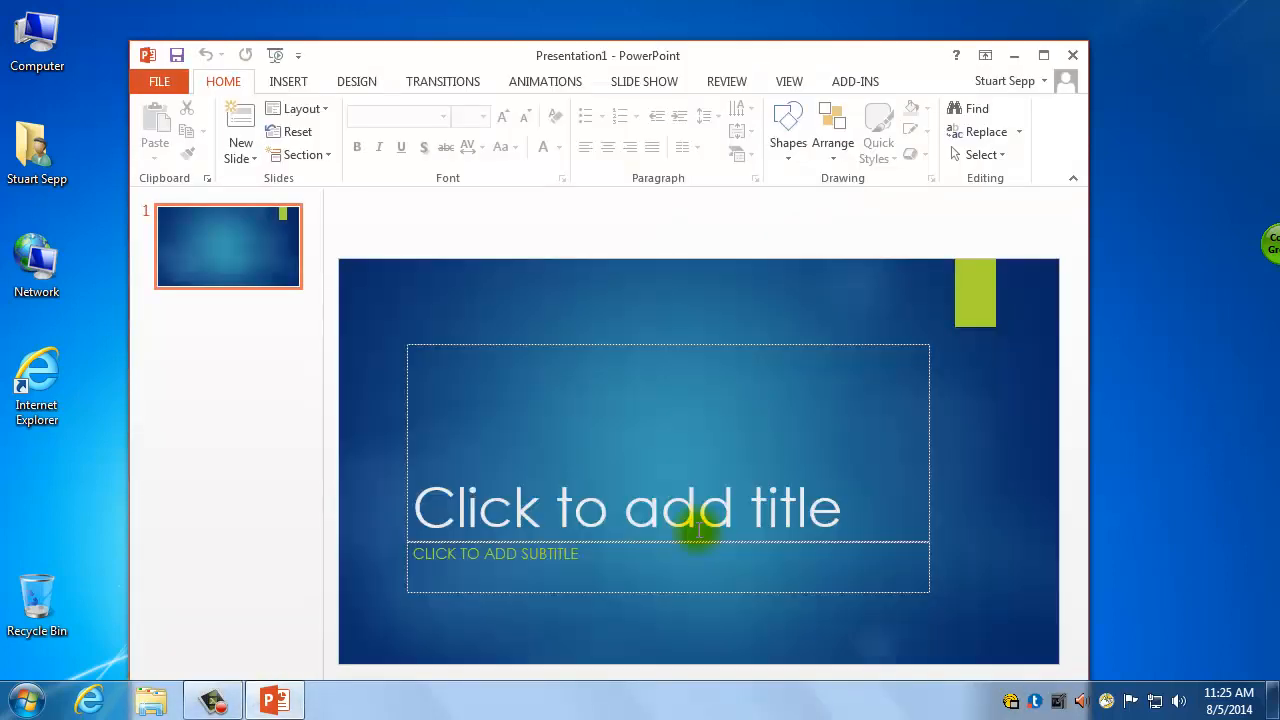
mouse_move(750, 50)
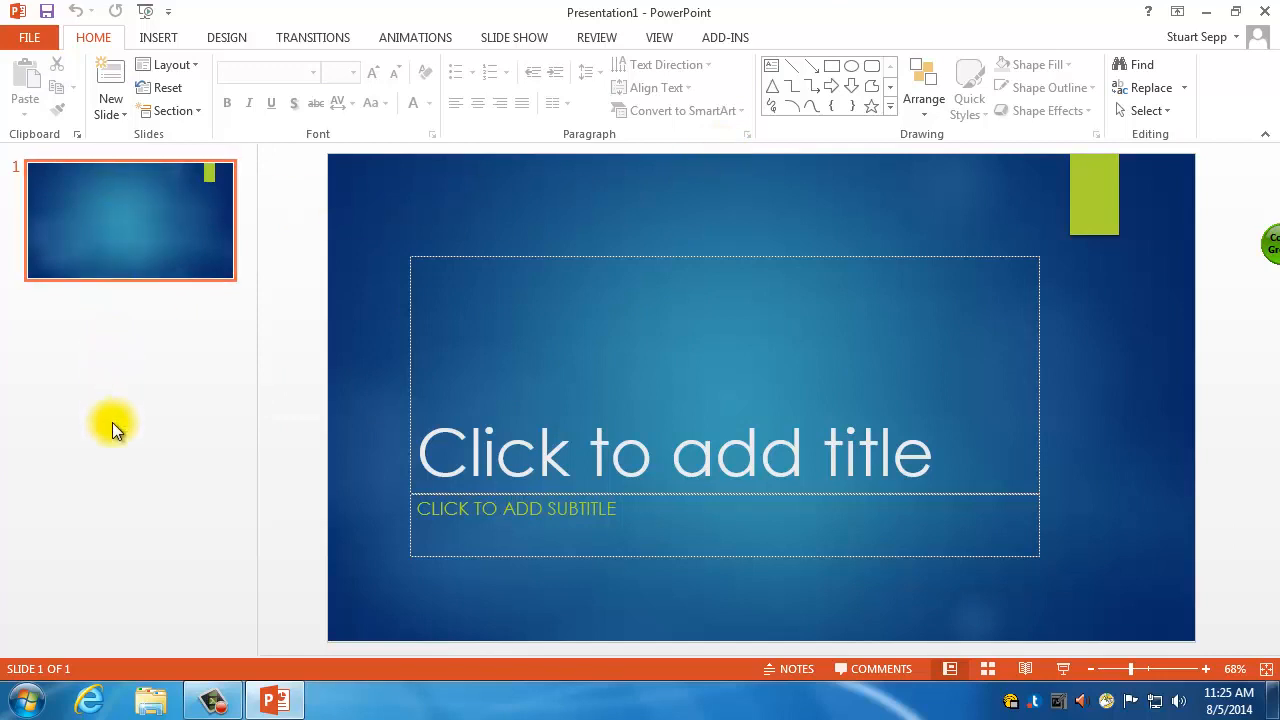
mouse_move(170, 218)
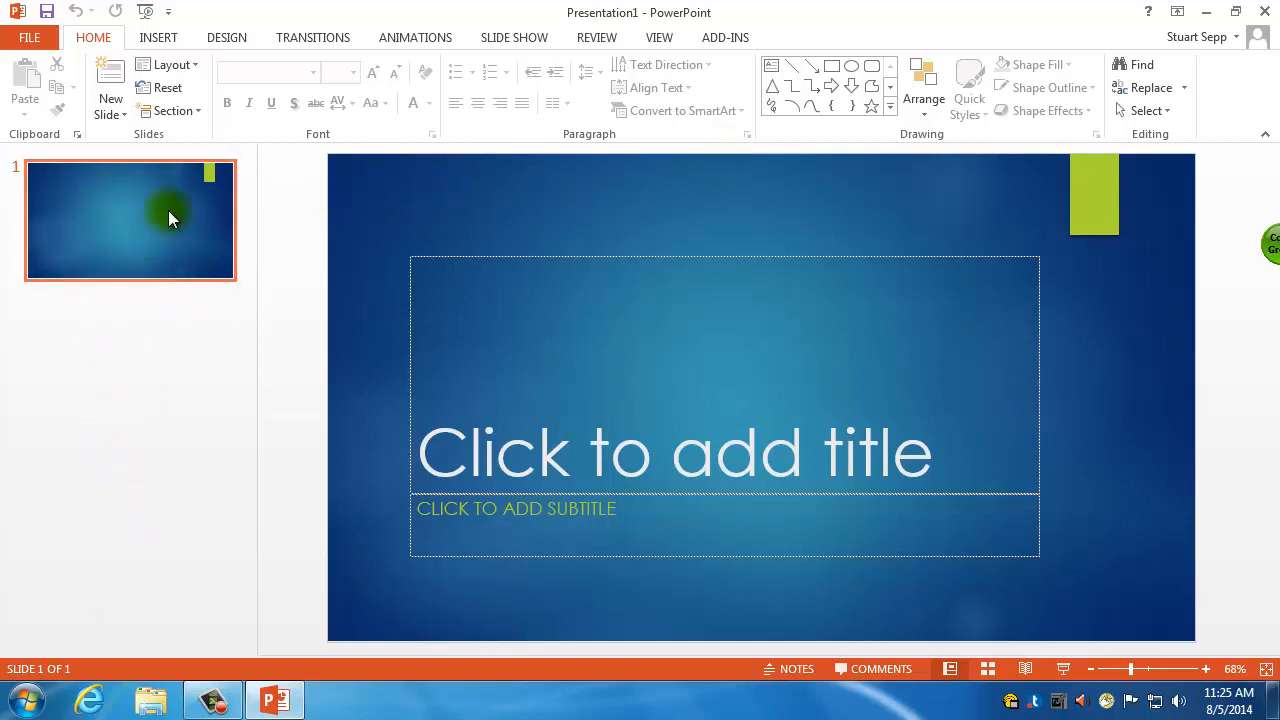
mouse_move(651, 421)
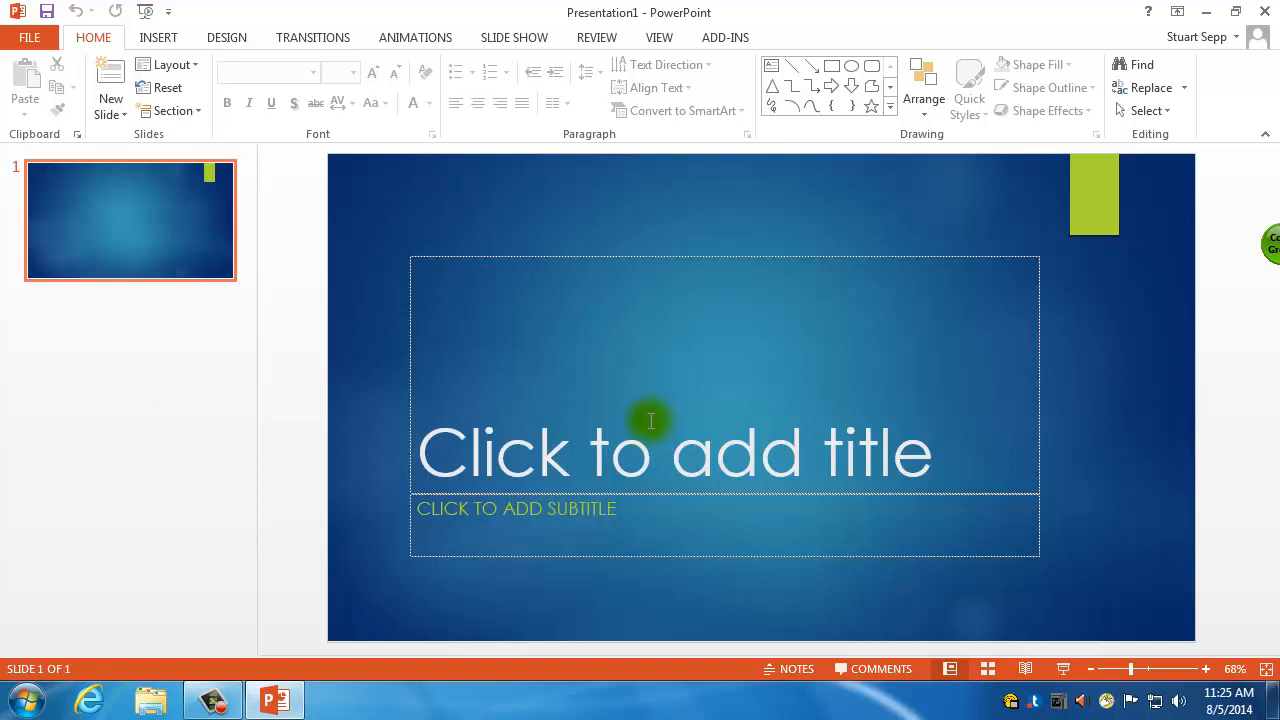
mouse_move(533, 300)
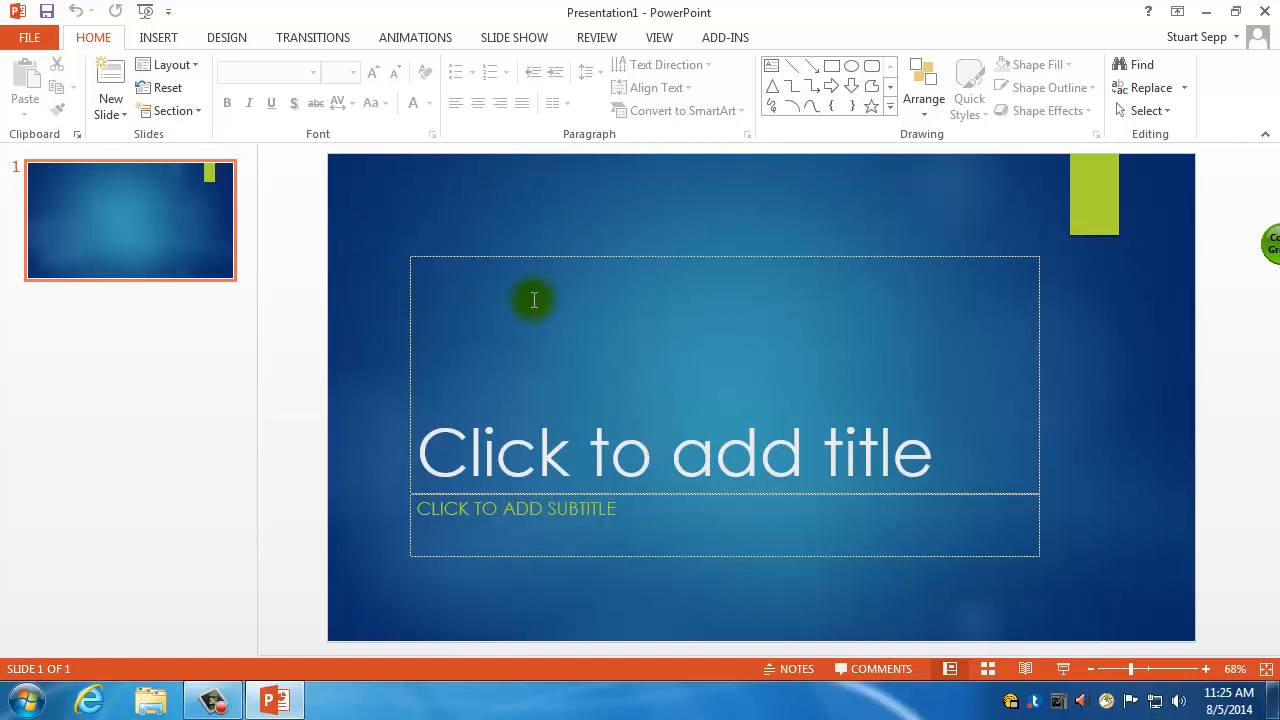
mouse_move(350, 263)
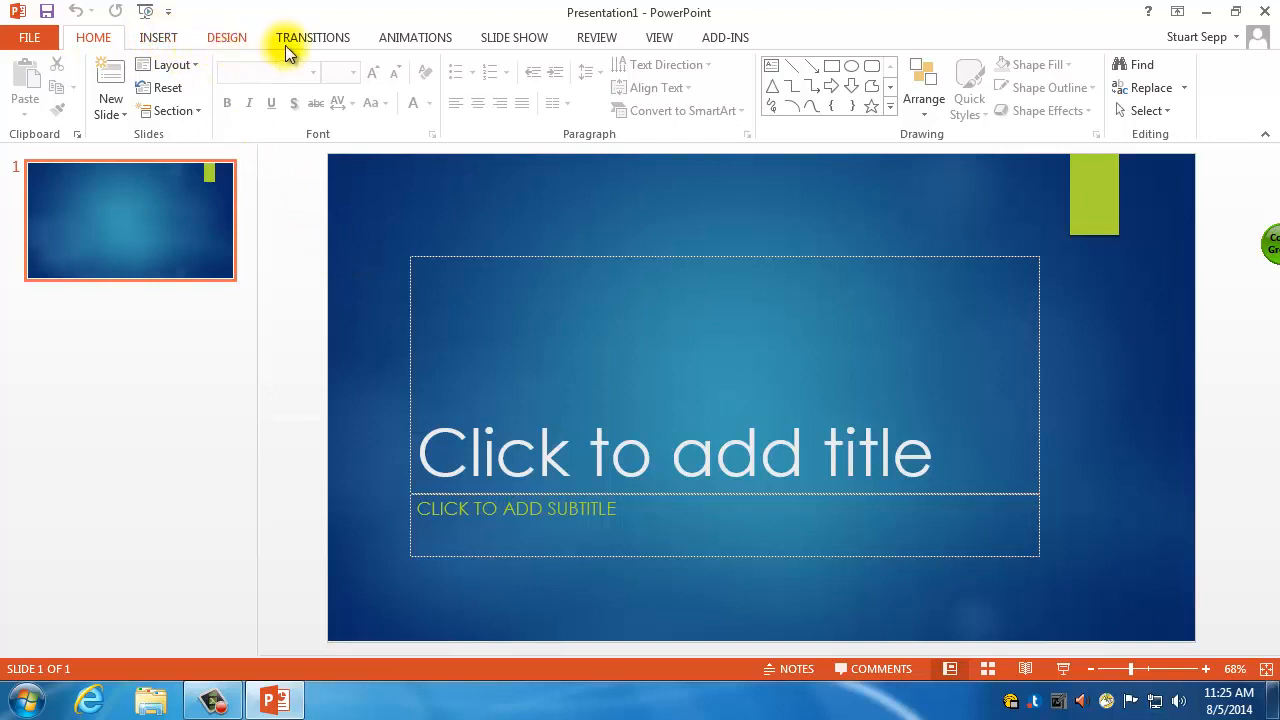
mouse_move(514, 37)
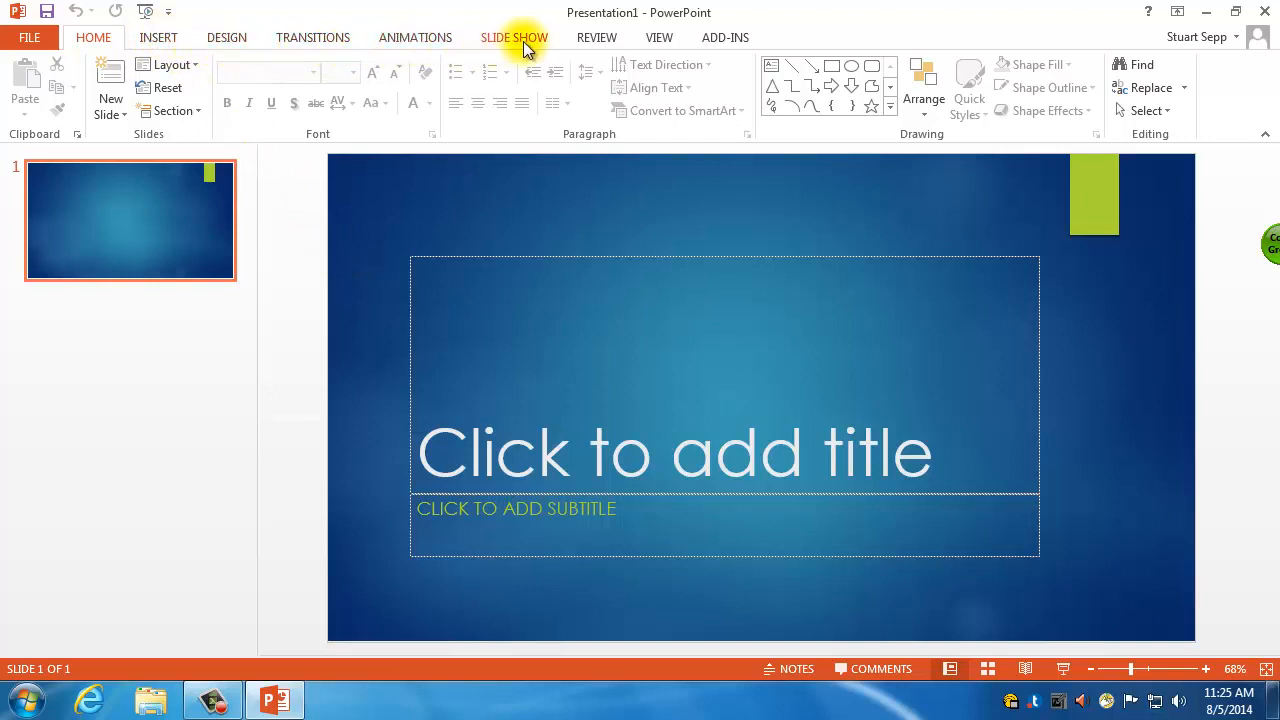
mouse_move(200, 30)
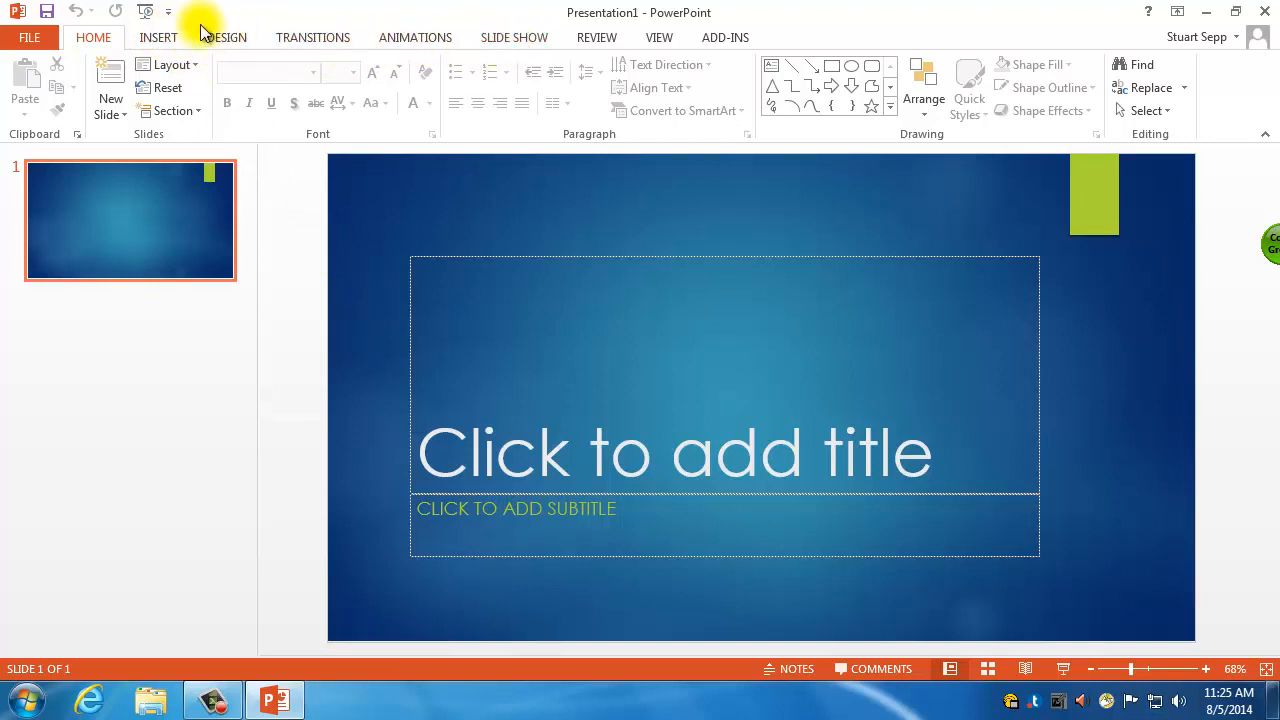
click(226, 37)
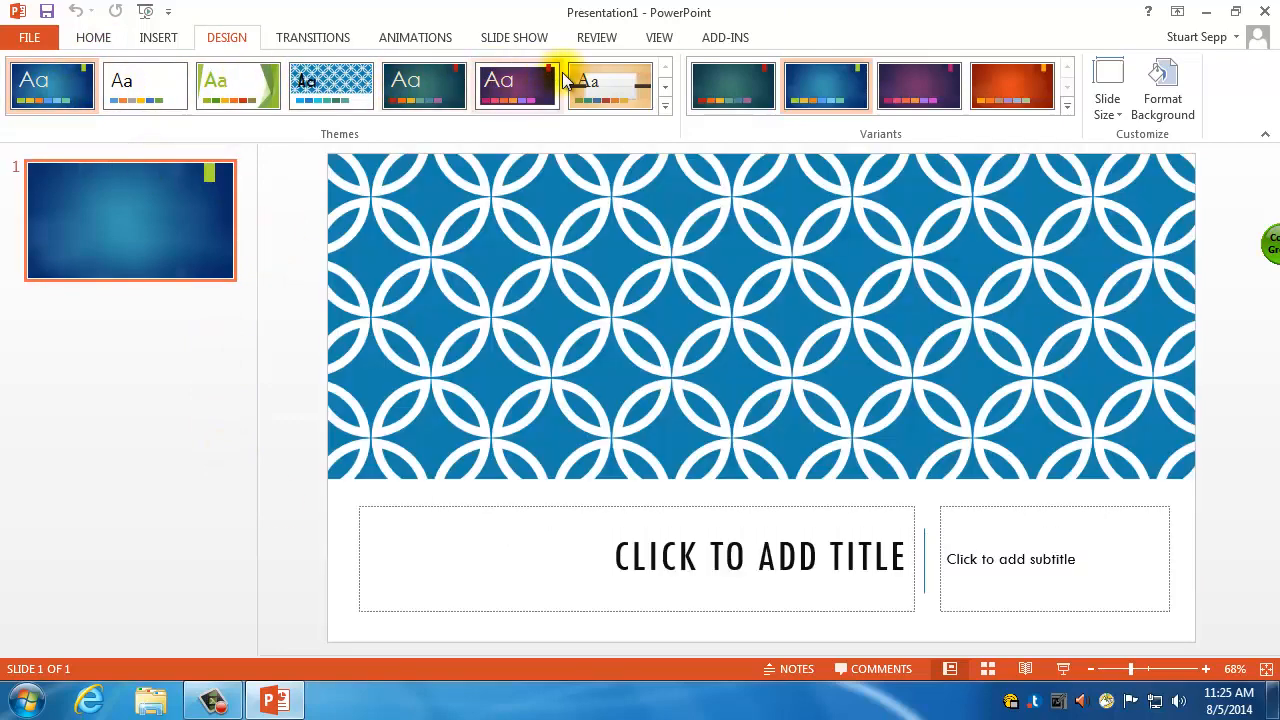
click(825, 98)
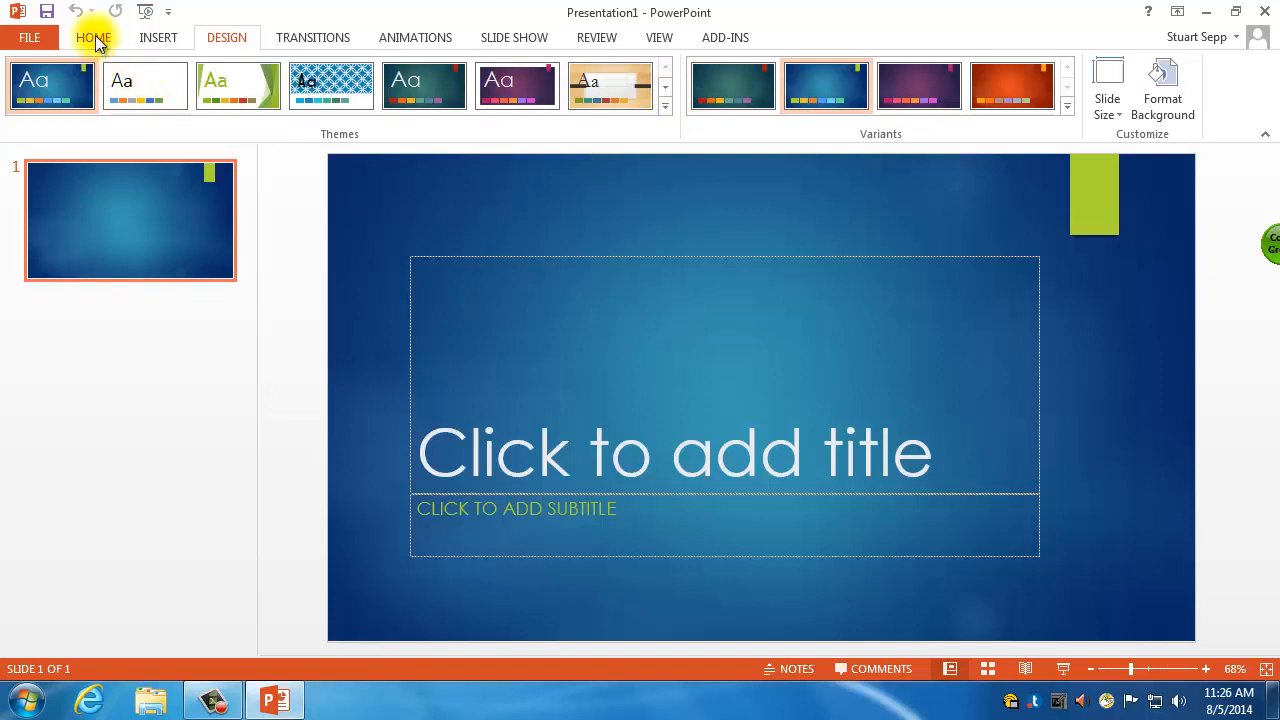
click(93, 37)
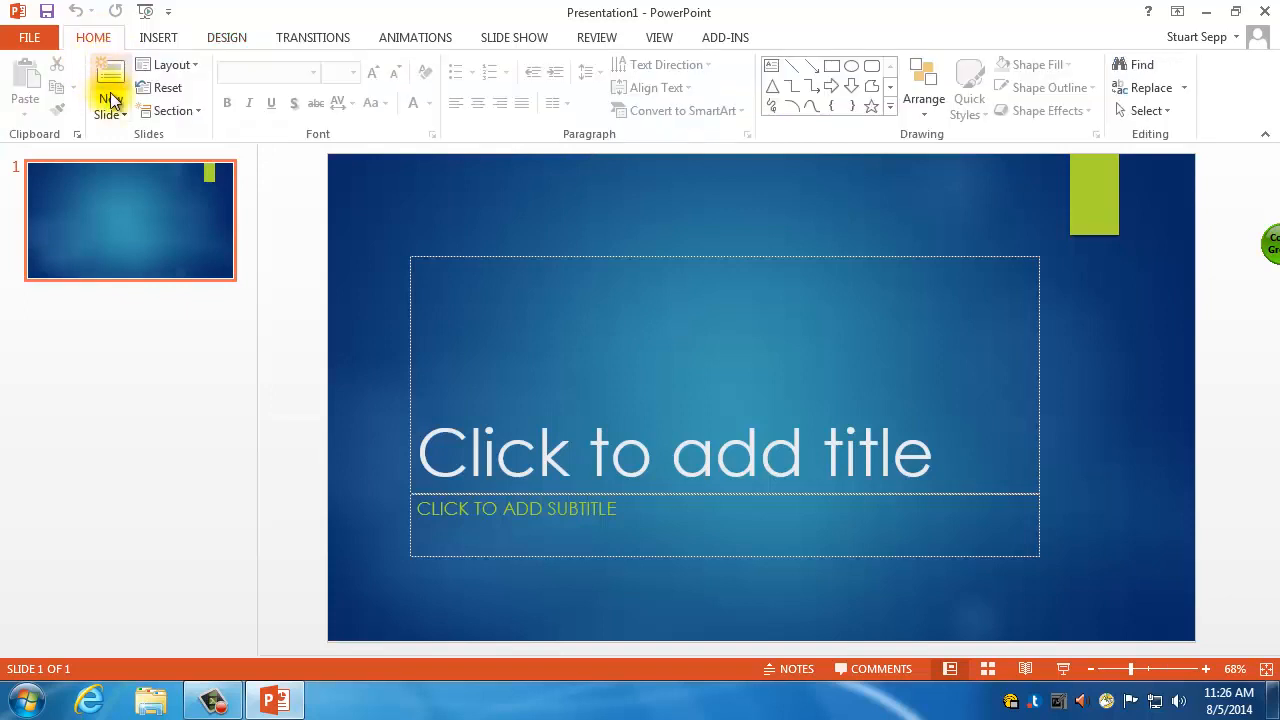
mouse_move(310, 410)
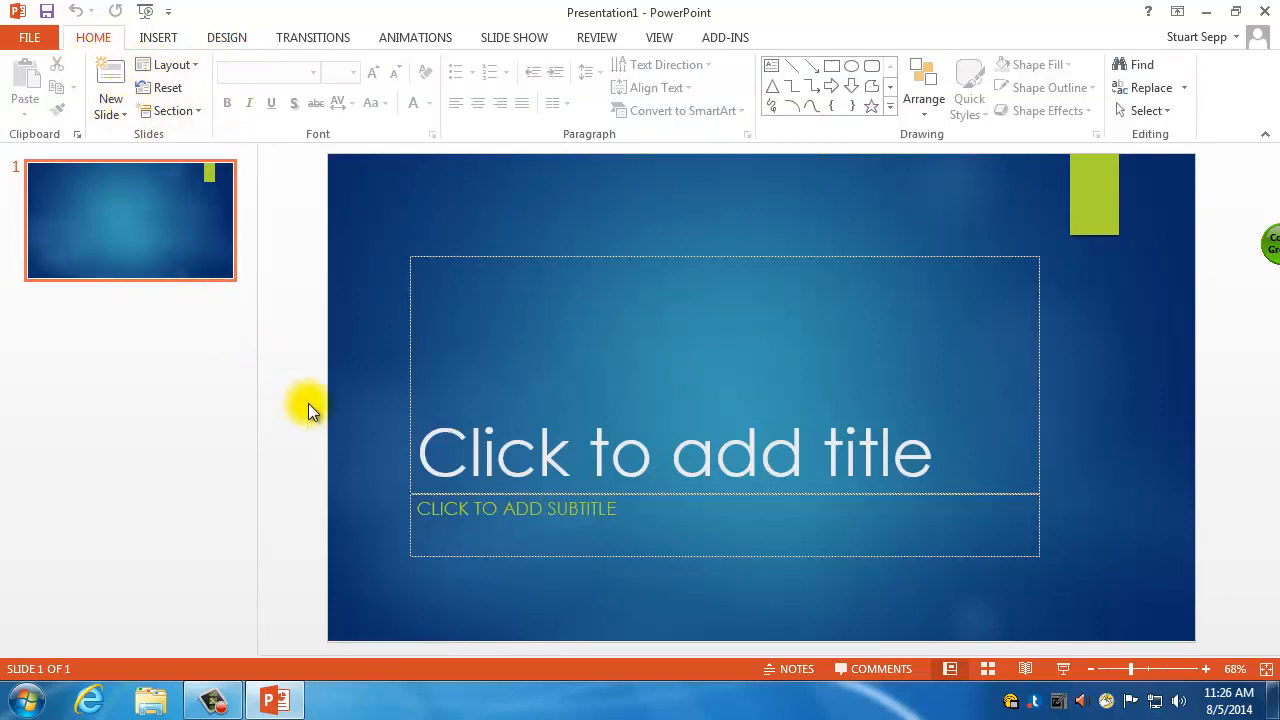
Step: Type the title 'My Favorite Animals' on the first slide
click(600, 460)
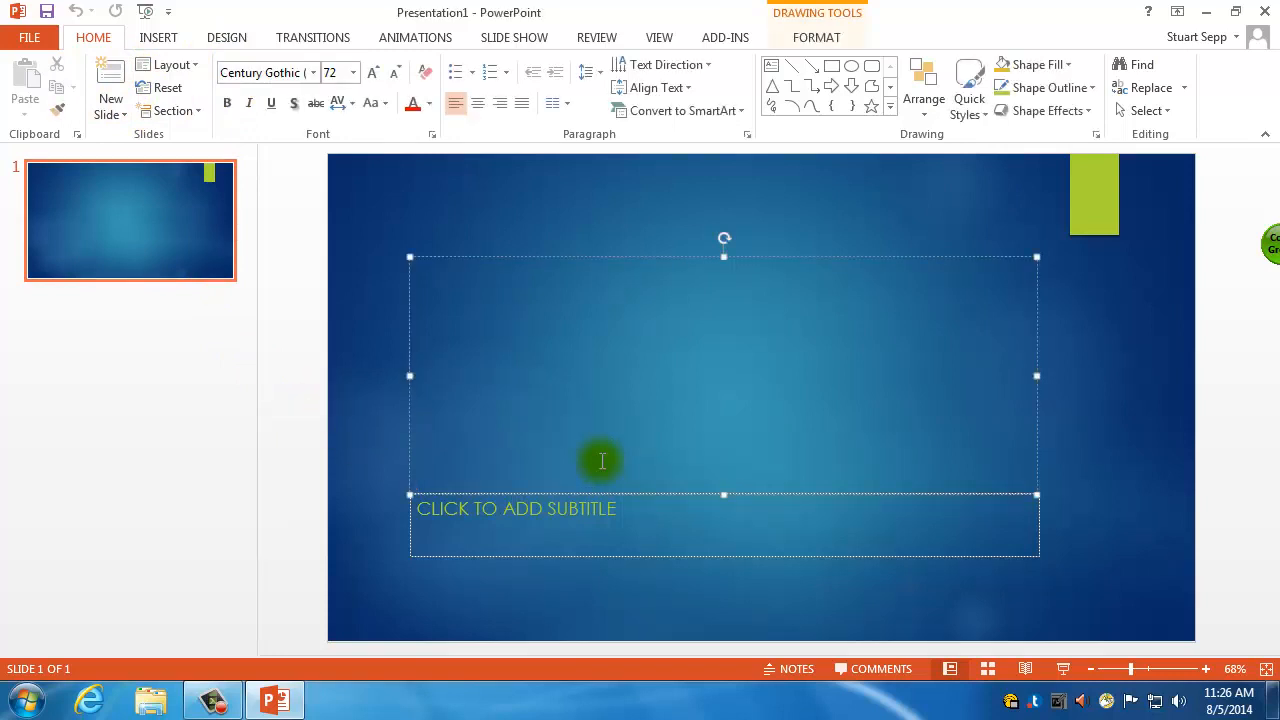
text(My Favo)
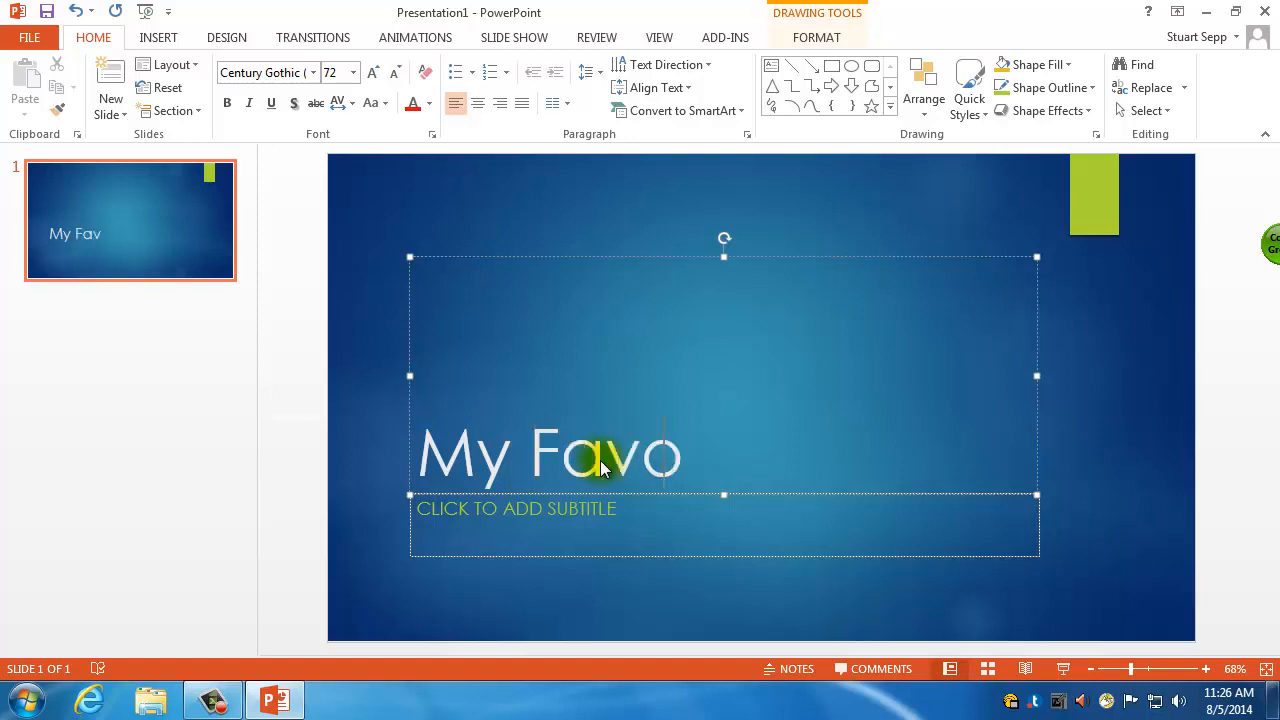
text(rite Animal)
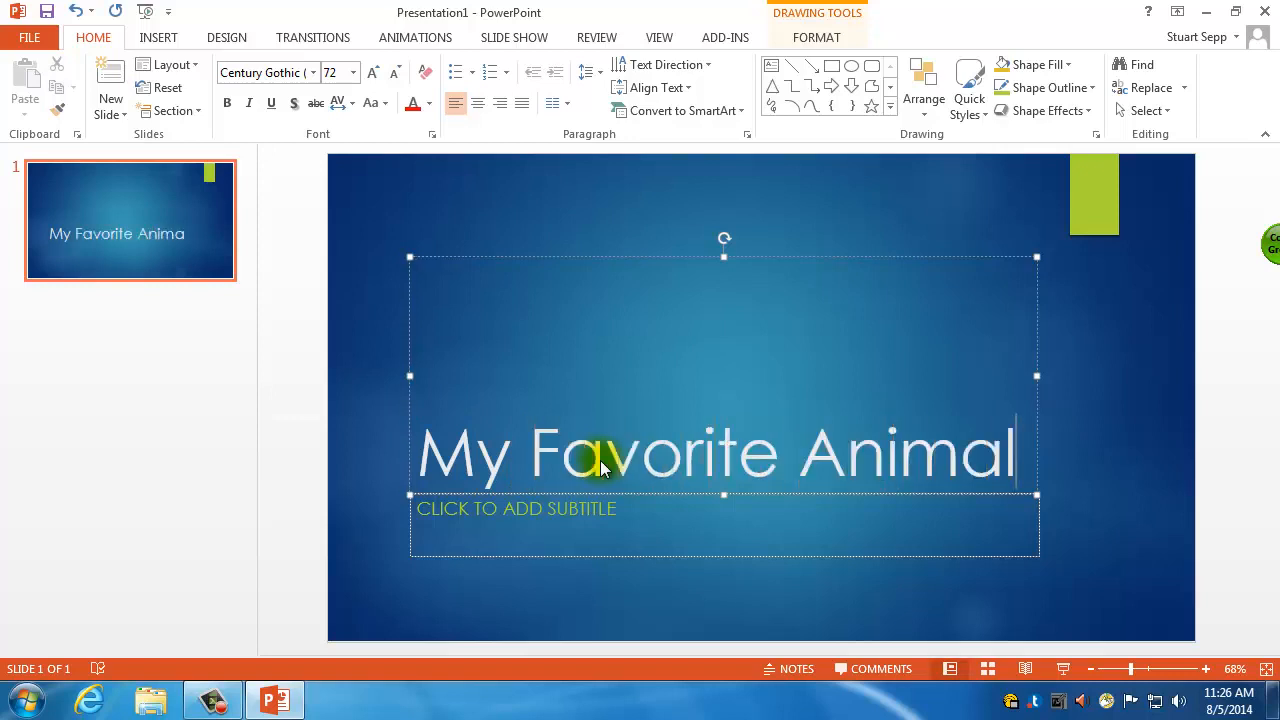
text(s)
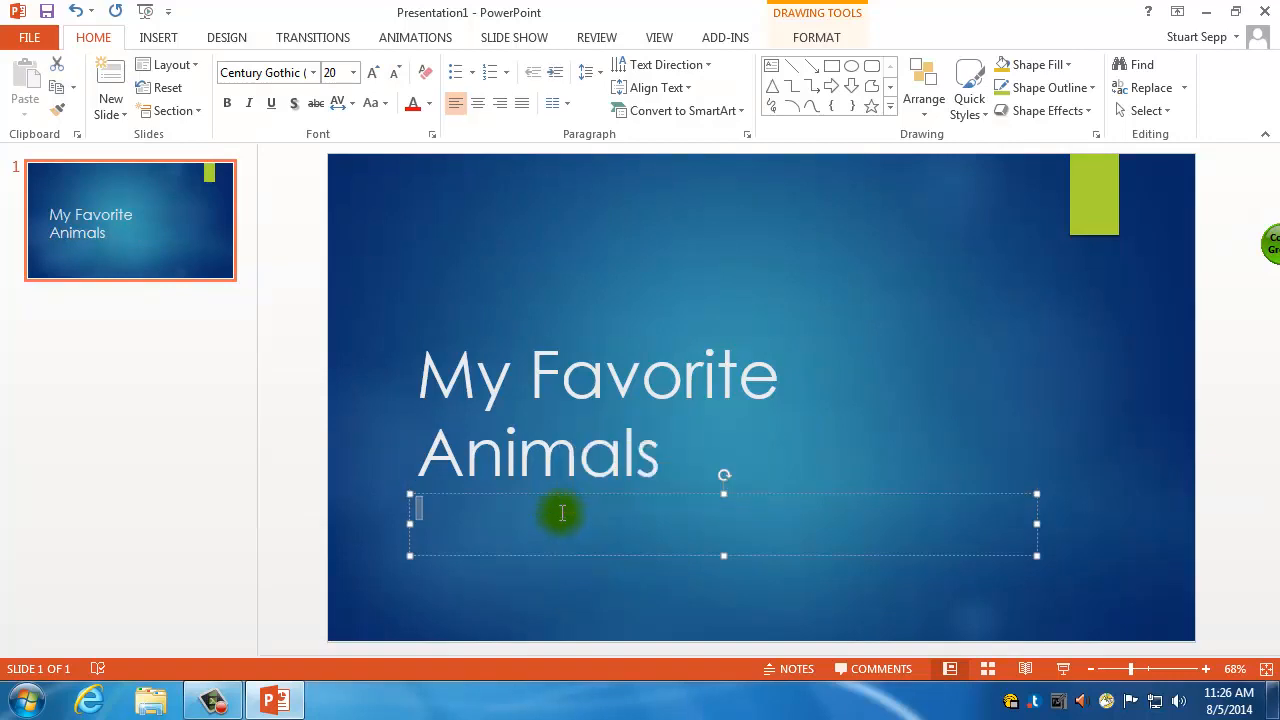
Step: Type the subtitle 'THESE ARE MY FAVORITE'
text(THESE ARE MY)
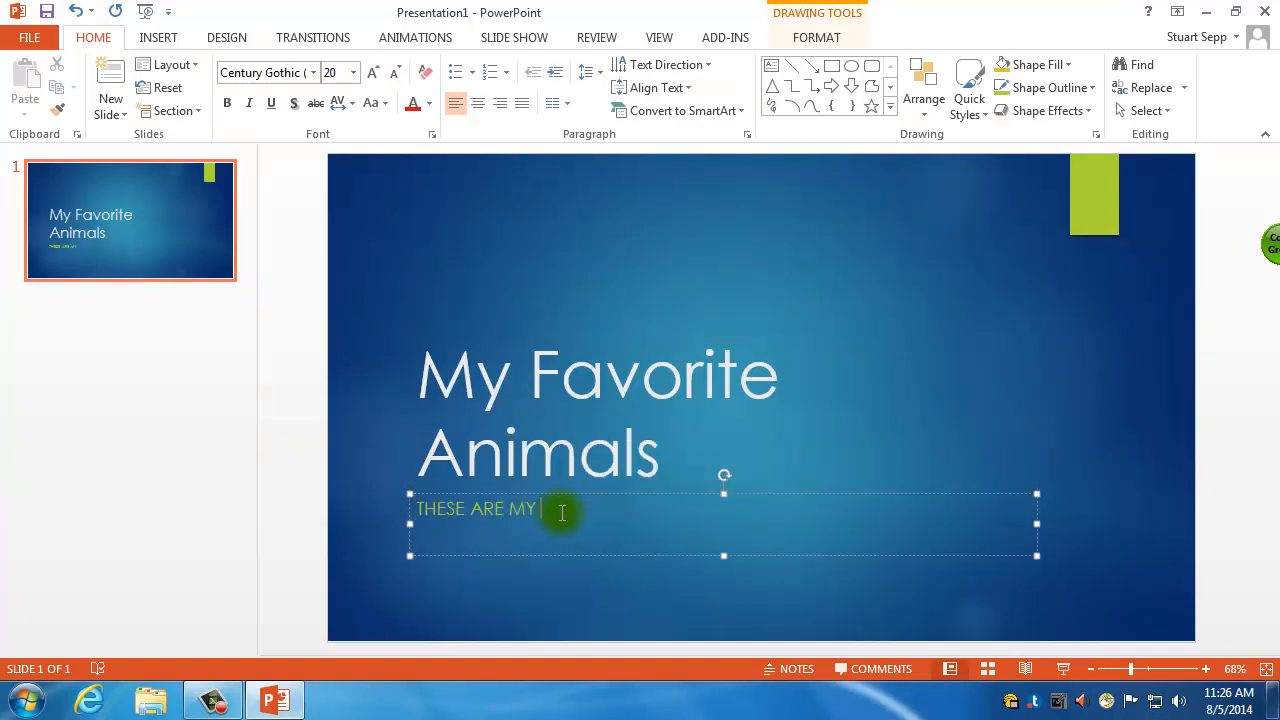
text(FAVORI)
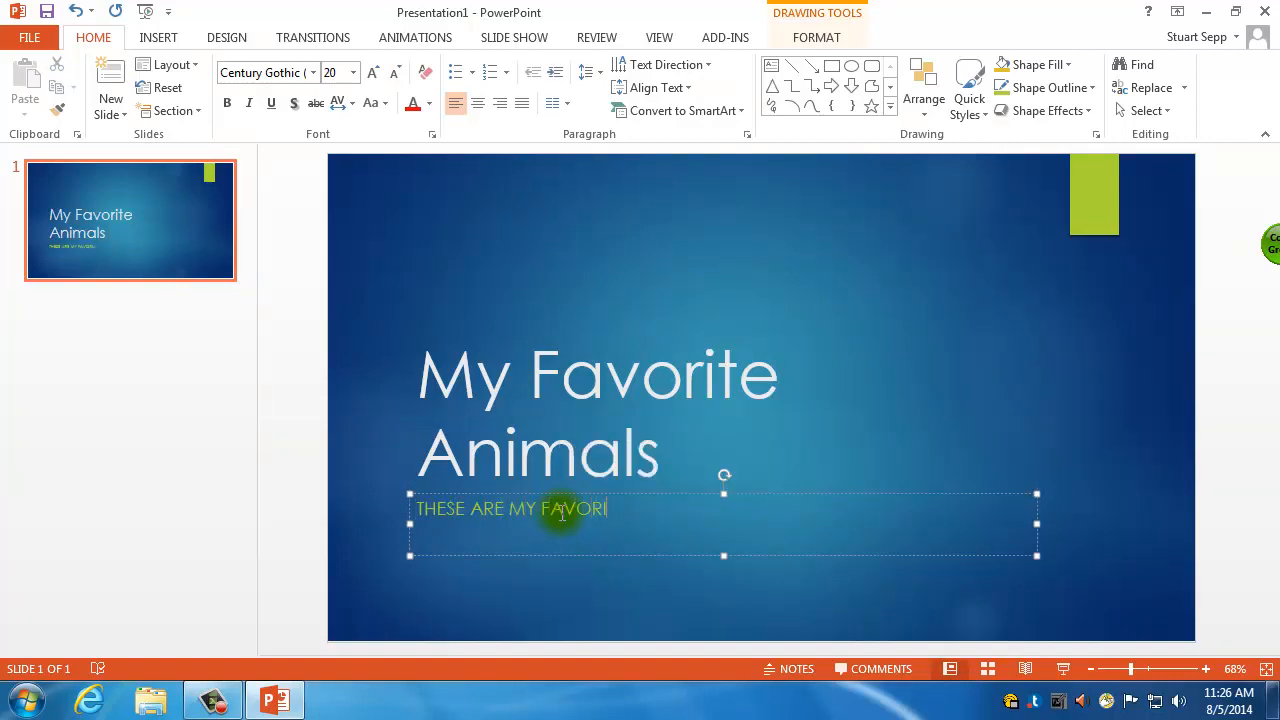
text(TE)
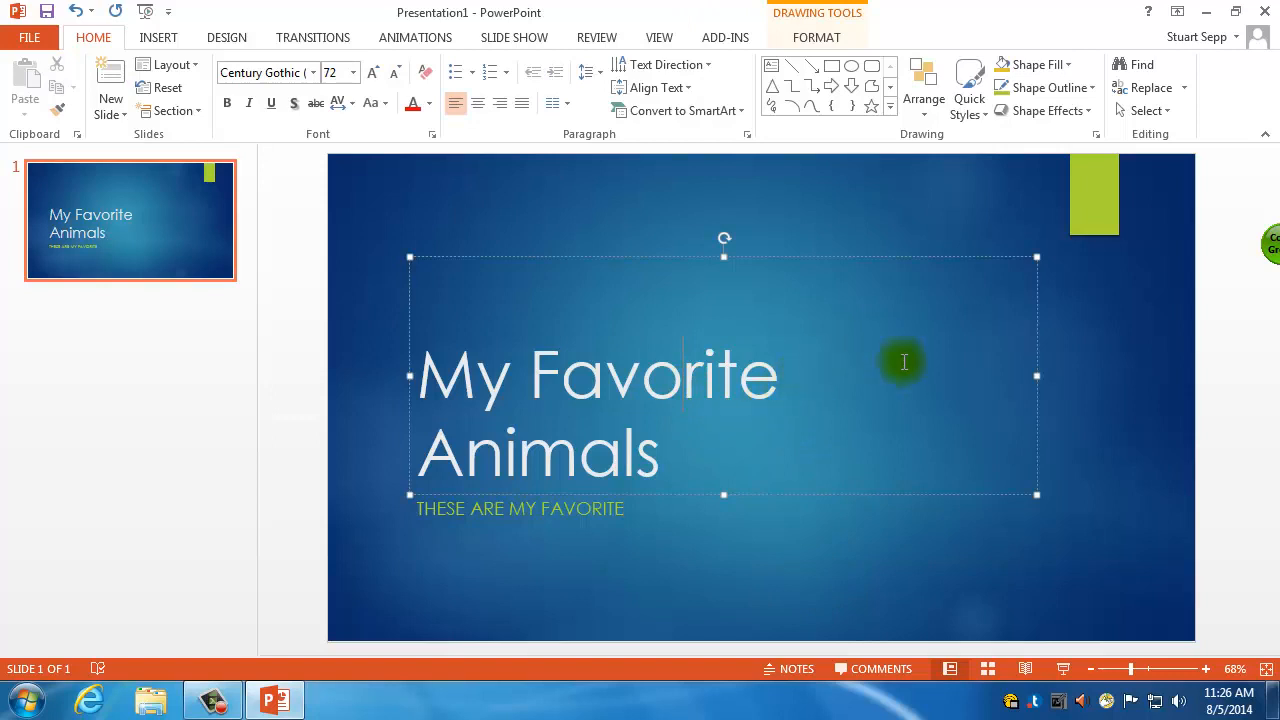
mouse_move(896, 487)
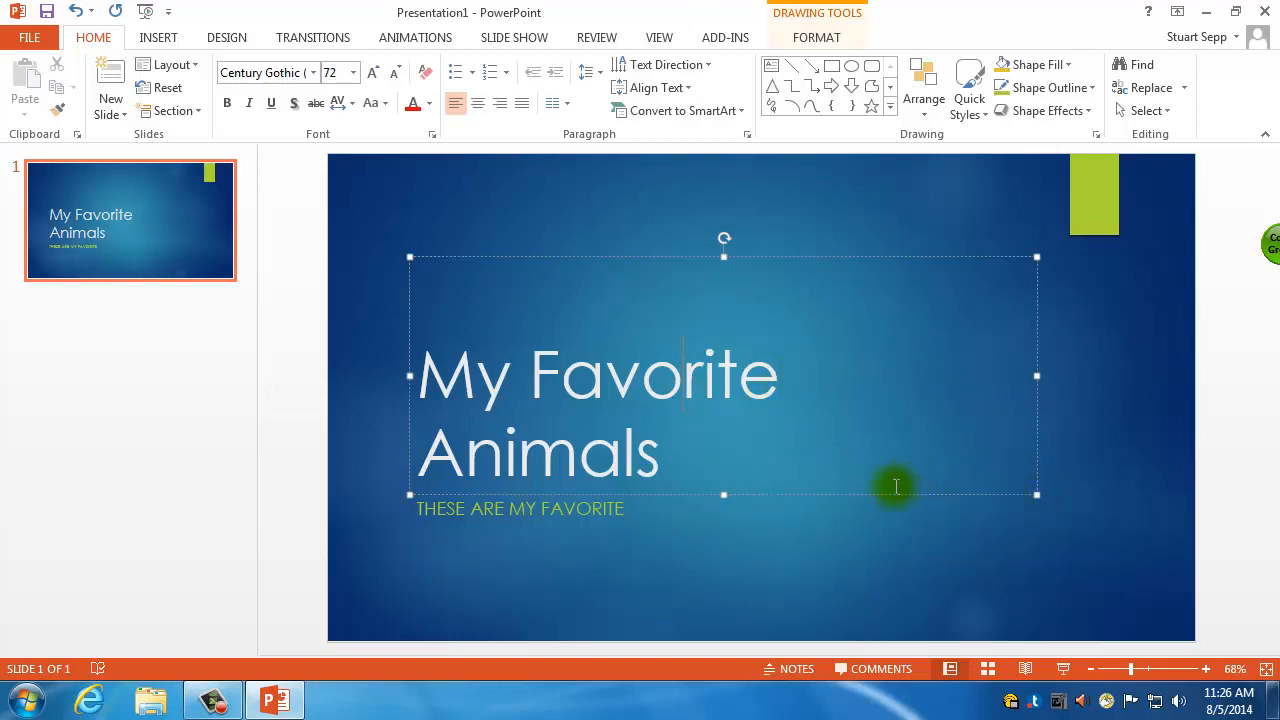
mouse_move(1037, 495)
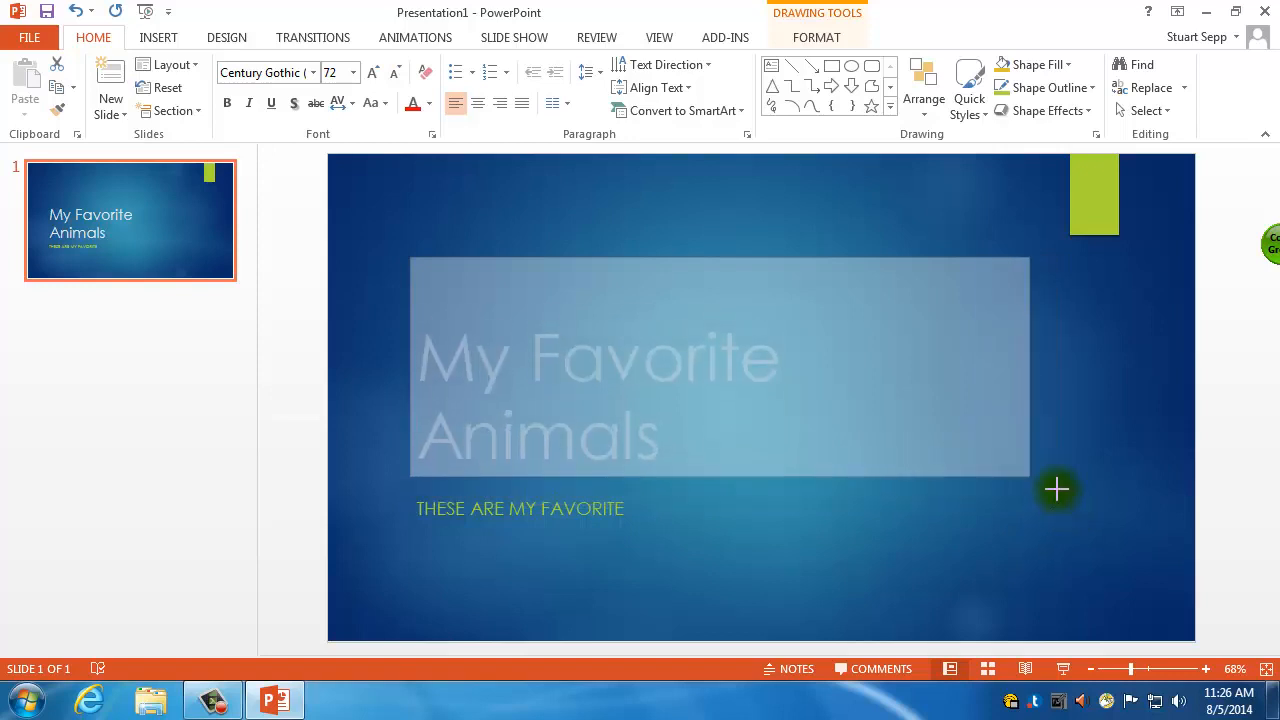
Step: Resize the 'My Favorite Animals' title box and rotate it diagonally upward
click(598, 357)
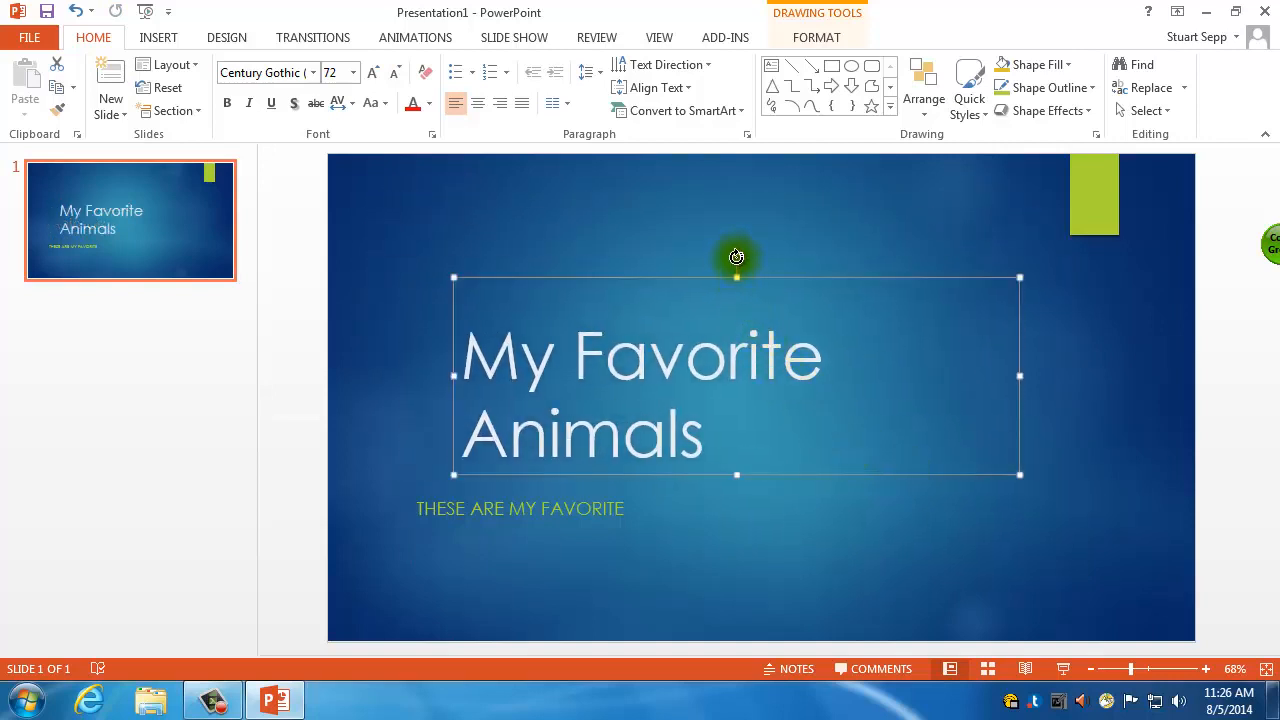
drag(737, 257, 792, 270)
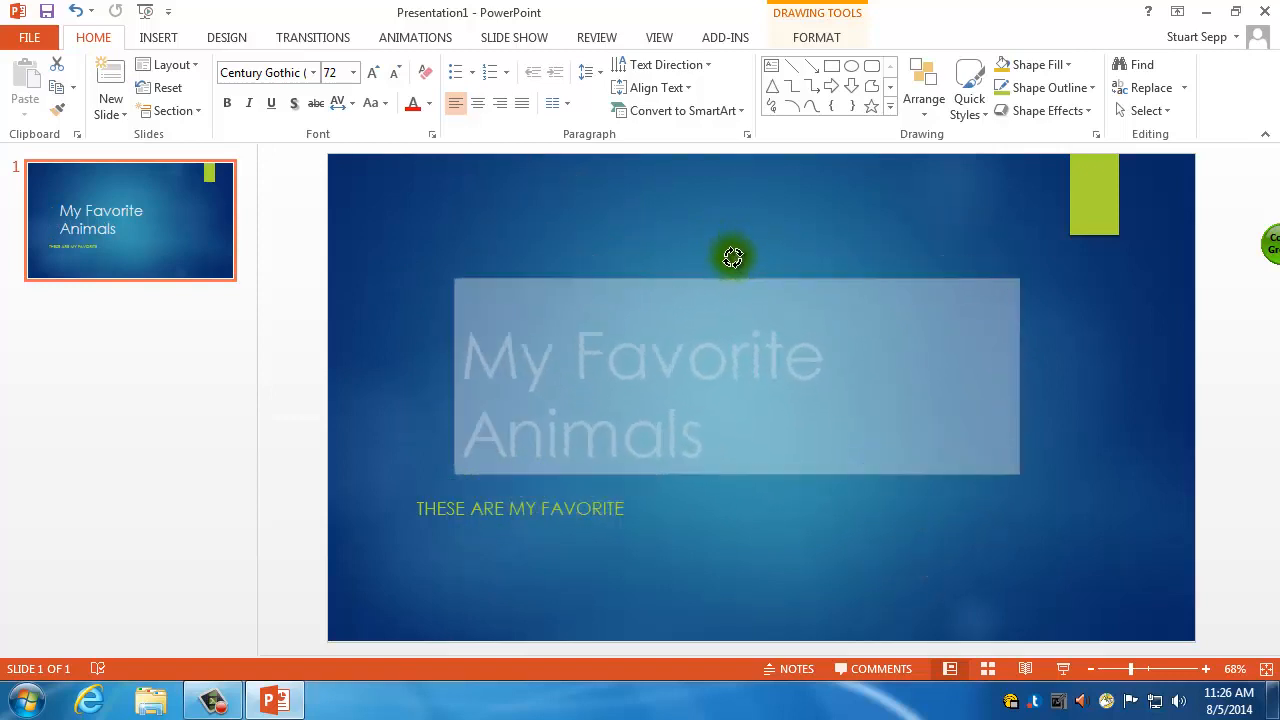
drag(732, 256, 685, 278)
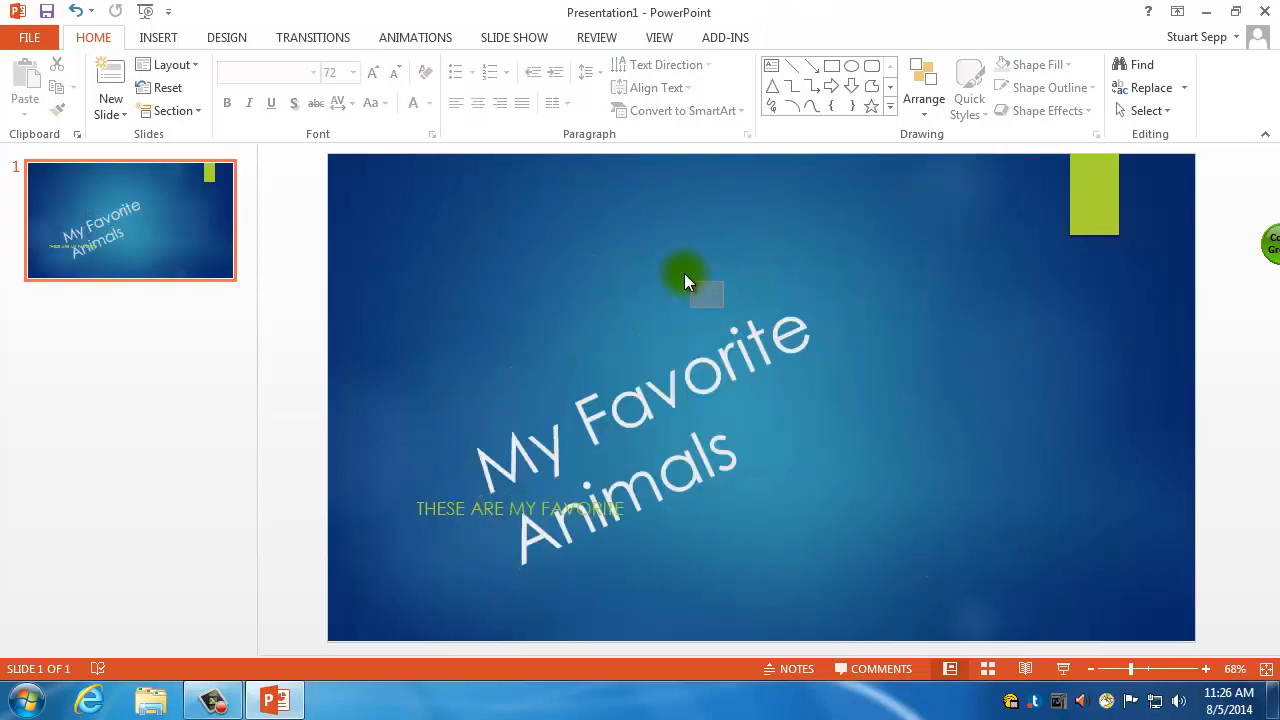
click(685, 280)
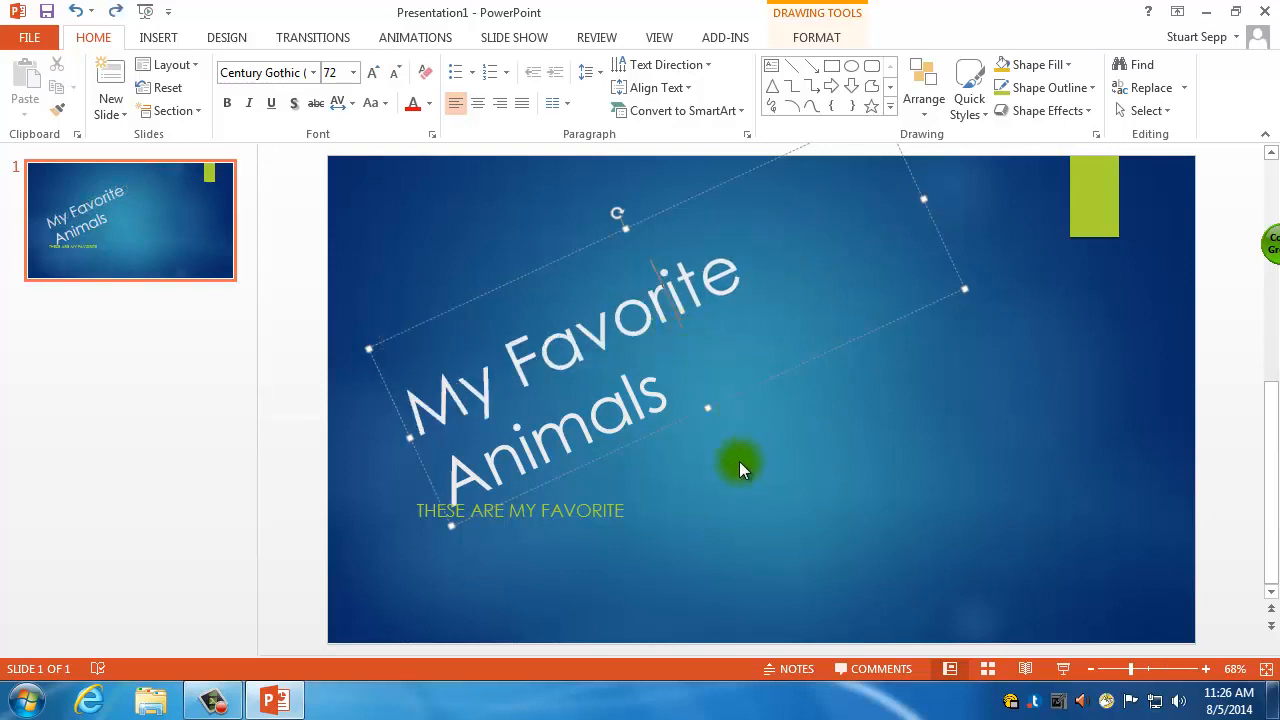
Step: Move the subtitle to the lower right and set the tilted title to 90 pt
click(520, 510)
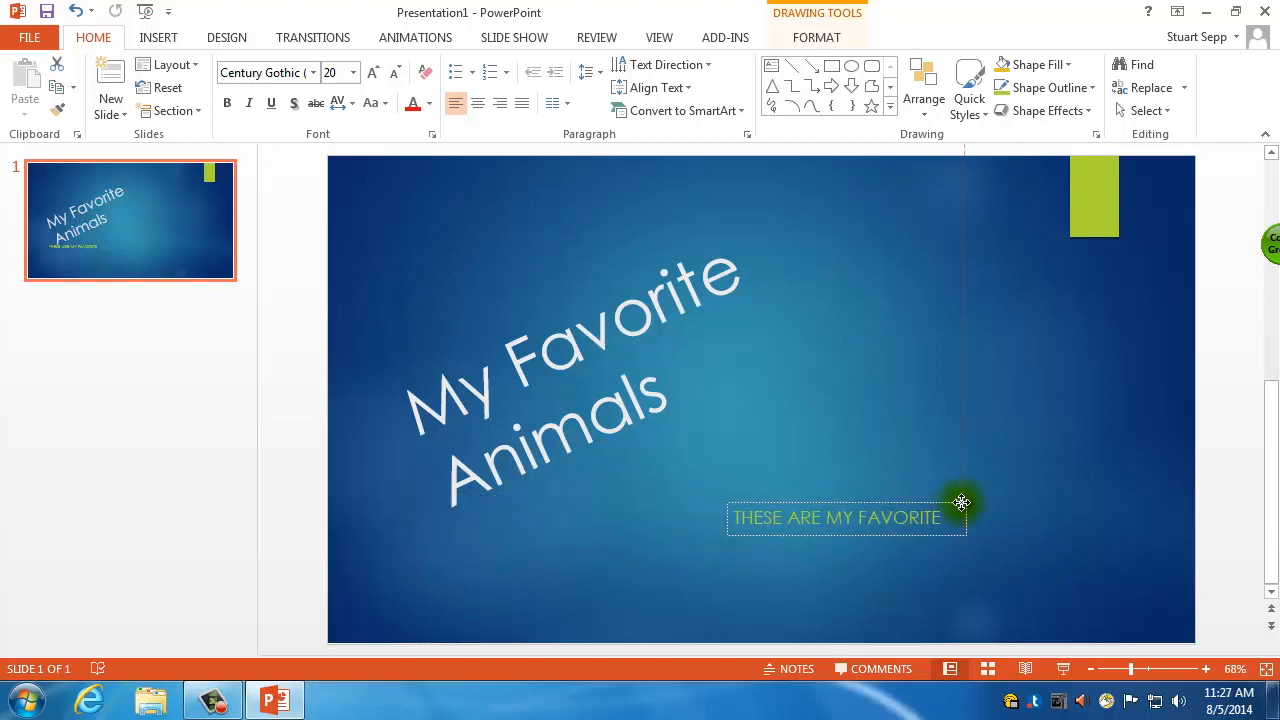
click(588, 405)
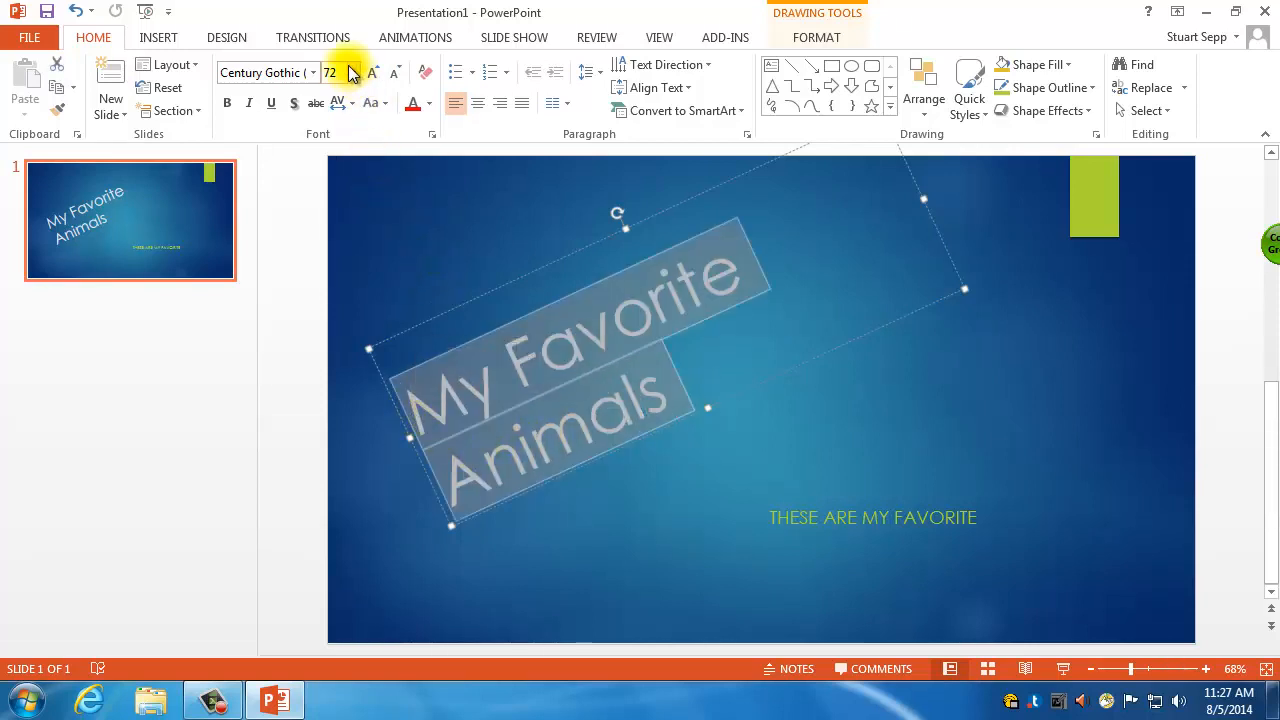
click(331, 72)
text(90)
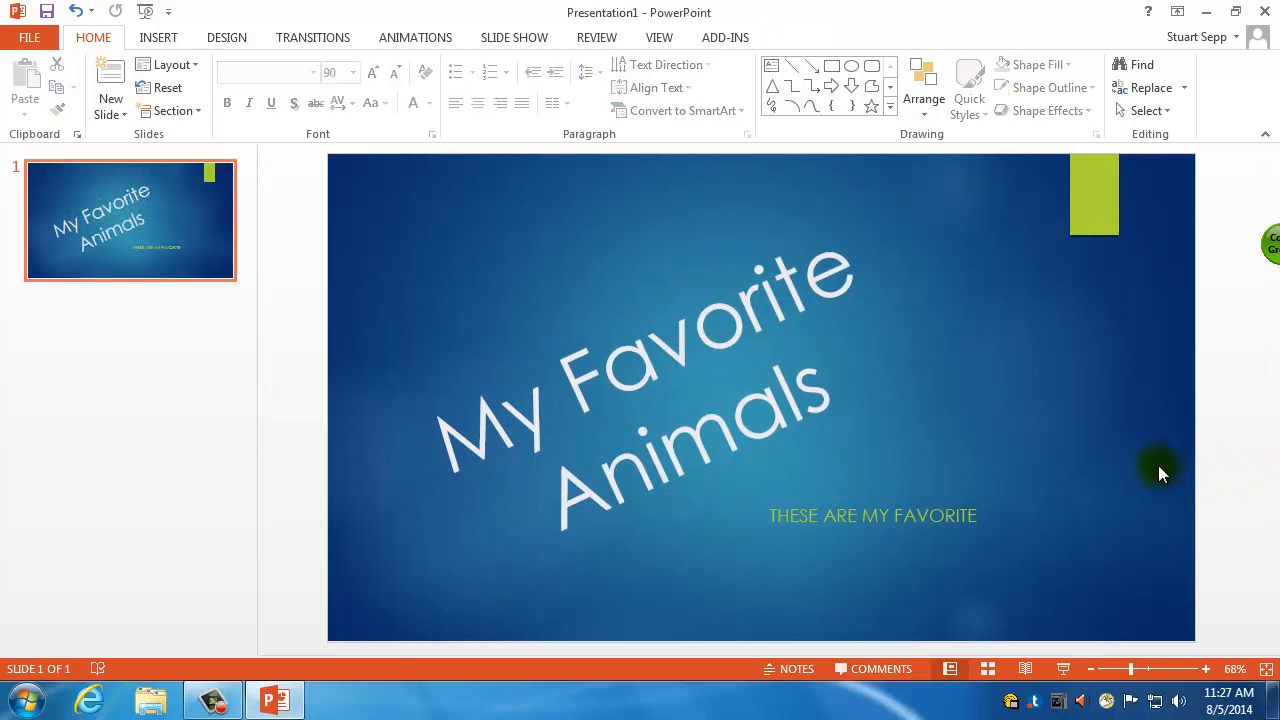
mouse_move(798, 500)
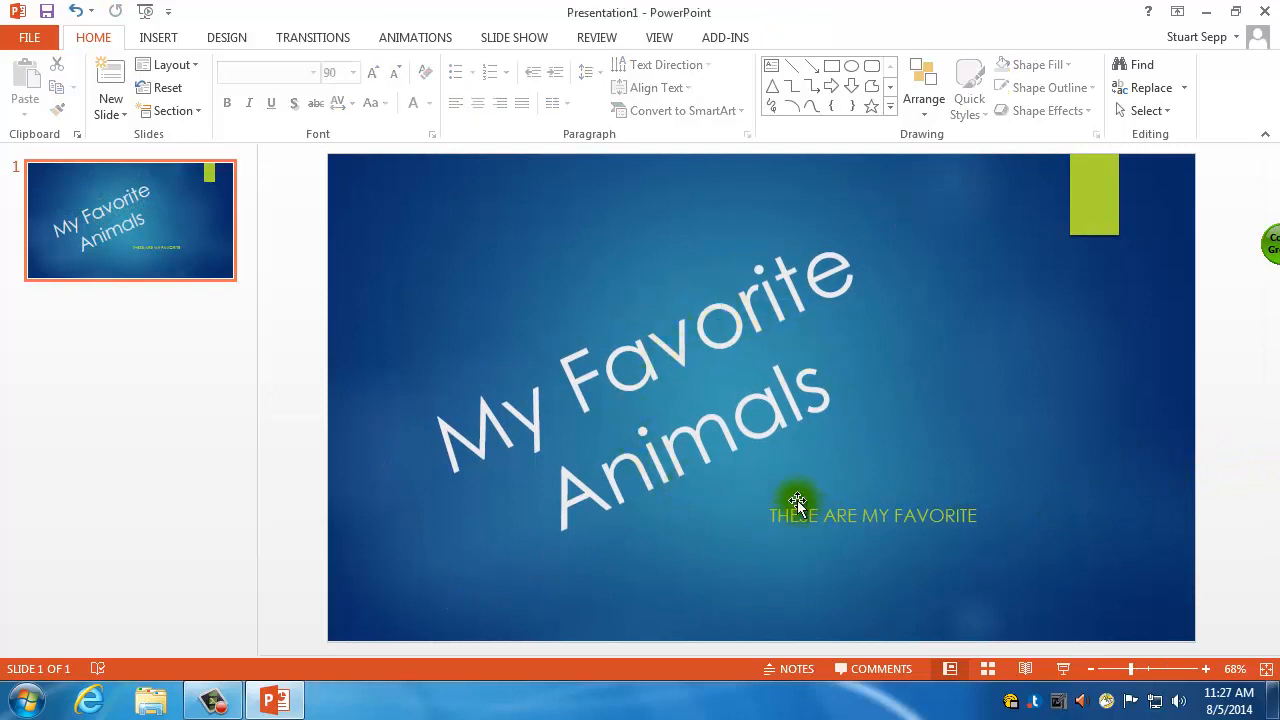
mouse_move(910, 500)
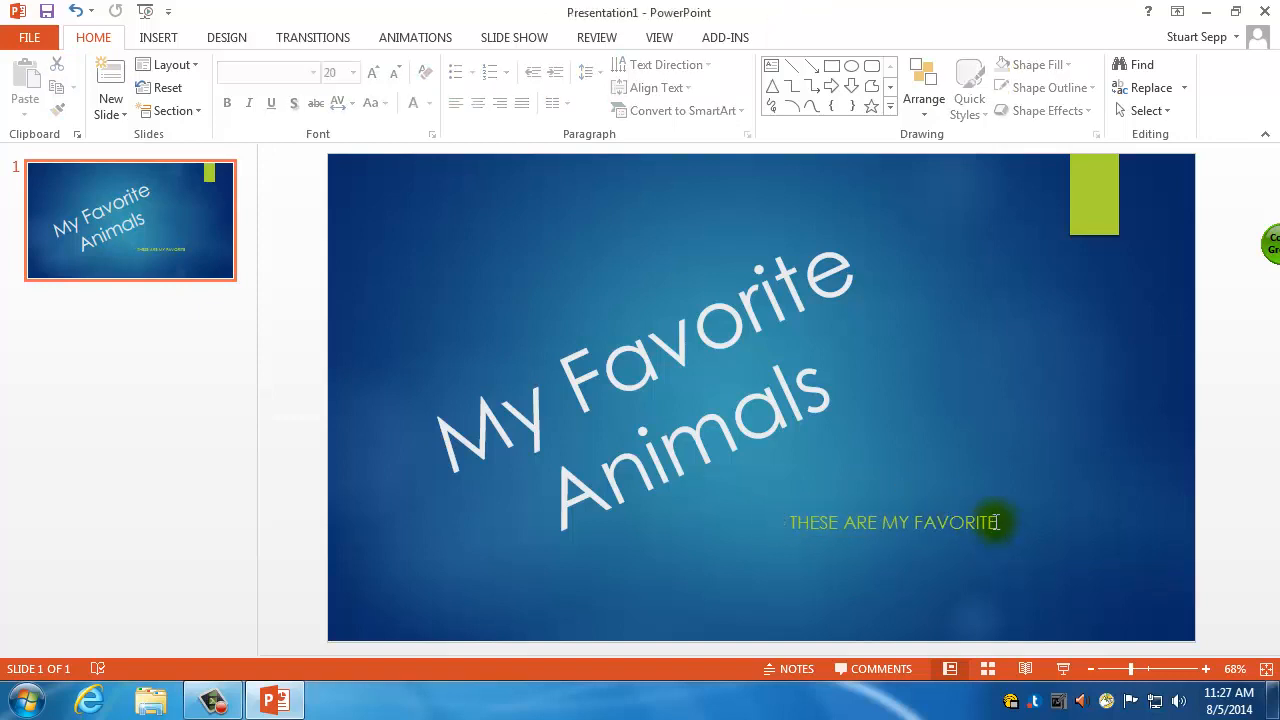
Step: Add an exclamation mark after 'FAVORITE' in the subtitle
click(895, 522)
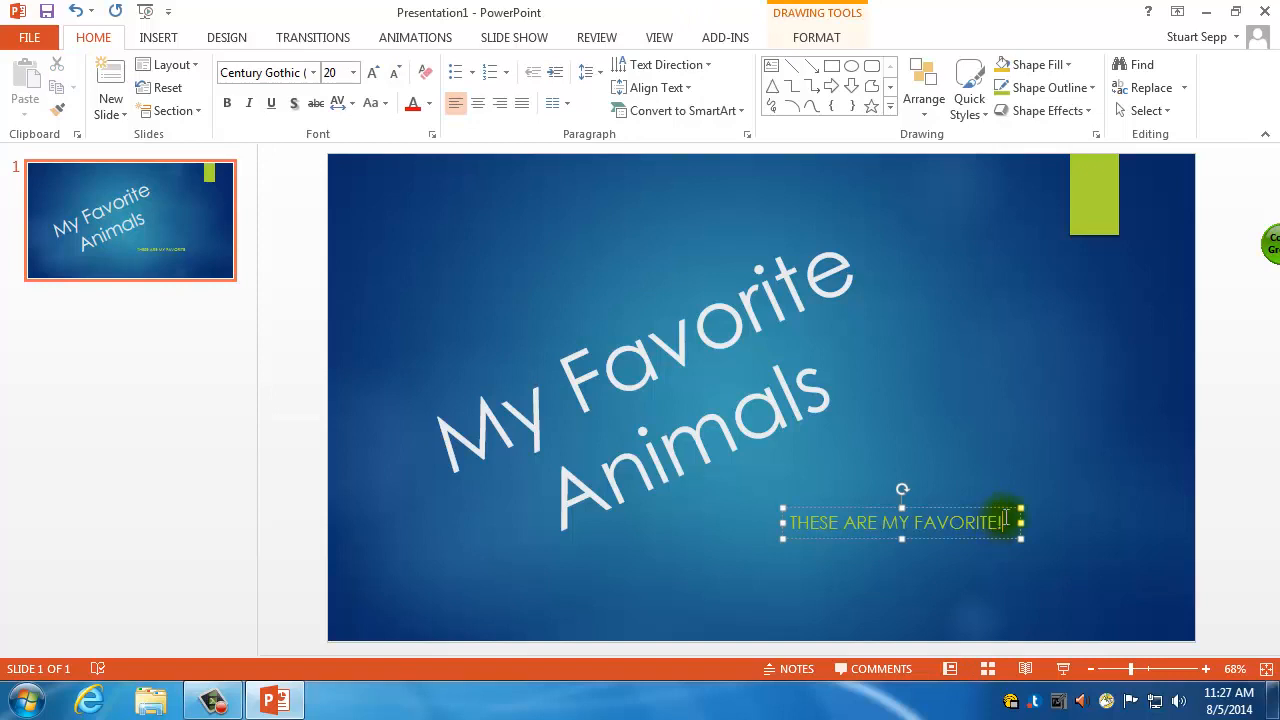
click(1095, 448)
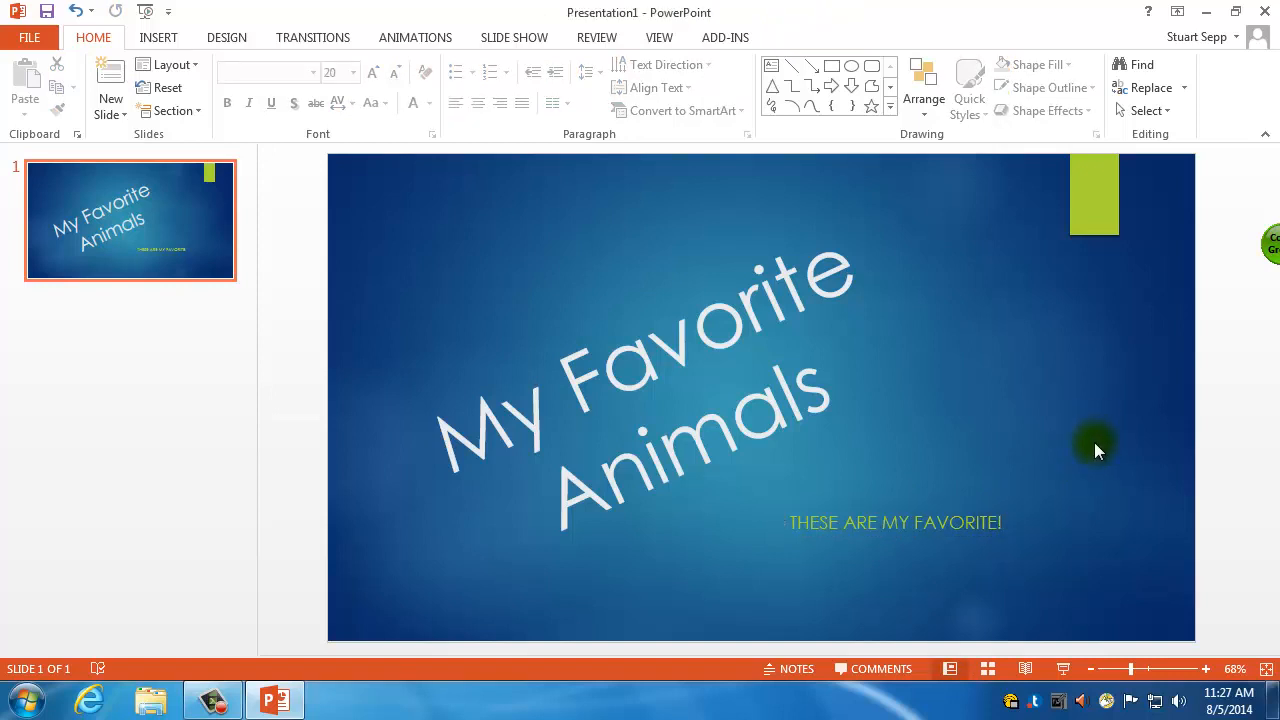
mouse_move(1120, 447)
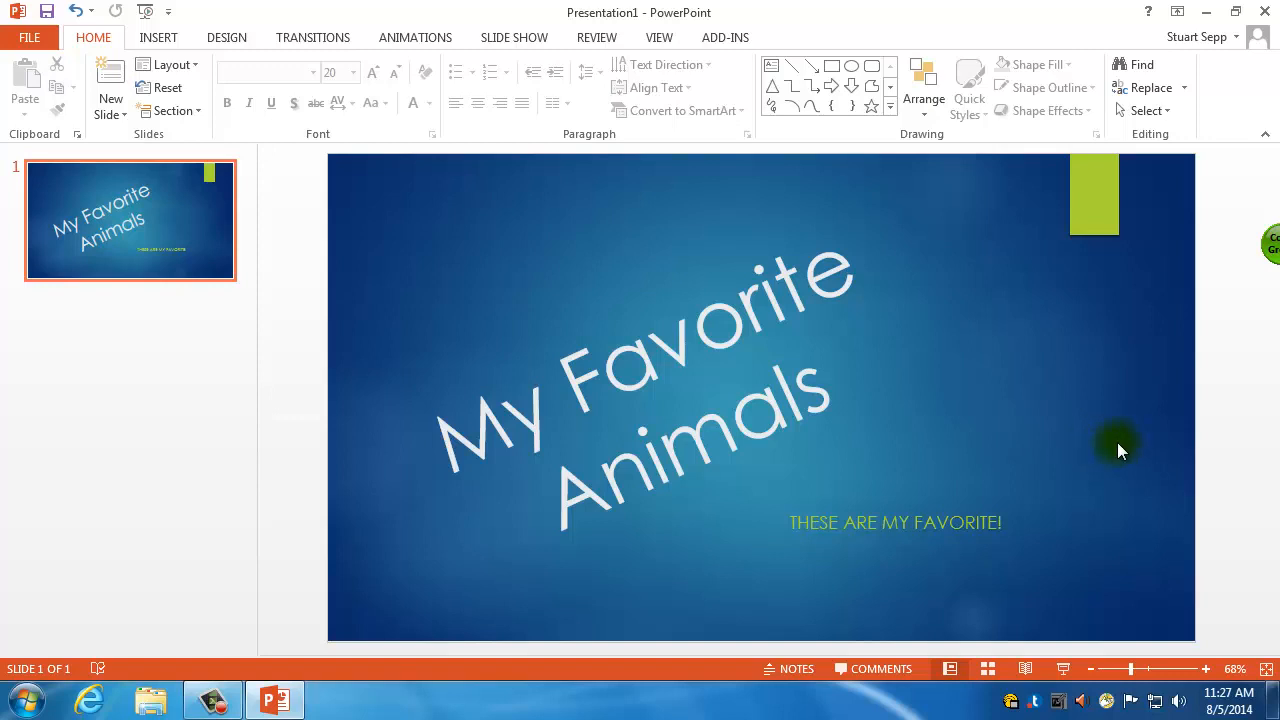
mouse_move(175, 358)
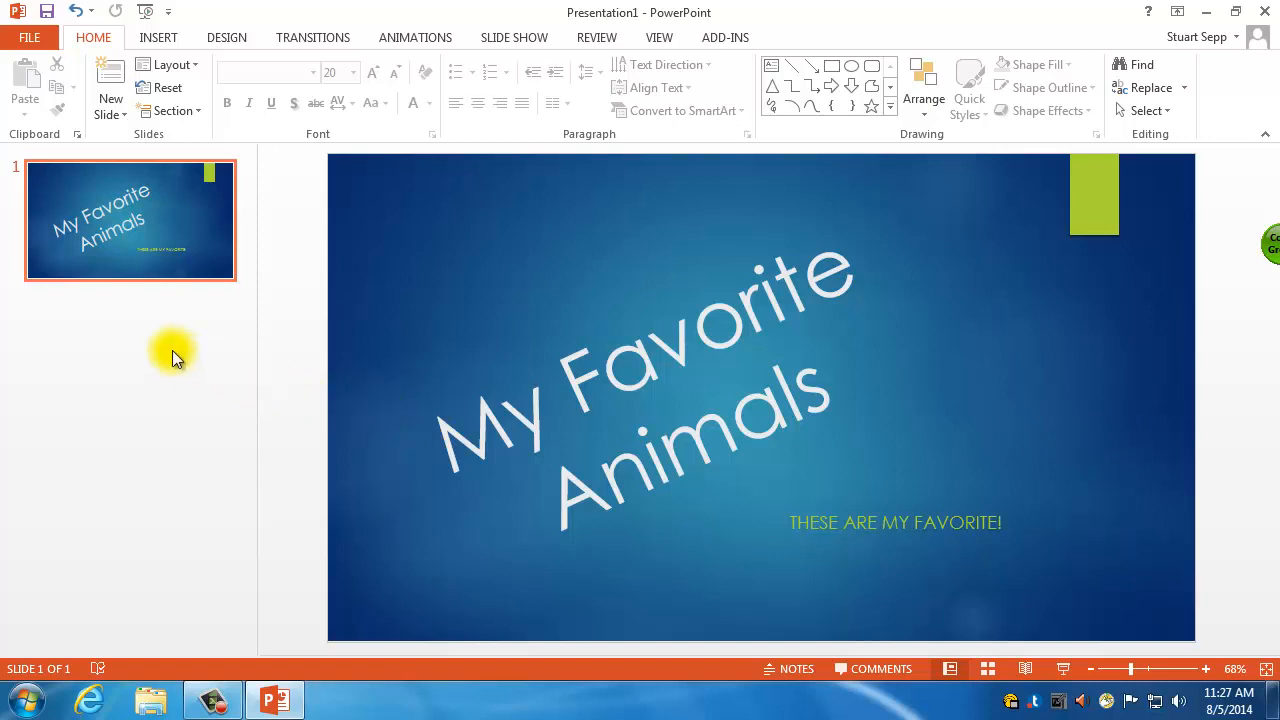
mouse_move(133, 173)
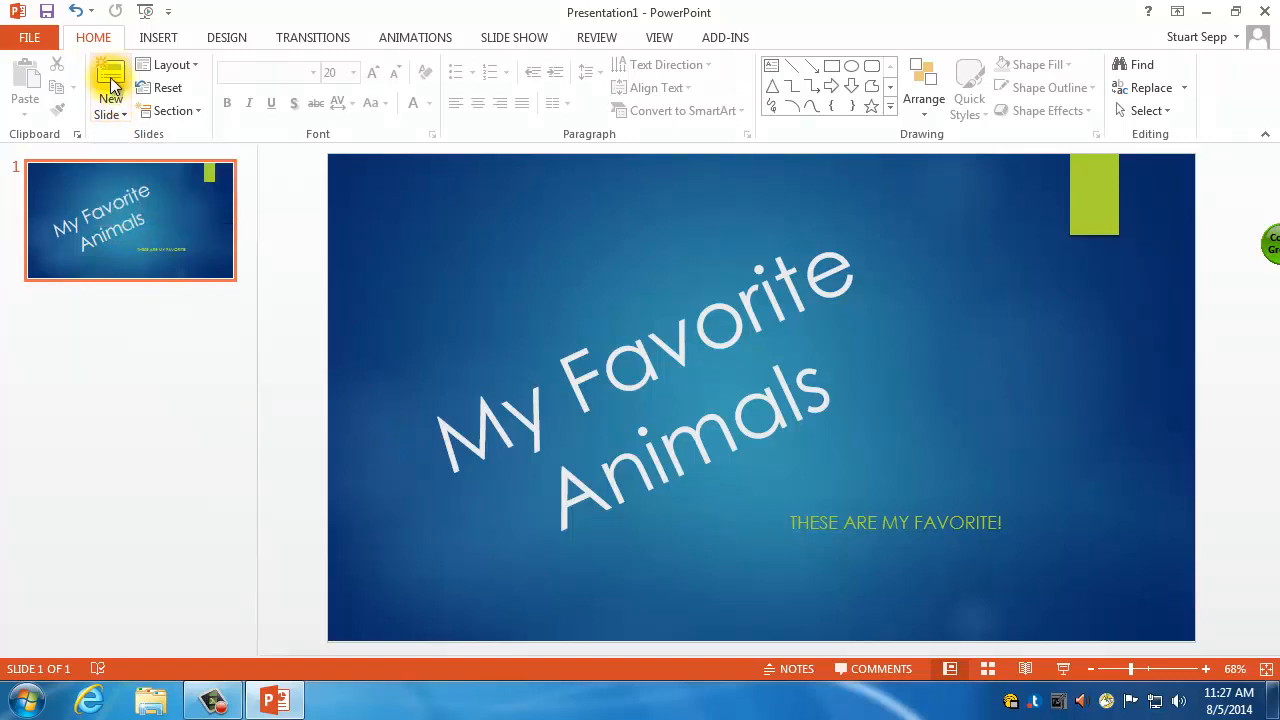
Step: Insert a Title and Content slide 2 and check both slide thumbnails
click(110, 85)
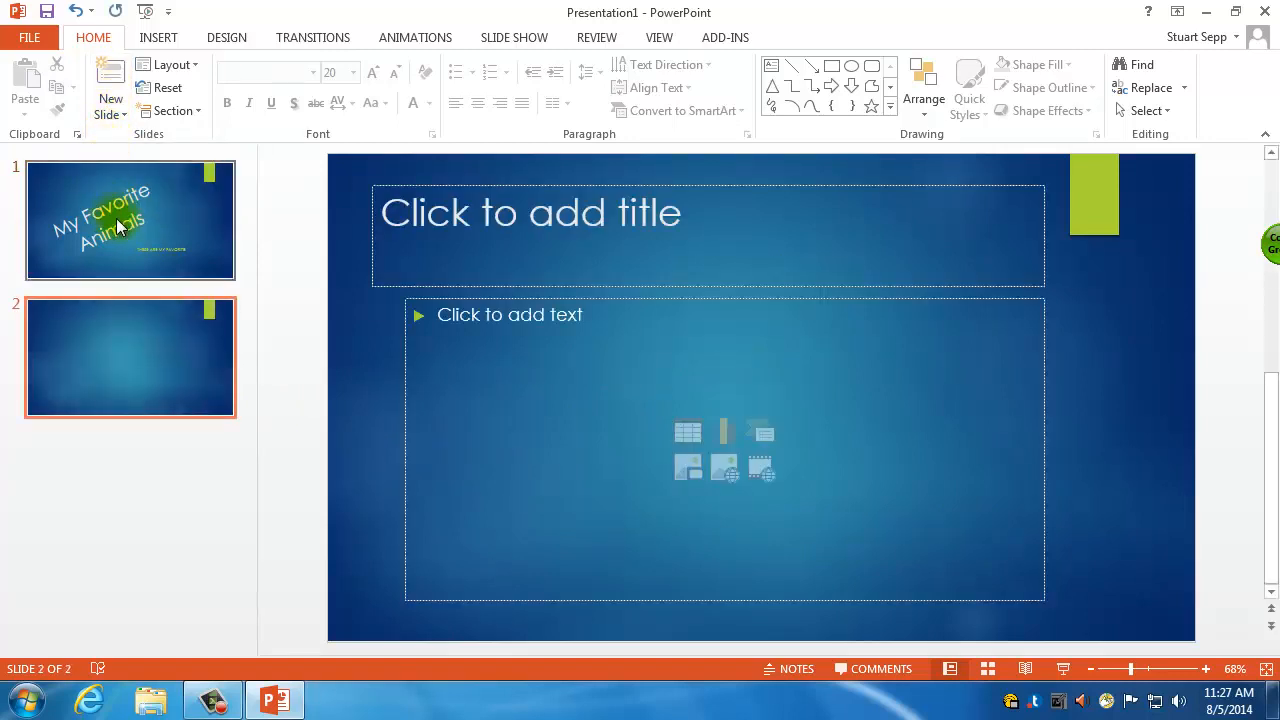
mouse_move(113, 222)
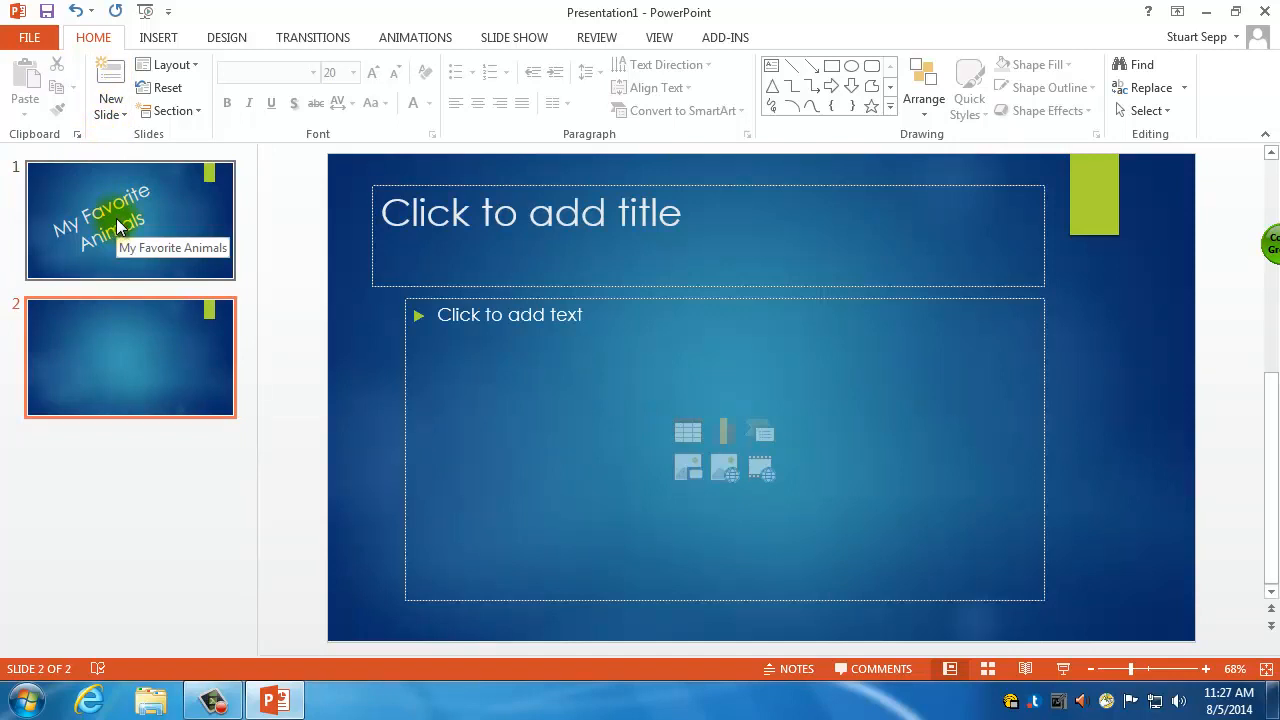
click(130, 218)
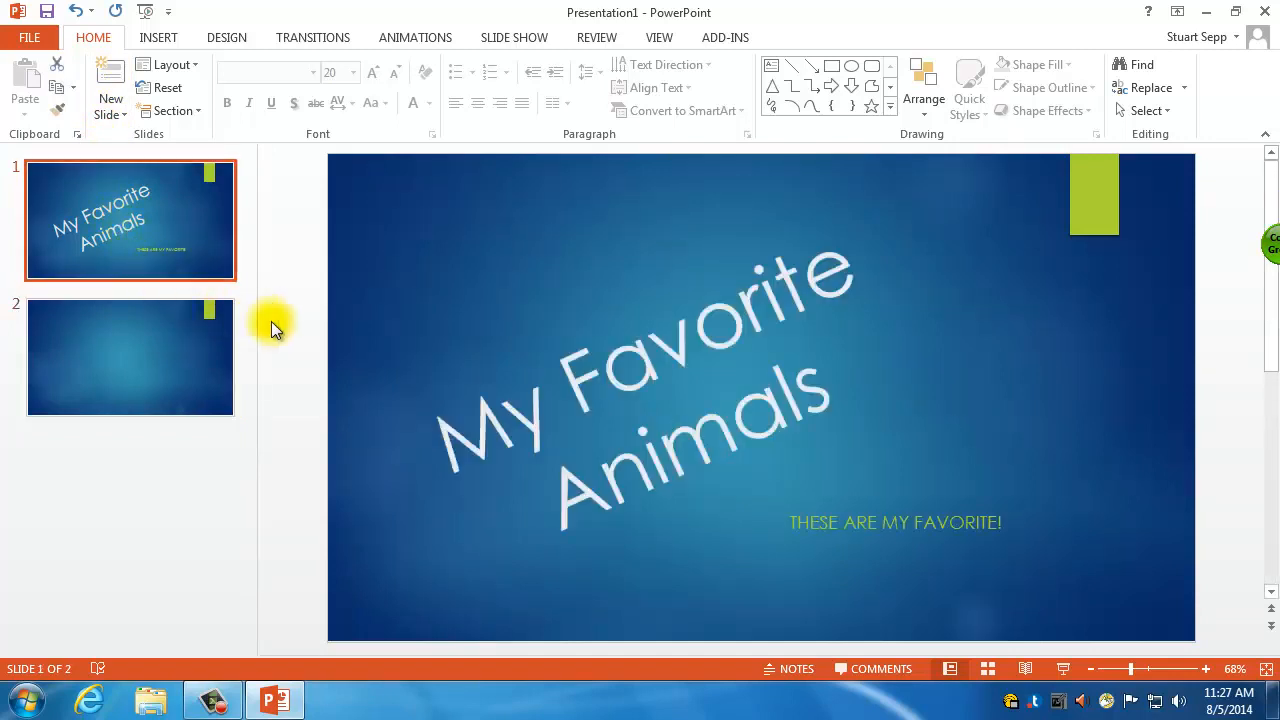
mouse_move(283, 446)
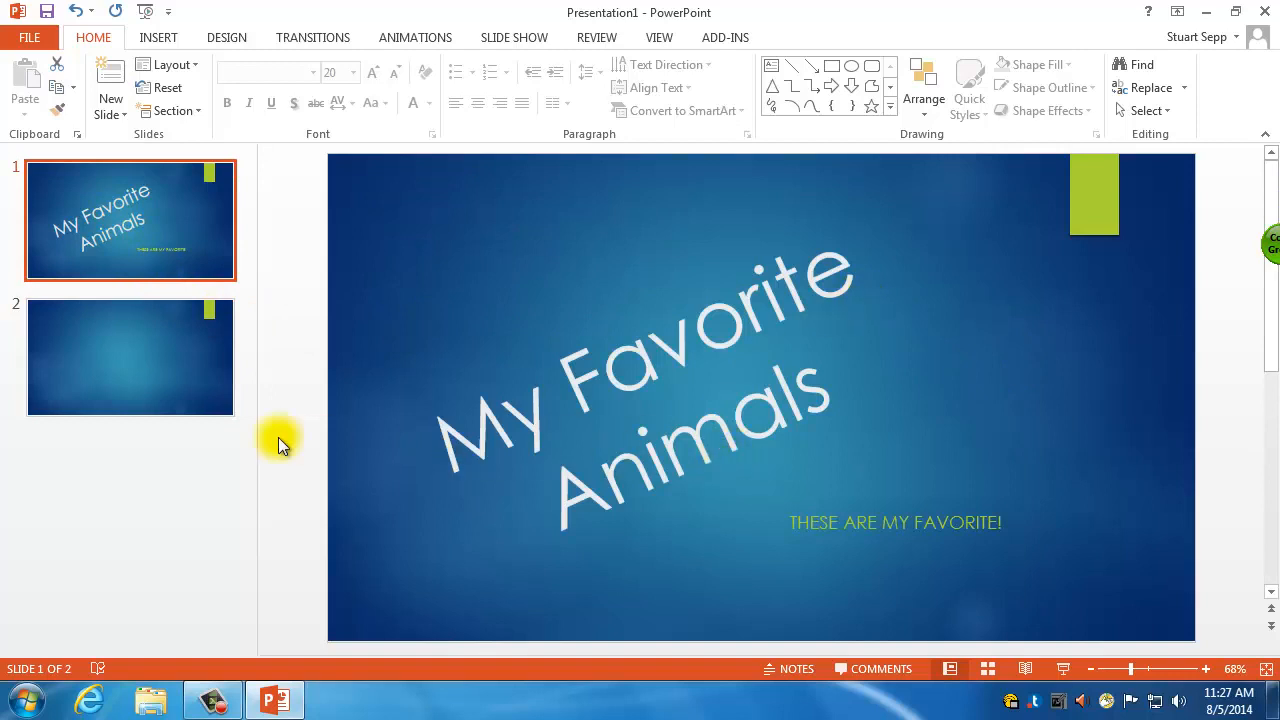
click(130, 357)
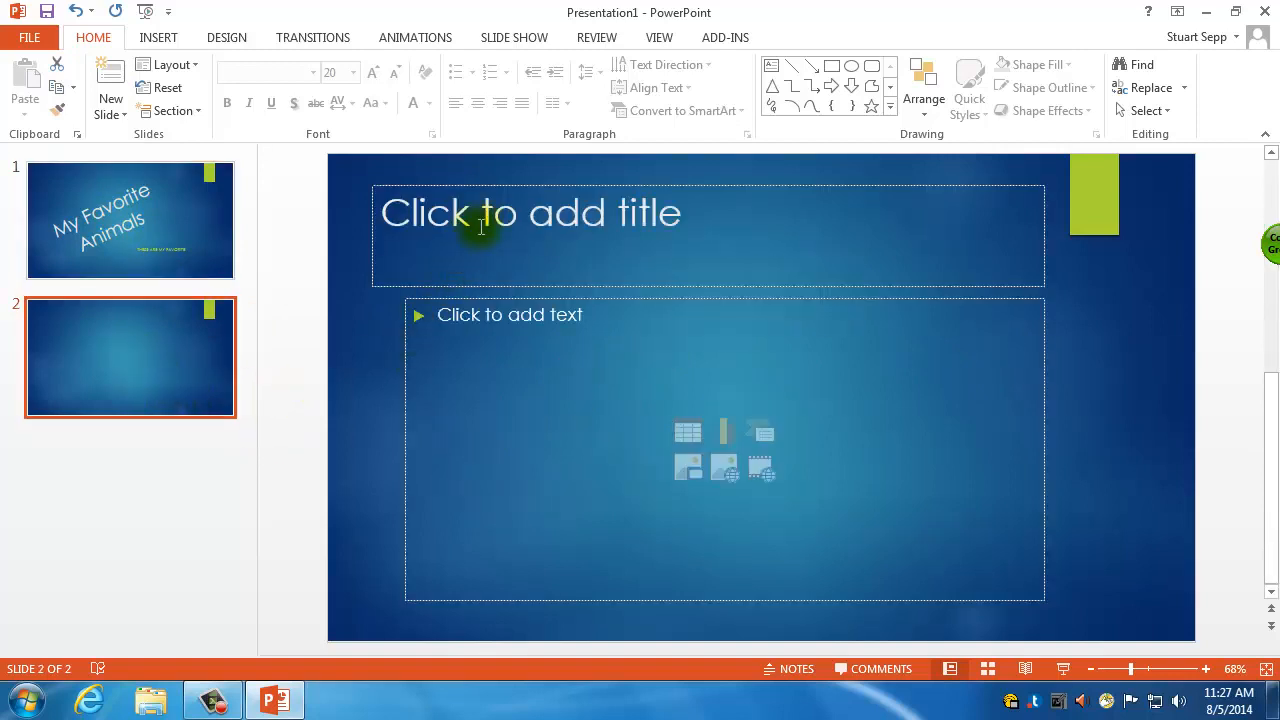
mouse_move(689, 375)
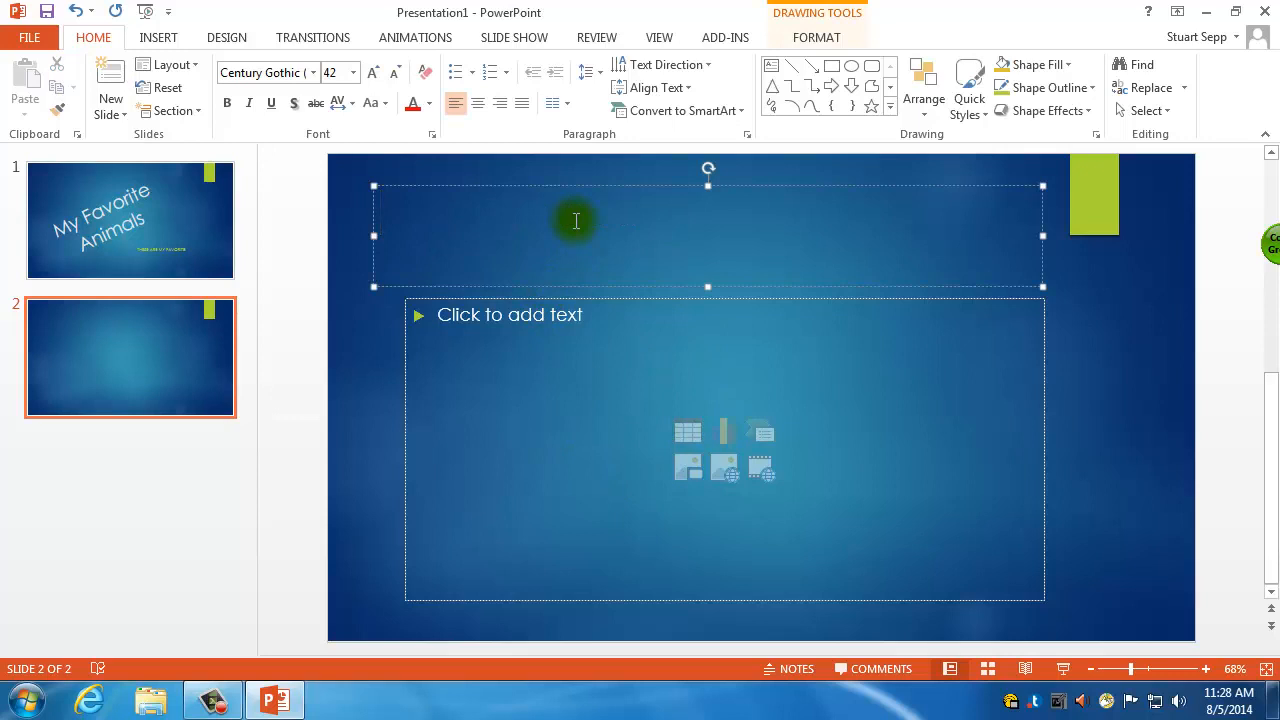
Step: Type slide 2's title 'Here is a list of my favorite Animals', correcting the typo
text(Here is a list o)
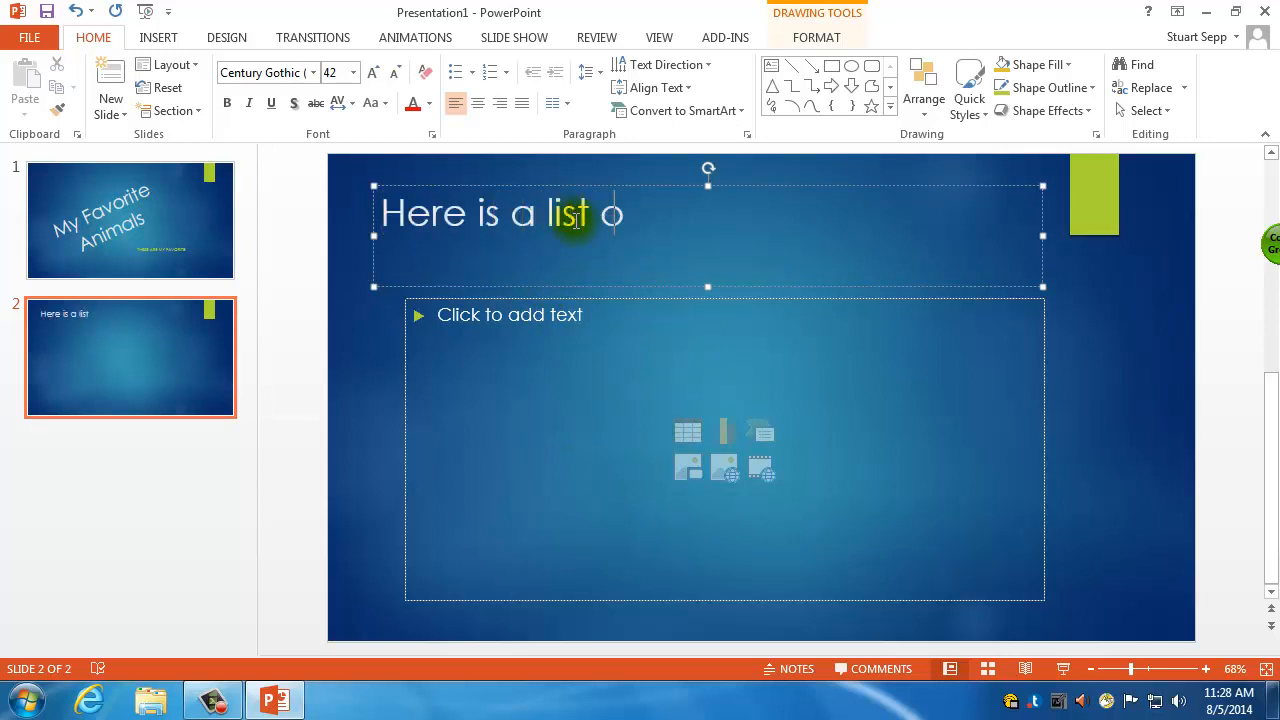
text(of my favoriate)
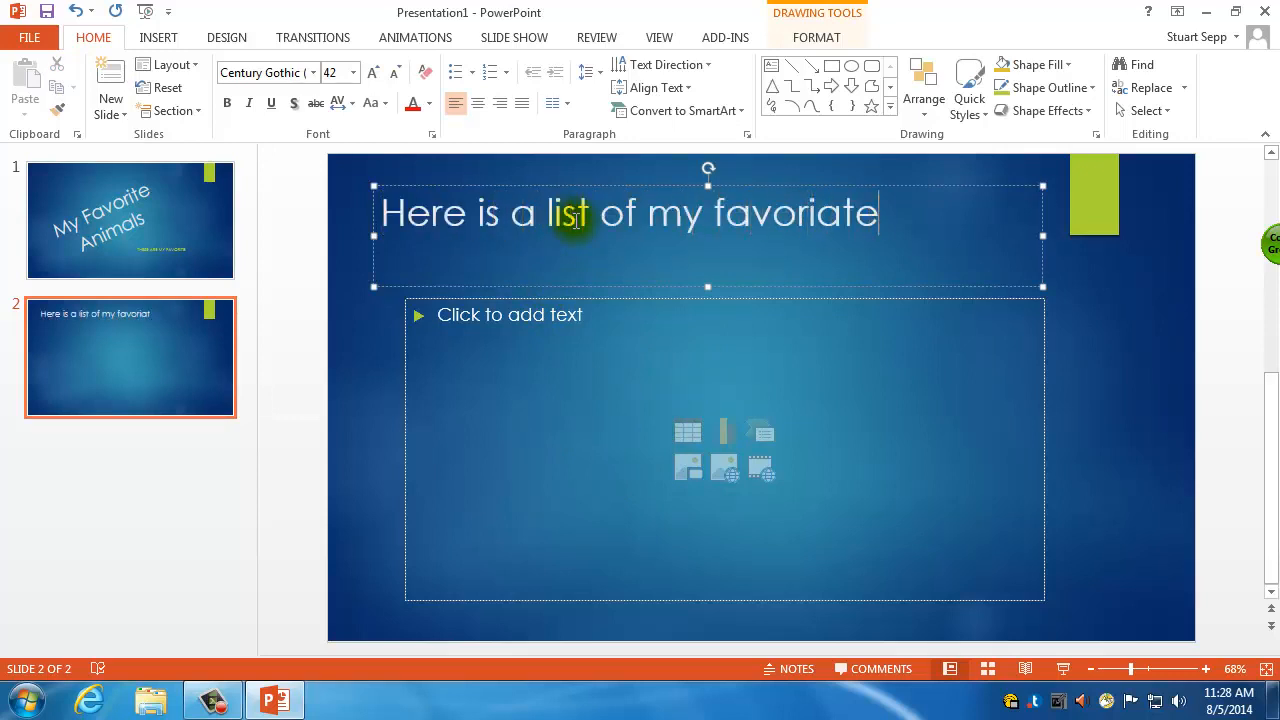
key(Backspace)
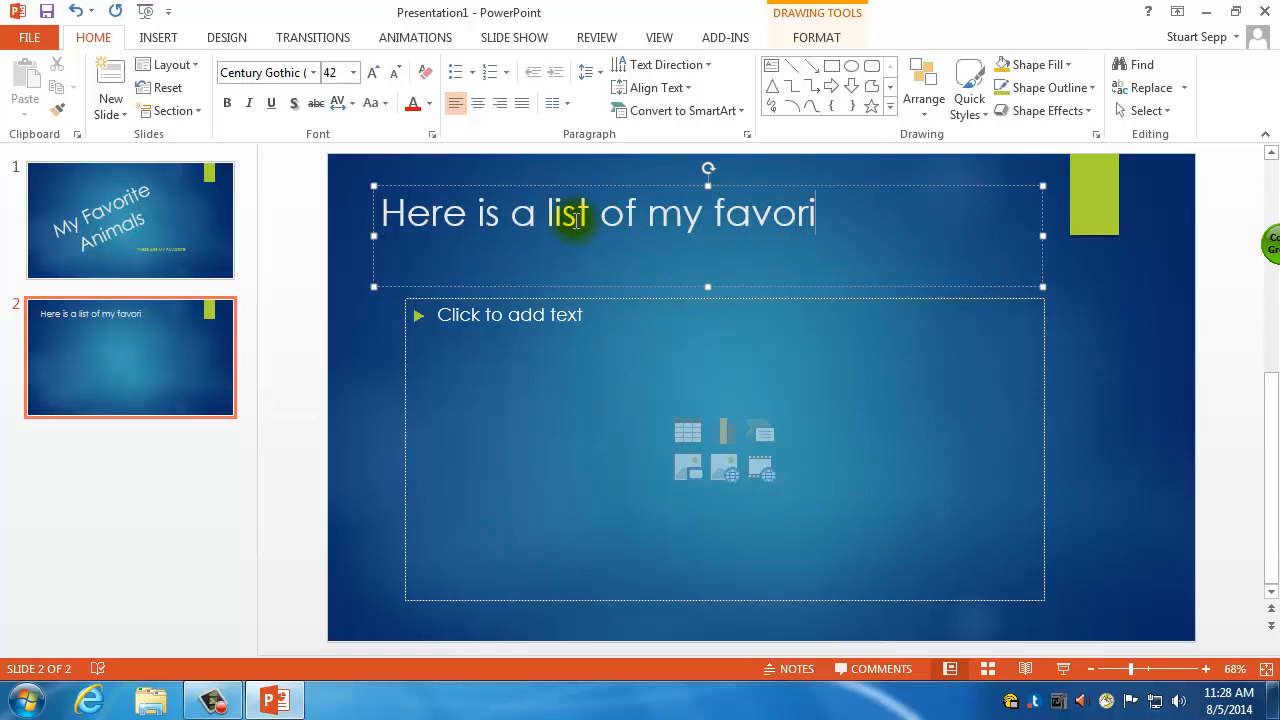
text(te Animals)
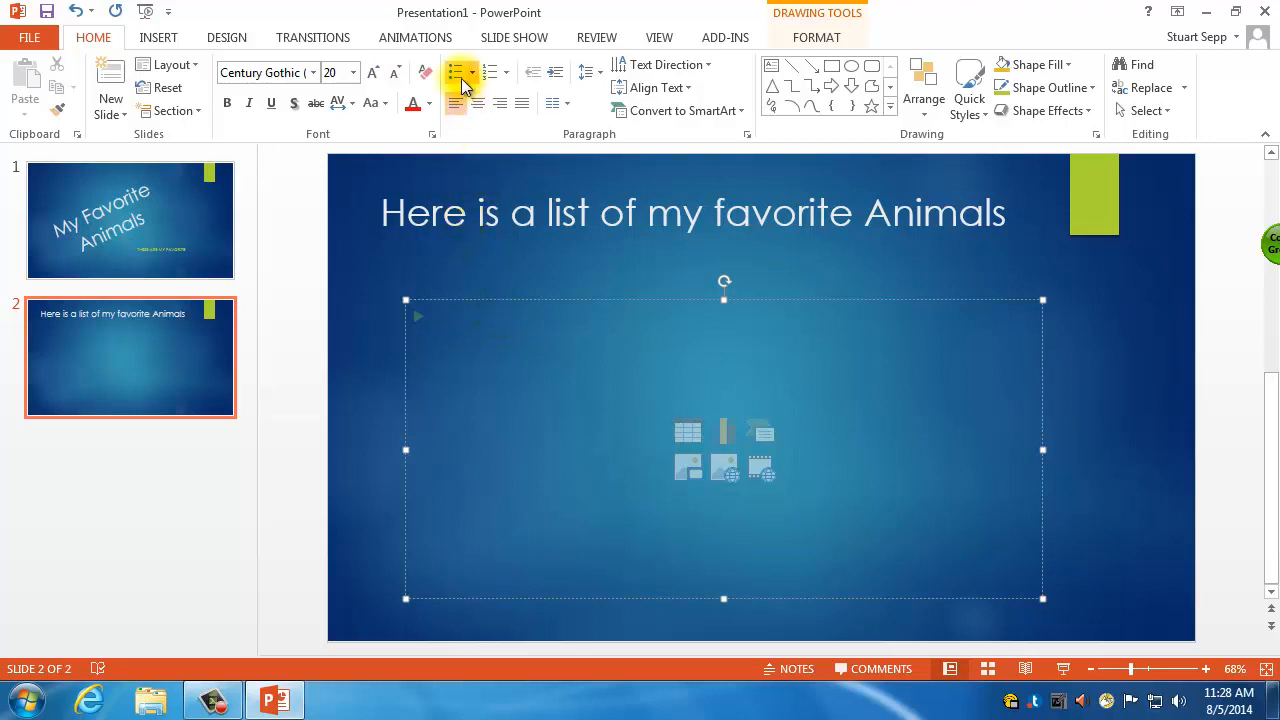
mouse_move(457, 73)
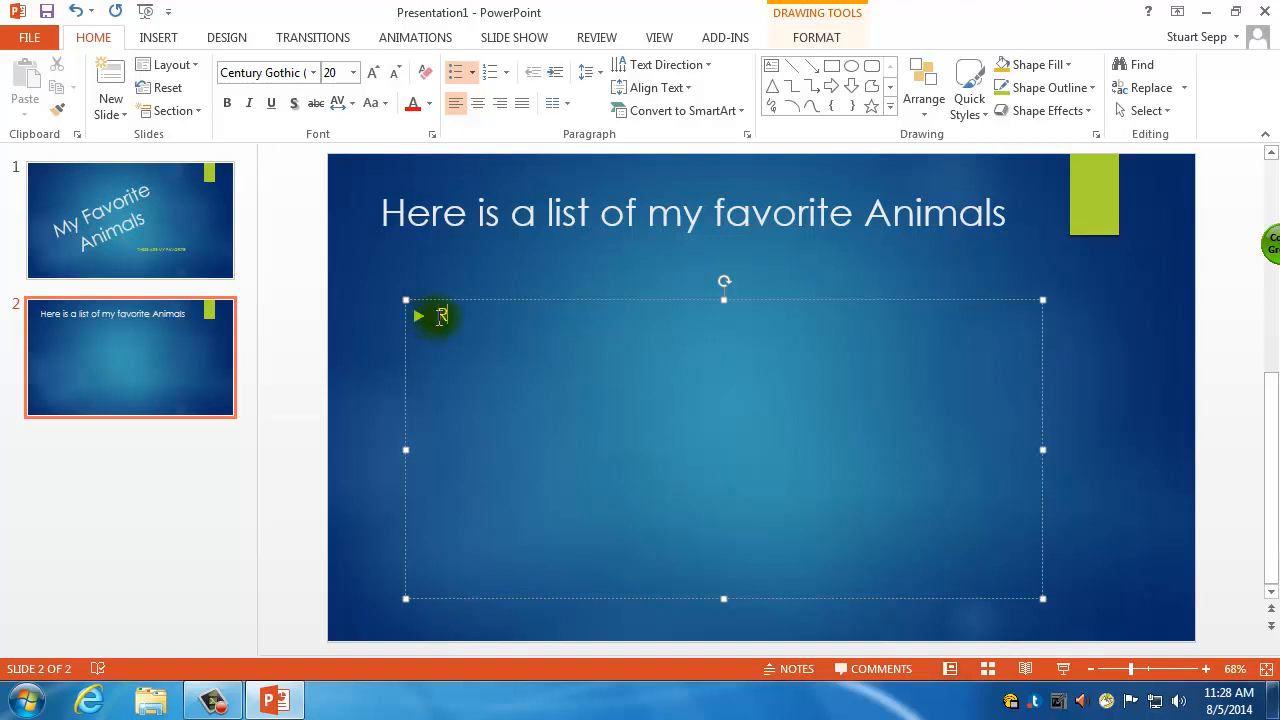
Step: Enter nine animal bullets, starting Rabbit, Tarsier, Fox and ending Hippopotomous
text(Rabb)
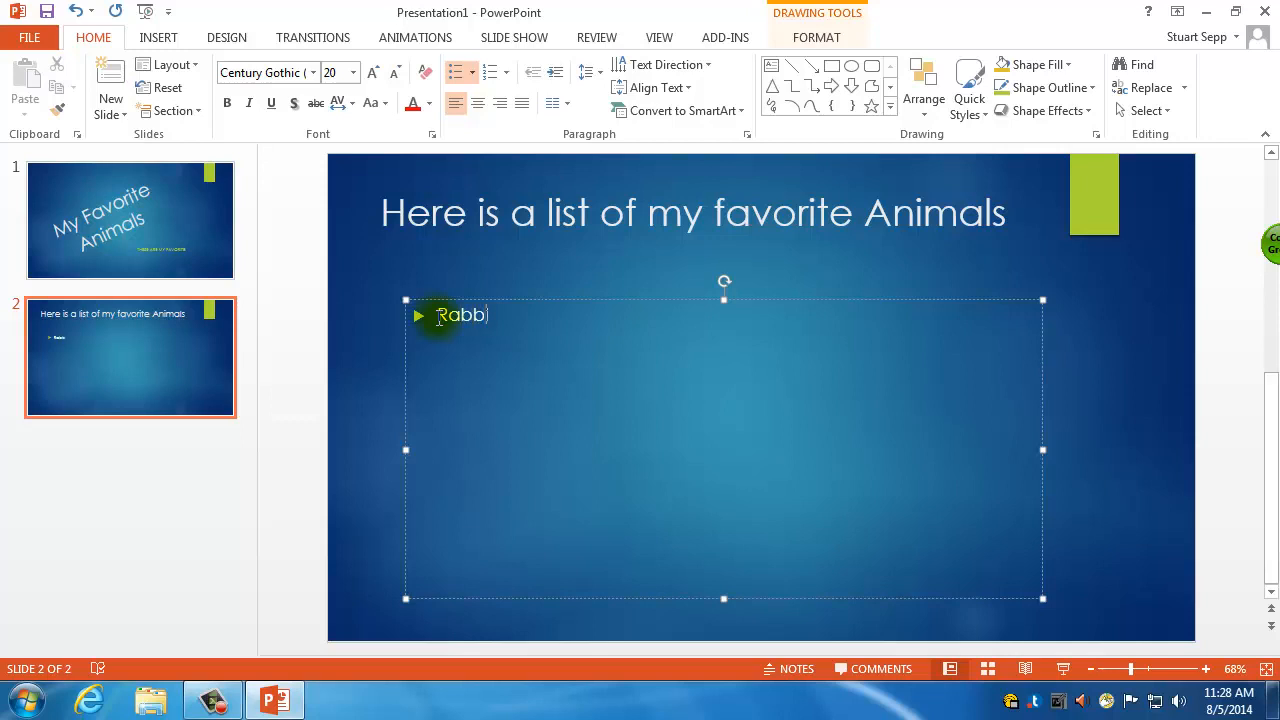
text(Tarsier)
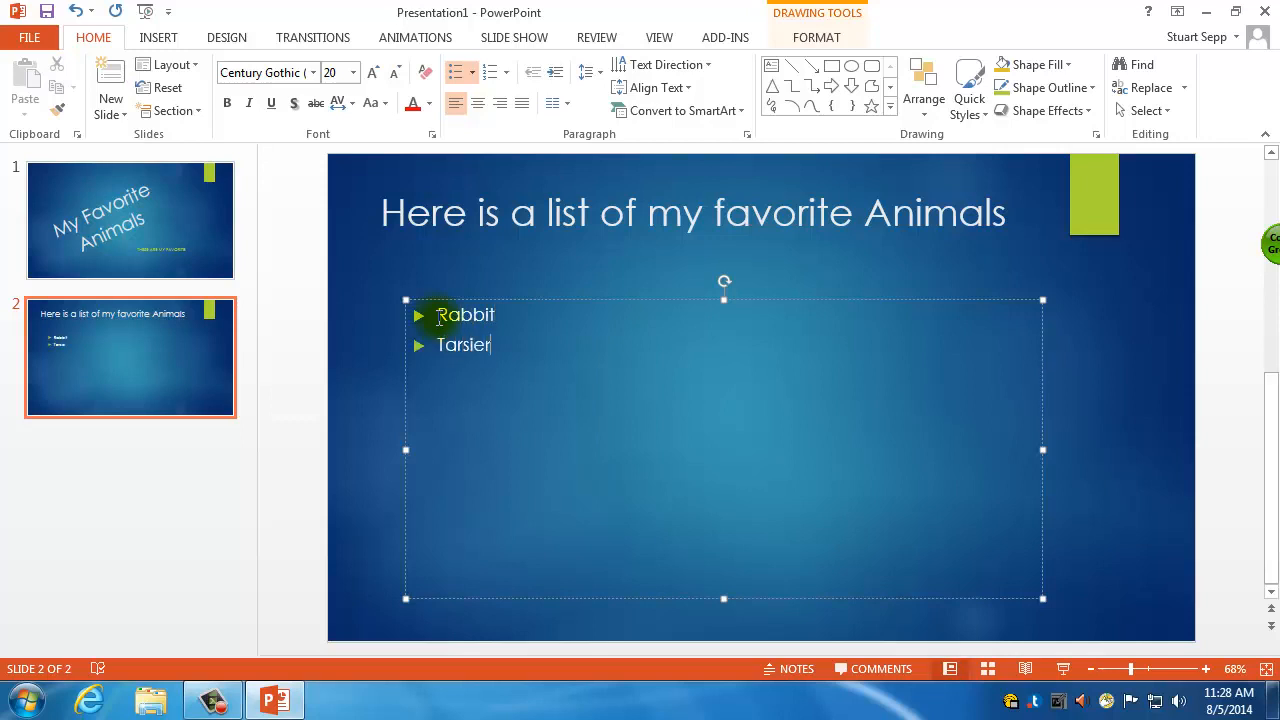
text(Fox)
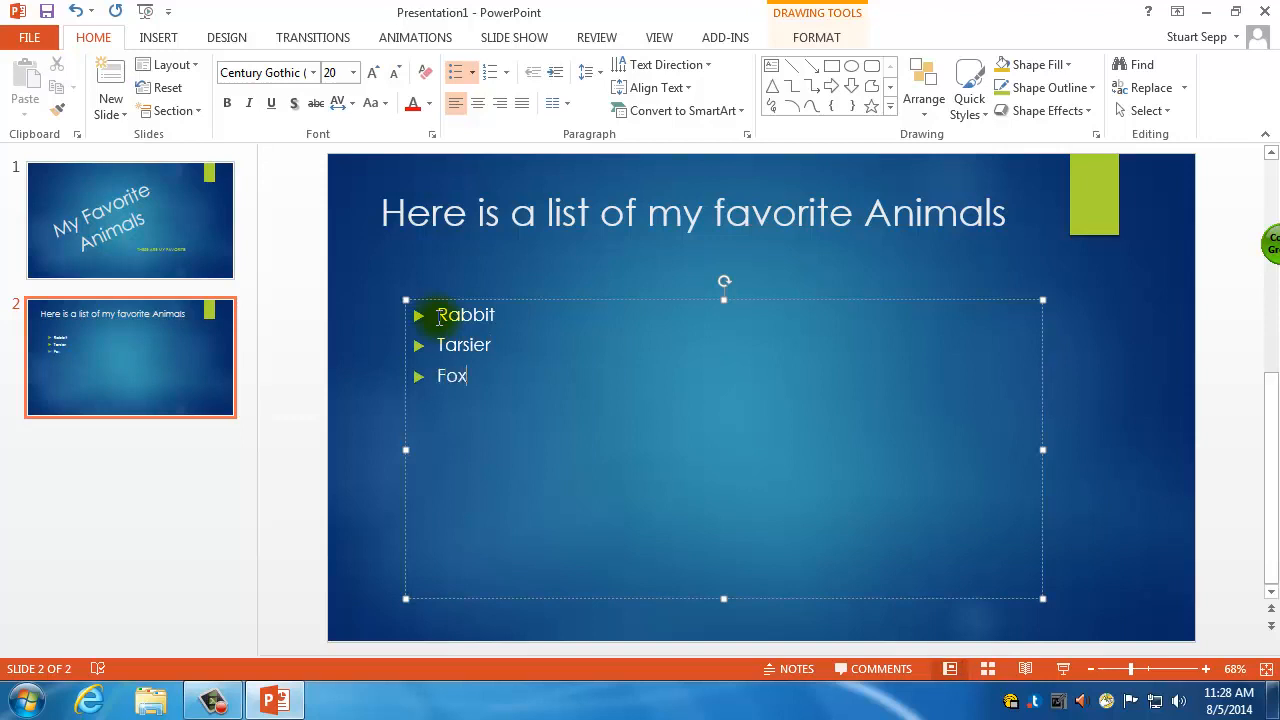
text(A)
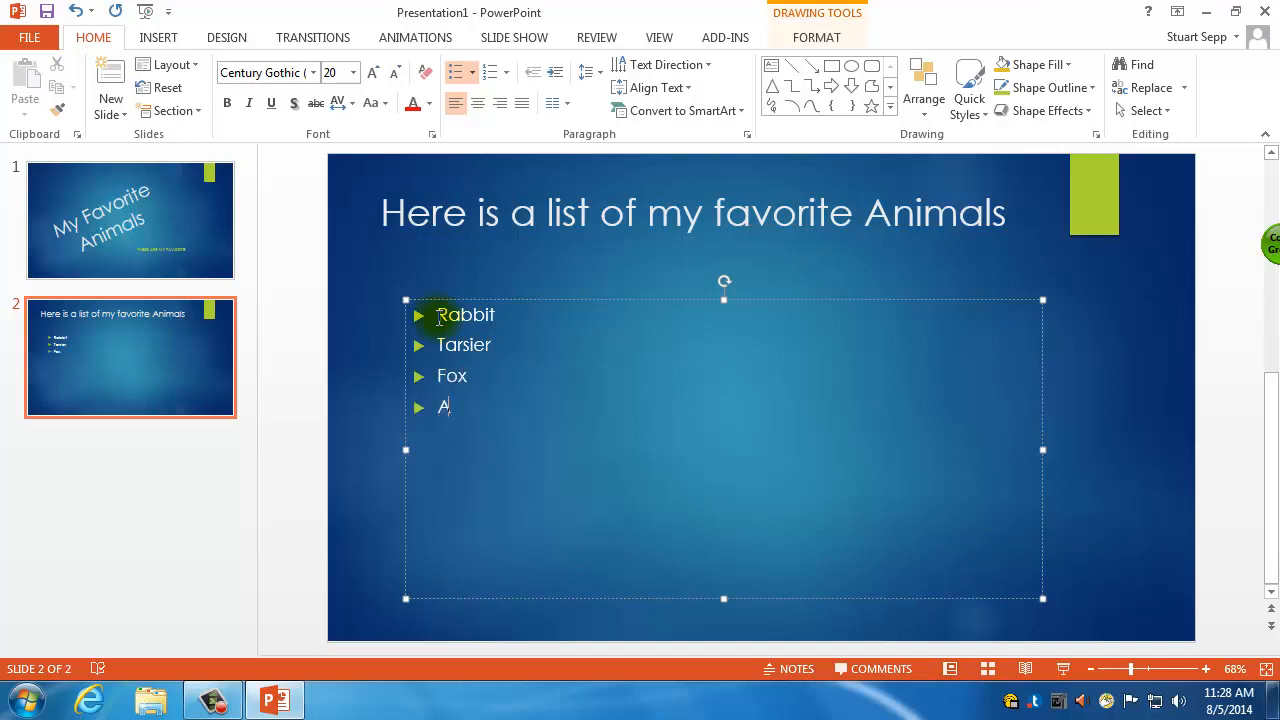
text(rt)
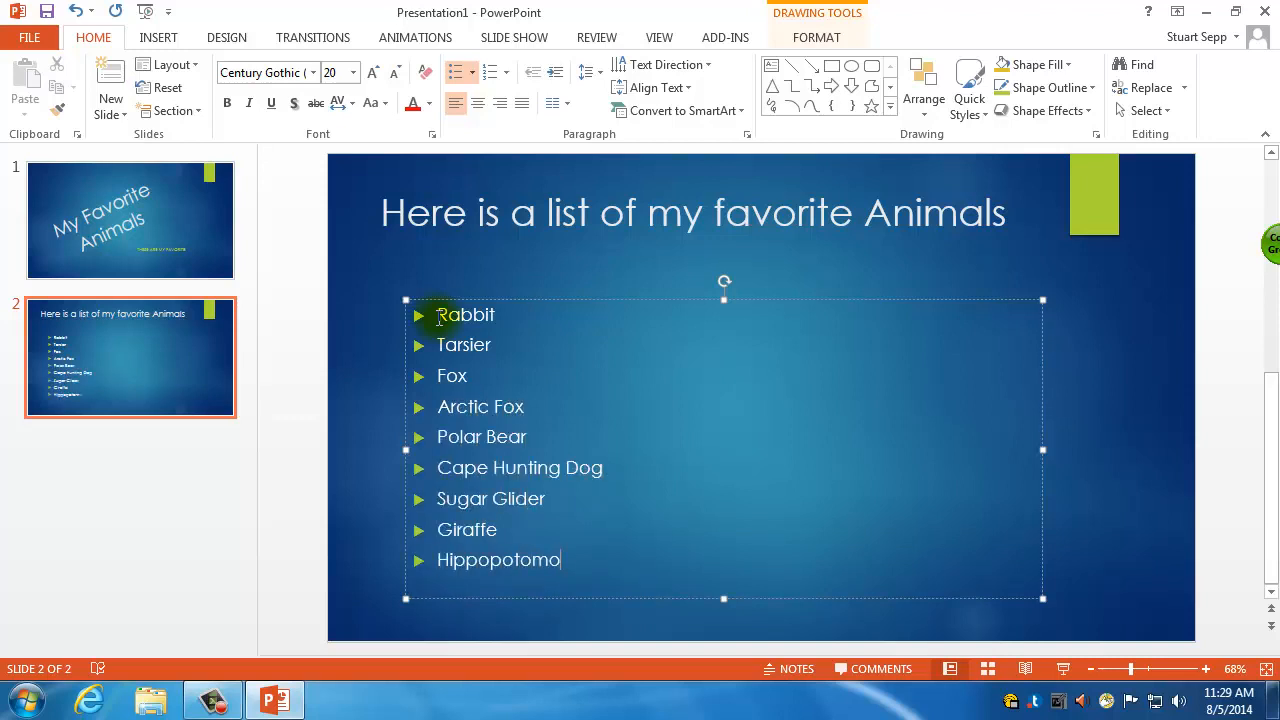
text(us)
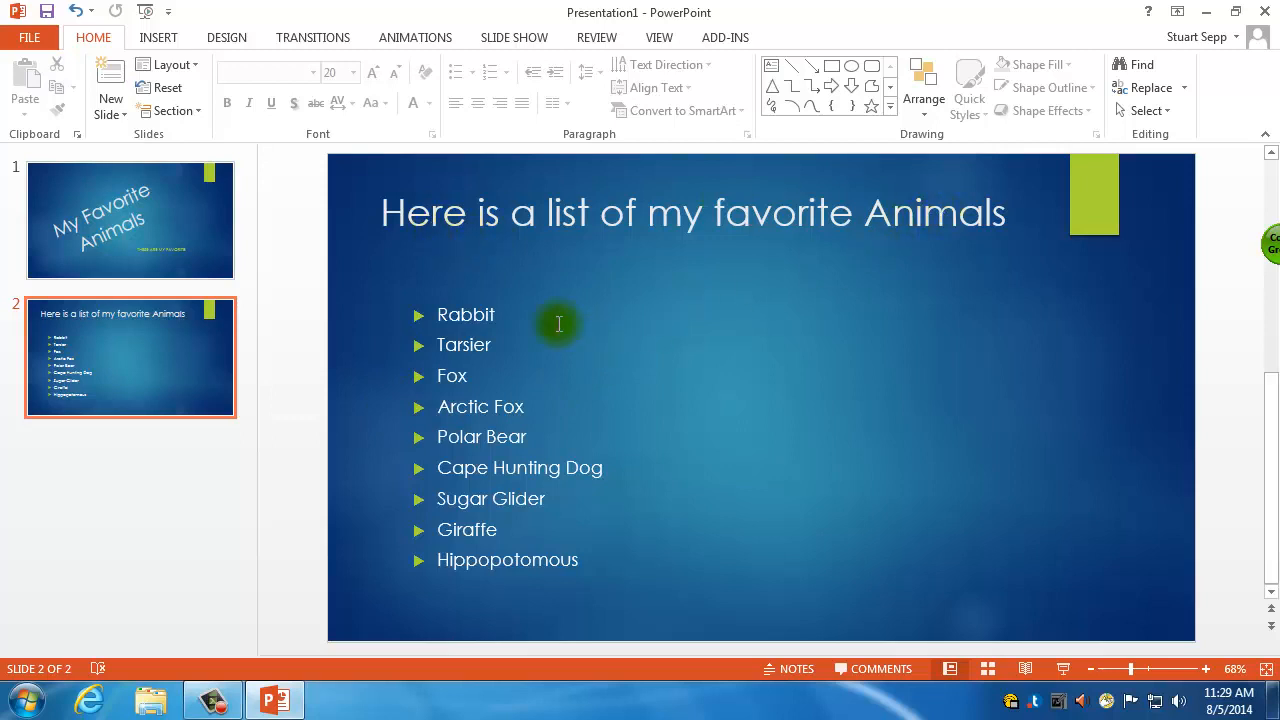
mouse_move(900, 530)
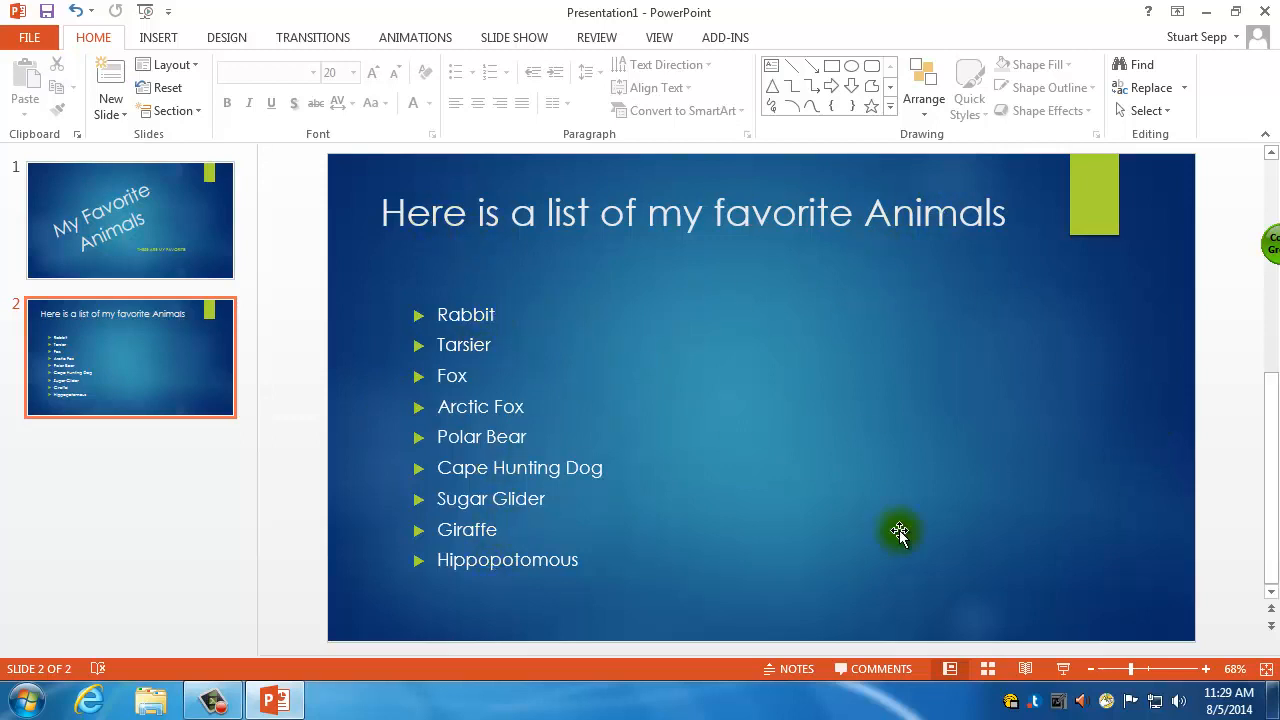
mouse_move(820, 367)
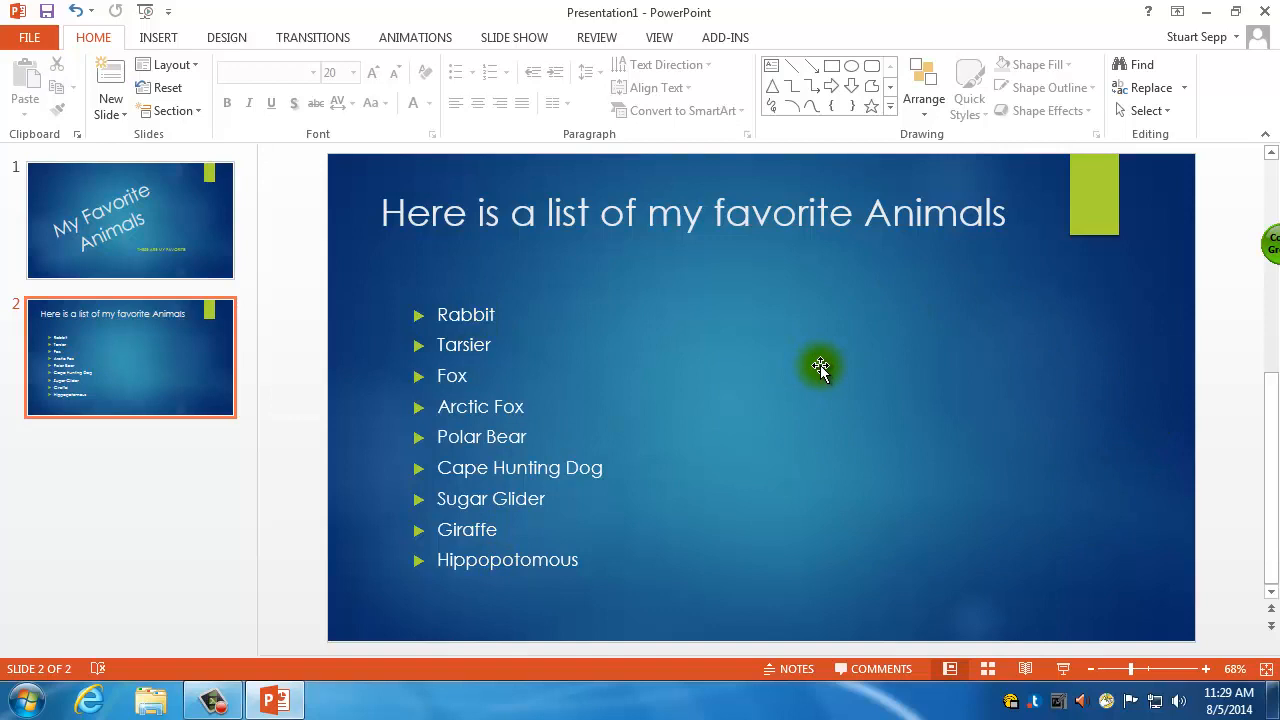
mouse_move(603, 433)
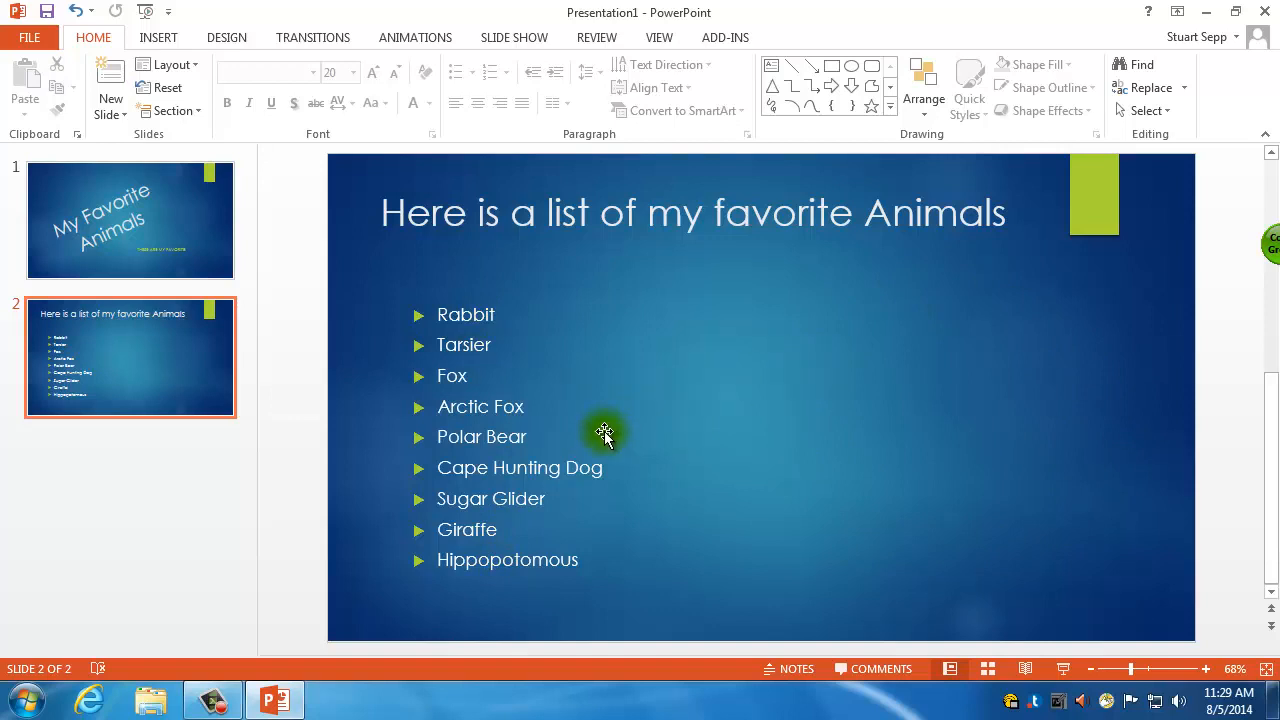
mouse_move(694, 425)
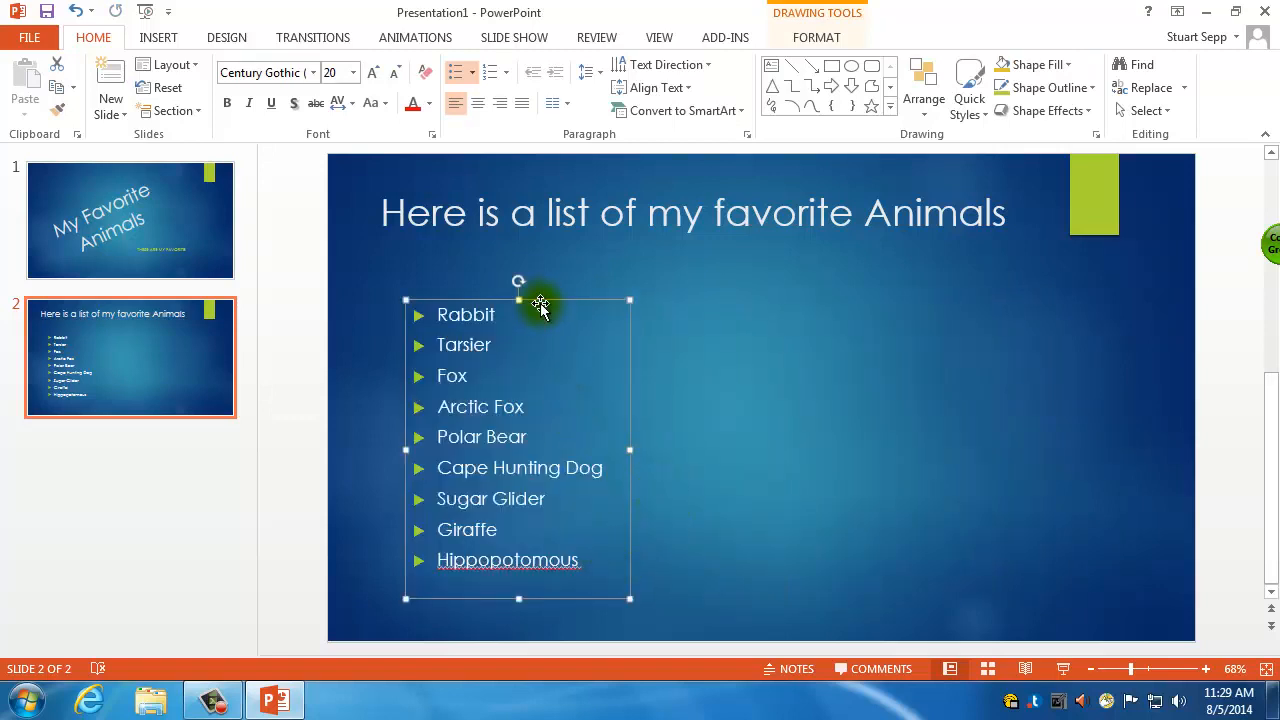
Step: Narrow the animal list and position it just right of centre, slightly higher
drag(540, 300, 795, 298)
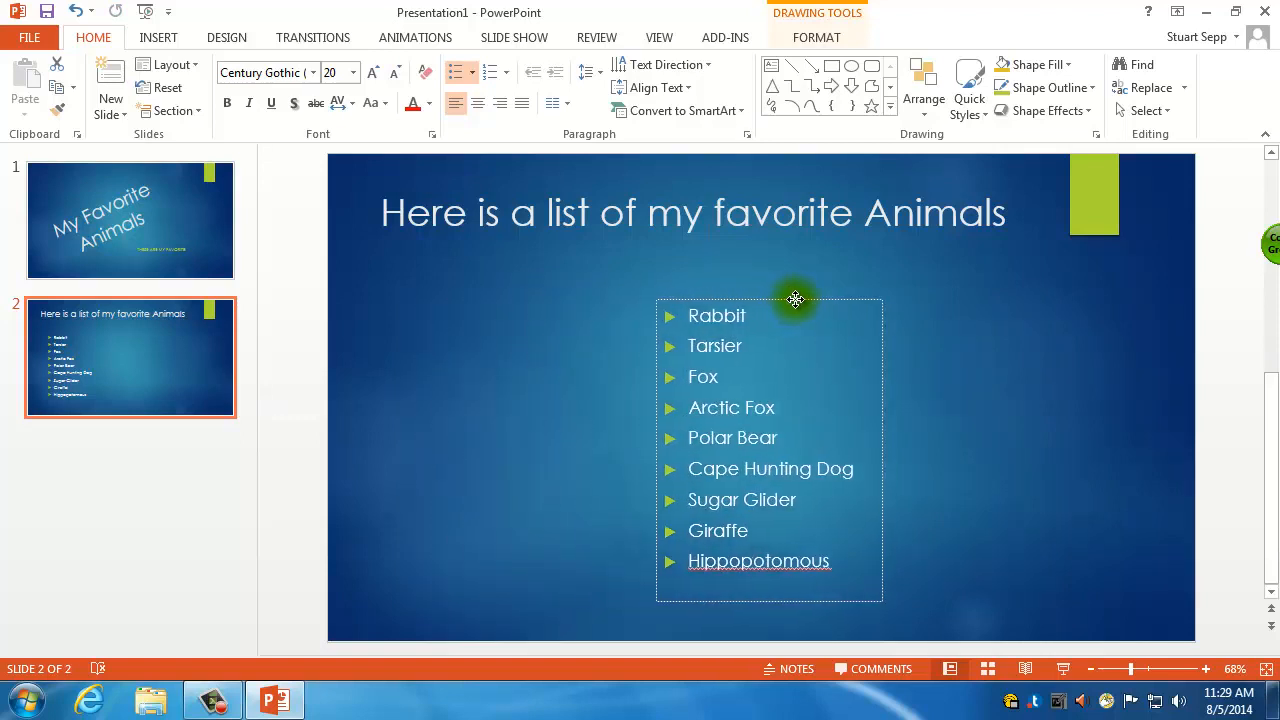
drag(795, 299, 762, 293)
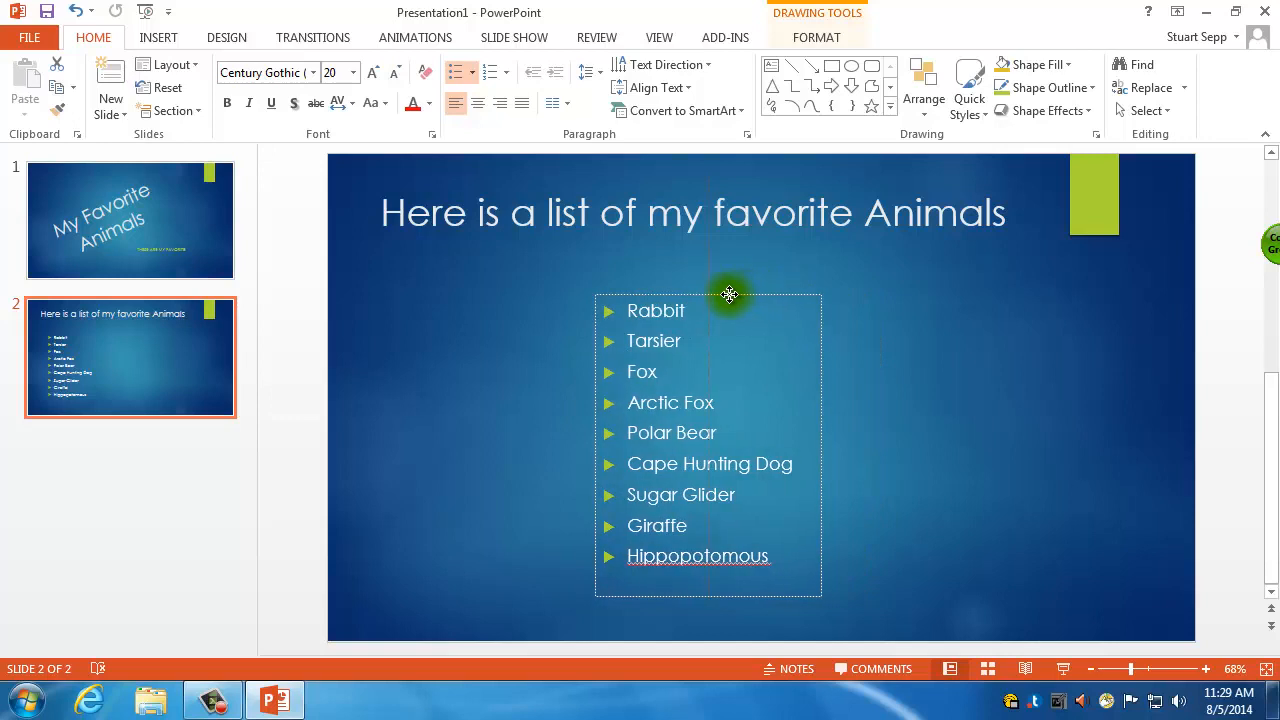
mouse_move(728, 292)
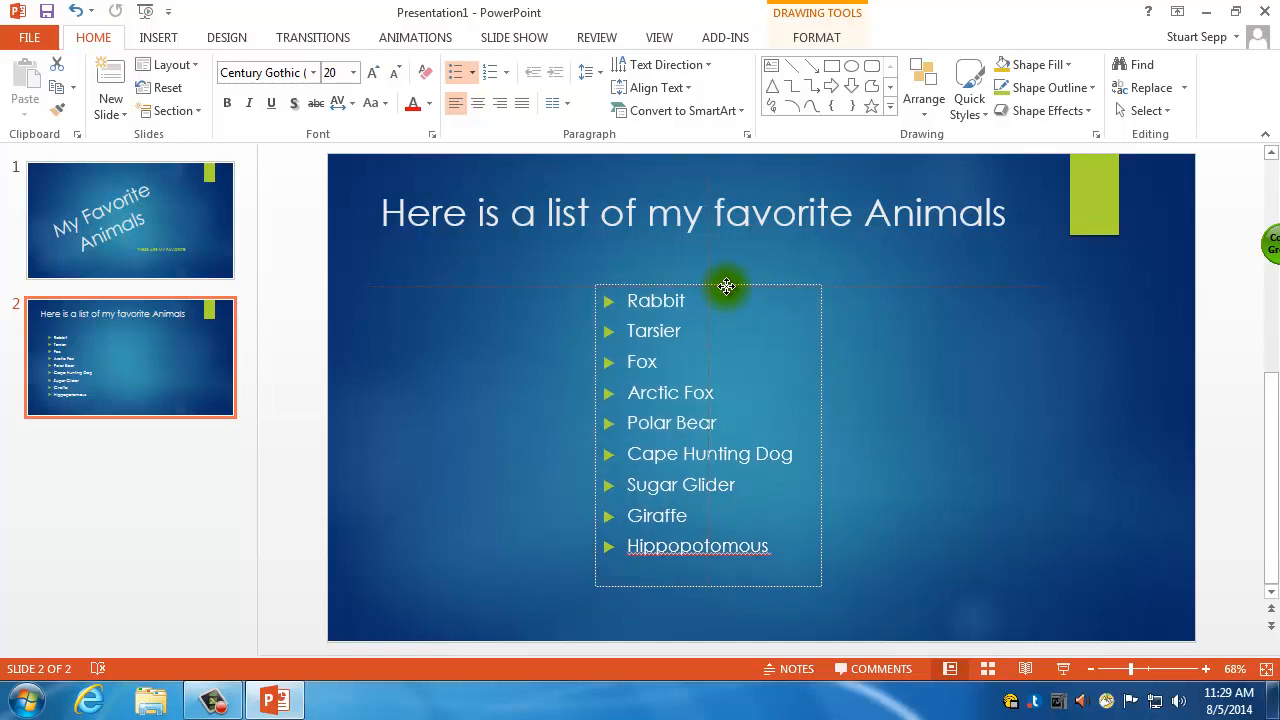
click(885, 360)
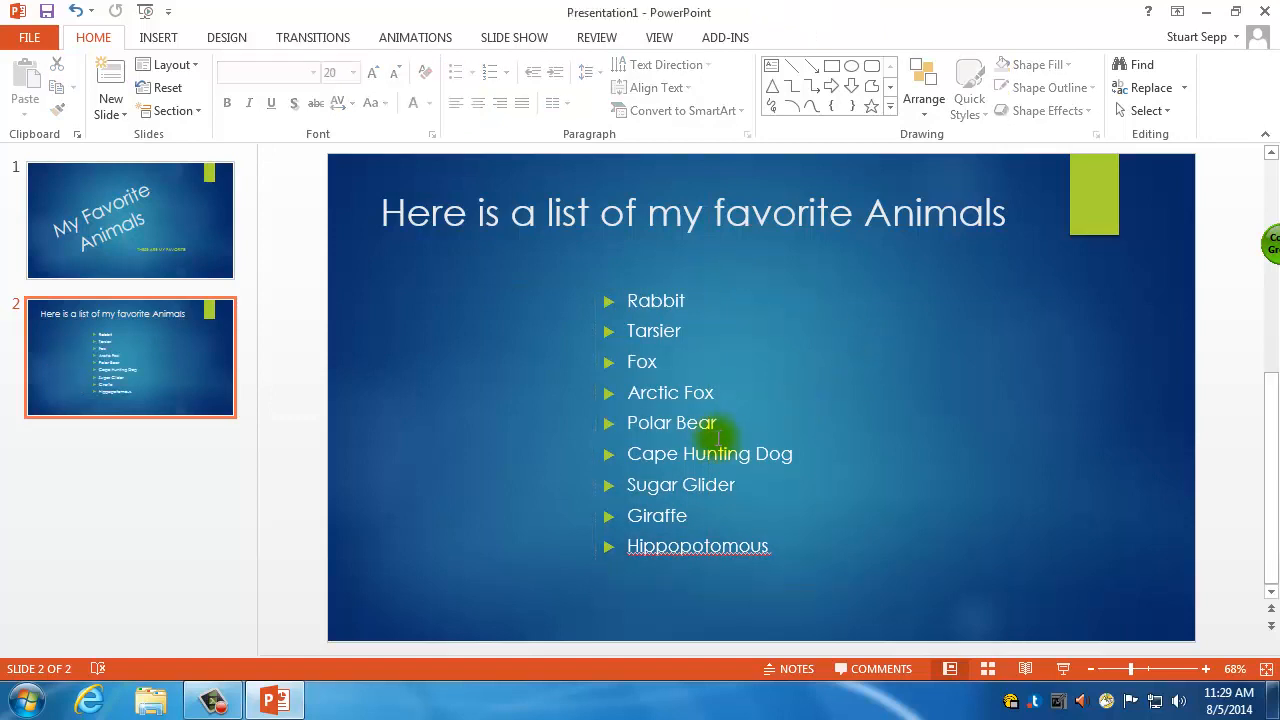
mouse_move(950, 505)
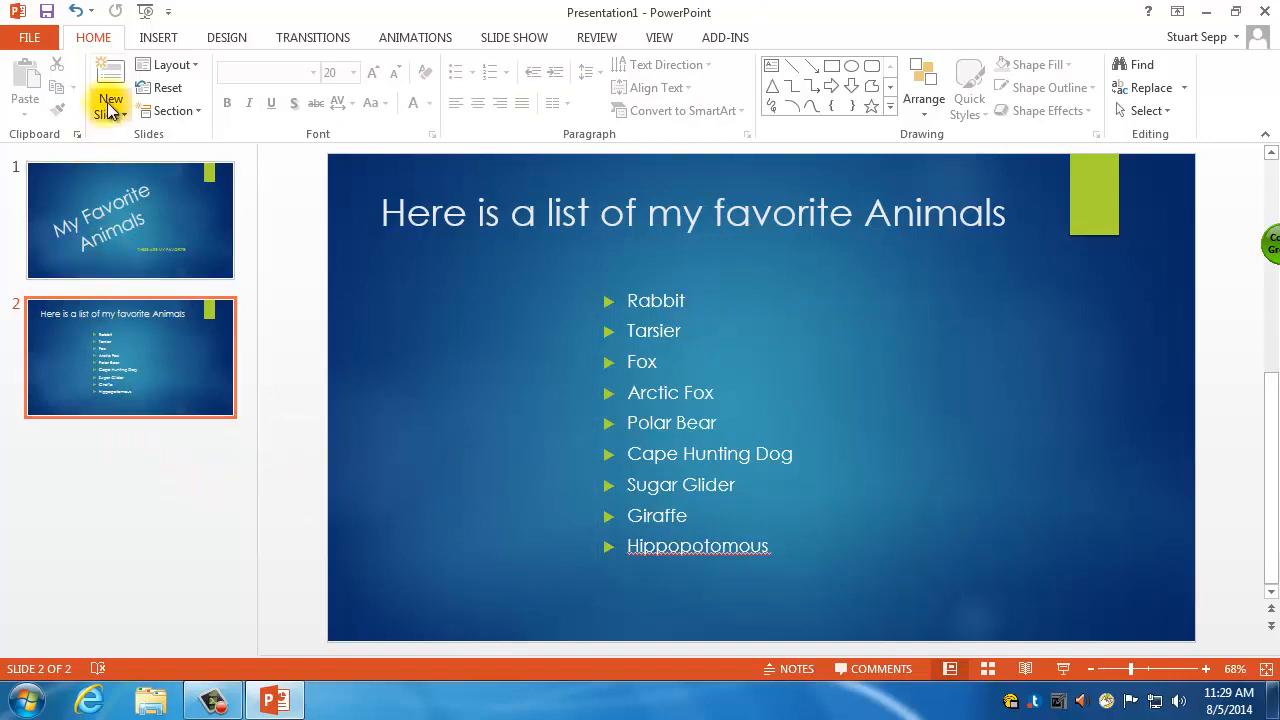
Step: Insert a new slide after the animal list and title slide 3 'The Rabbit'
click(110, 90)
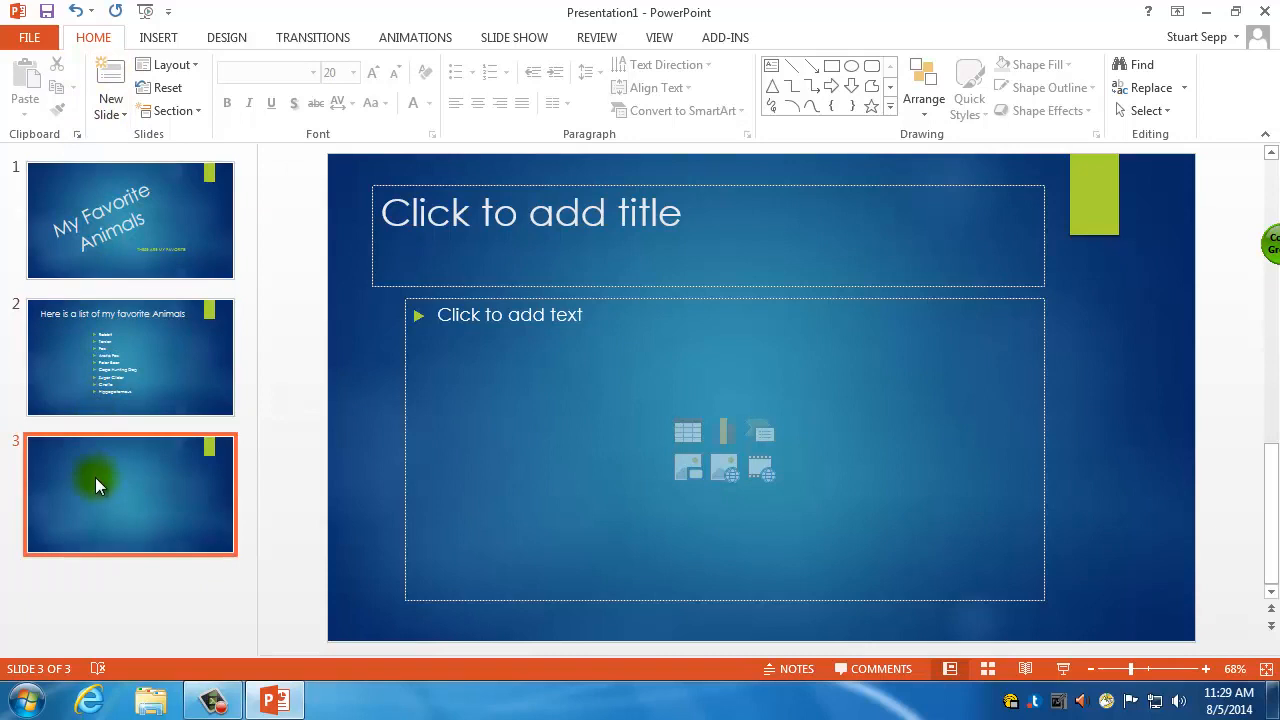
click(130, 357)
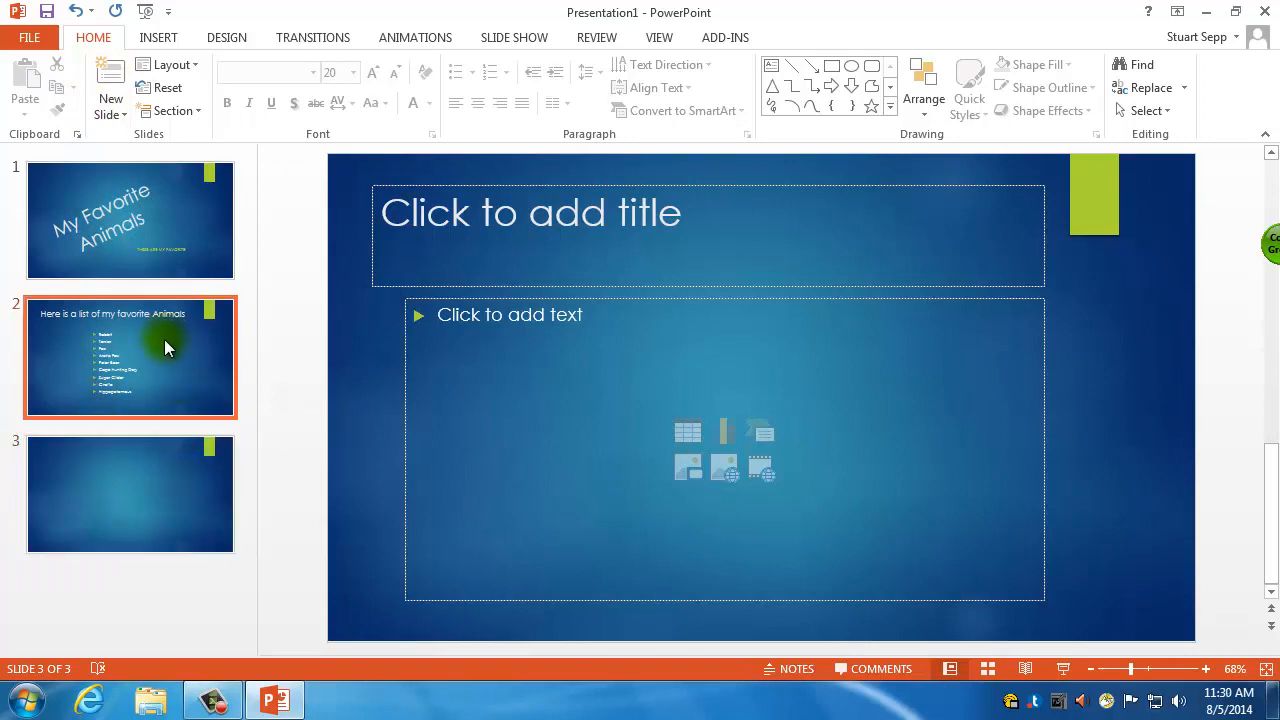
click(155, 490)
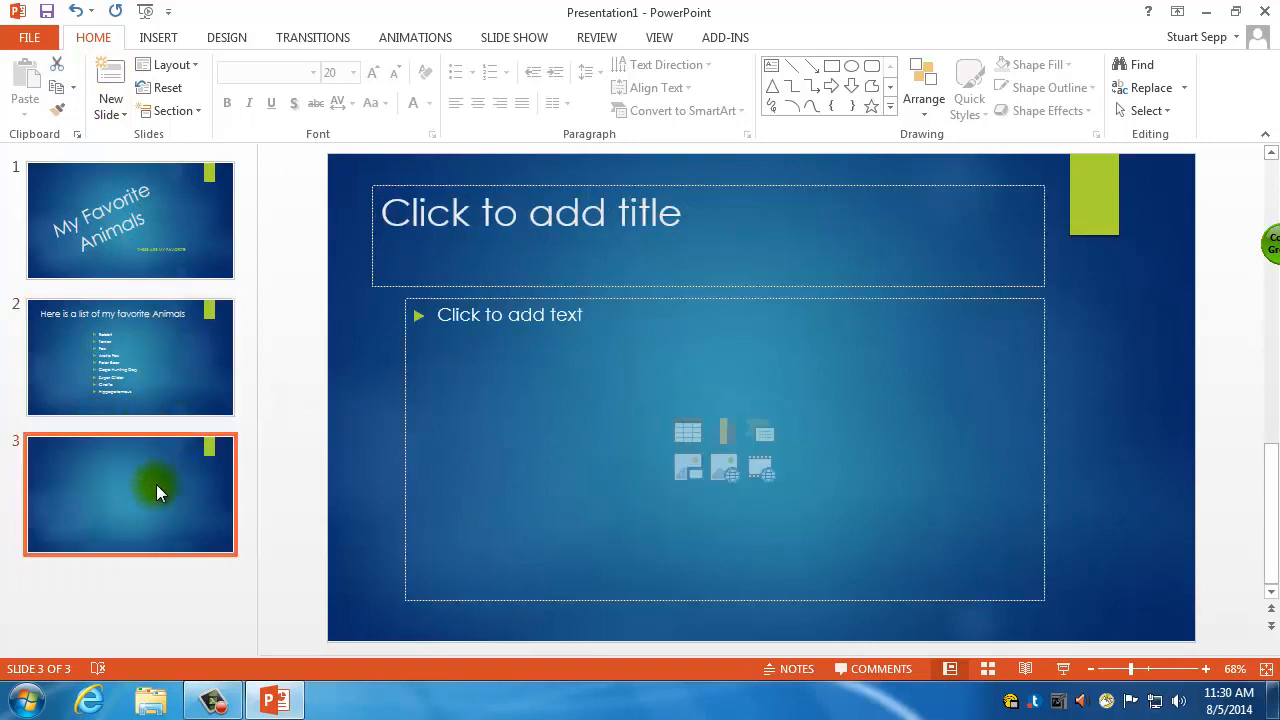
mouse_move(530, 225)
text(The Ra)
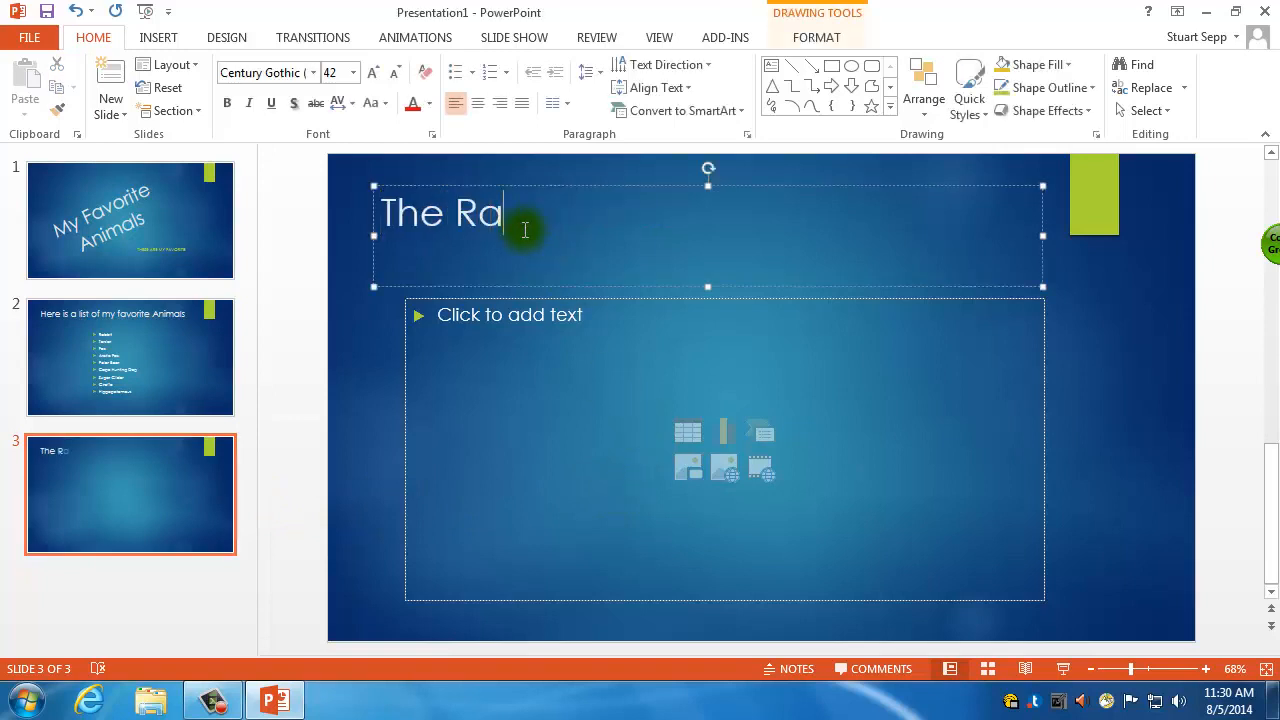
text(bbit)
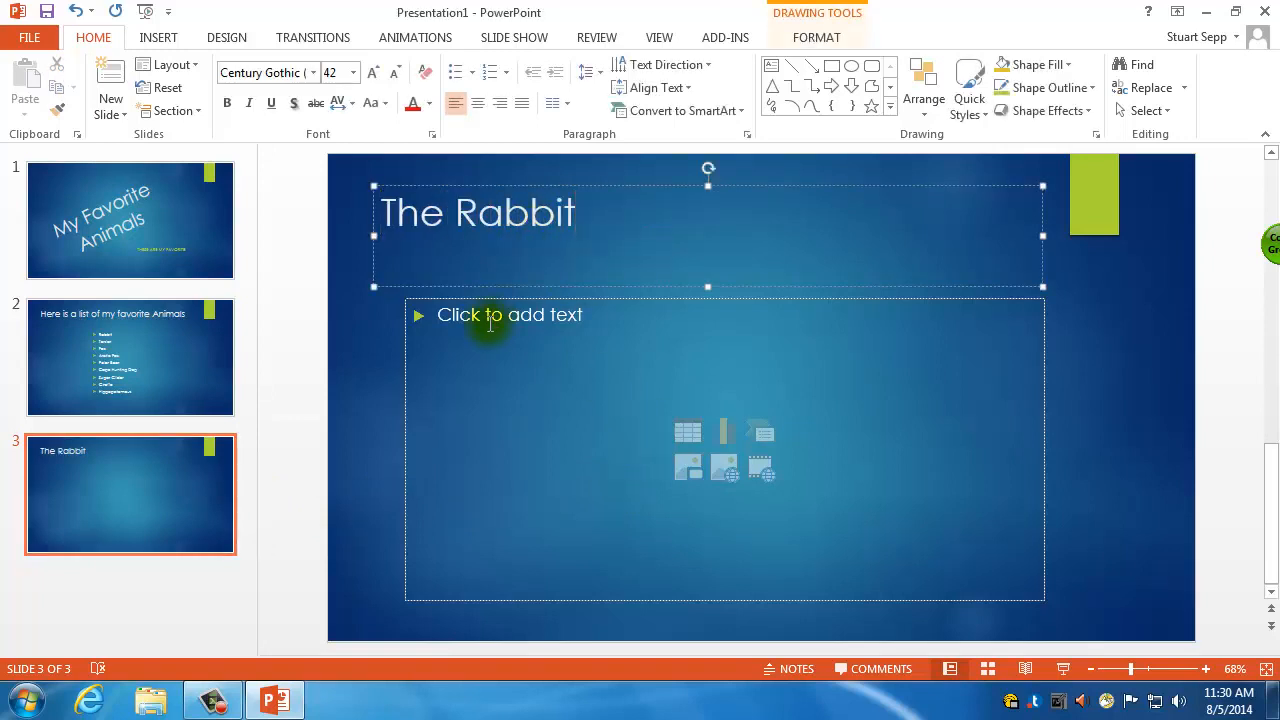
mouse_move(653, 469)
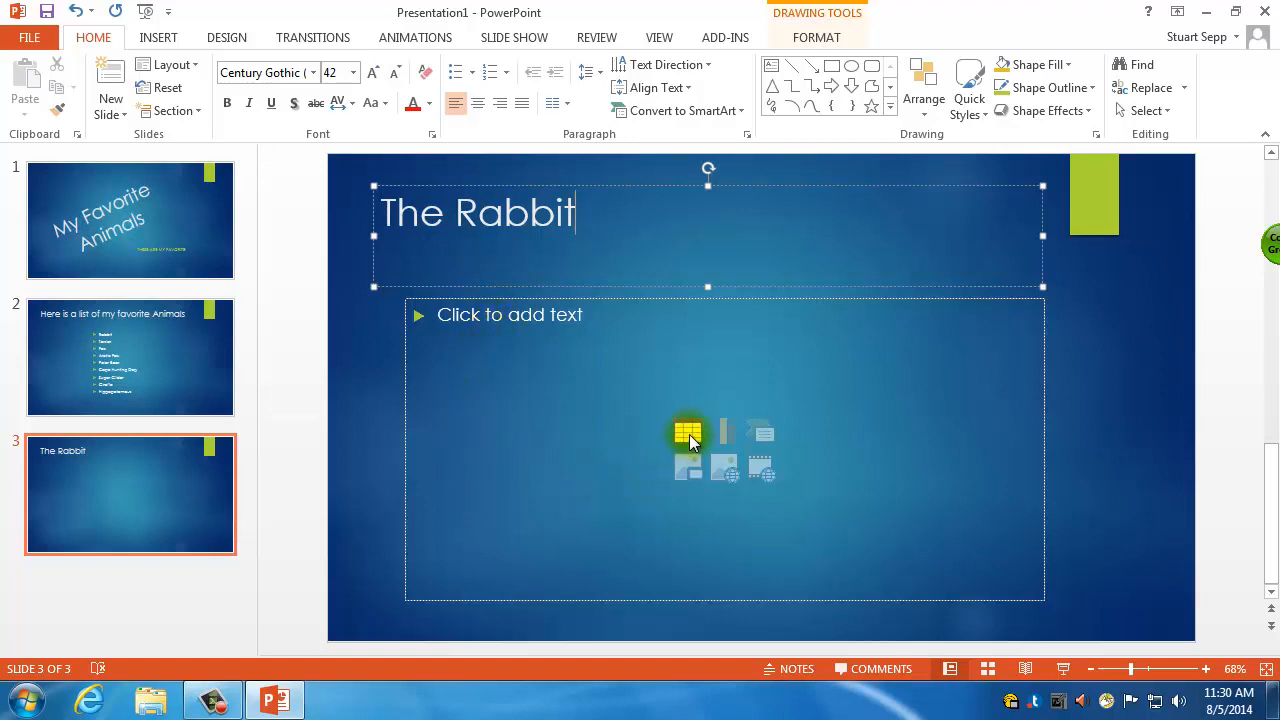
mouse_move(760, 432)
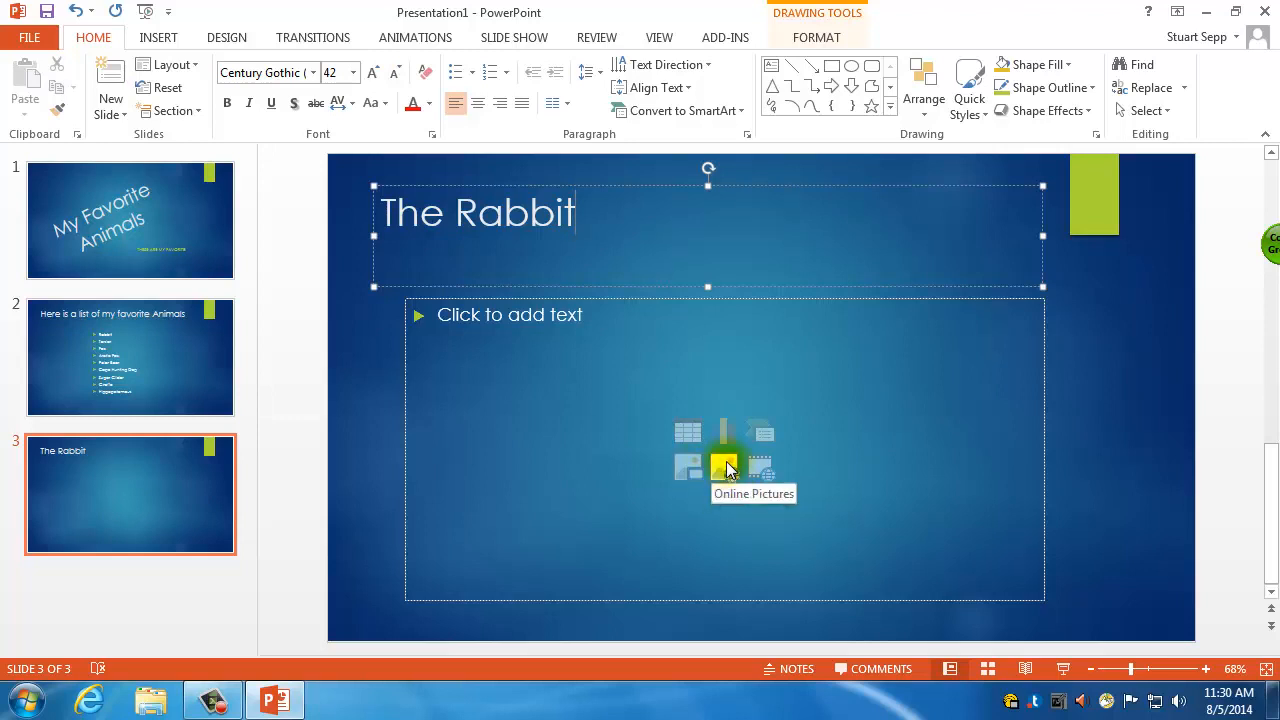
mouse_move(690, 468)
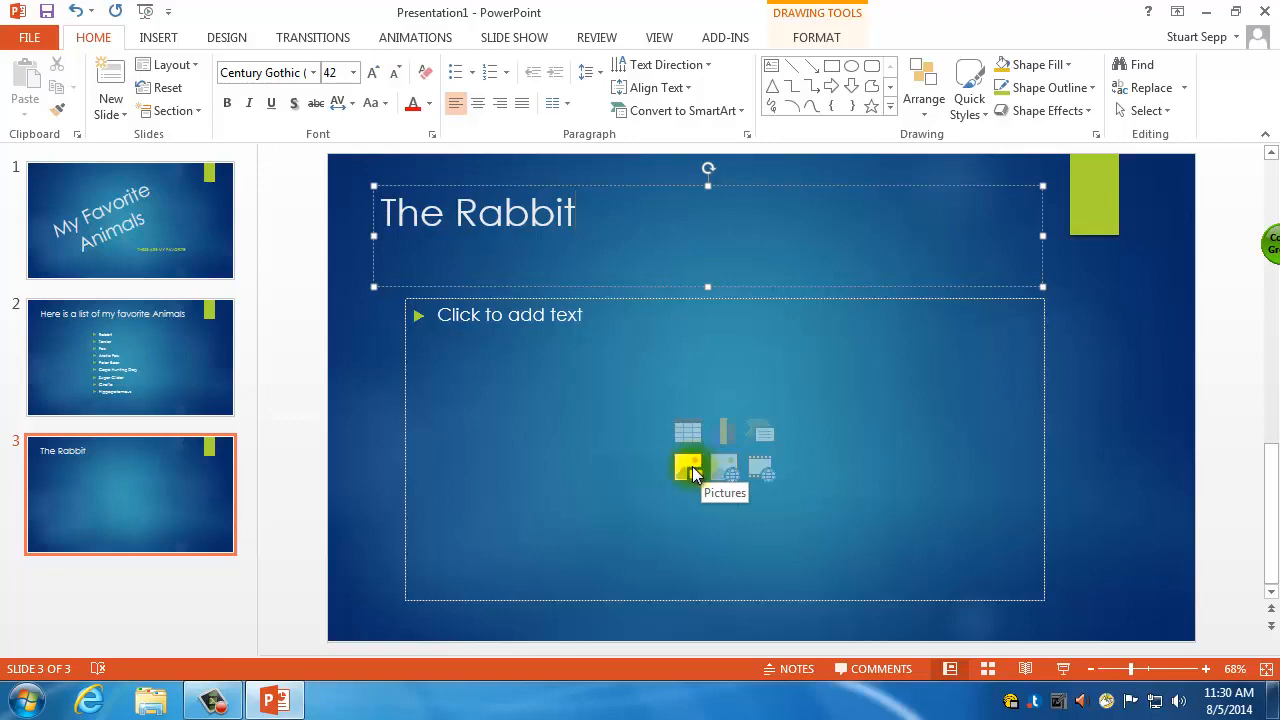
Step: Open Insert Picture from the Pictures icon in slide 3's content placeholder
click(688, 467)
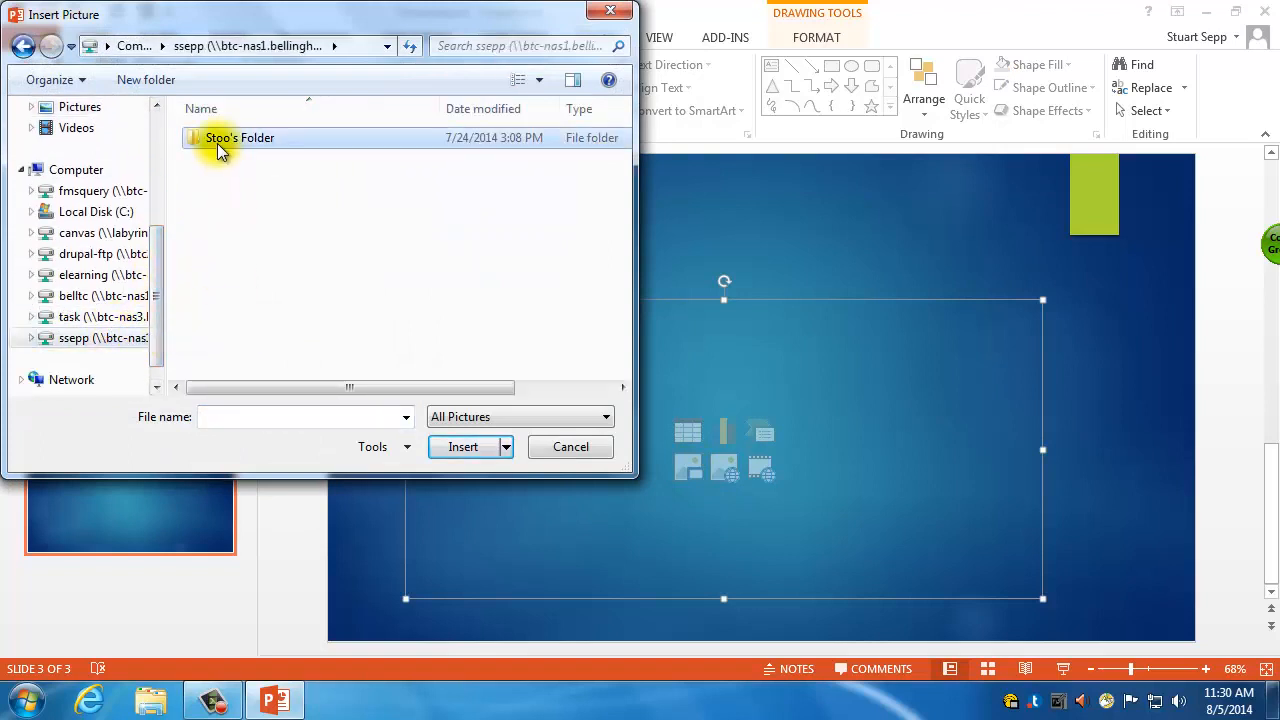
Step: Browse through Pictures to Animals > Rabbits and insert the rabbit JPEG
double_click(239, 137)
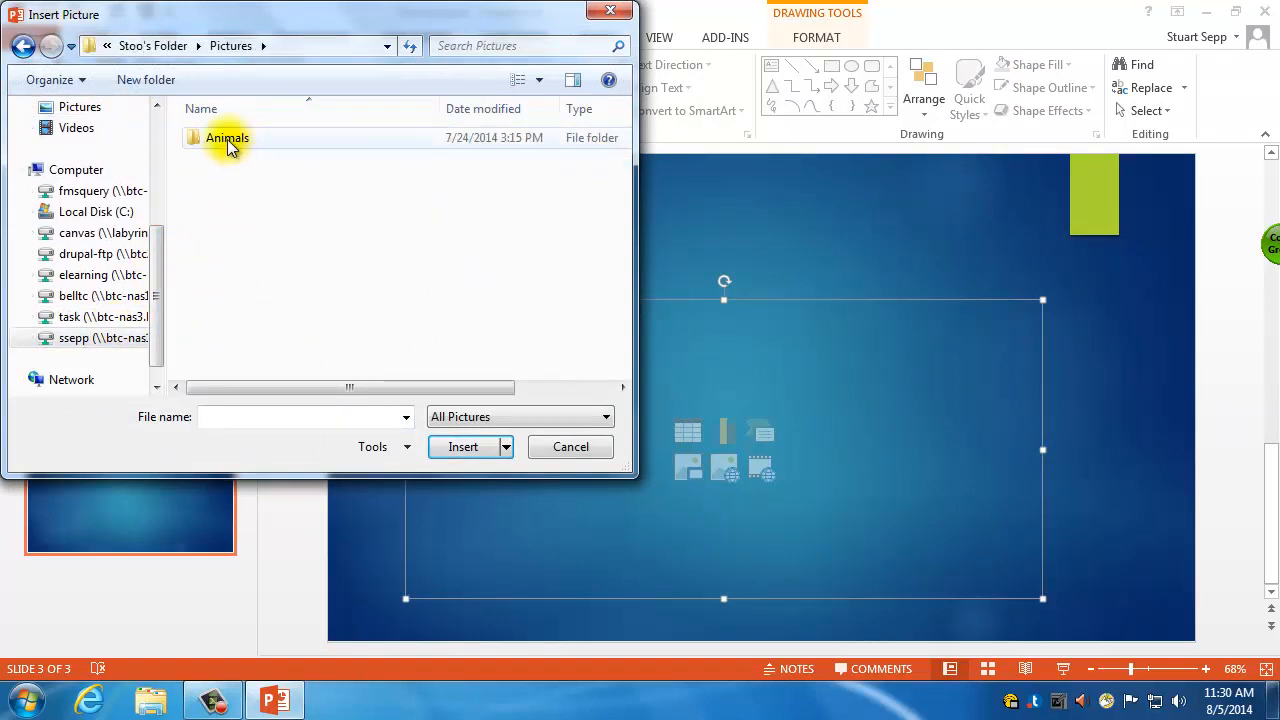
double_click(226, 137)
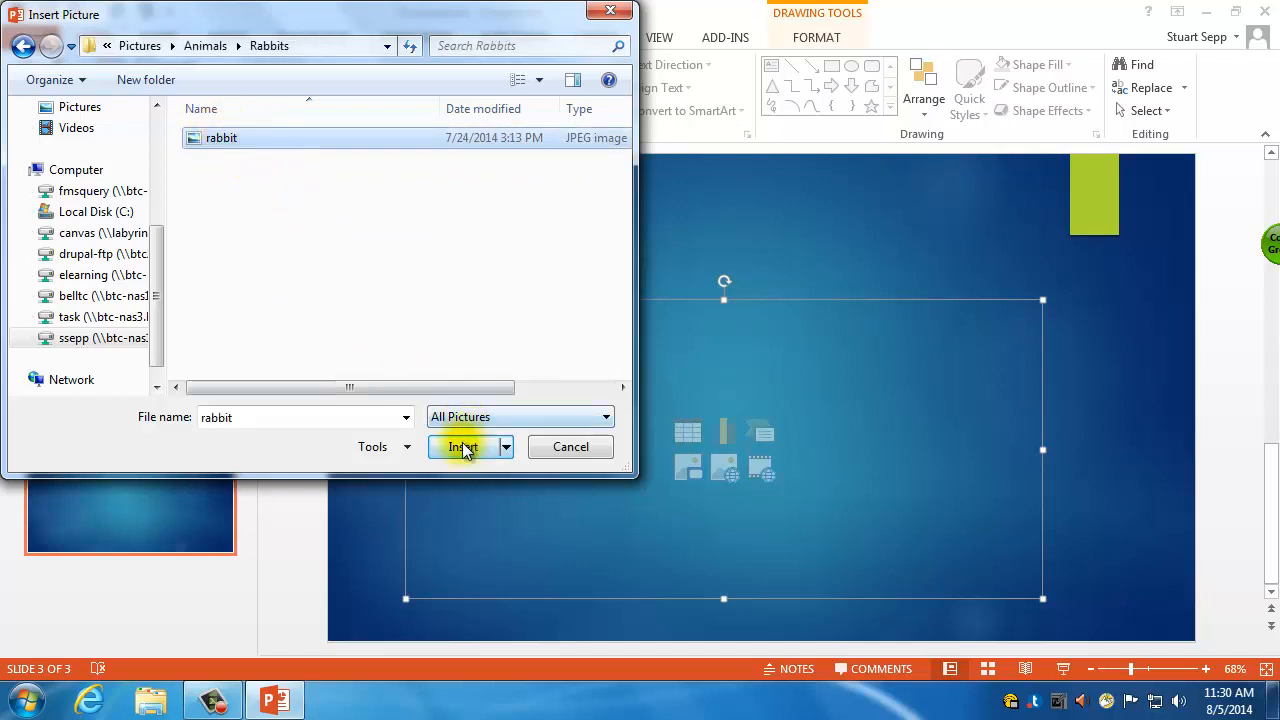
click(463, 446)
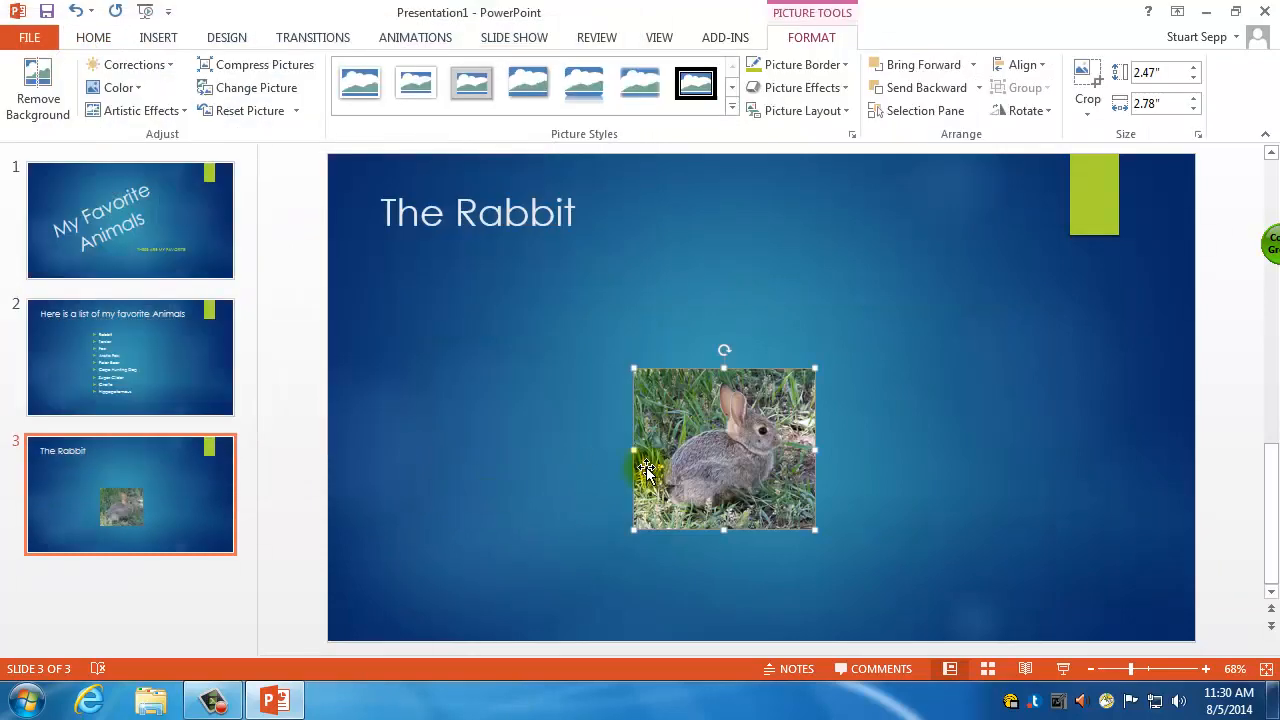
Step: Move the rabbit photo to the upper left under the title and enlarge it by its corner
drag(724, 450, 487, 365)
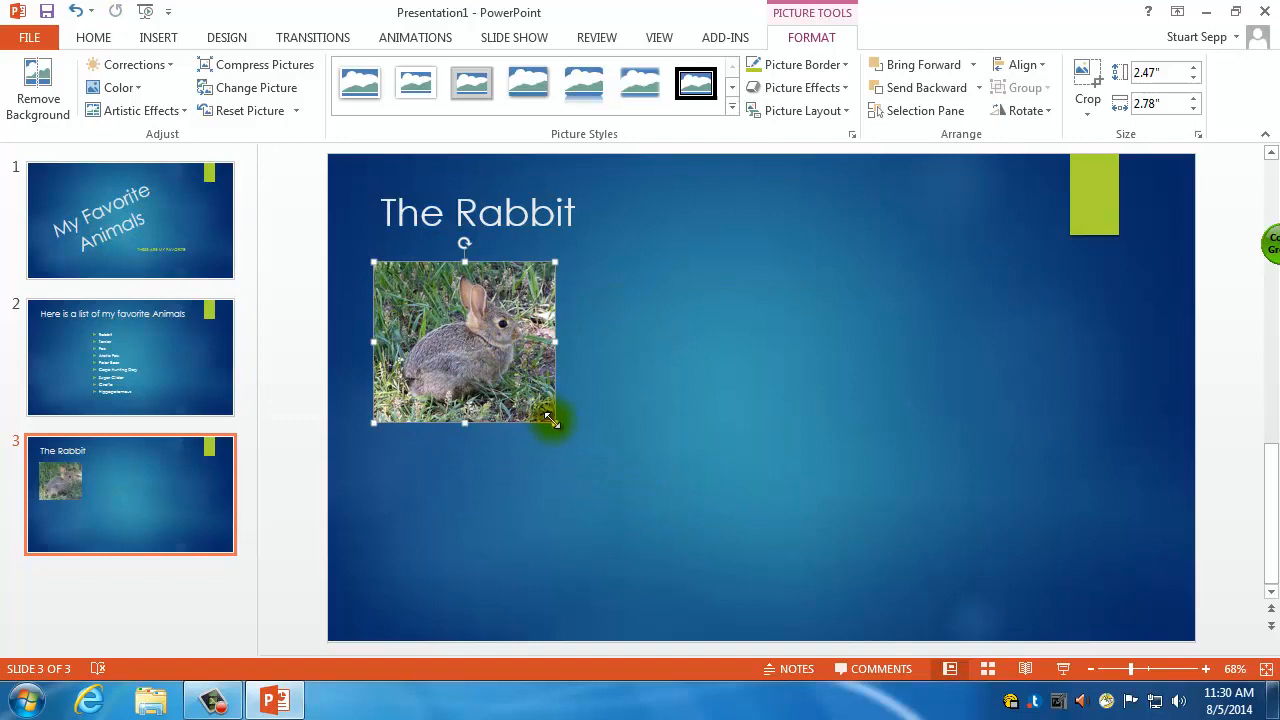
drag(555, 420, 765, 582)
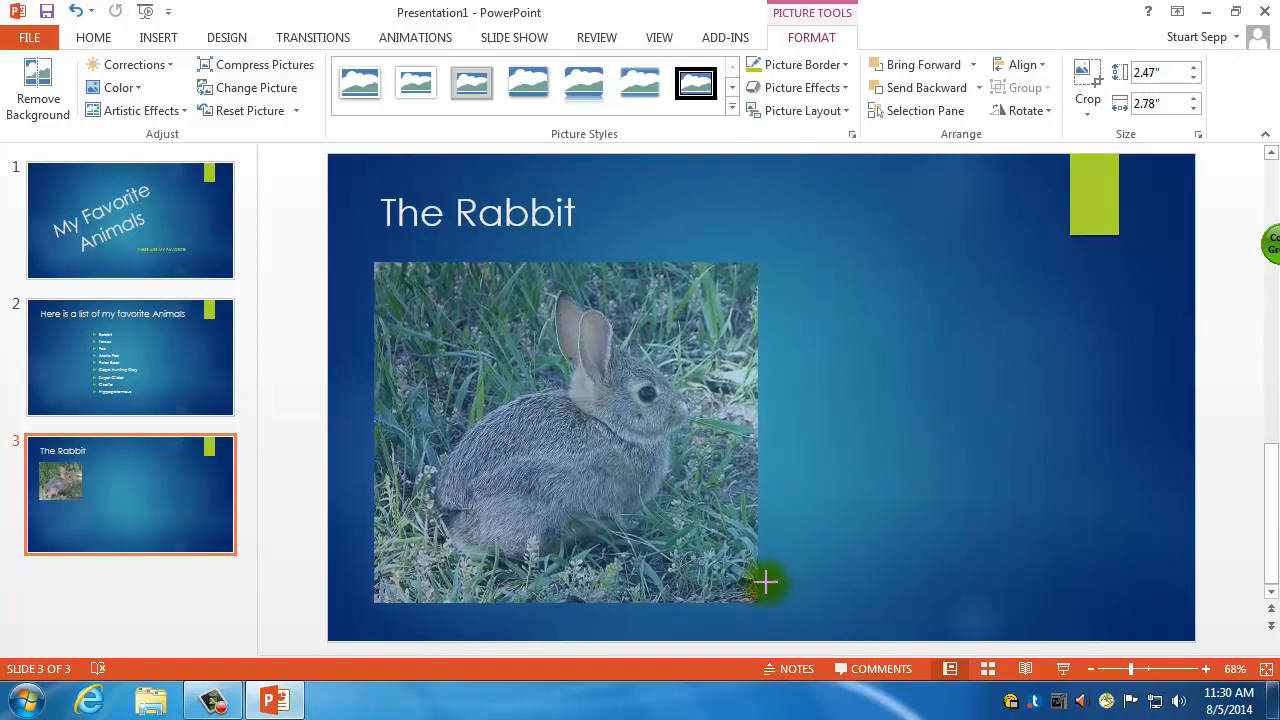
drag(767, 582, 755, 595)
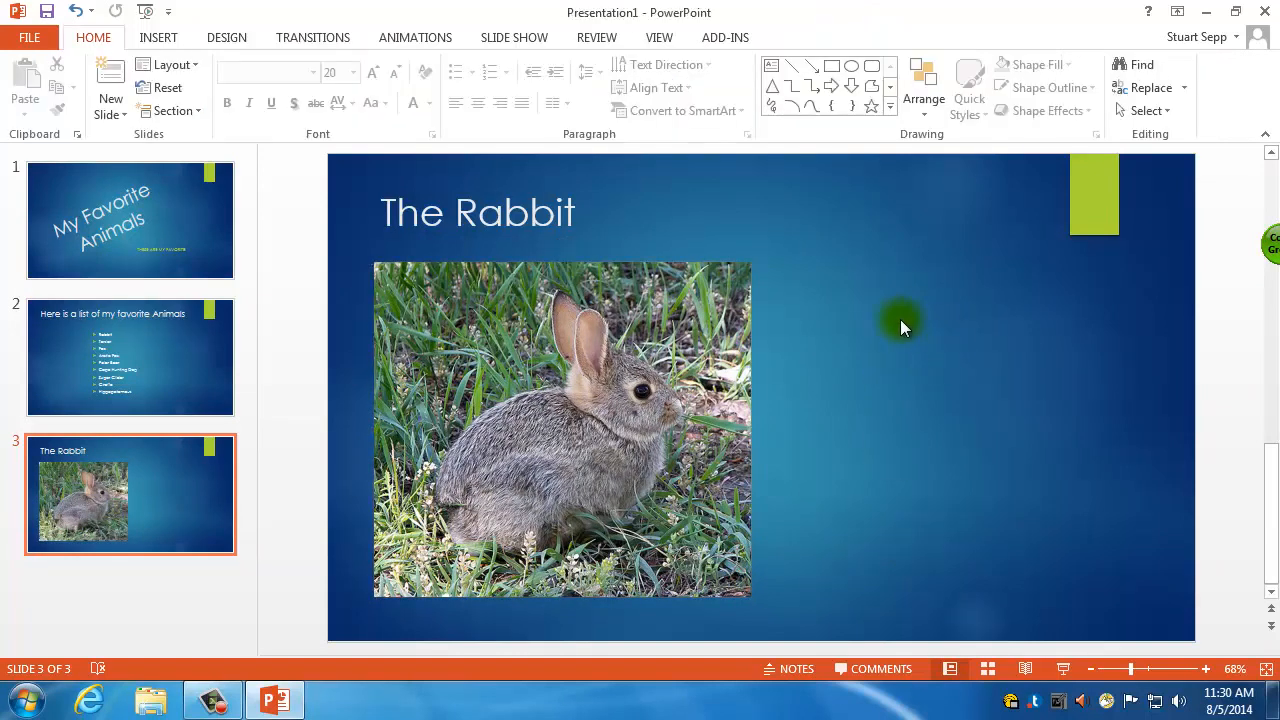
mouse_move(908, 354)
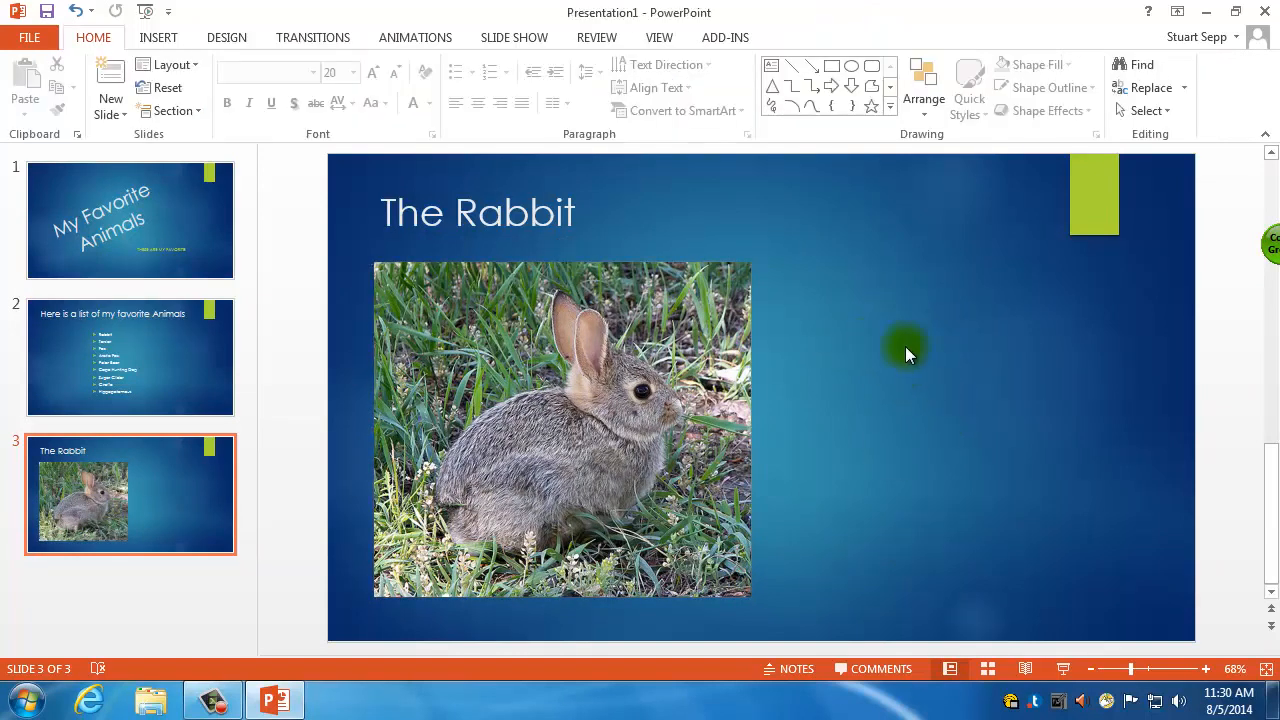
mouse_move(207, 97)
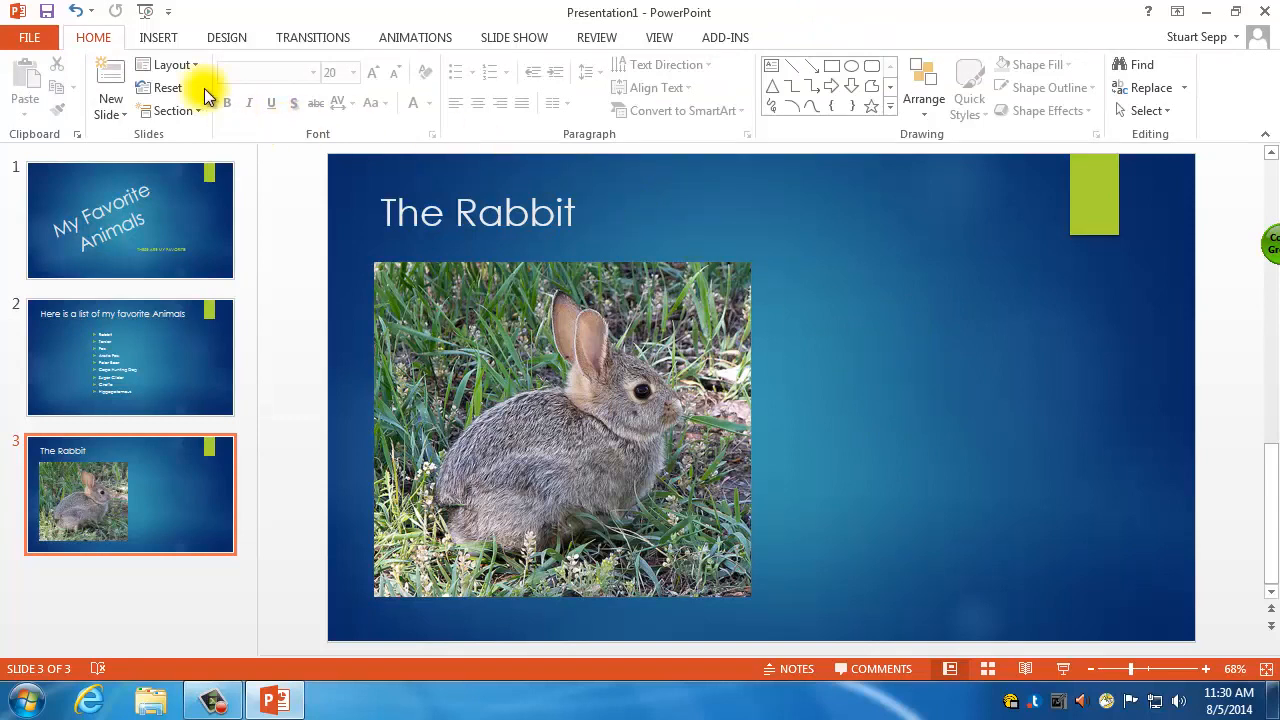
Step: Choose the Text Box tool from the INSERT tab for a caption beside the photo
click(157, 37)
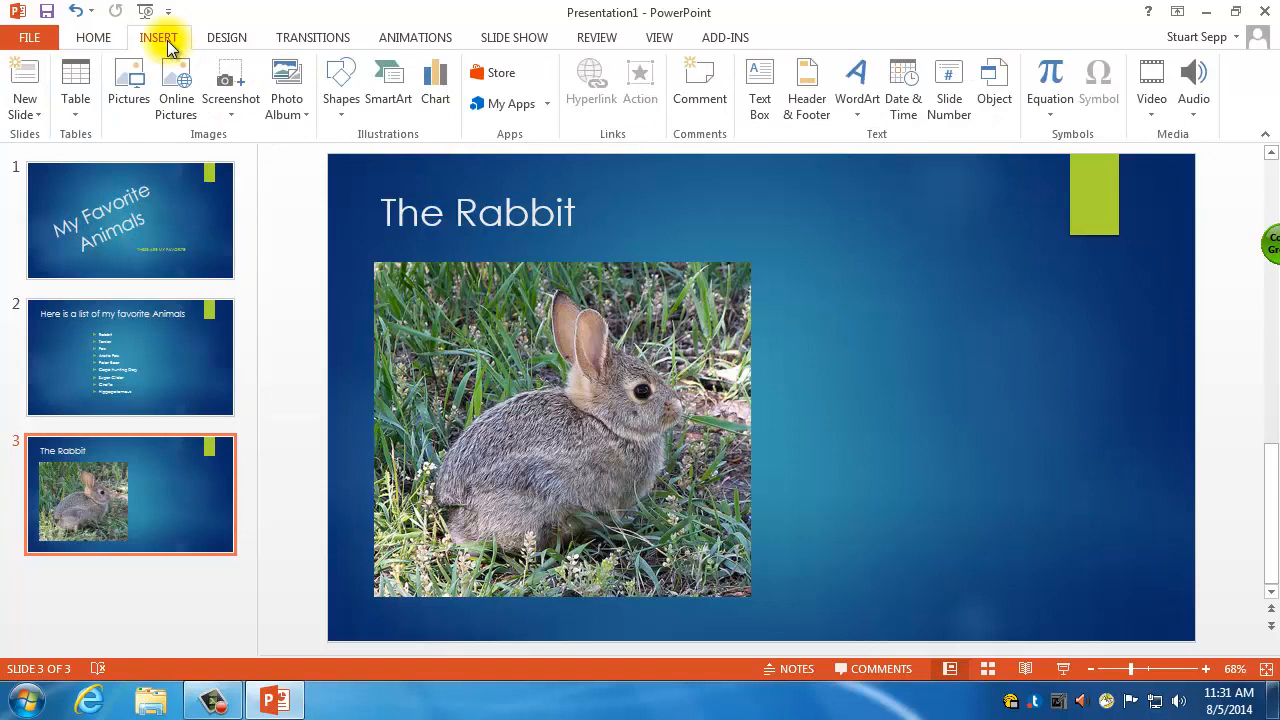
mouse_move(583, 140)
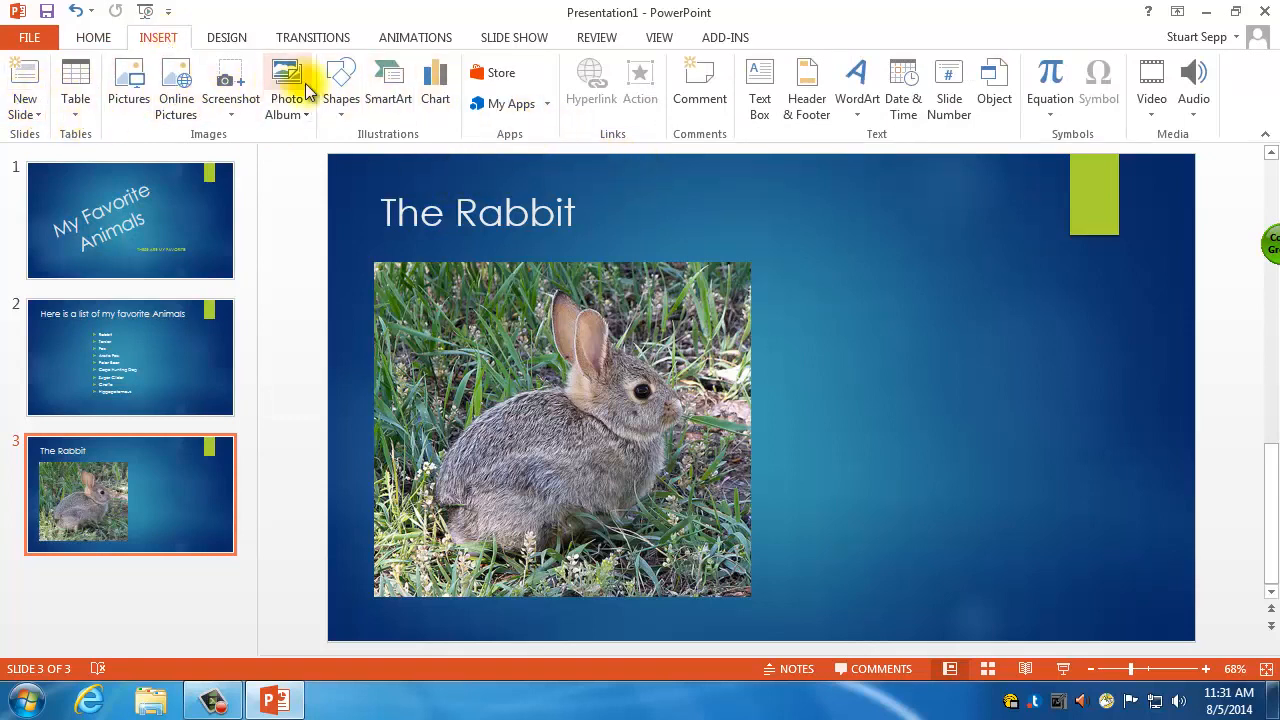
mouse_move(113, 513)
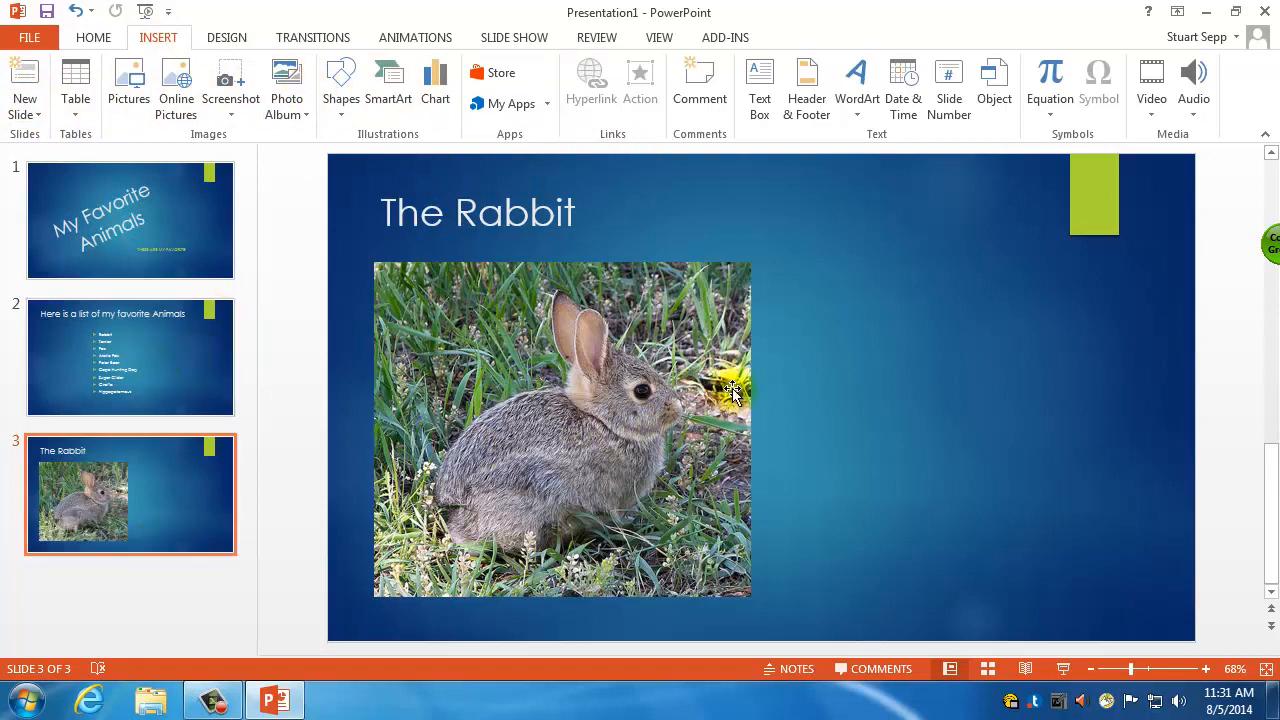
mouse_move(550, 90)
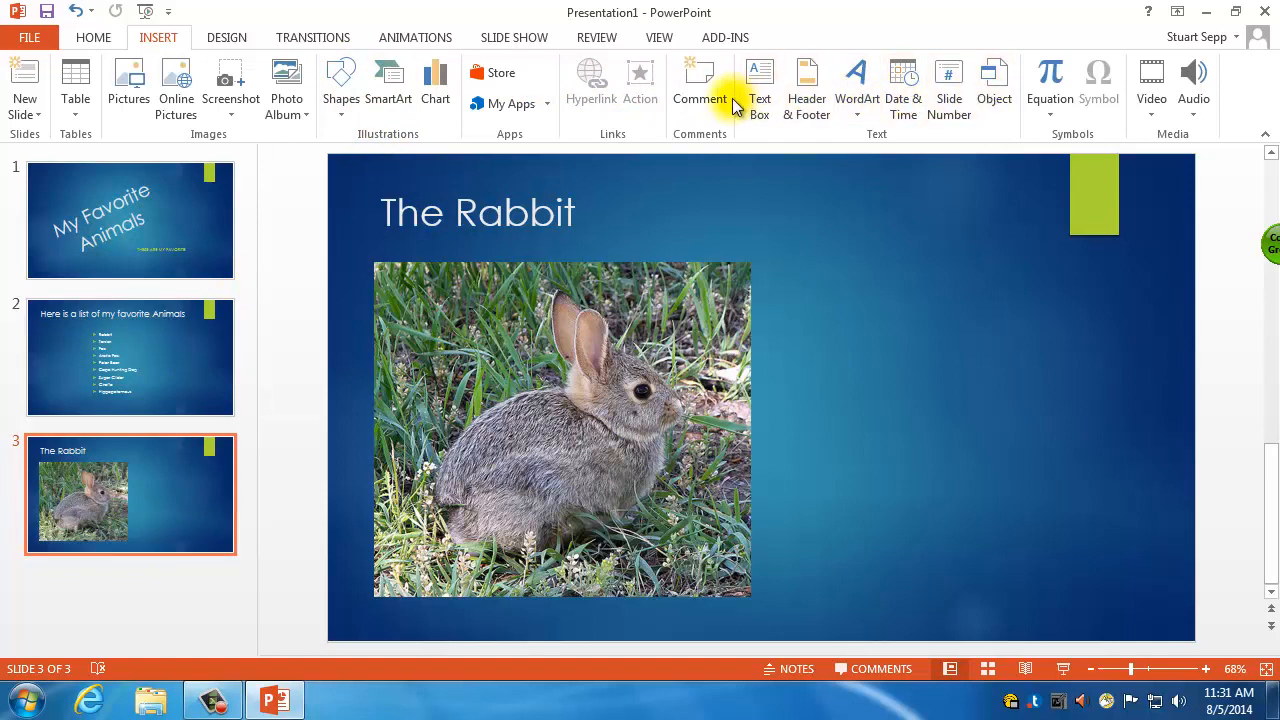
mouse_move(700, 80)
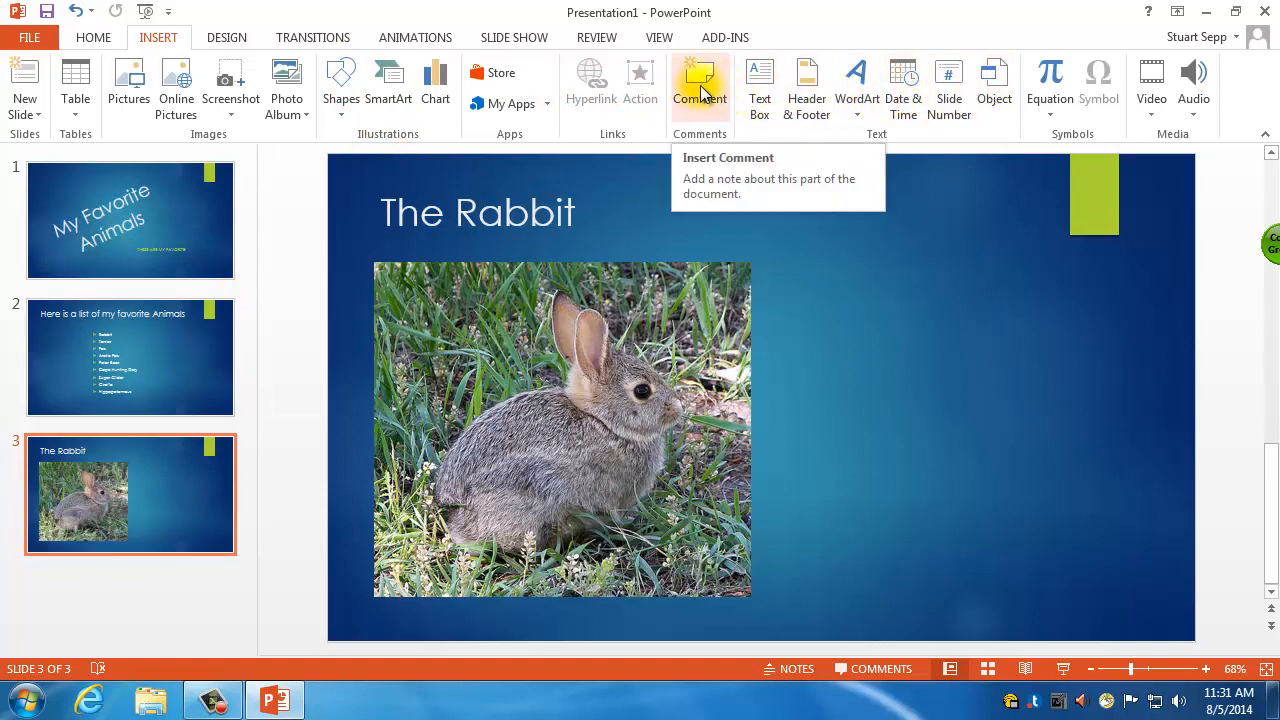
click(759, 88)
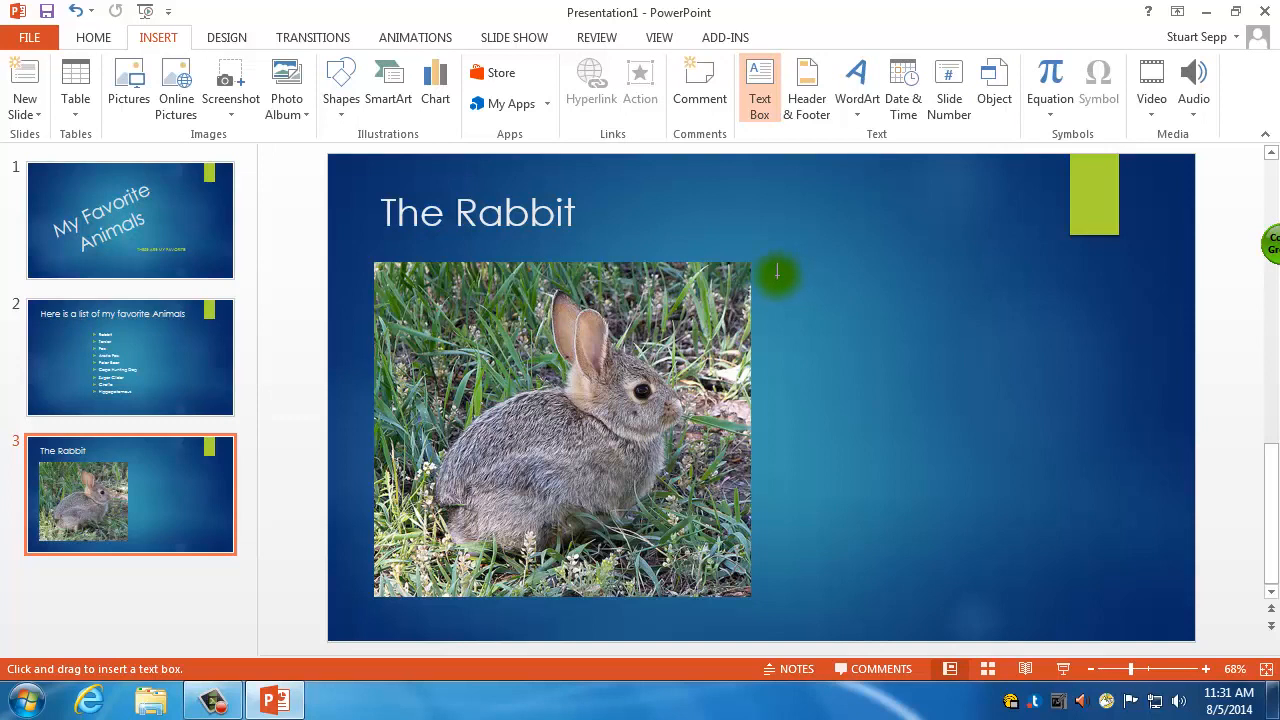
Step: Draw a text box right of the photo with 'This is a rabbit. He is cute', centred
drag(778, 274, 1157, 597)
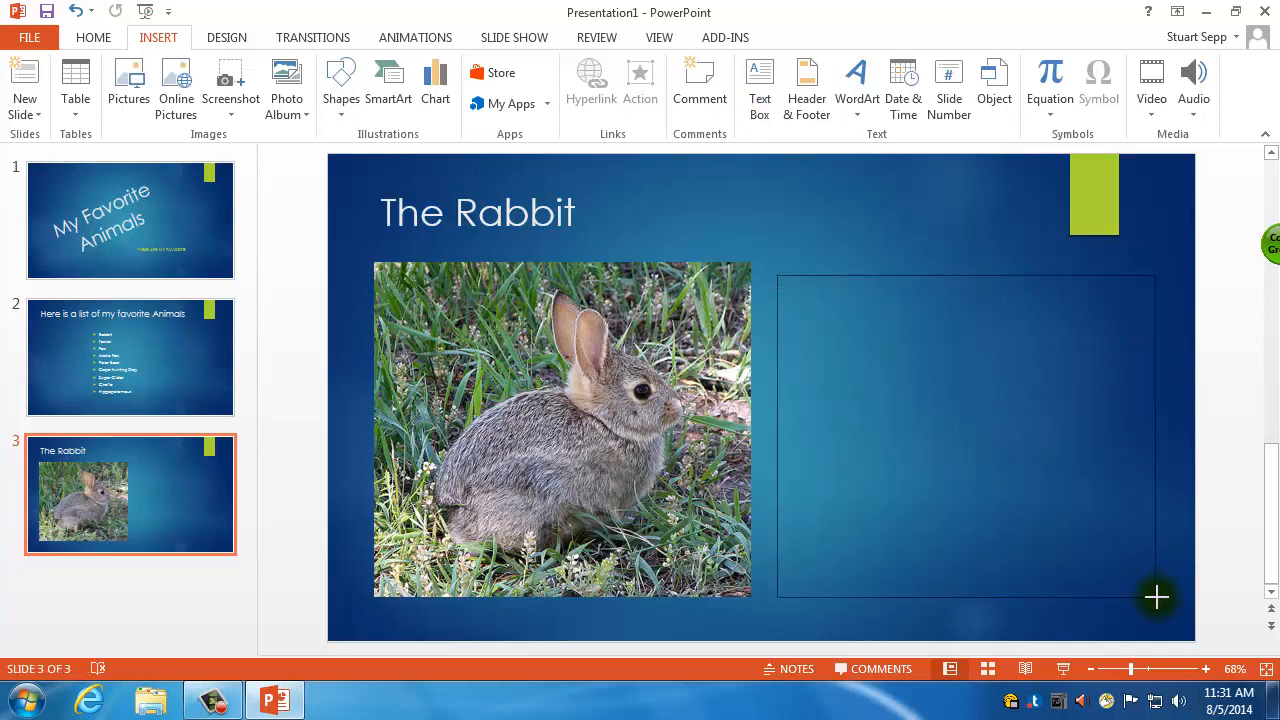
click(1157, 597)
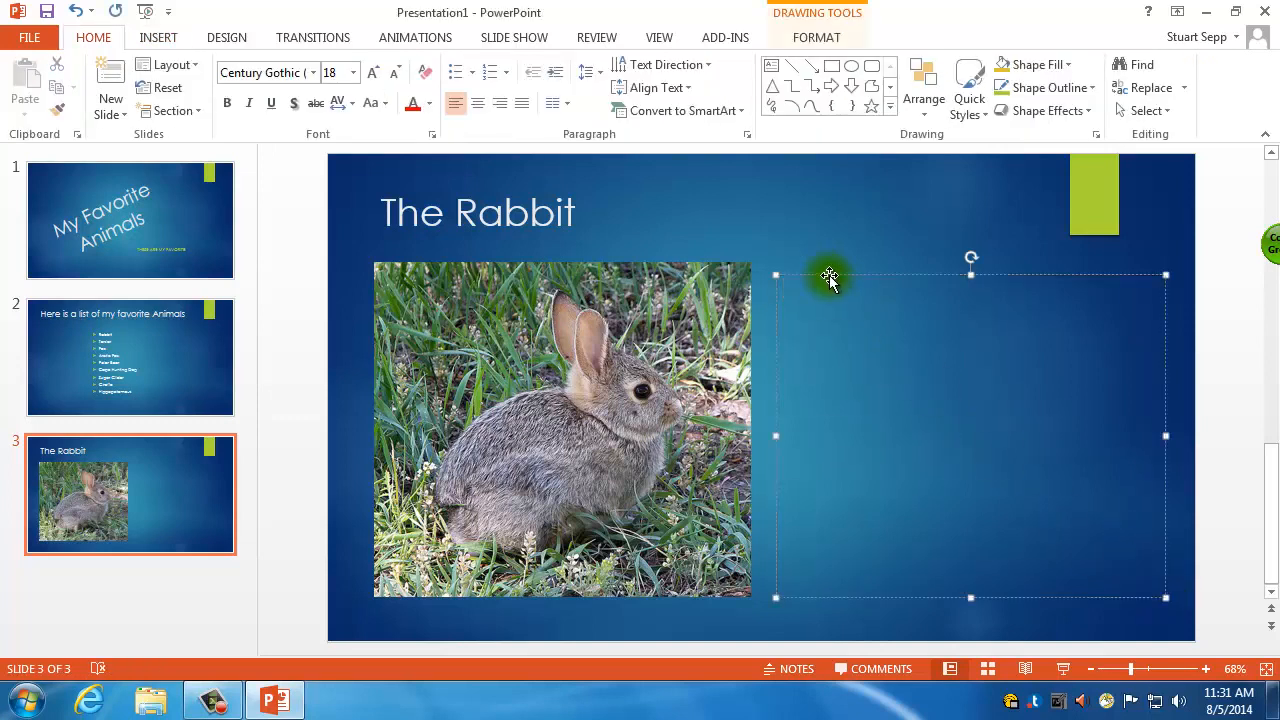
text(This is a rabbit. He is cute)
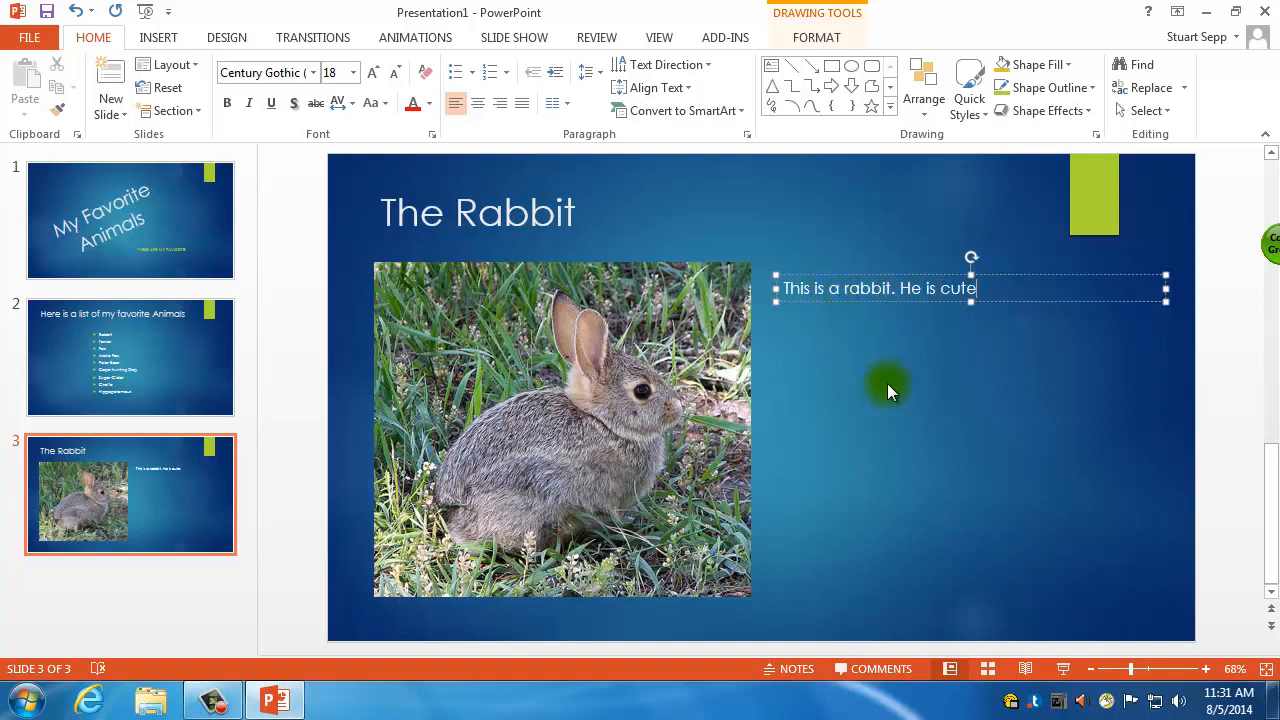
mouse_move(900, 370)
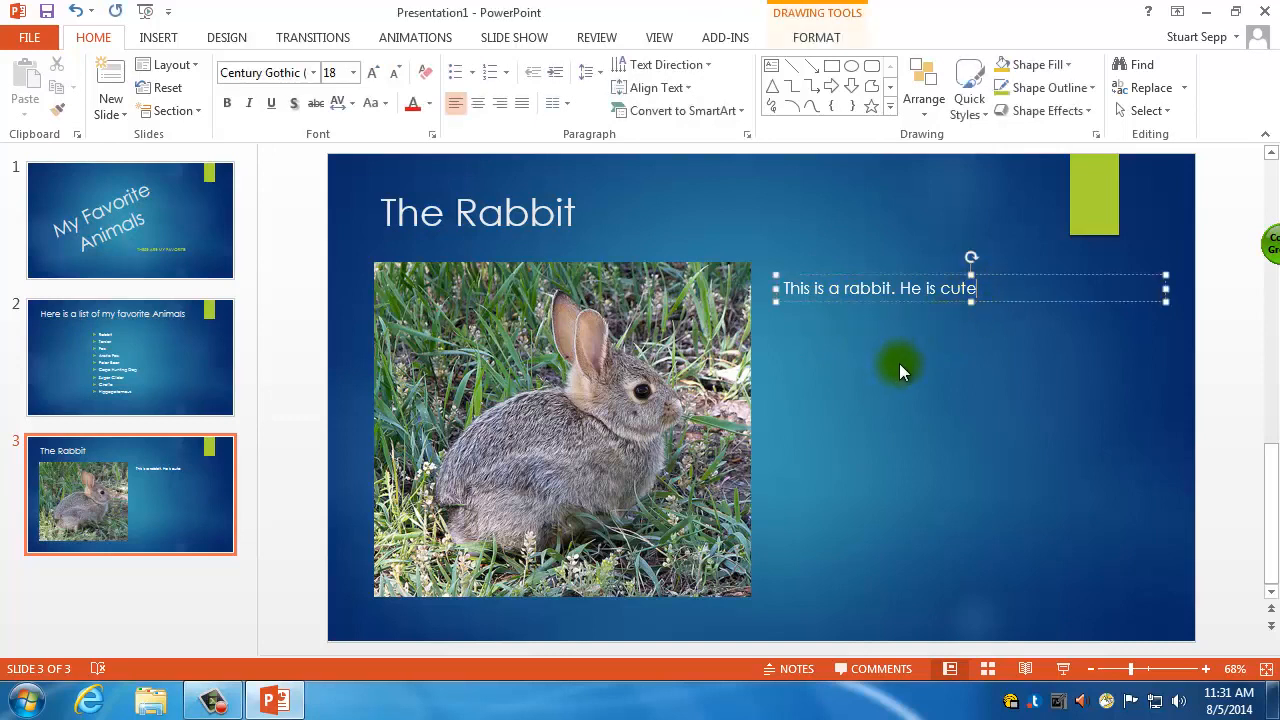
click(900, 370)
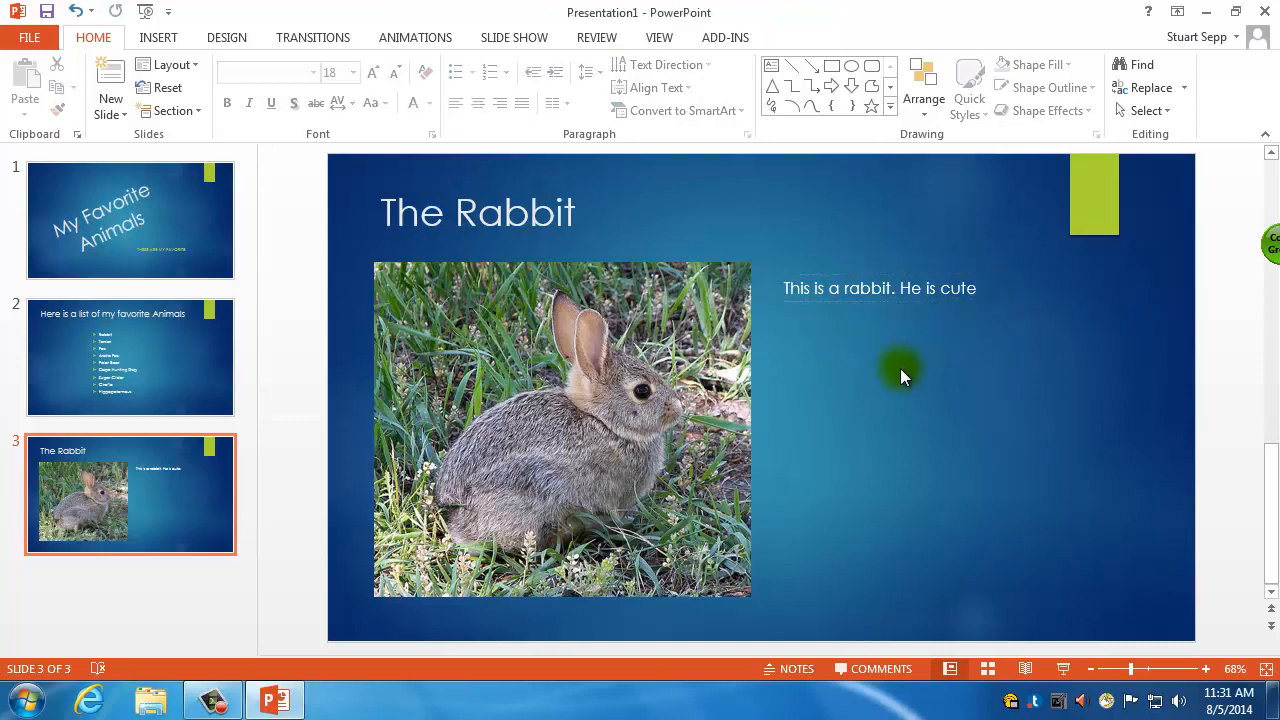
click(880, 288)
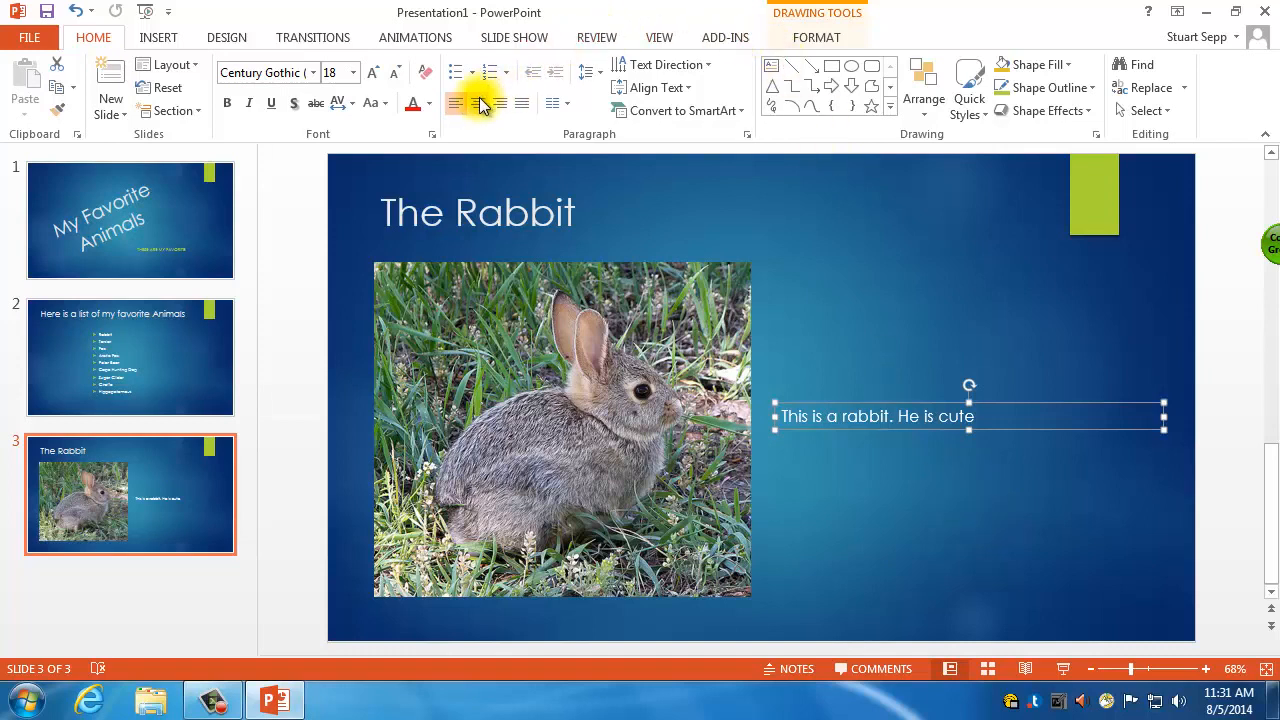
click(477, 103)
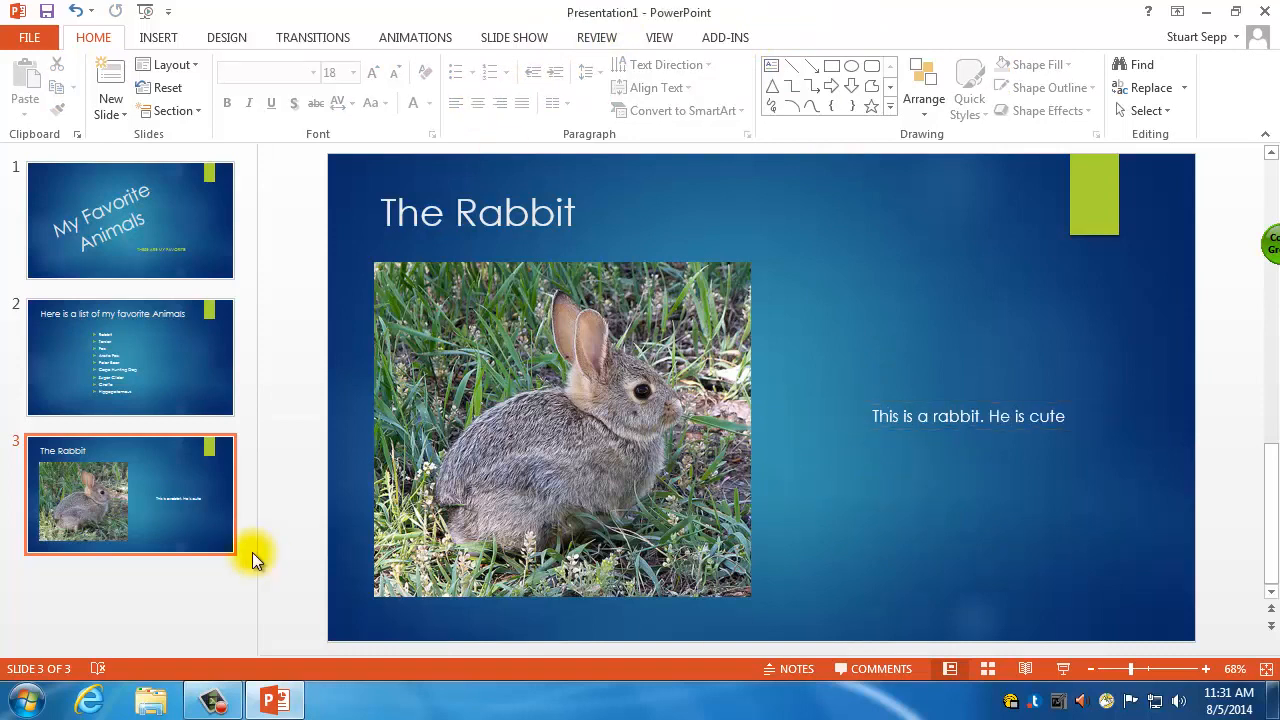
mouse_move(240, 568)
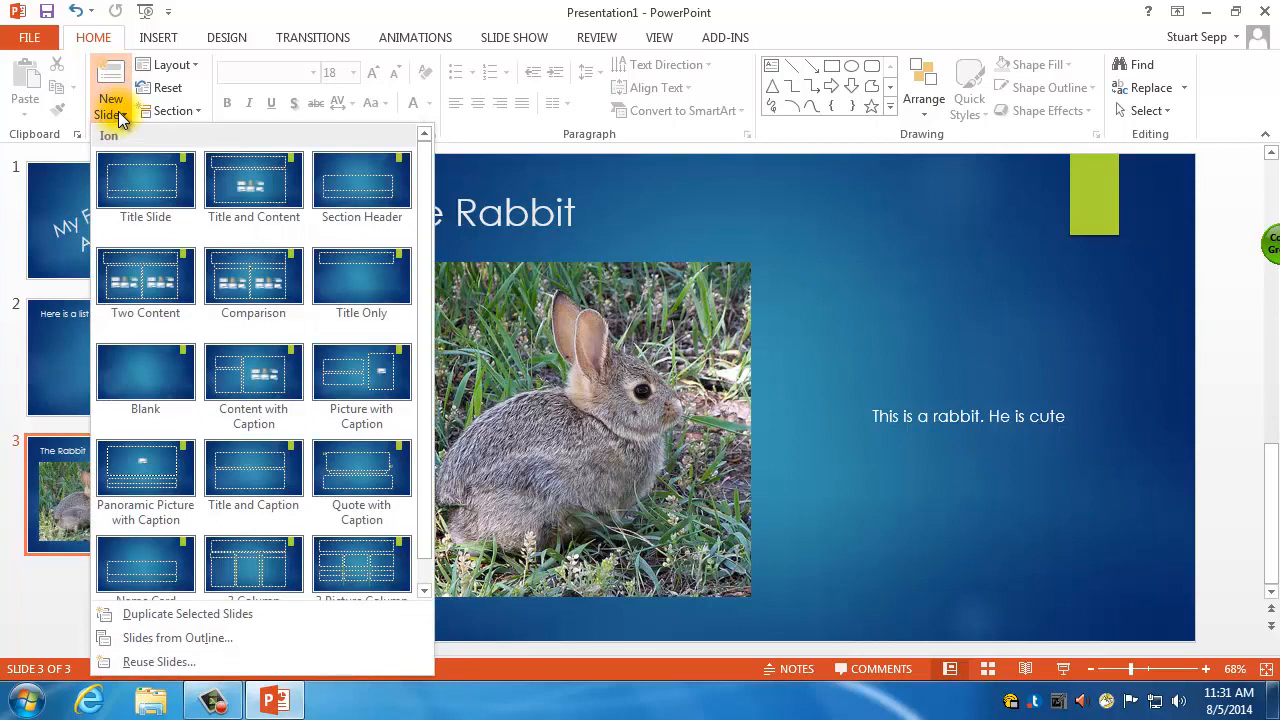
mouse_move(145, 183)
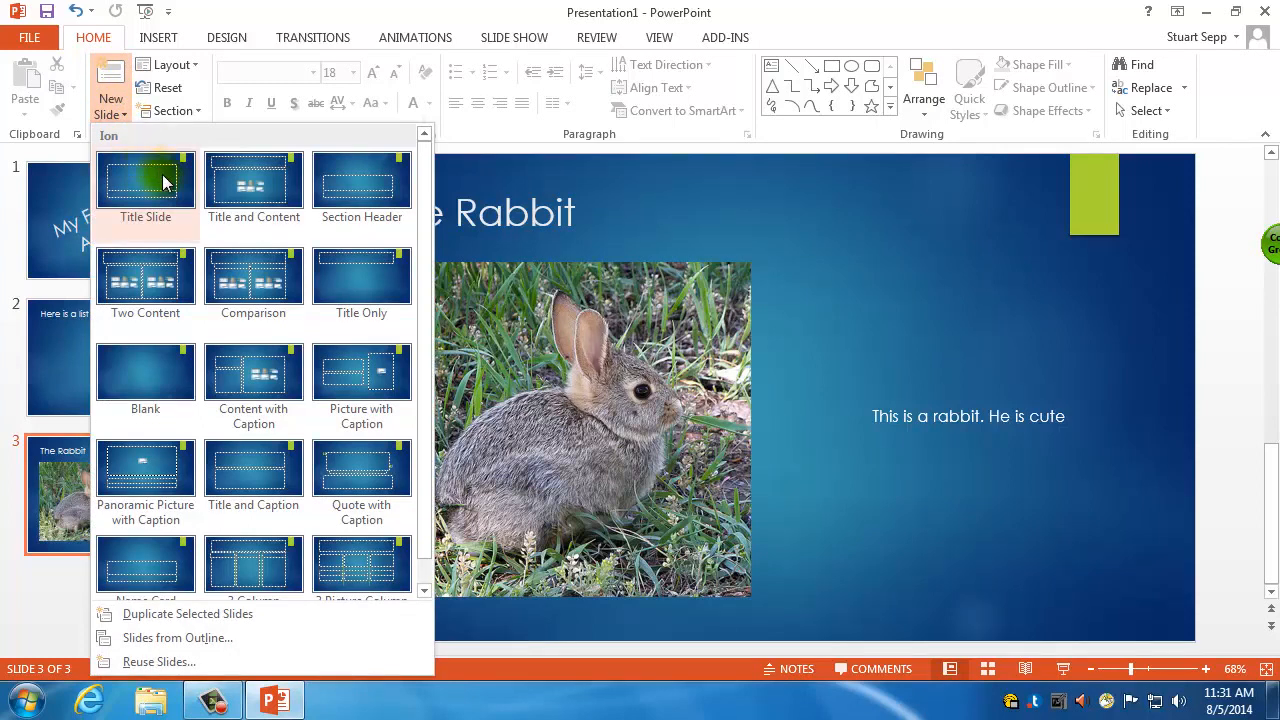
mouse_move(253, 285)
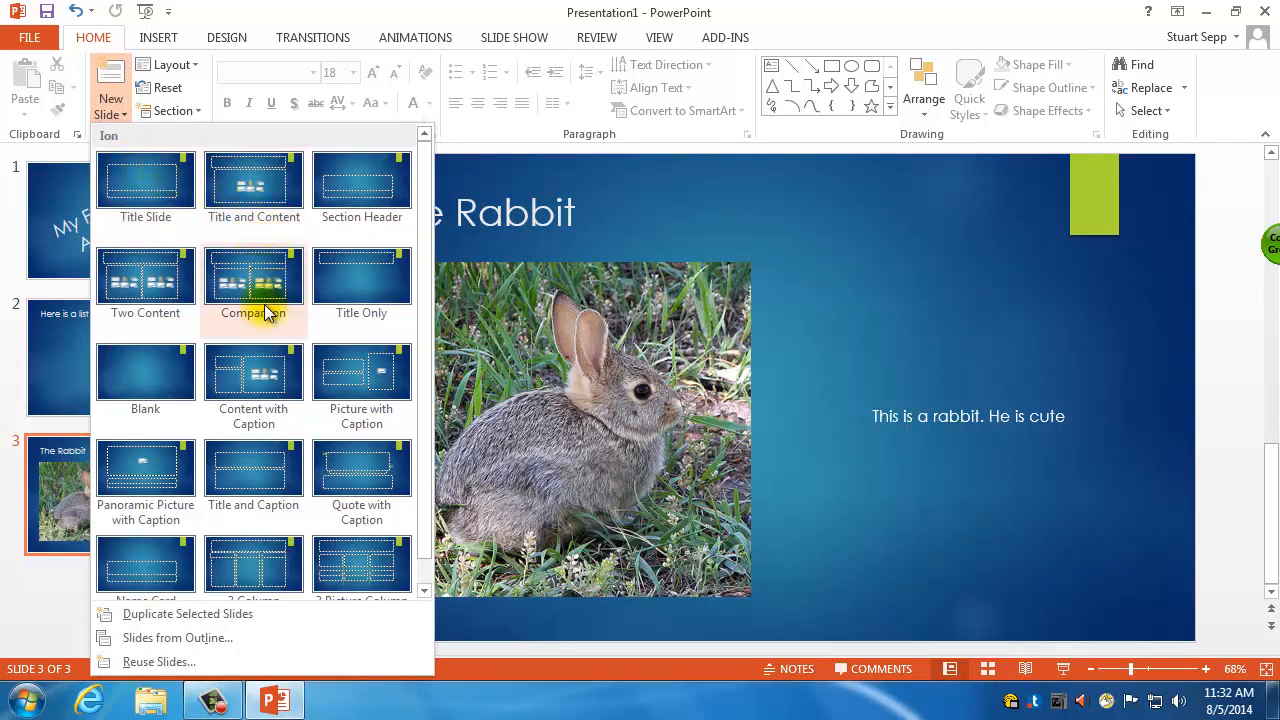
mouse_move(253, 373)
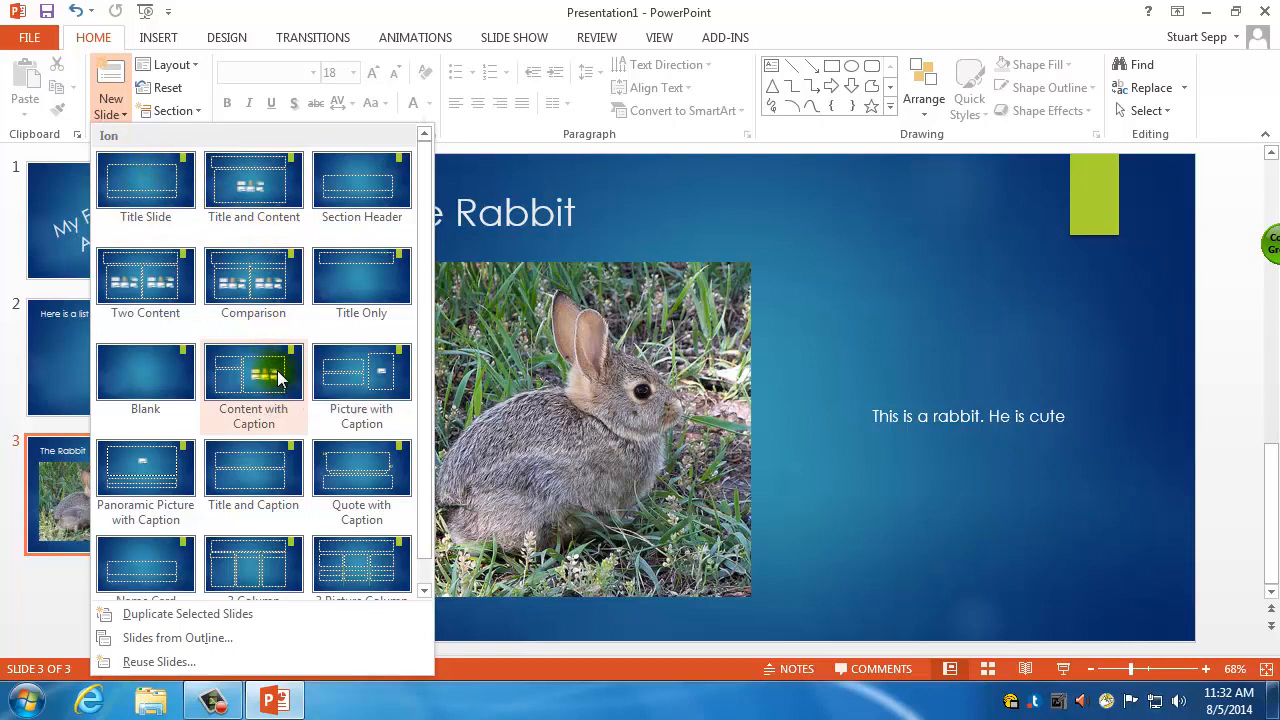
mouse_move(361, 372)
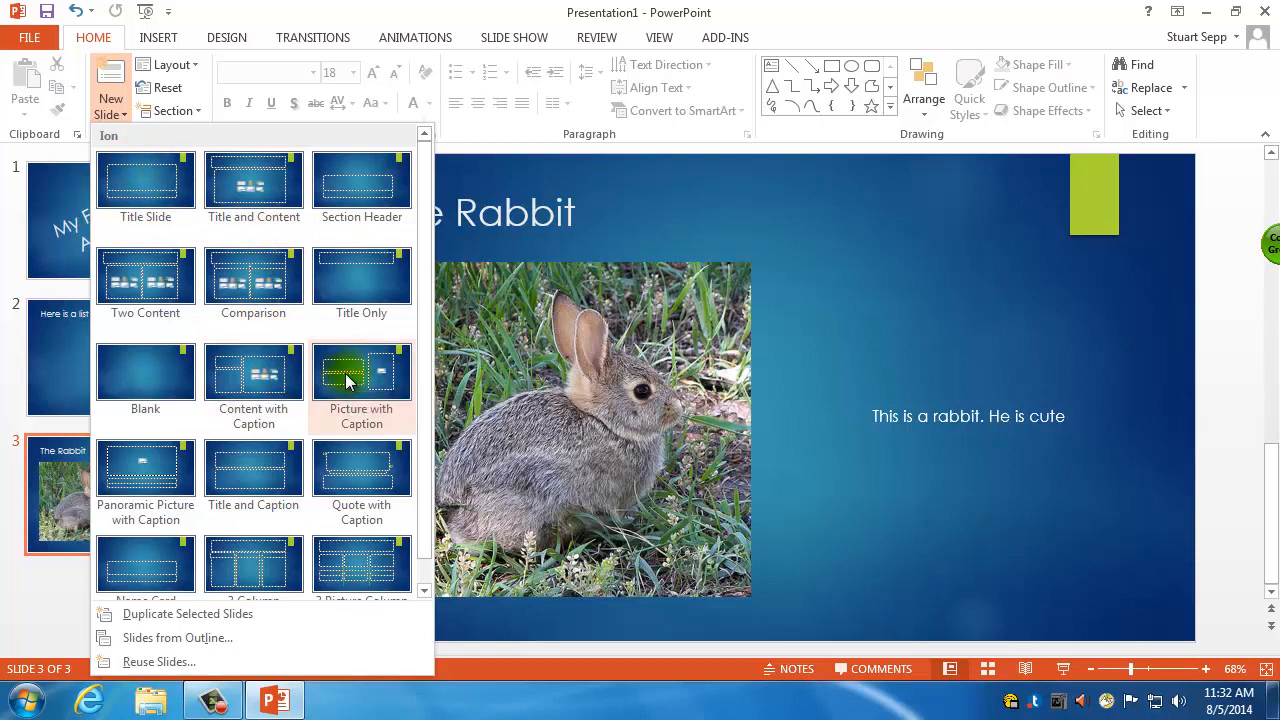
mouse_move(253, 375)
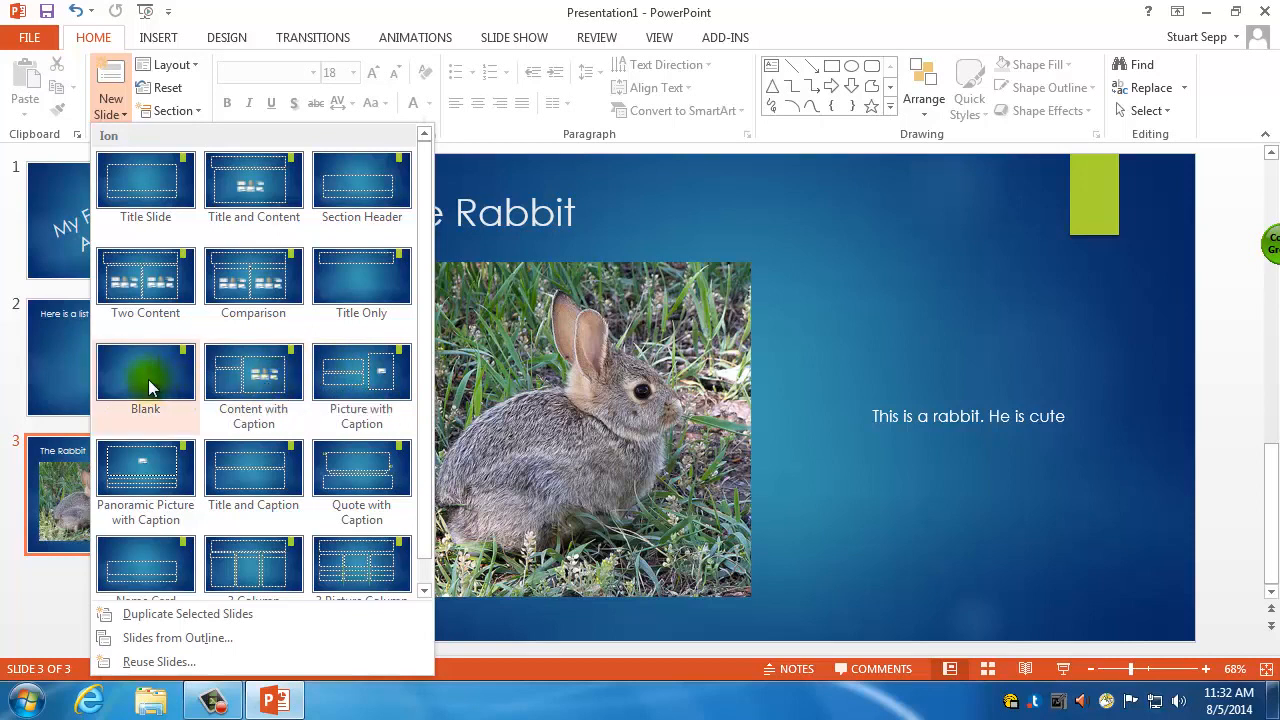
mouse_move(145, 380)
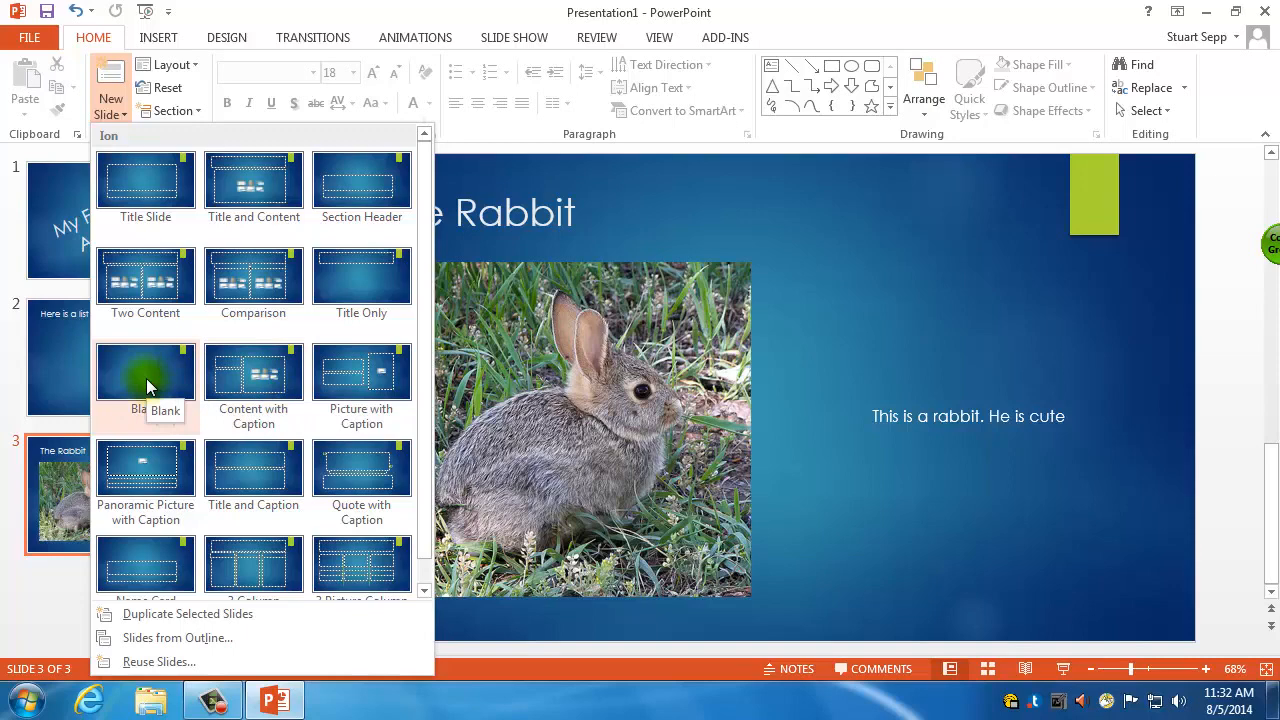
Step: Insert slide 4 using the Ion theme's Blank layout
click(145, 385)
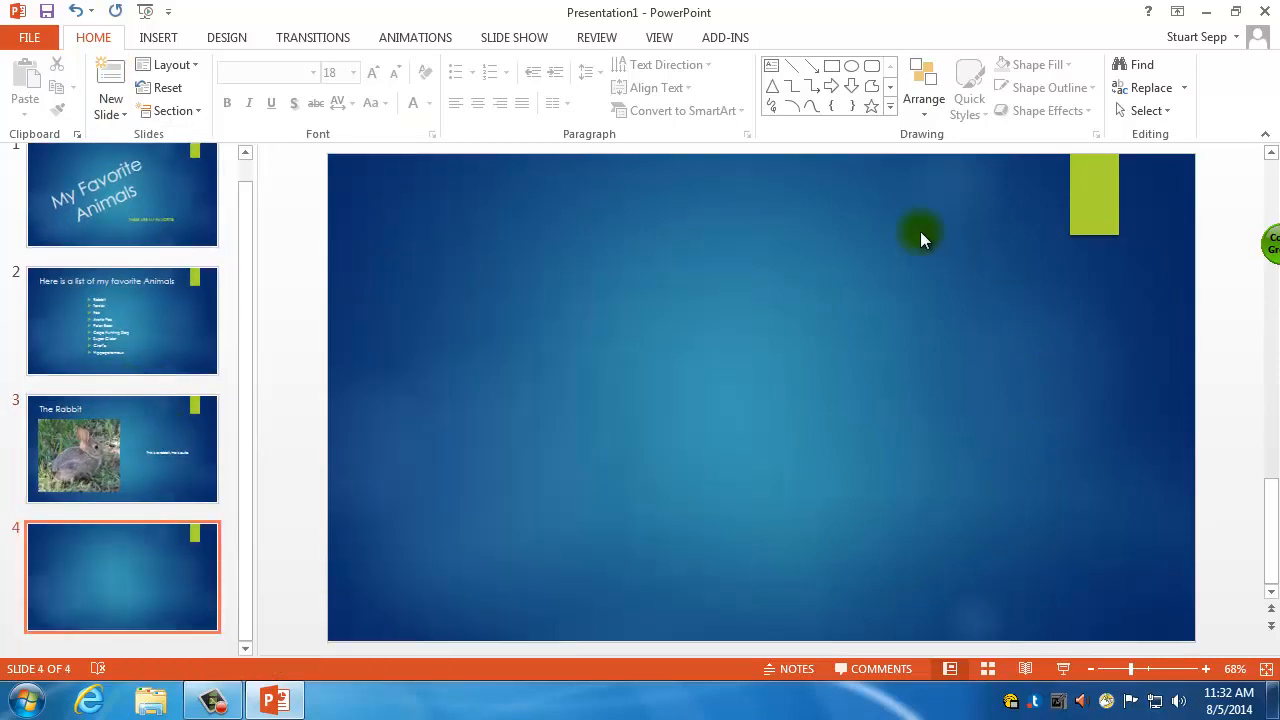
mouse_move(625, 465)
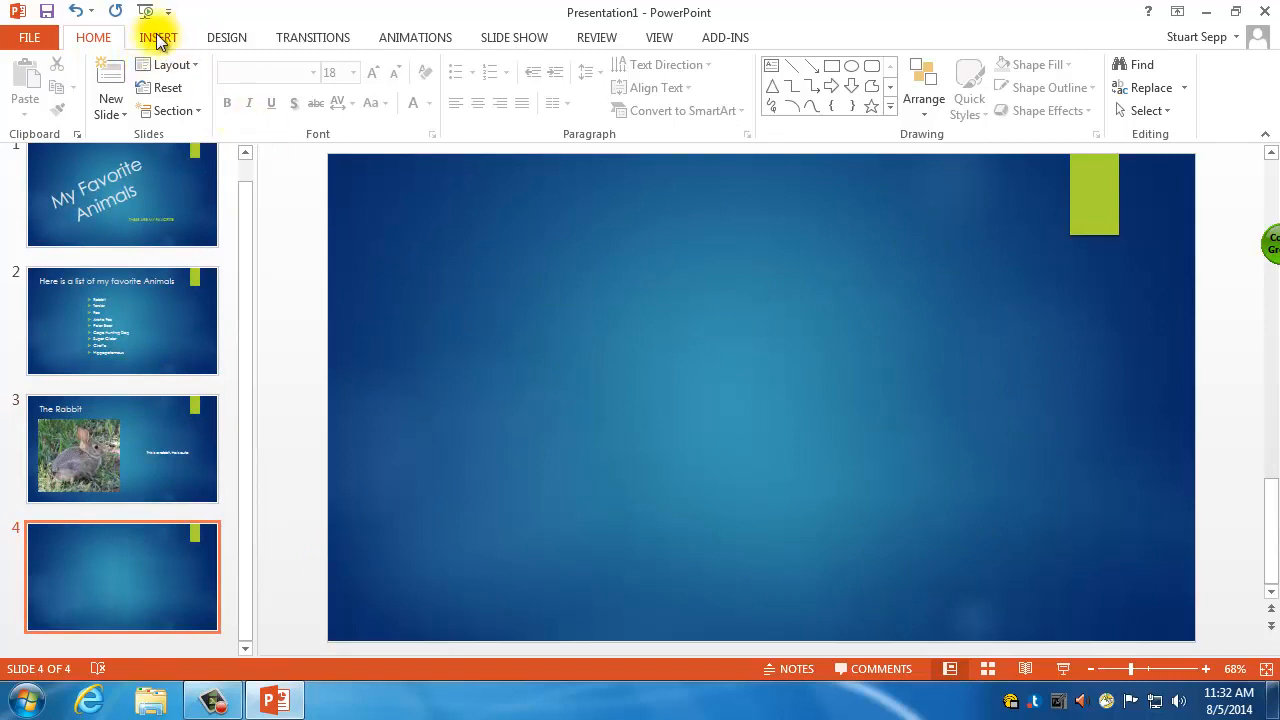
Step: Open the Insert Picture dialog via INSERT > Pictures for slide 4
click(158, 37)
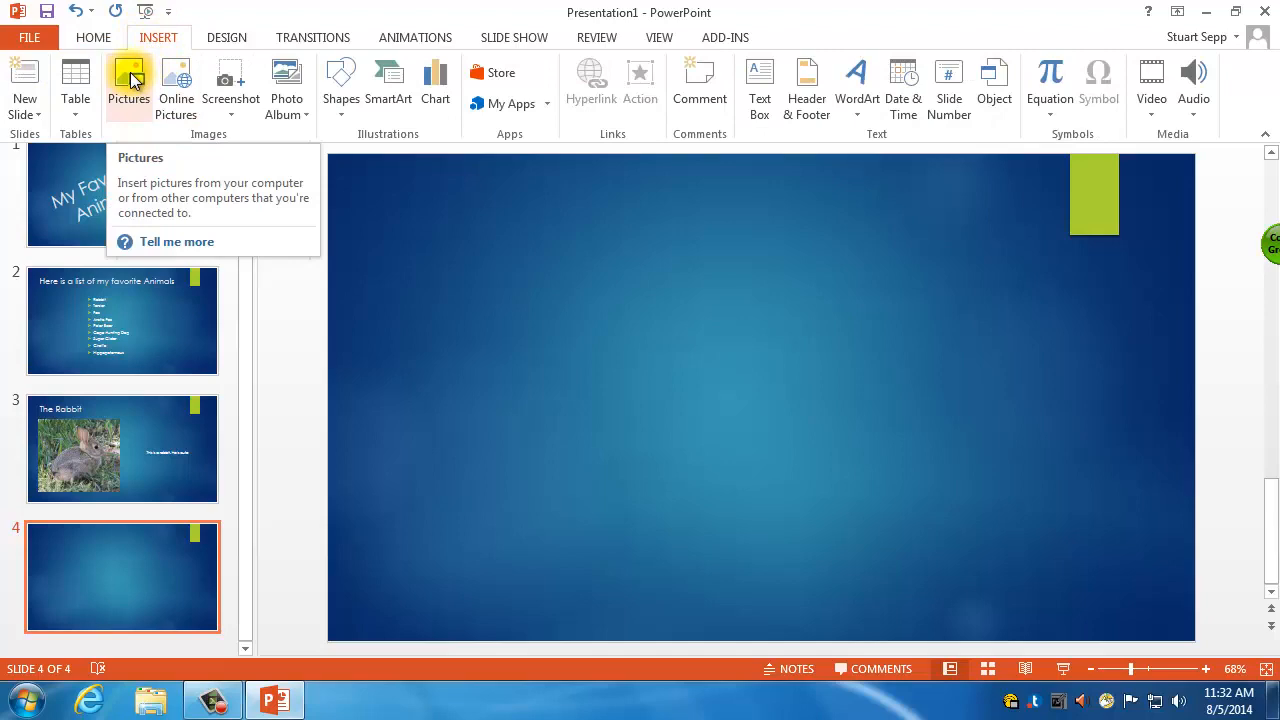
click(128, 85)
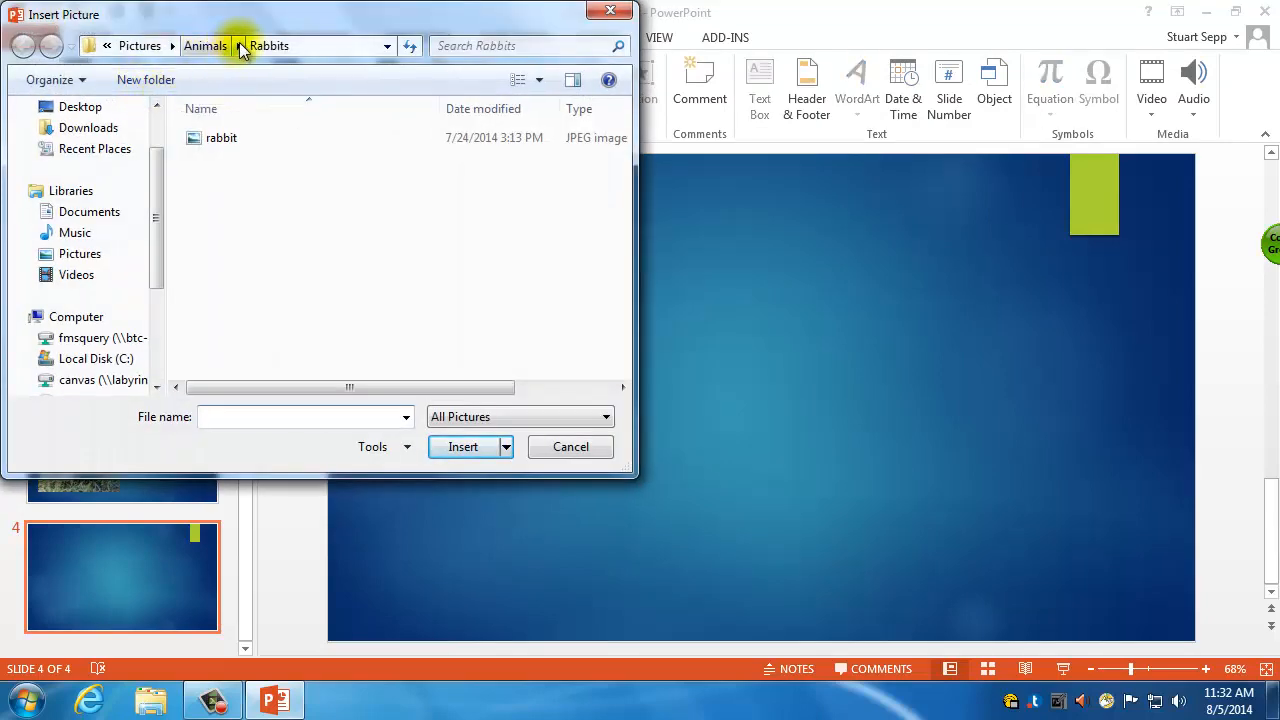
Step: Insert the tarsier photo from another Animals folder, shrink it and move it left
click(241, 45)
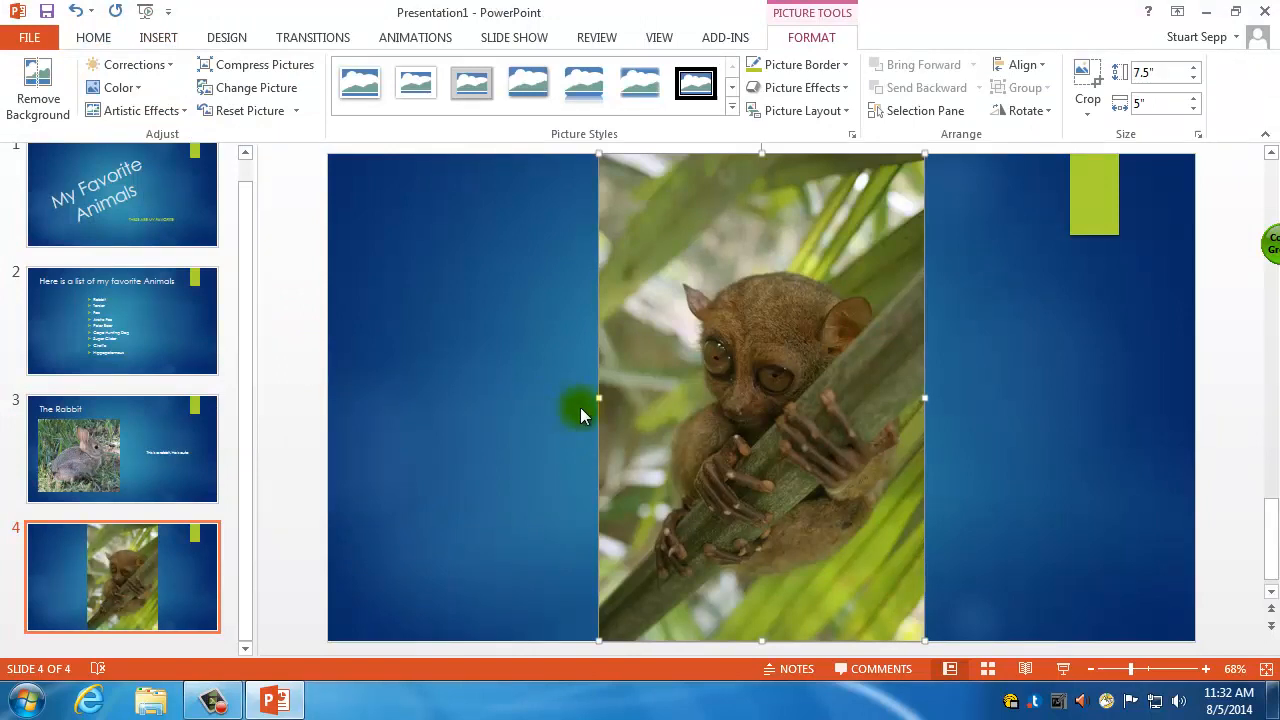
mouse_move(927, 640)
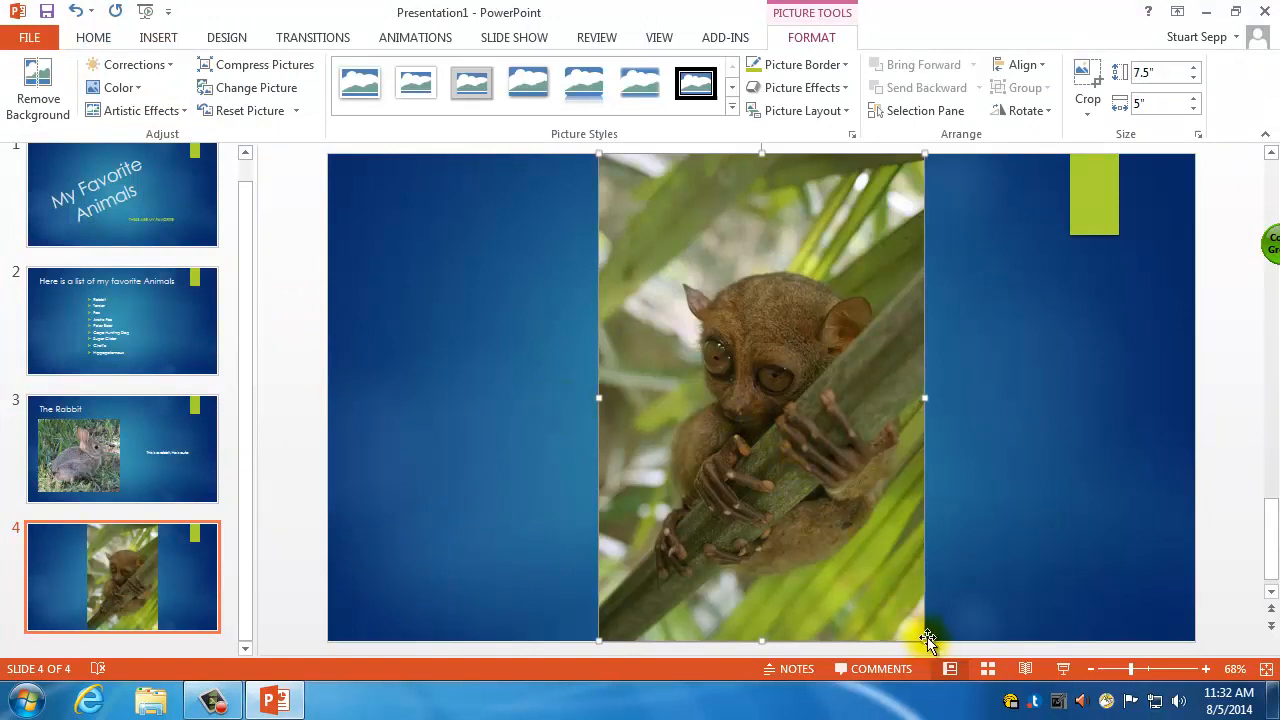
drag(925, 640, 855, 540)
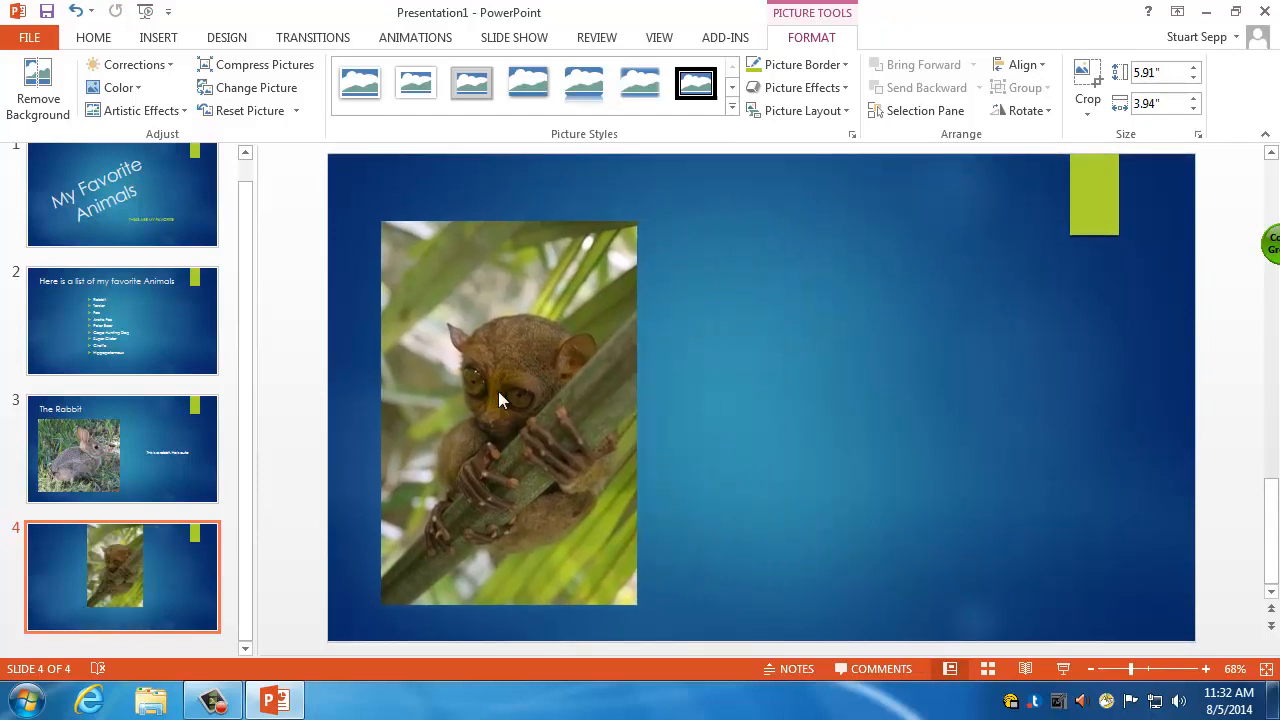
click(500, 400)
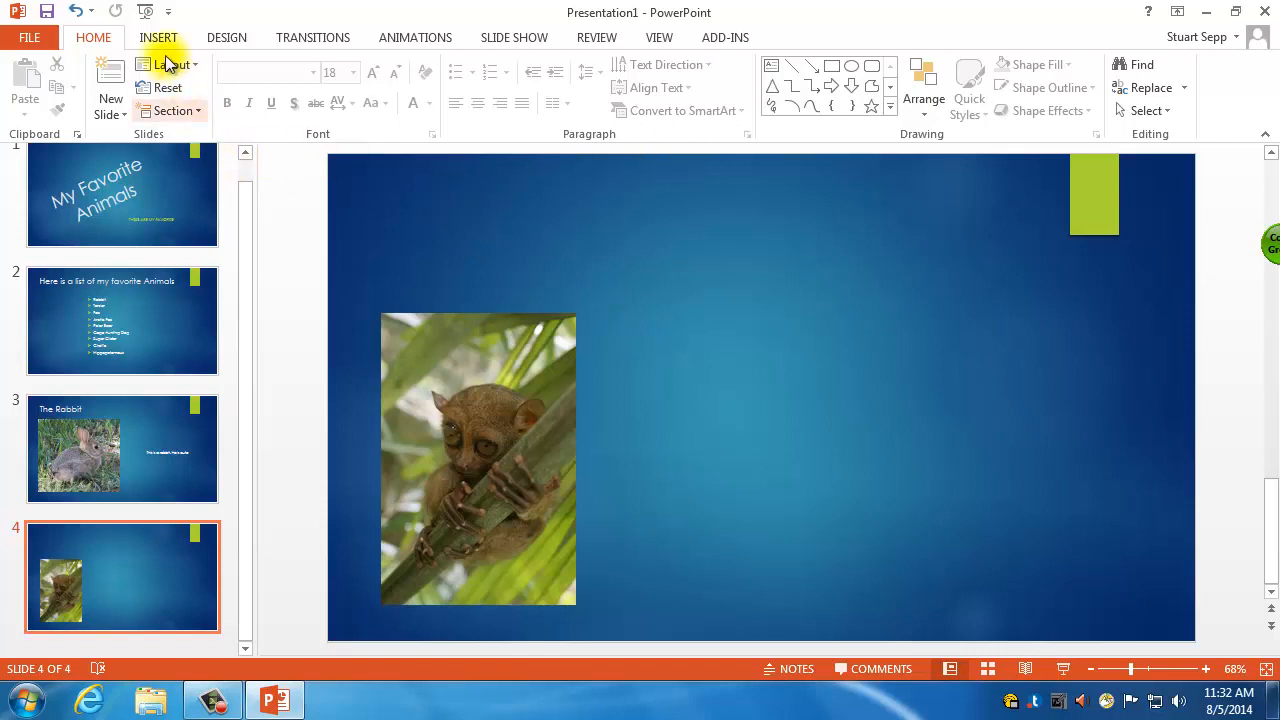
Step: Add a top-left text box reading 'The Tarsier' and enlarge its font size
click(157, 37)
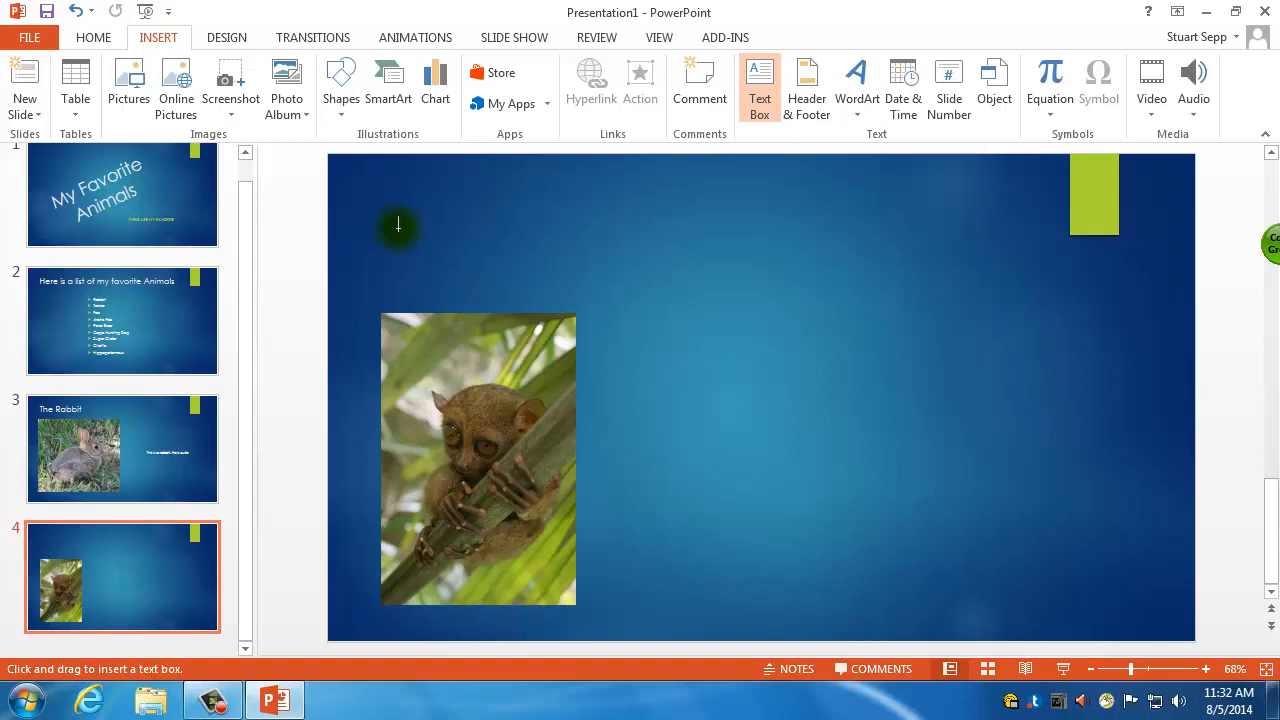
drag(398, 226, 410, 250)
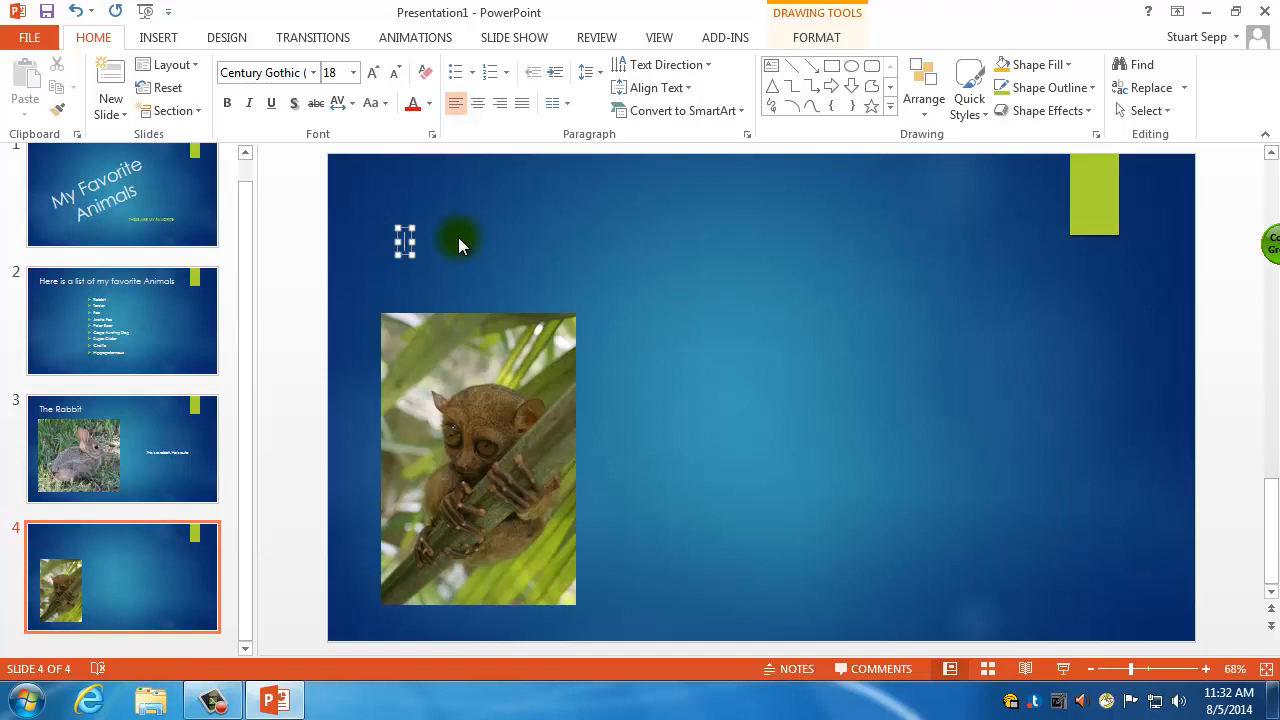
text(The)
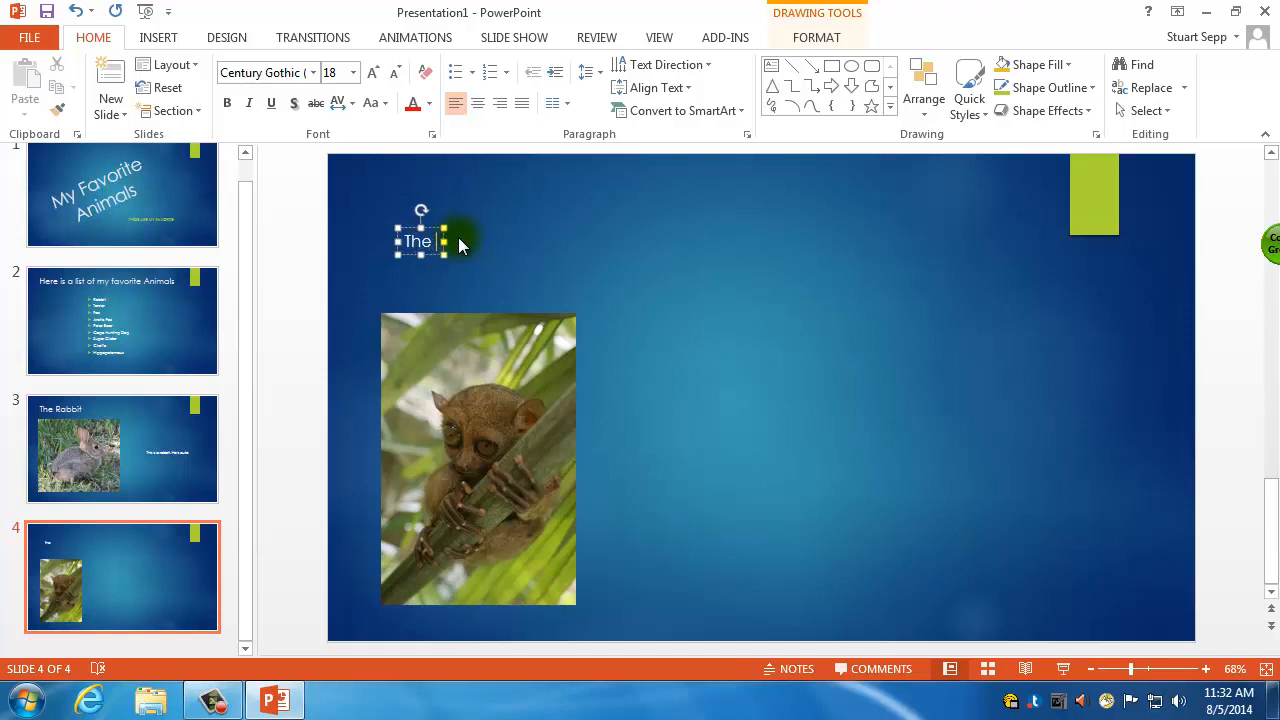
text(Tarsier)
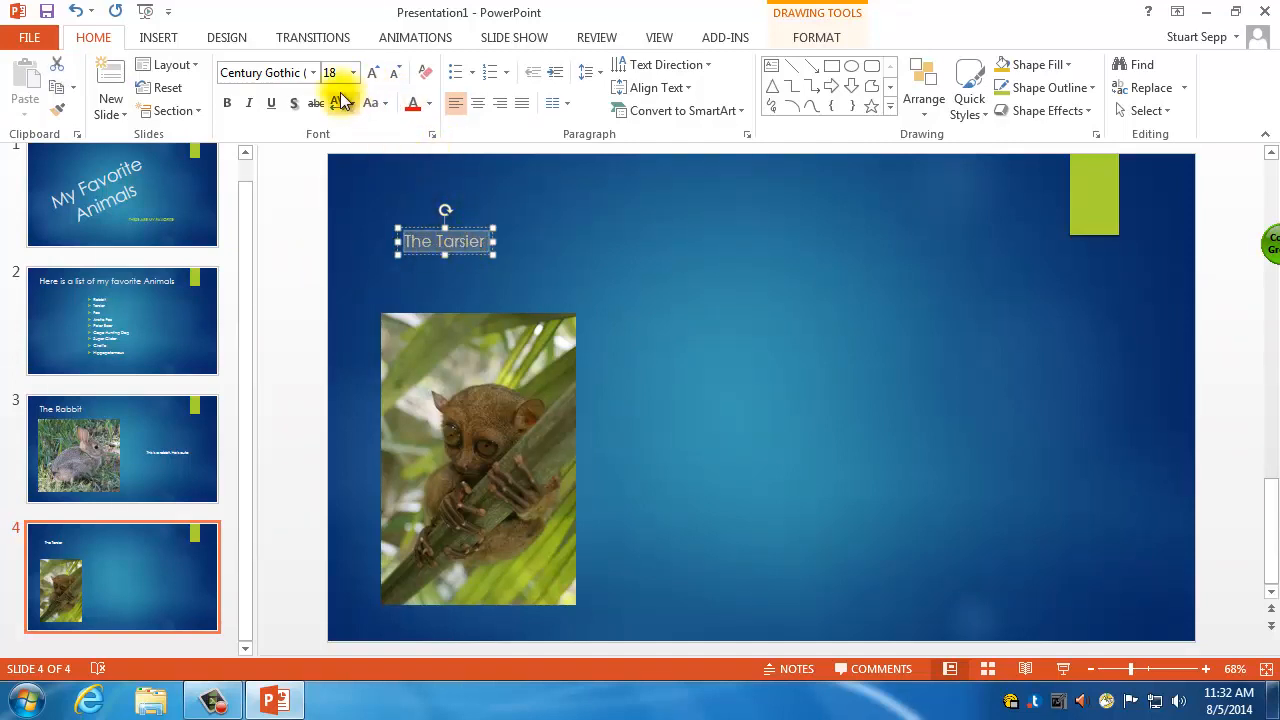
click(353, 73)
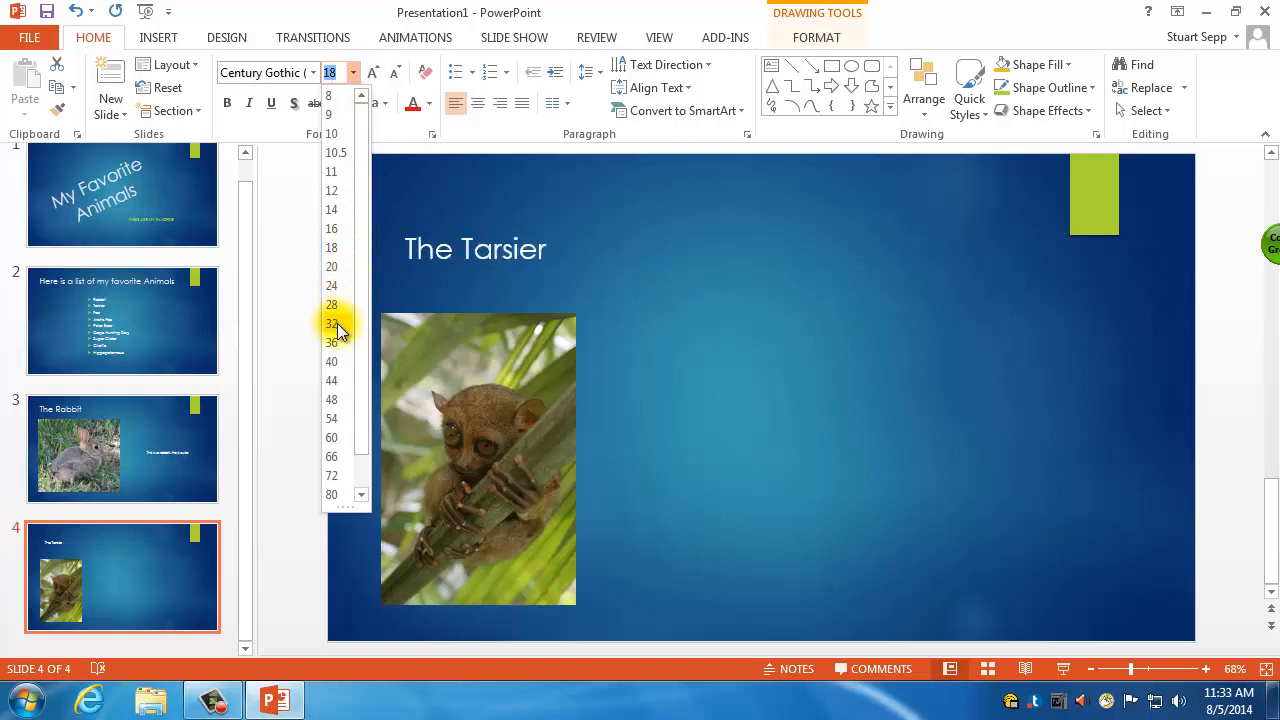
click(331, 361)
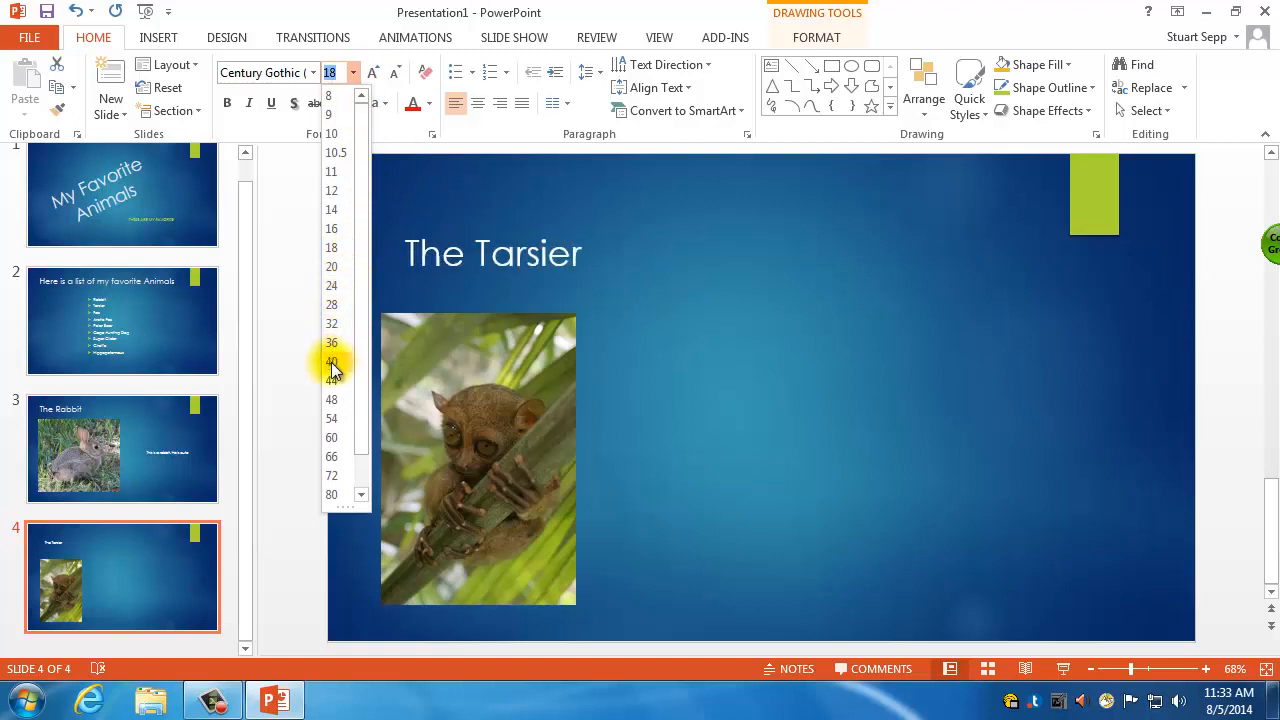
click(331, 362)
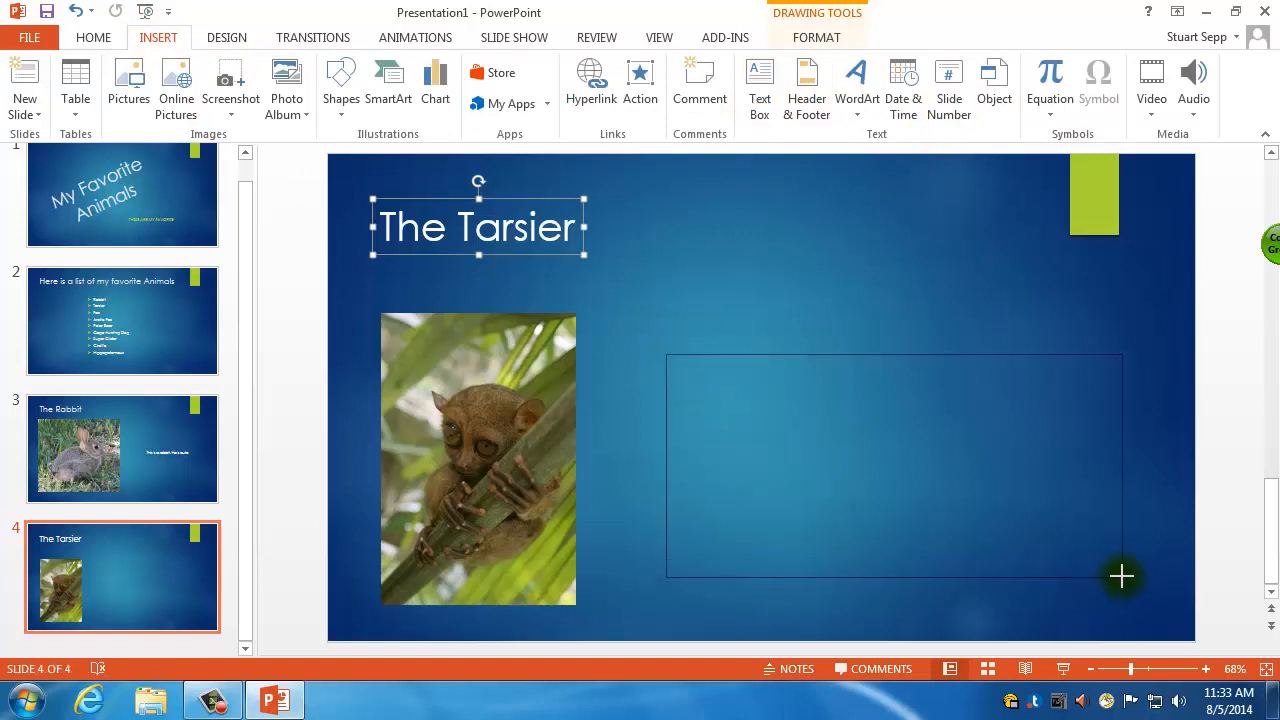
Step: Type the caption 'This is a tarsier. It's not a monkey after drinking coffee.' and move it lower
text(This is a tar)
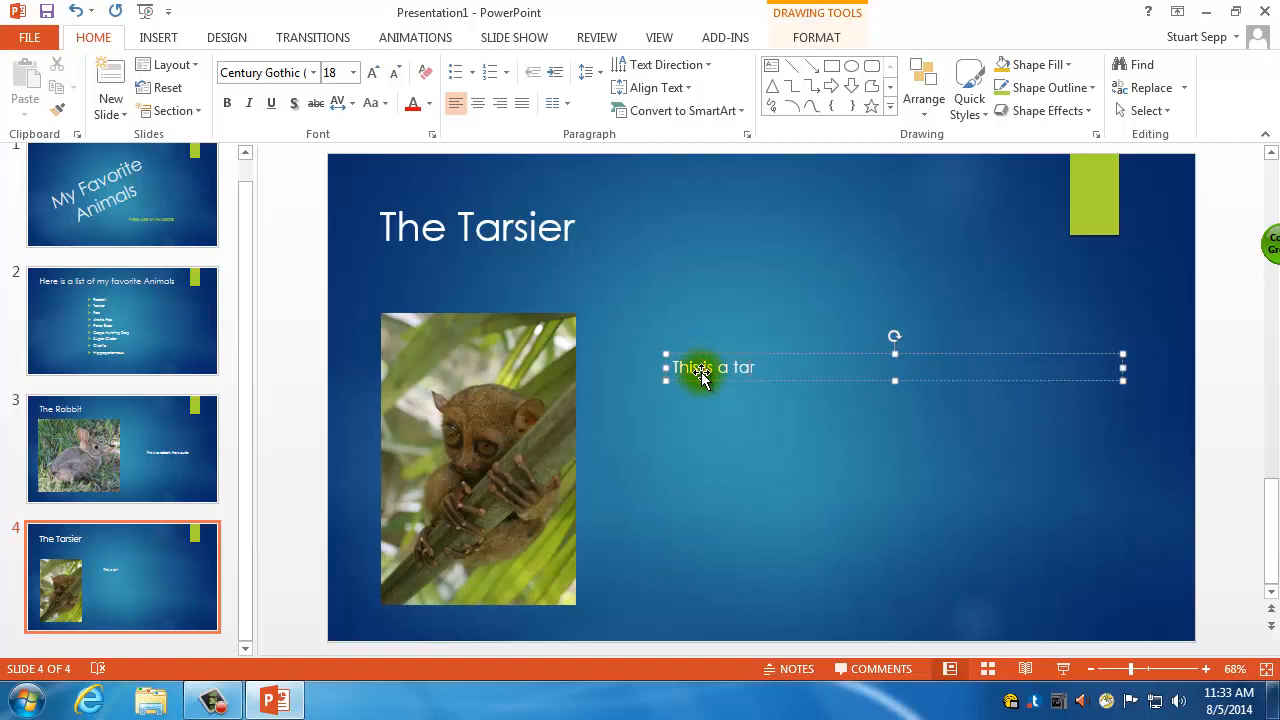
text(sier.)
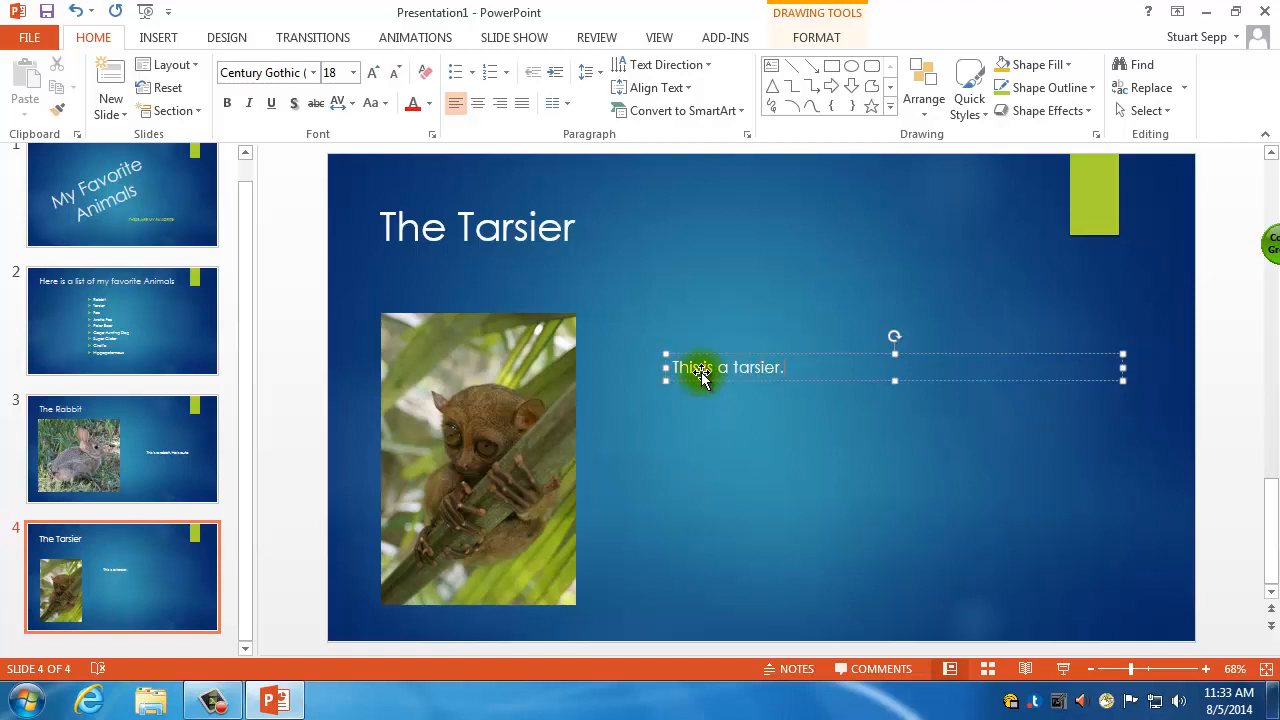
text(It's not a monkey after drinking coffee.)
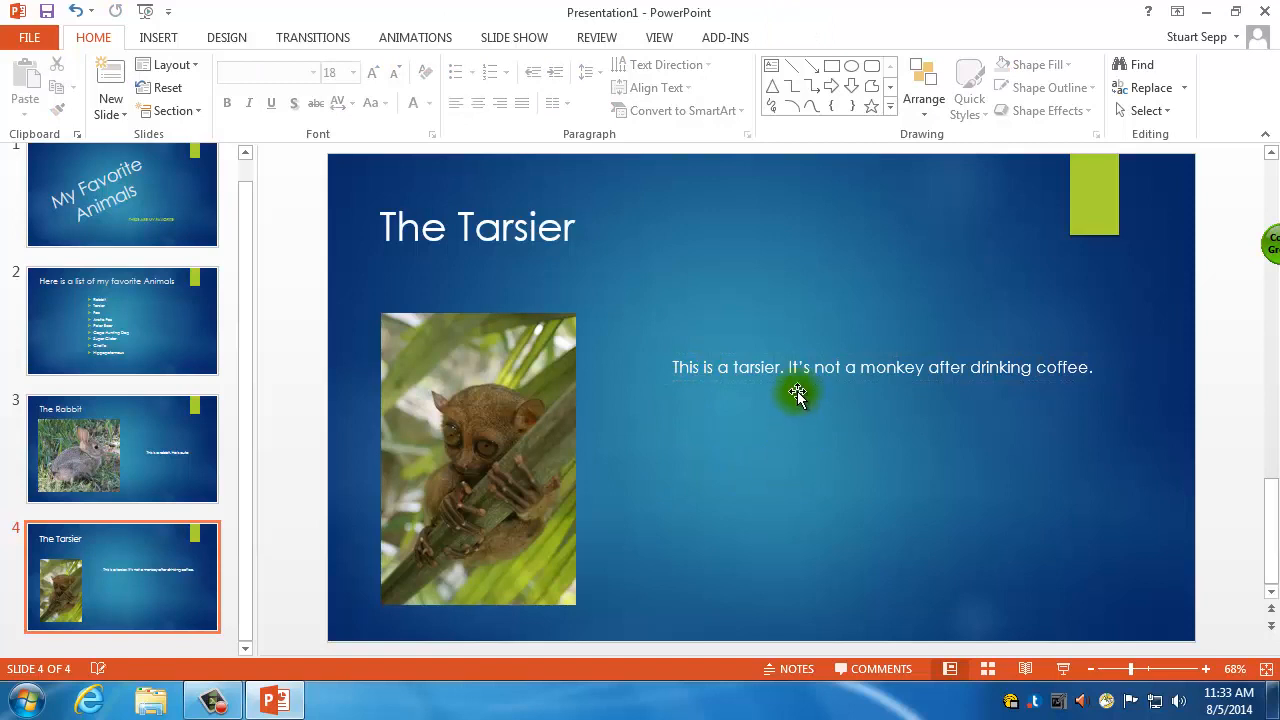
drag(797, 391, 808, 475)
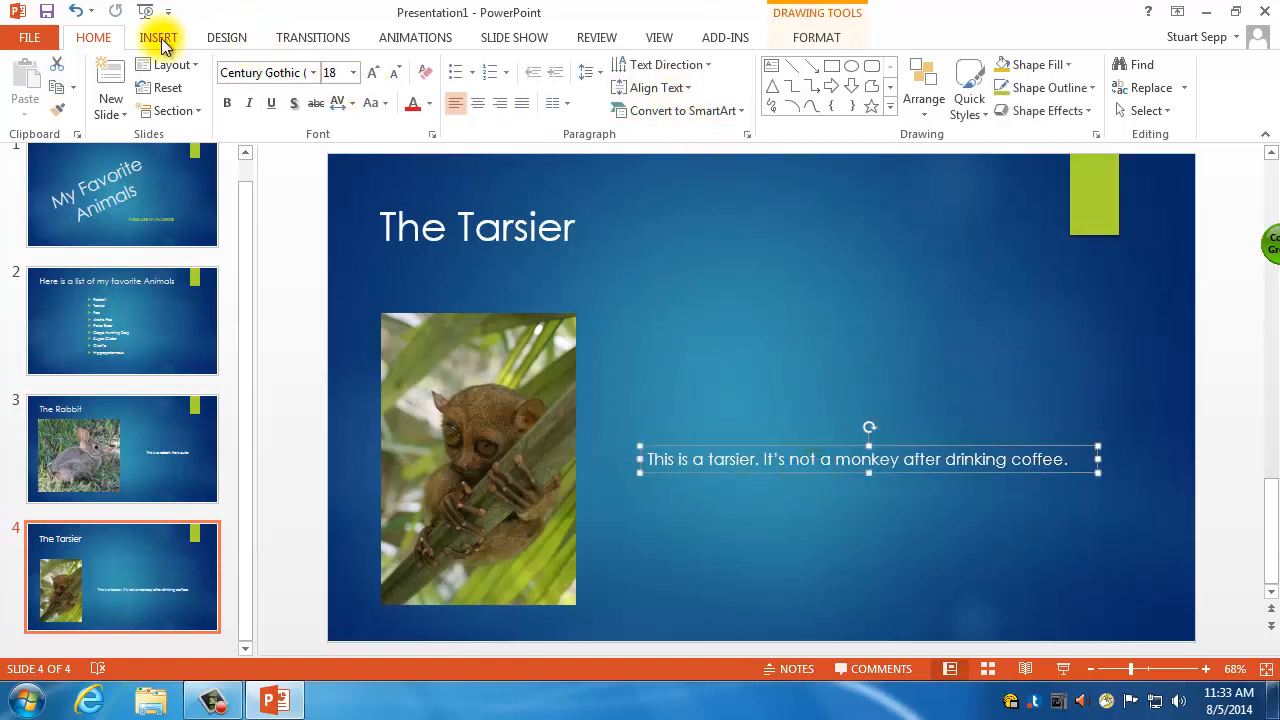
Step: Draw a rectangle in the upper right area of slide 4
click(158, 37)
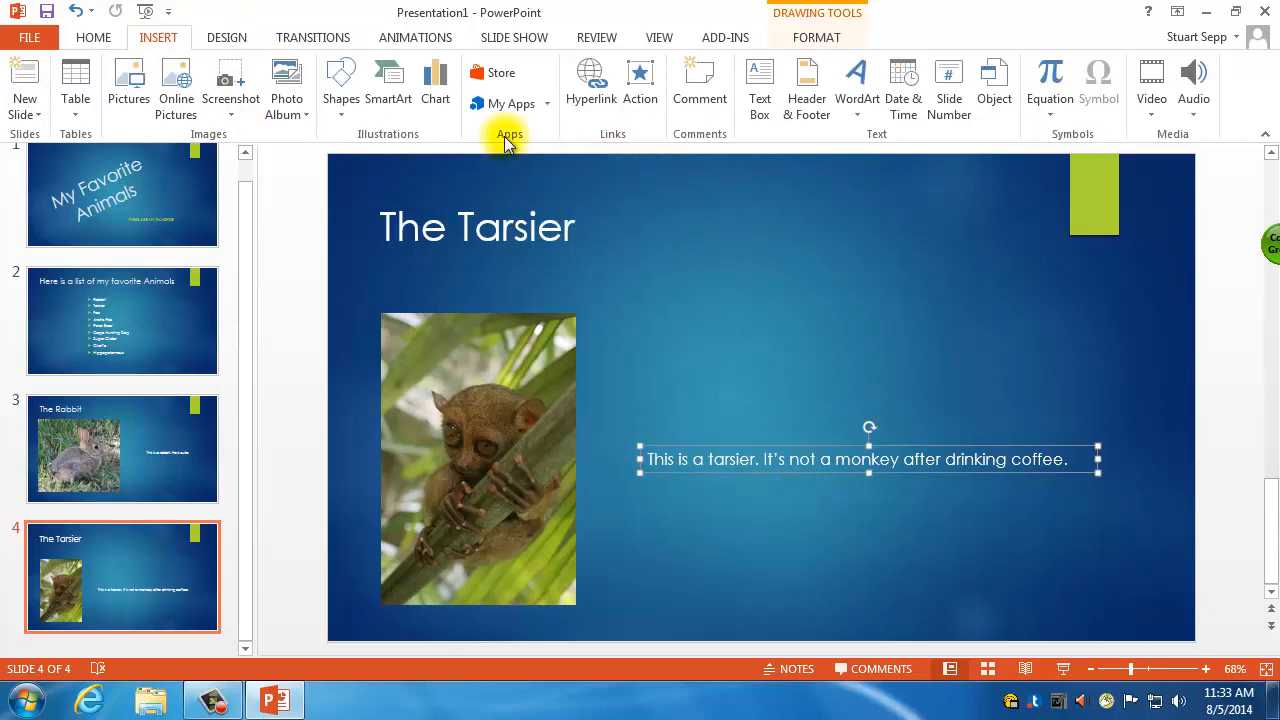
click(341, 85)
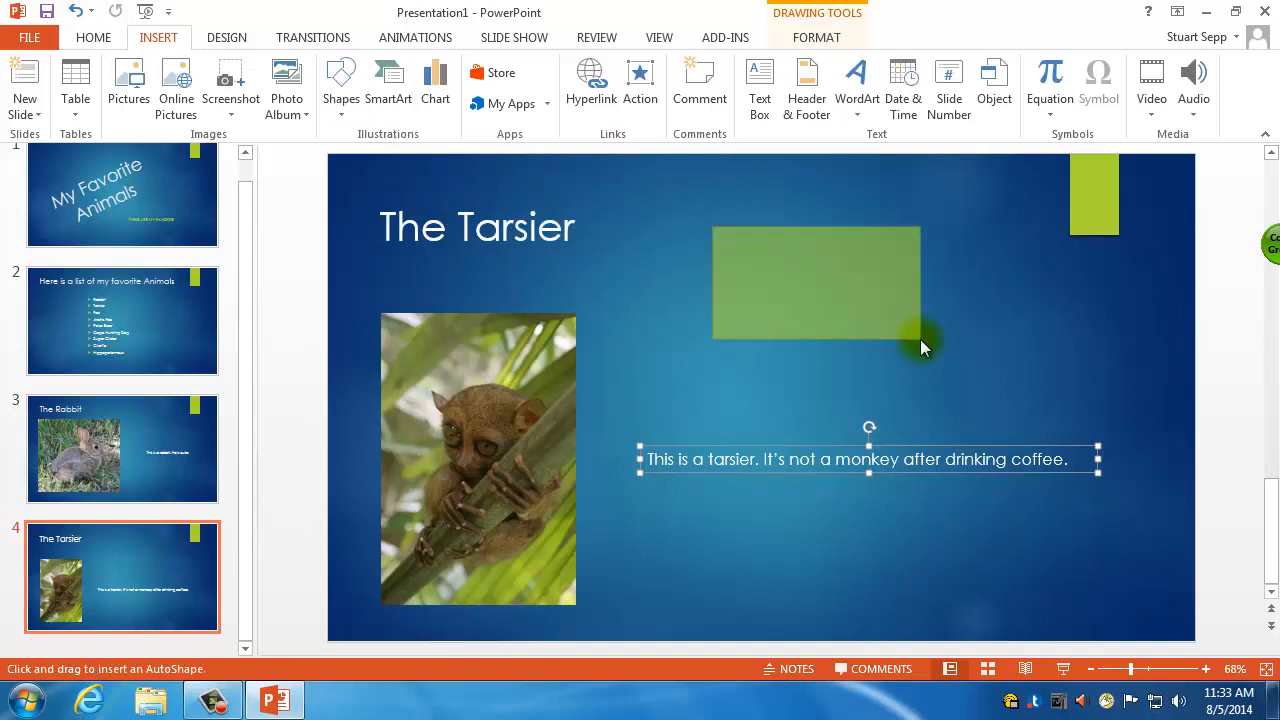
click(815, 280)
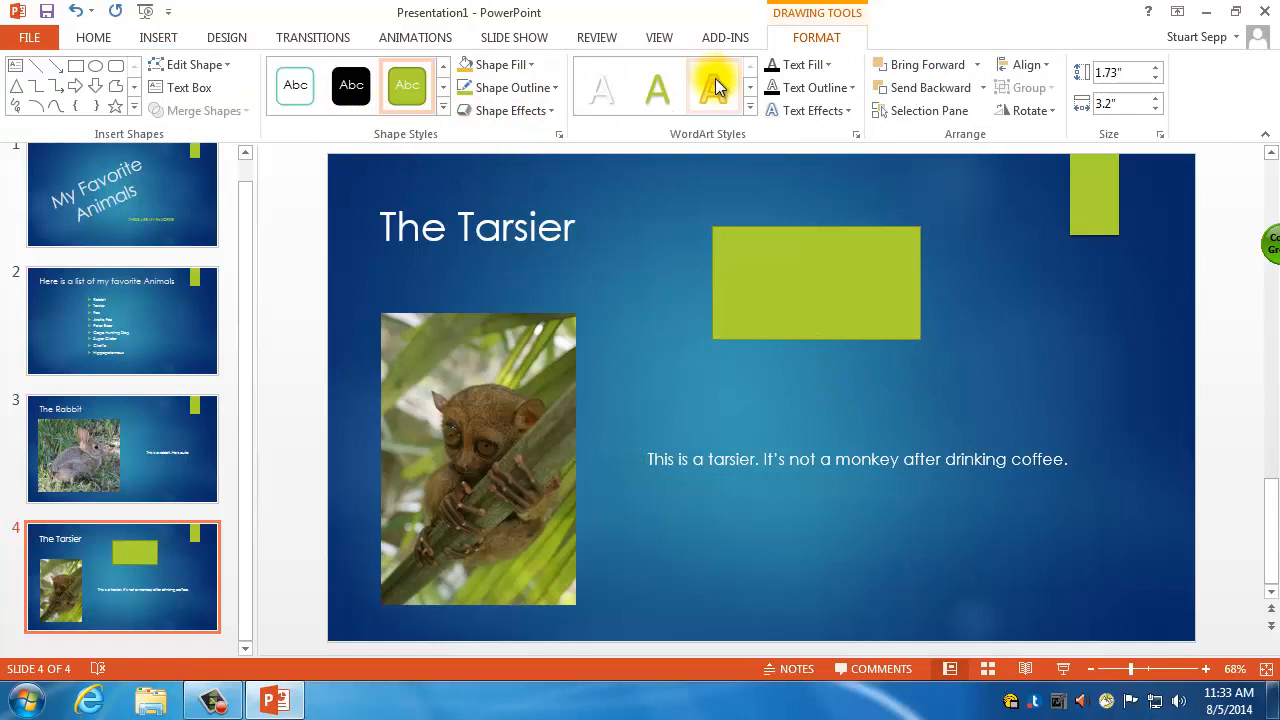
mouse_move(712, 88)
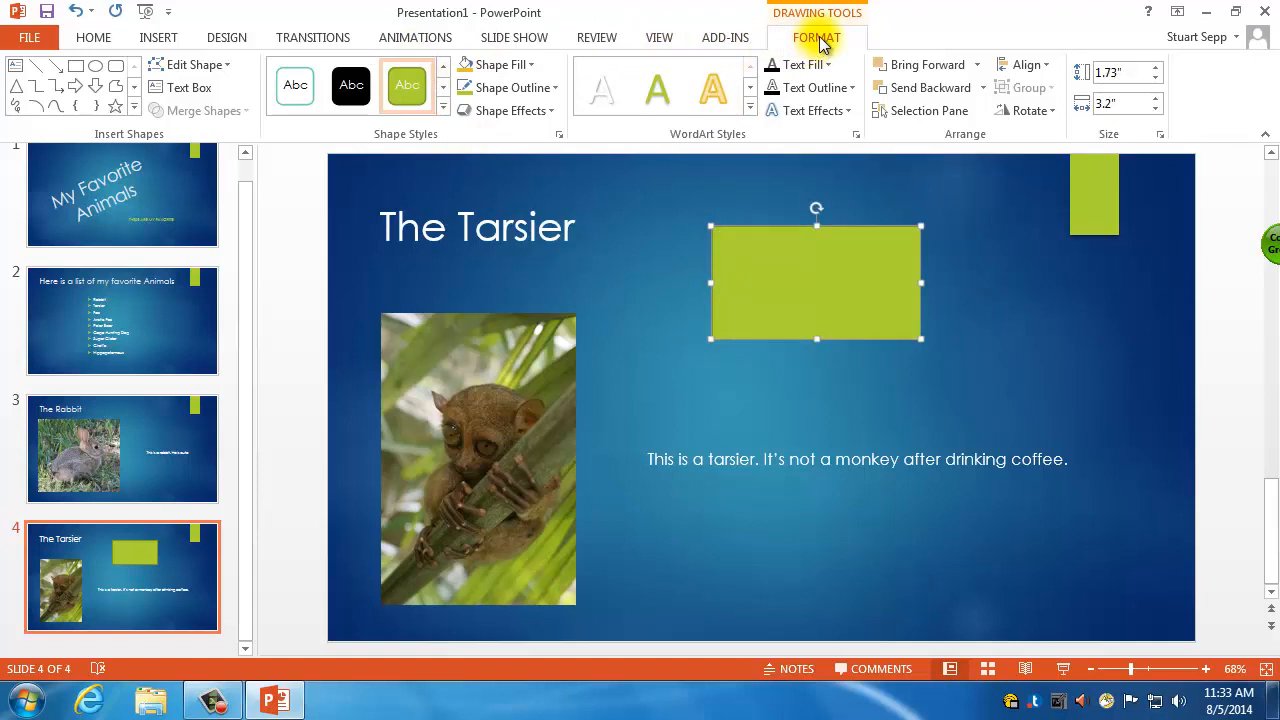
mouse_move(490, 88)
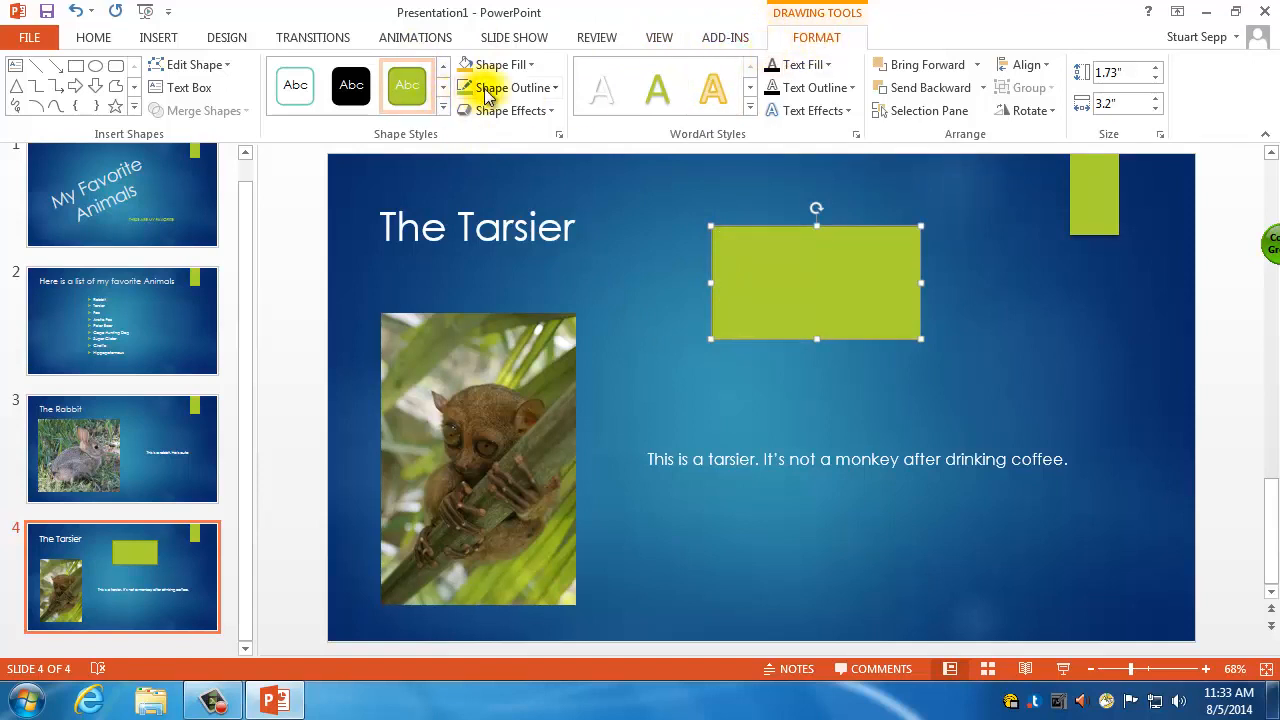
Step: Fill the rectangle grey and give it a red outline
click(497, 64)
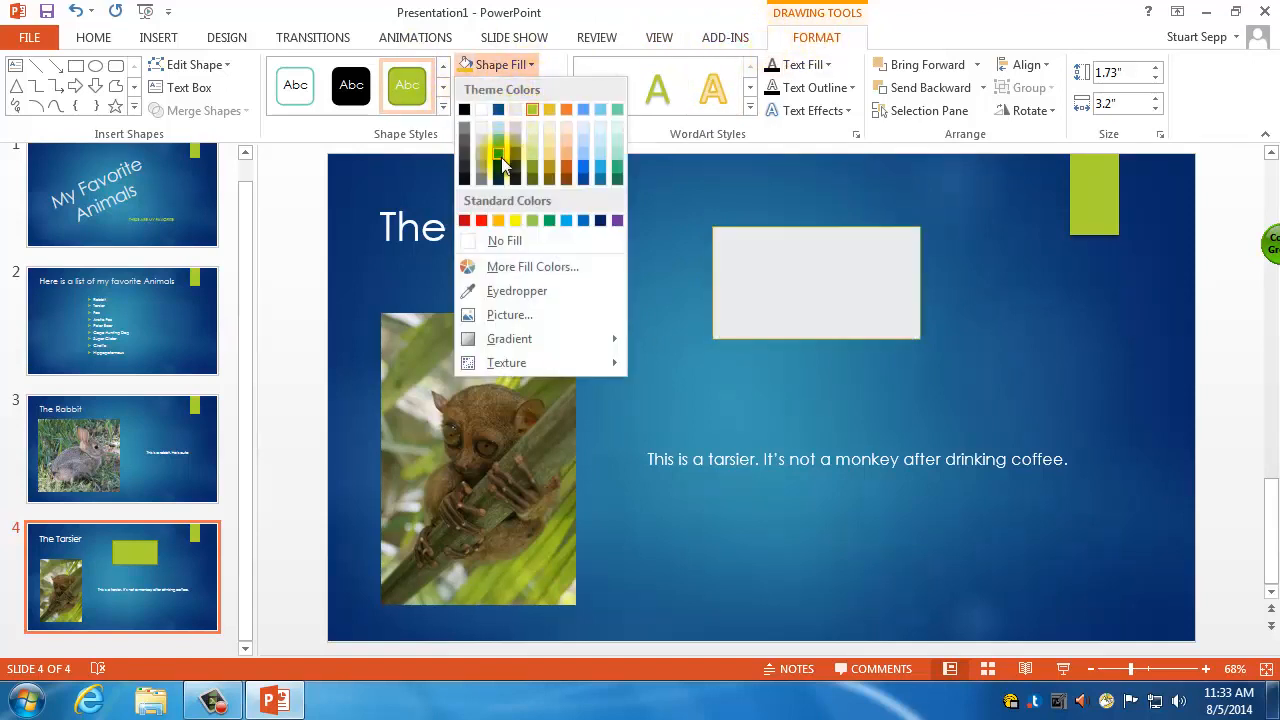
click(497, 155)
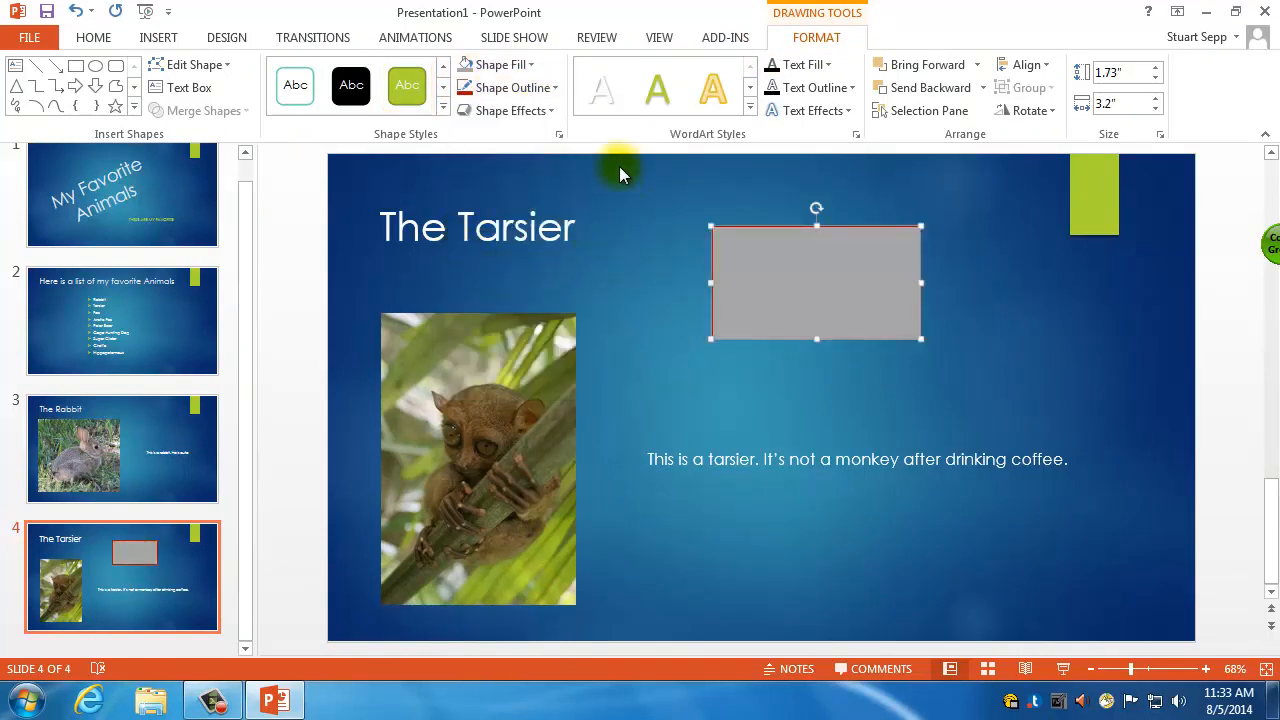
click(508, 110)
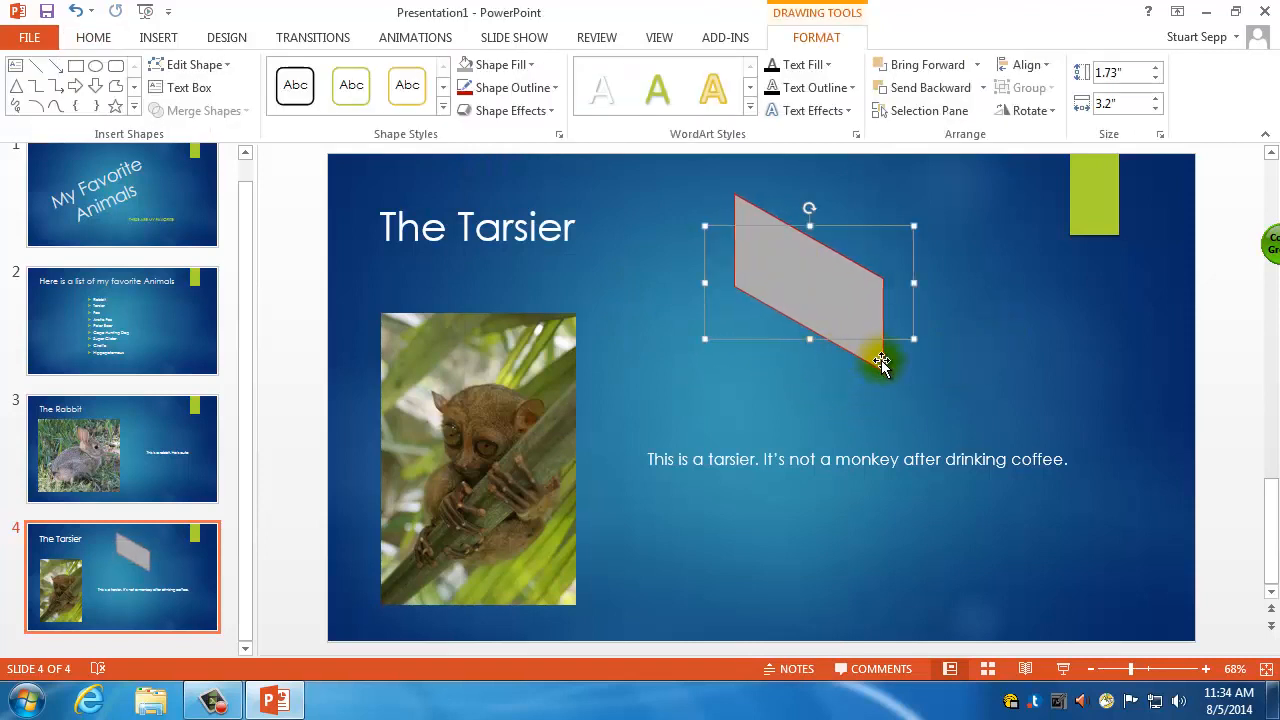
mouse_move(1025, 340)
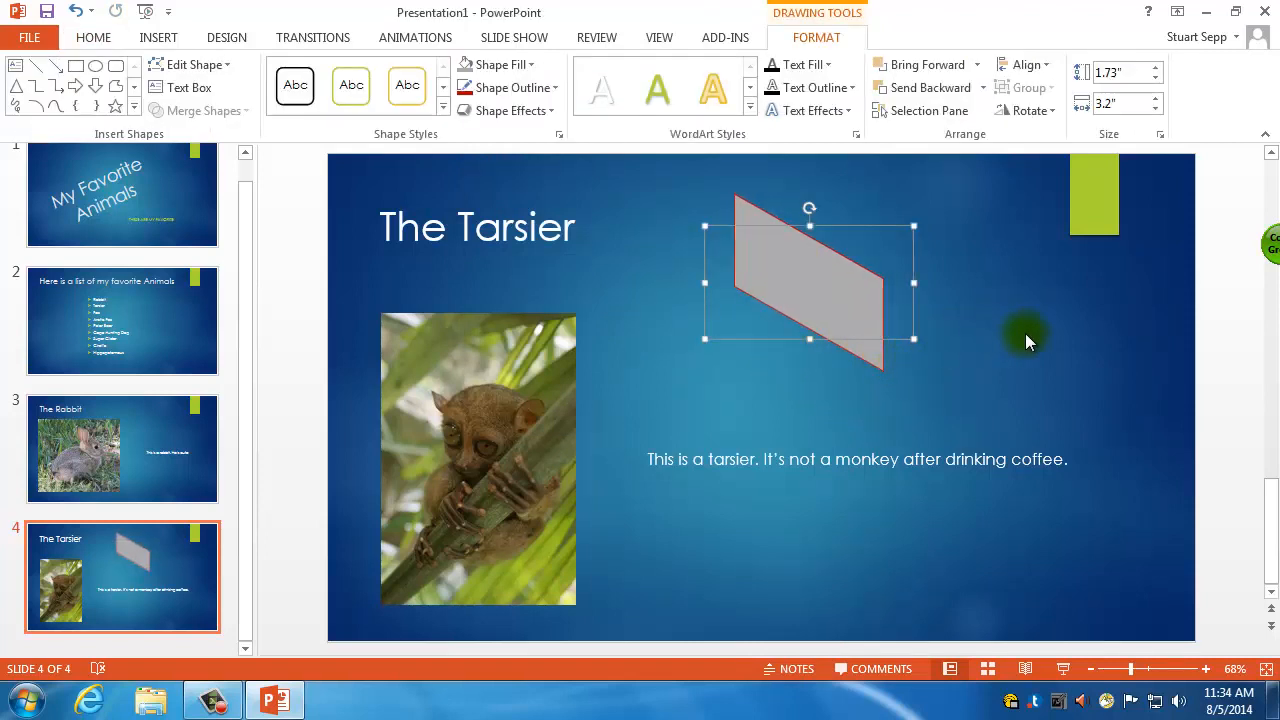
mouse_move(1030, 110)
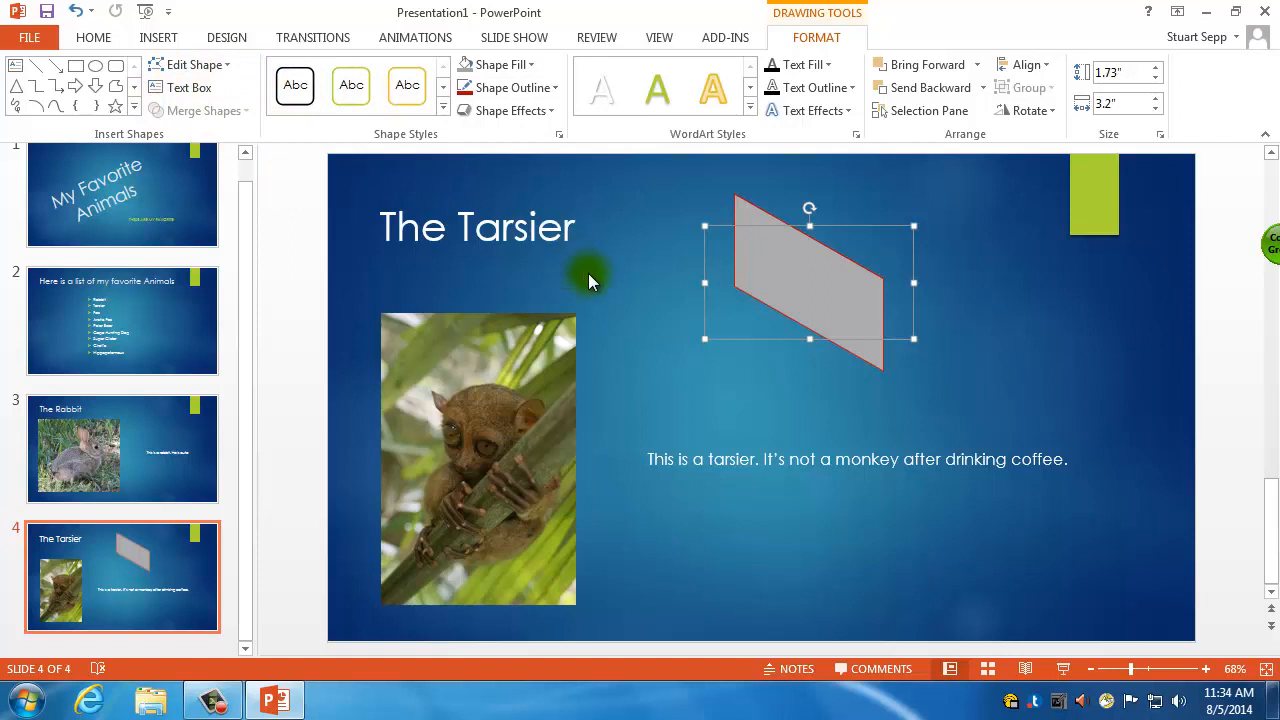
mouse_move(205, 155)
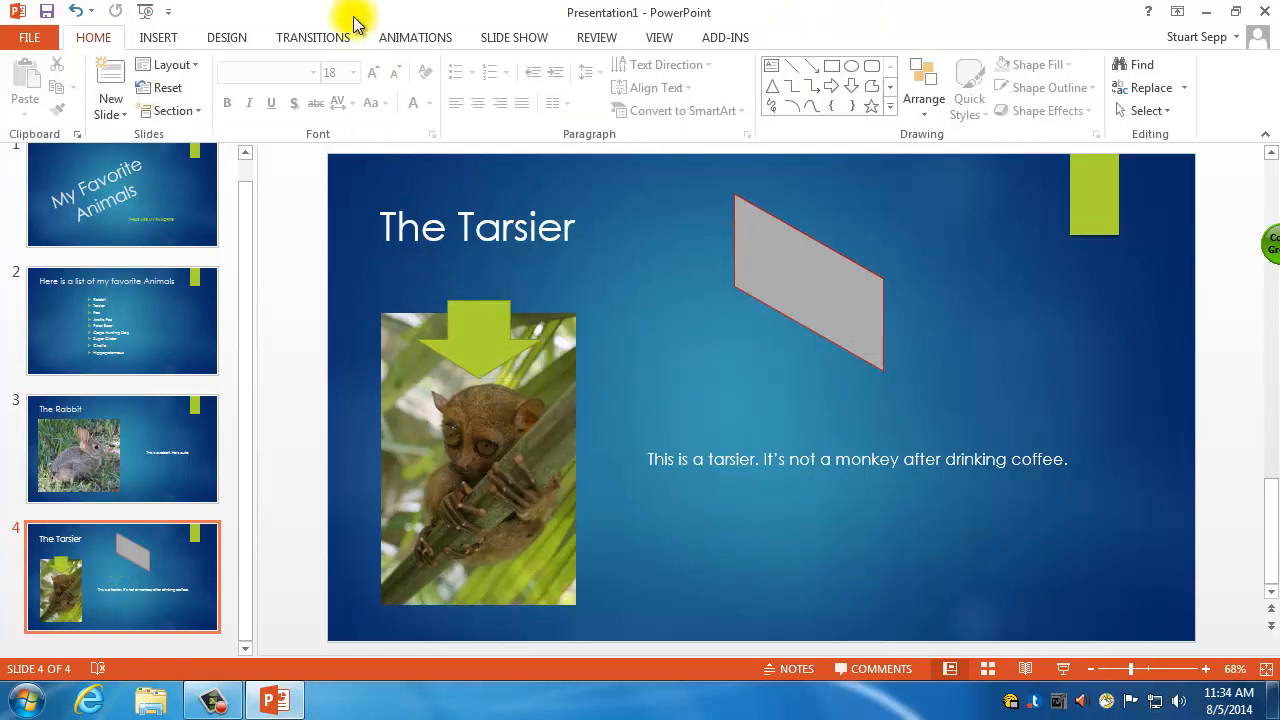
Step: Open the Insert options to add a down arrow over the tarsier photo
click(158, 37)
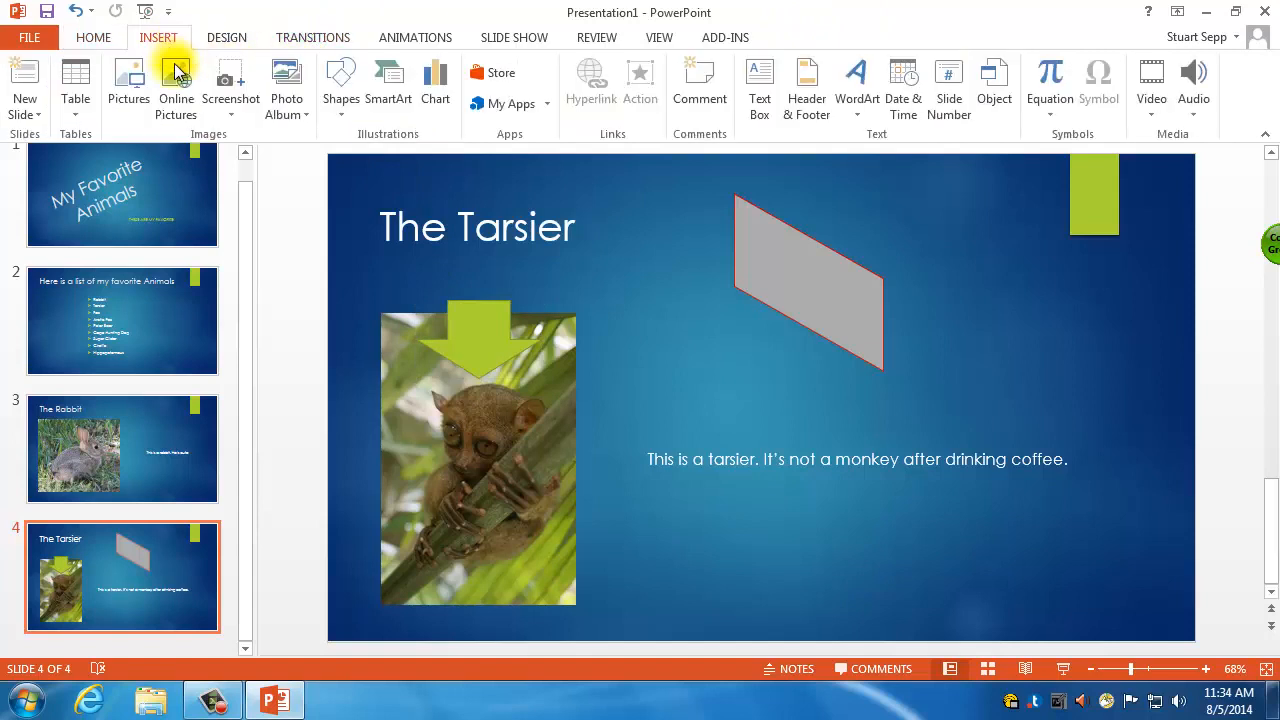
mouse_move(759, 85)
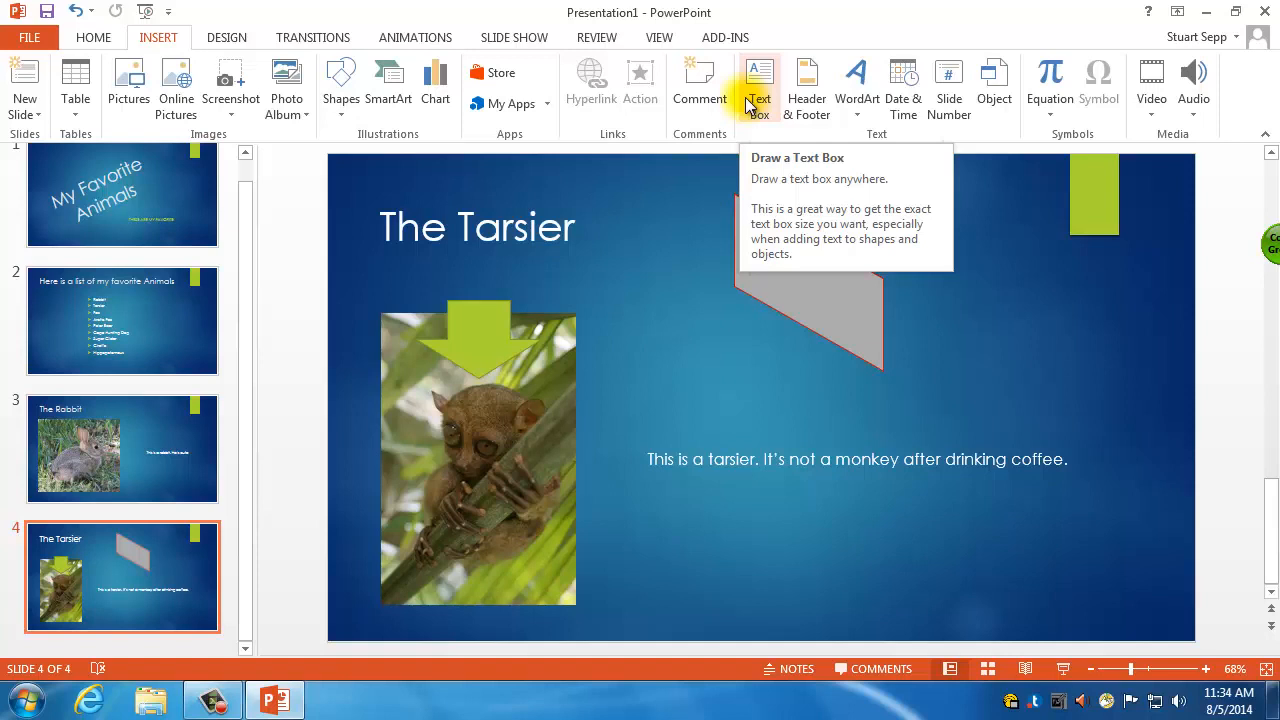
mouse_move(690, 188)
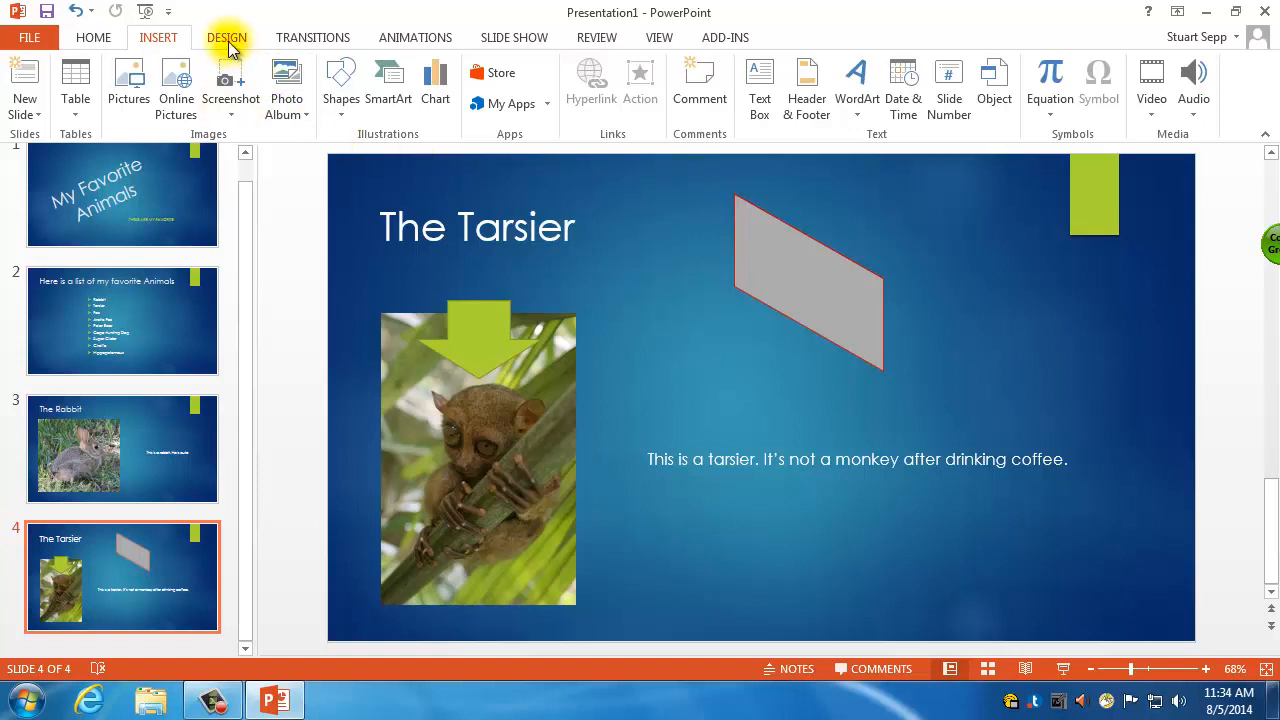
Step: Preview Ion, then apply the Organic paper theme to all slides and pick a variant
click(227, 37)
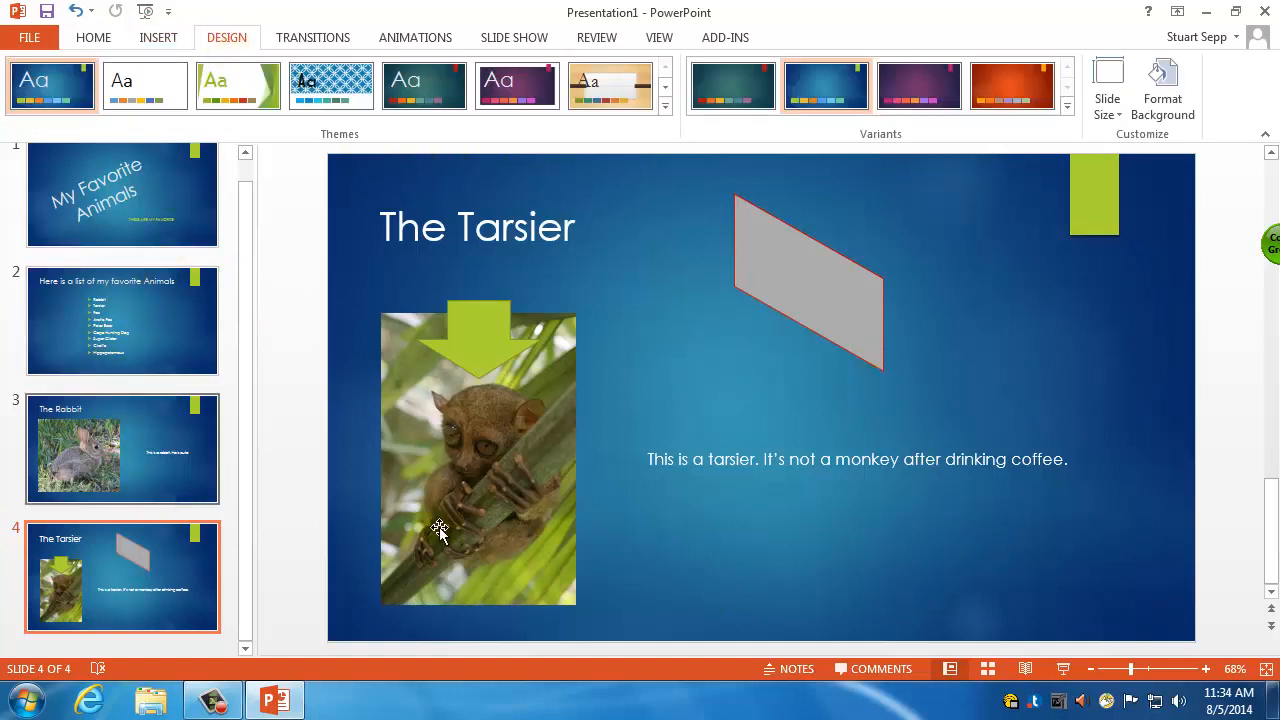
mouse_move(900, 565)
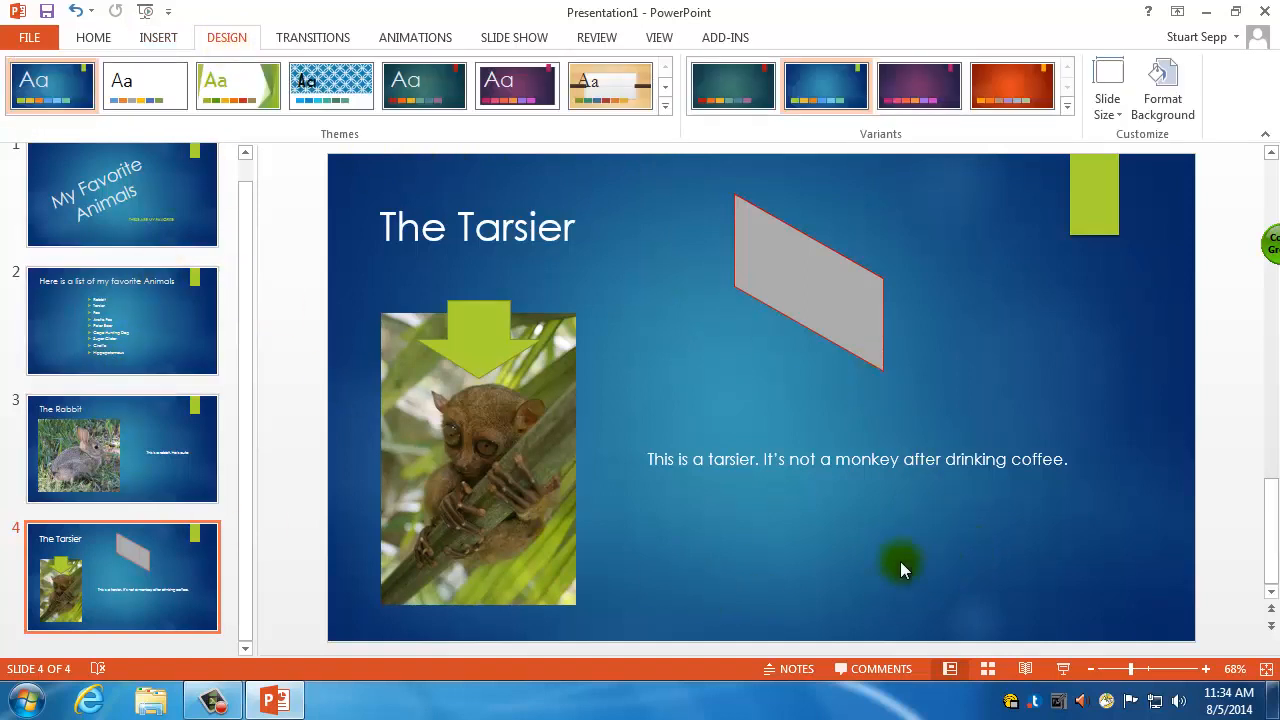
click(423, 85)
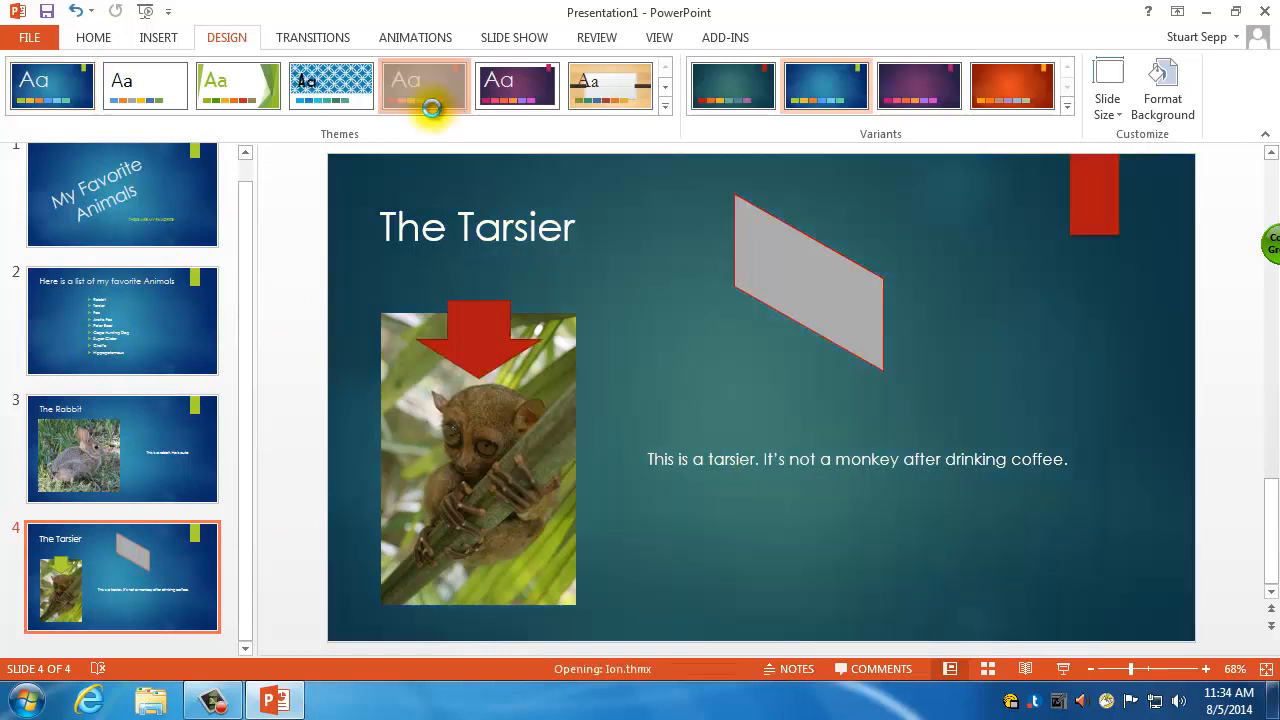
click(610, 85)
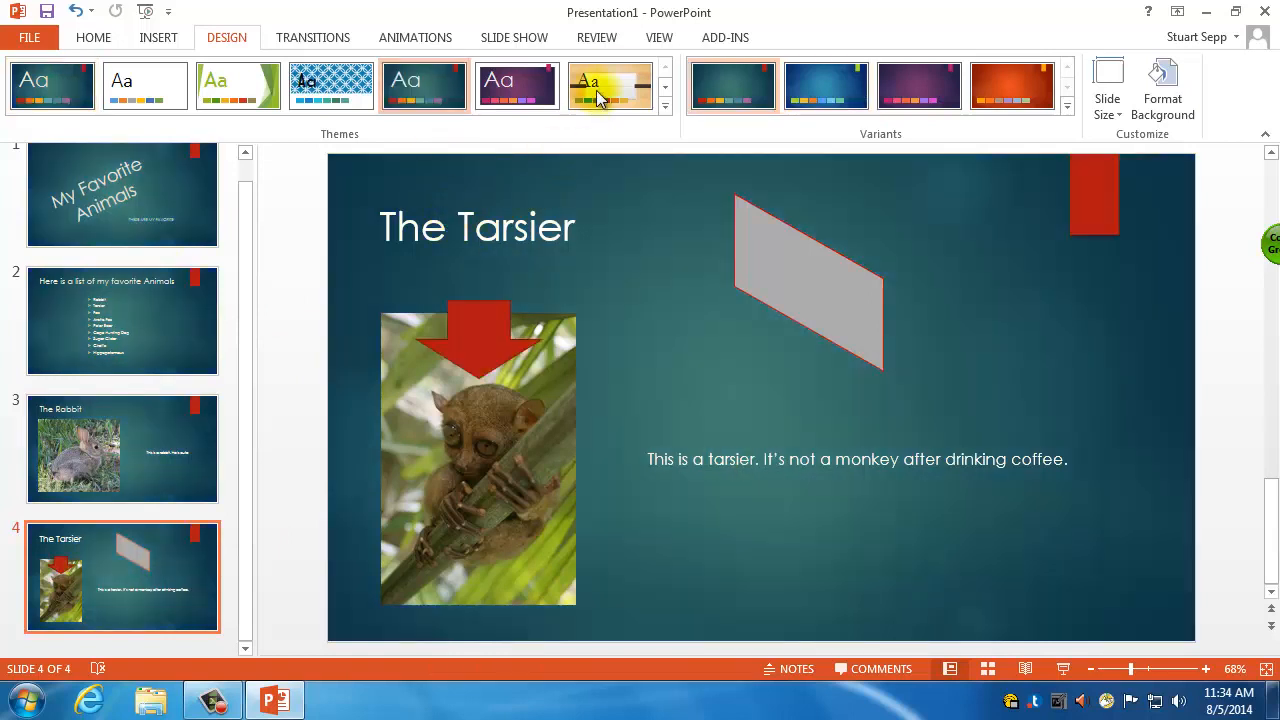
click(610, 85)
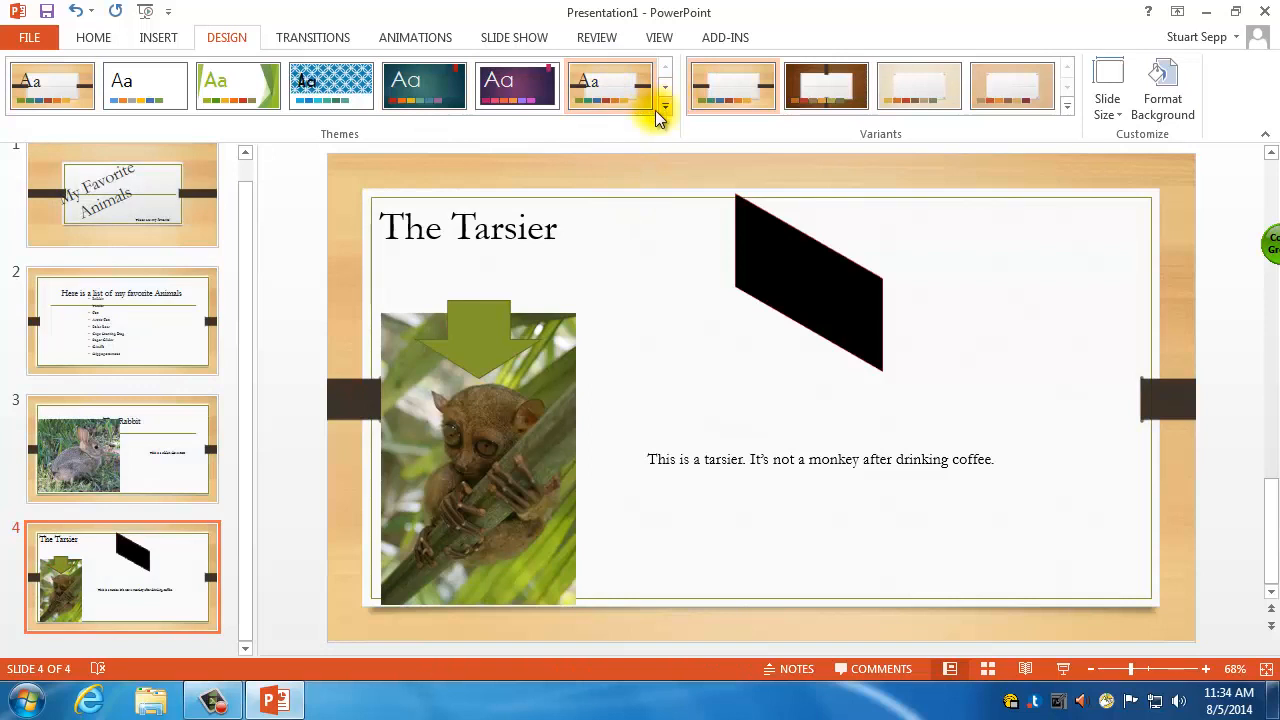
click(825, 85)
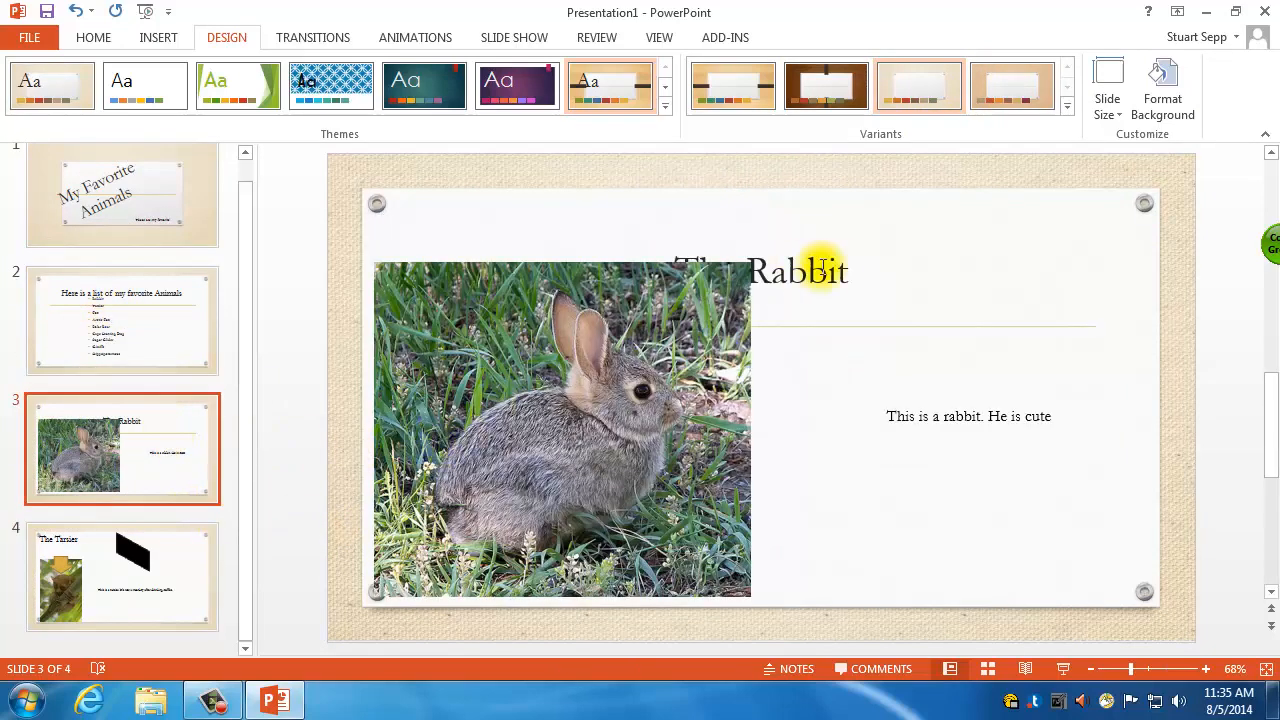
Step: Resize the rabbit photo to clear its title, then move to the tarsier slide
click(560, 430)
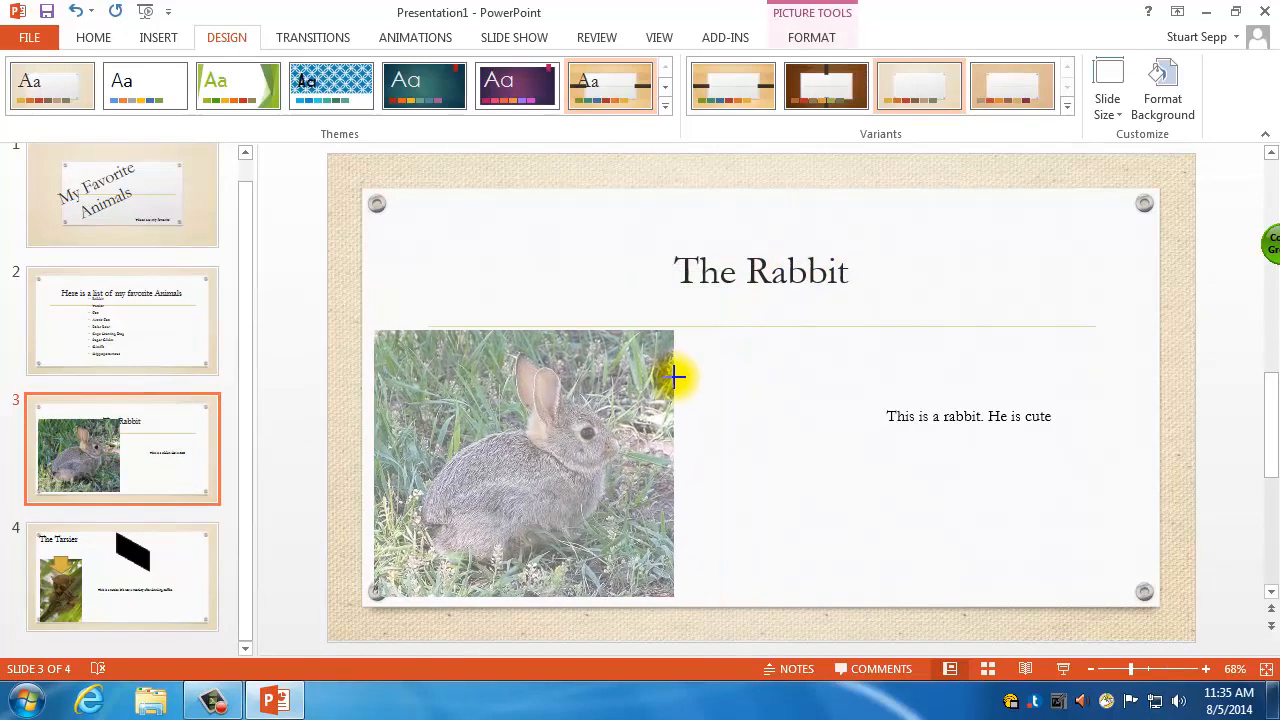
click(520, 465)
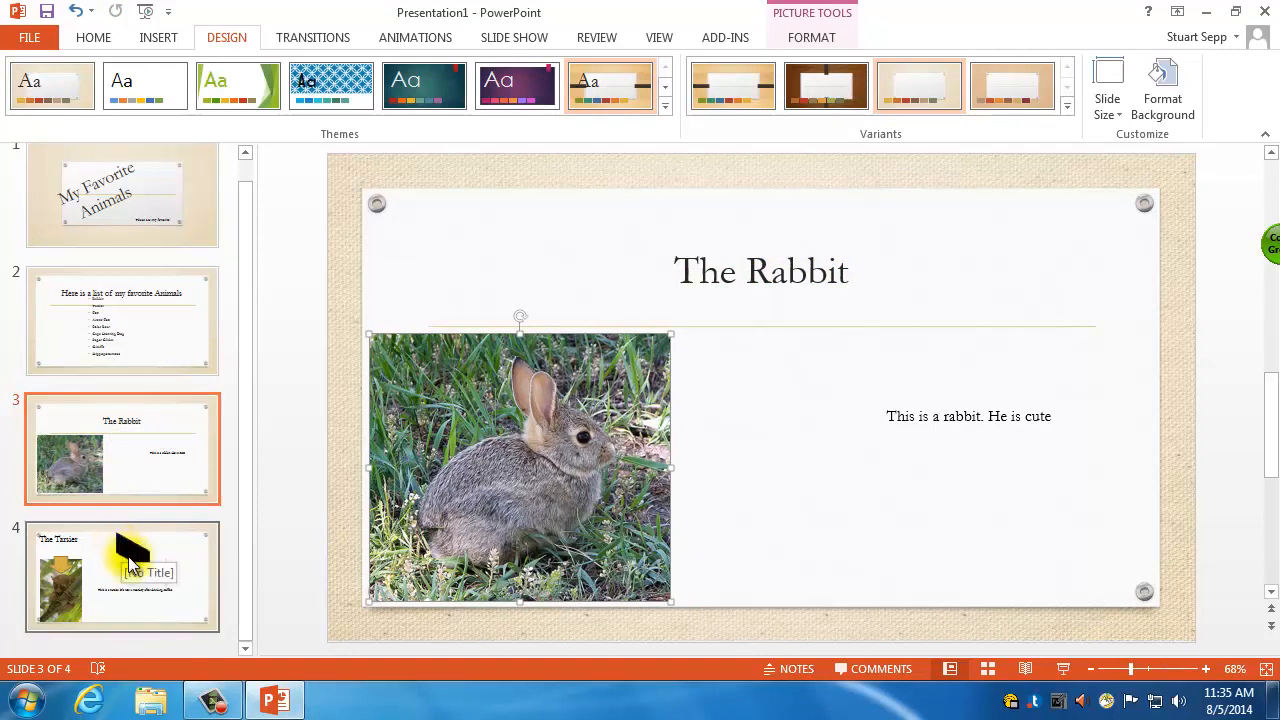
click(122, 575)
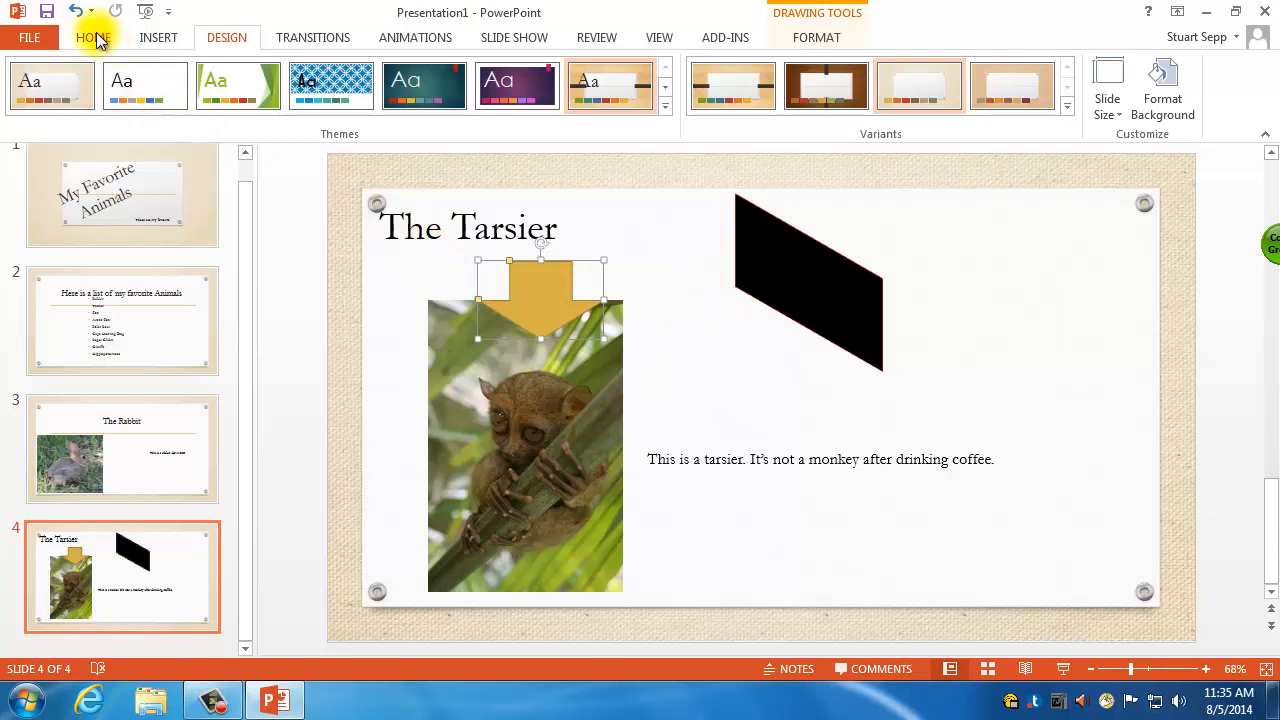
click(93, 37)
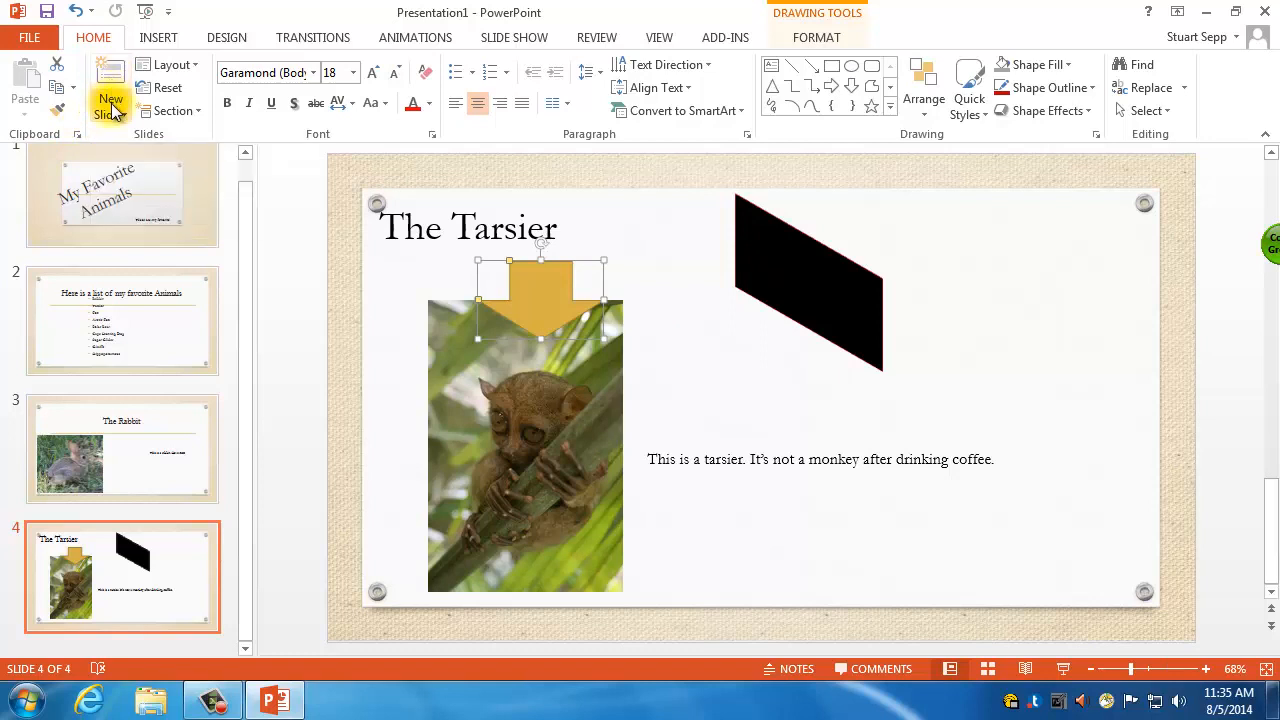
Step: Add a Title Only slide with the text 'Thank you' and 'Any Questions?'
click(110, 85)
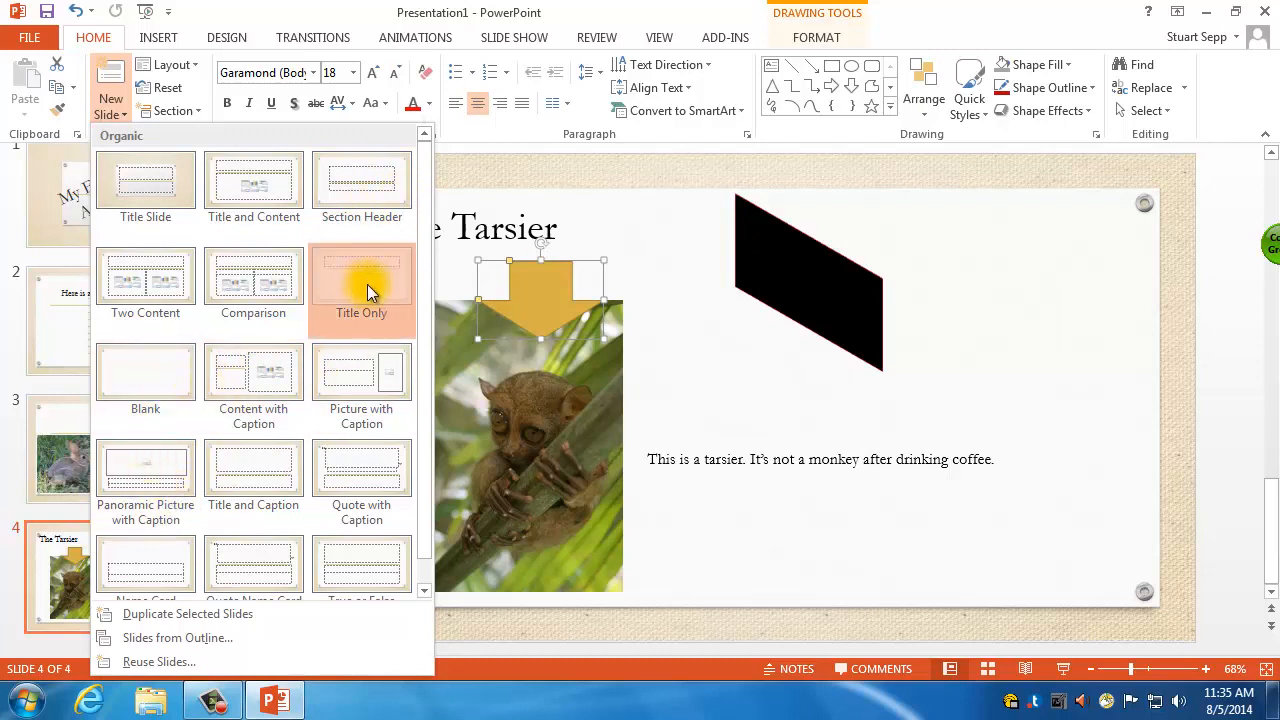
click(361, 280)
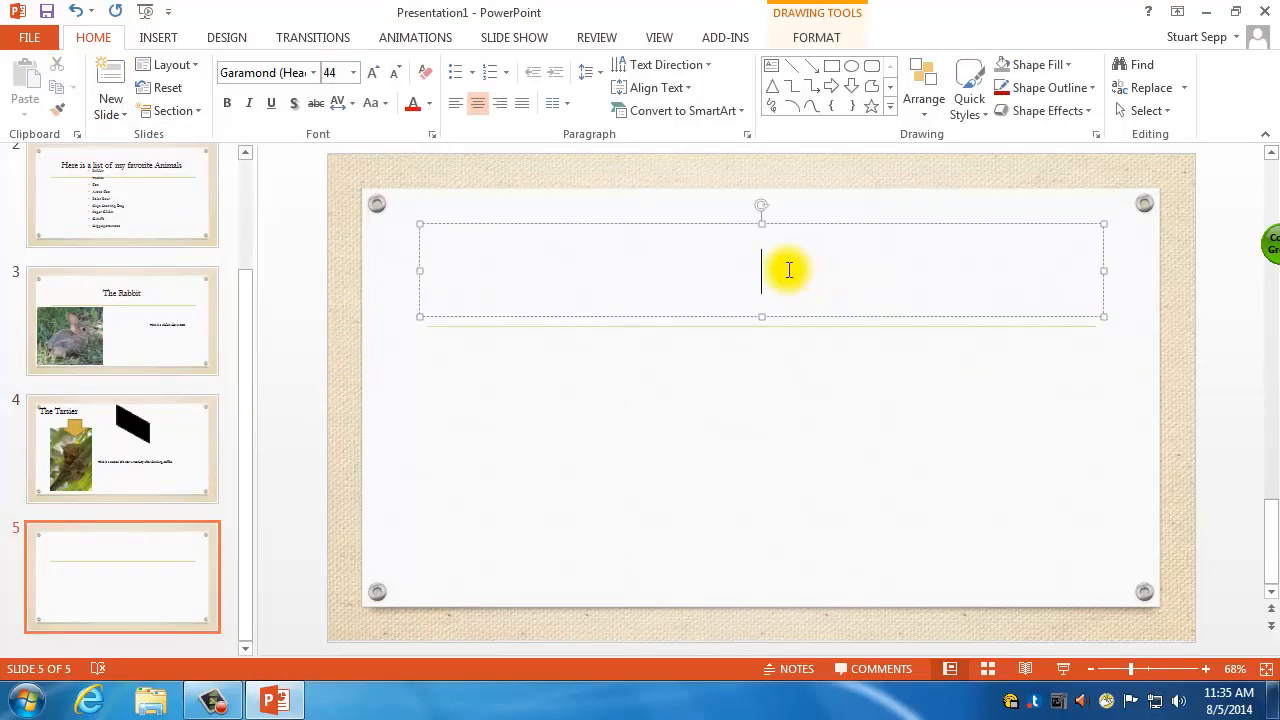
text(Any Question?)
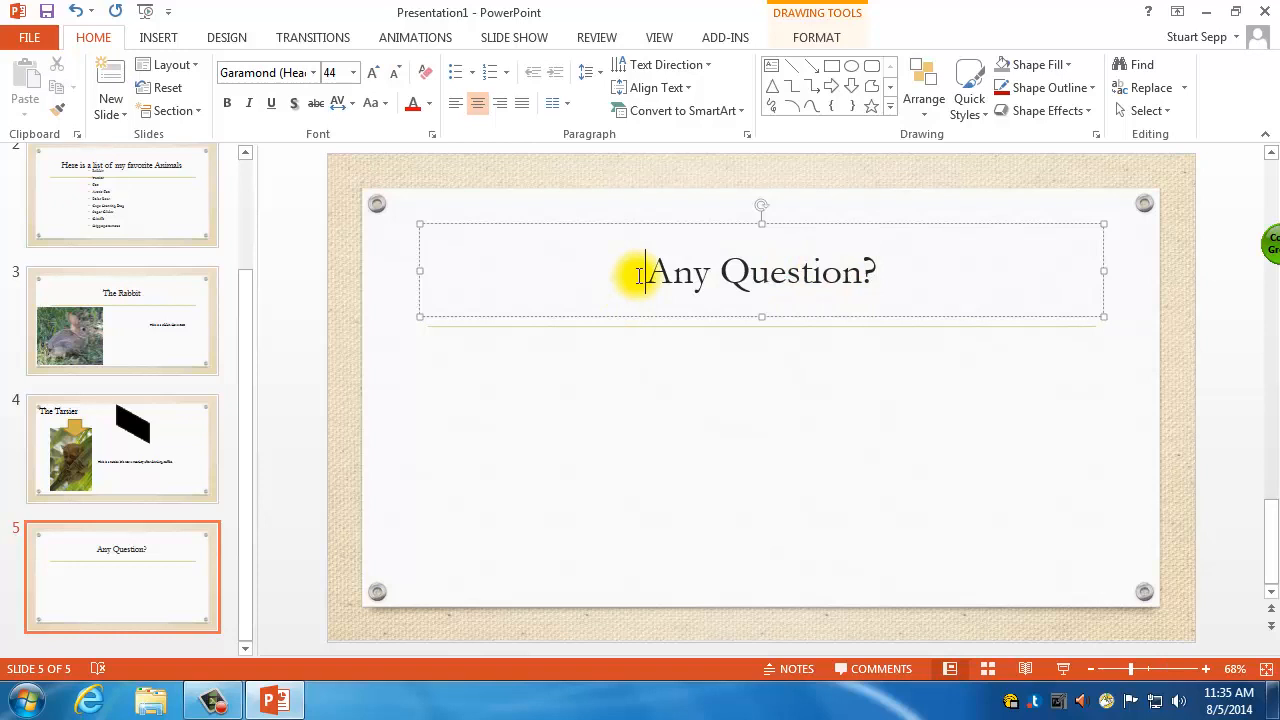
text(Thank you)
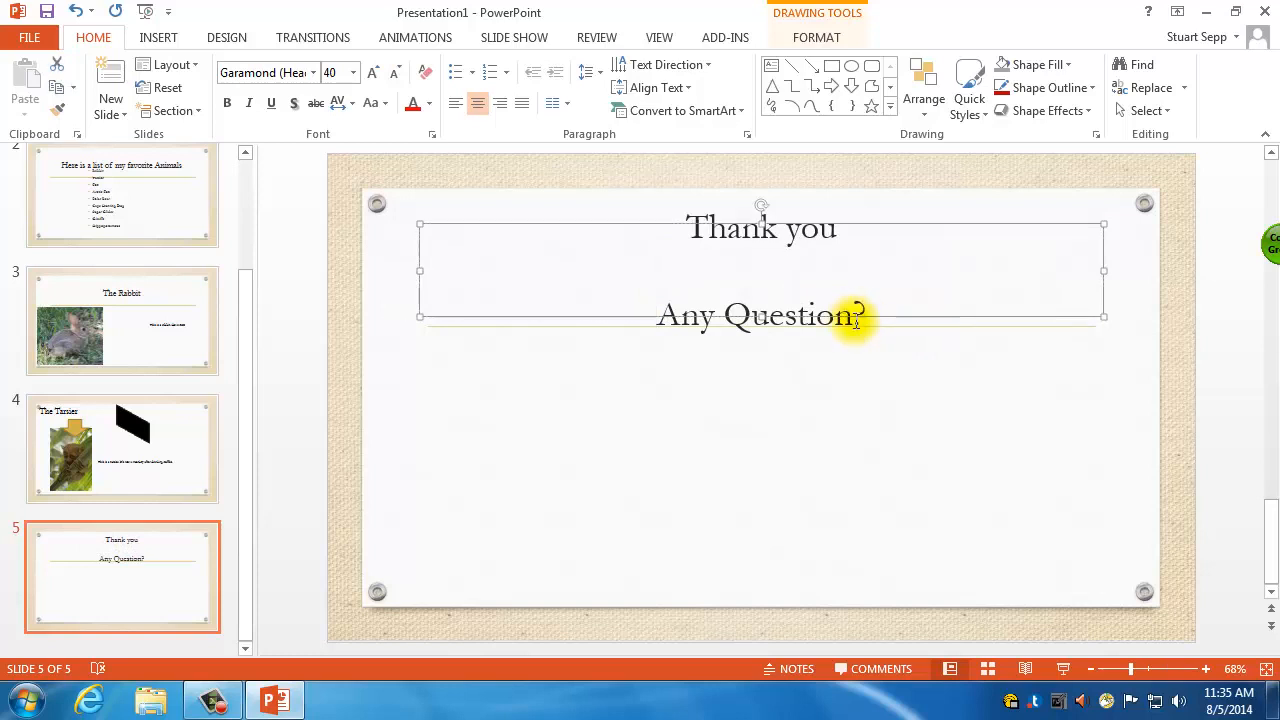
text(s)
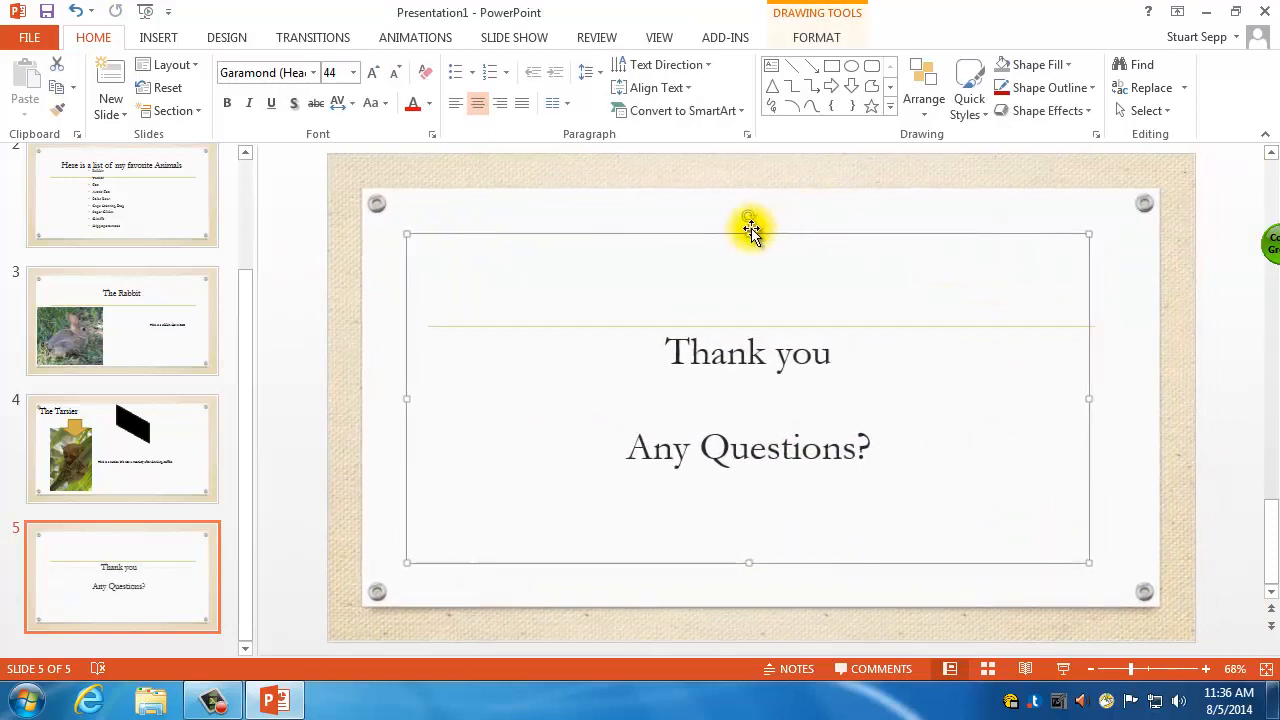
Step: Resize and reposition the closing text box so 'Thank you' sits above the divider
drag(748, 234, 760, 398)
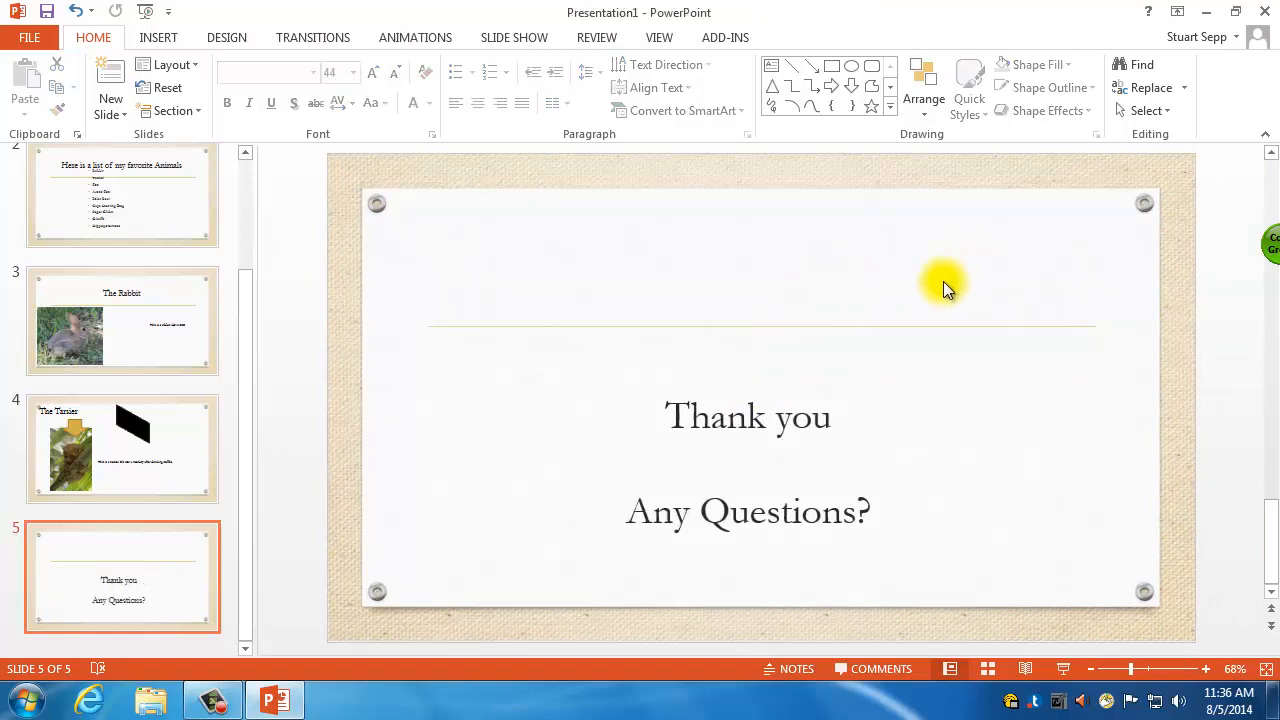
mouse_move(834, 393)
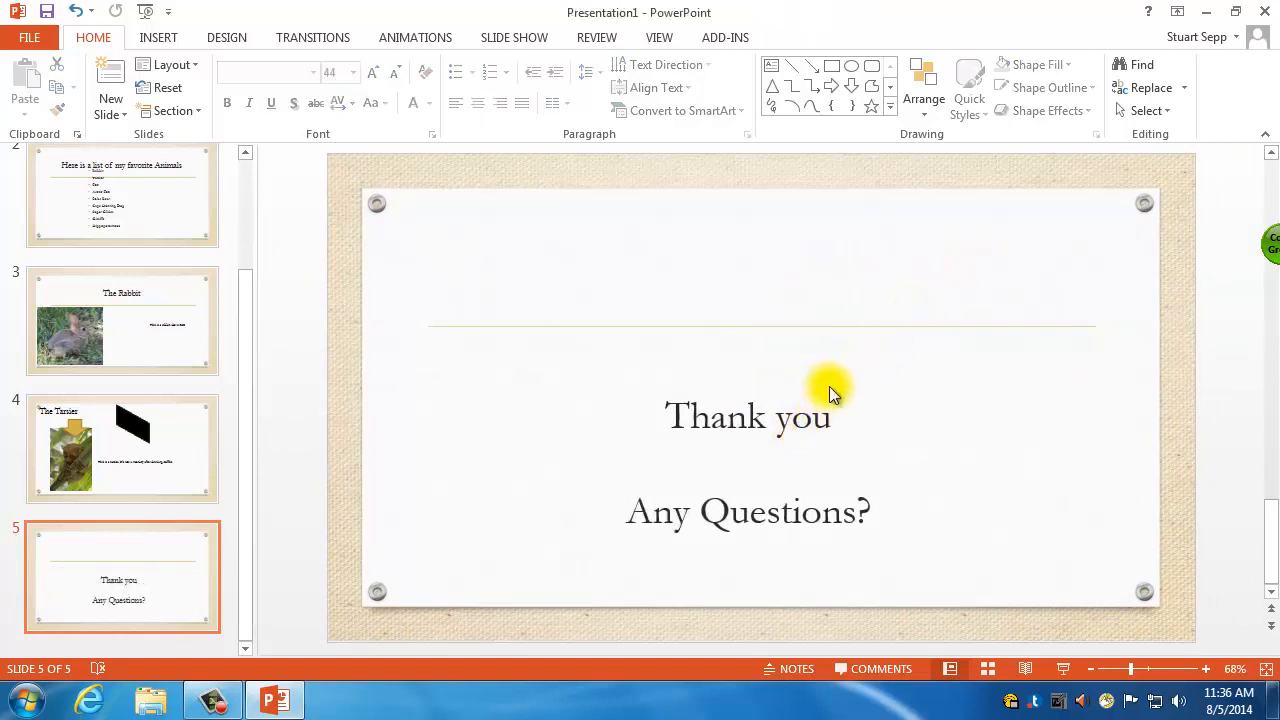
click(830, 390)
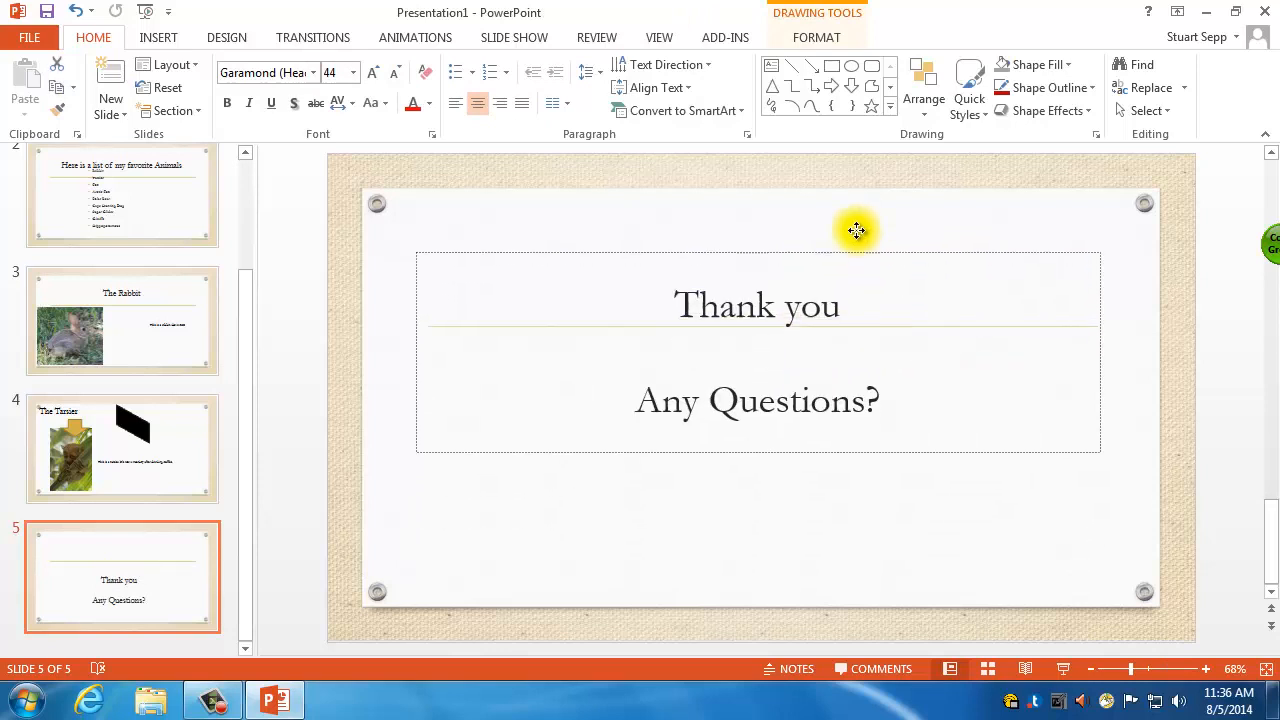
click(873, 560)
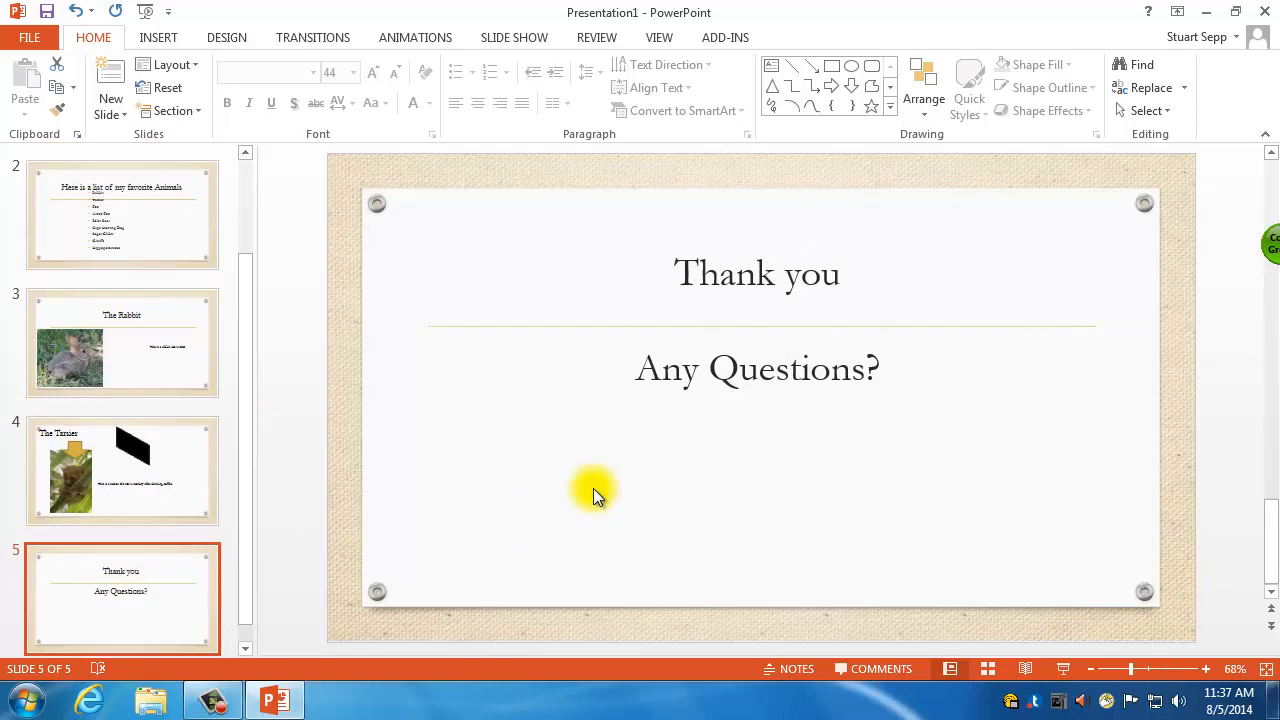
mouse_move(340, 460)
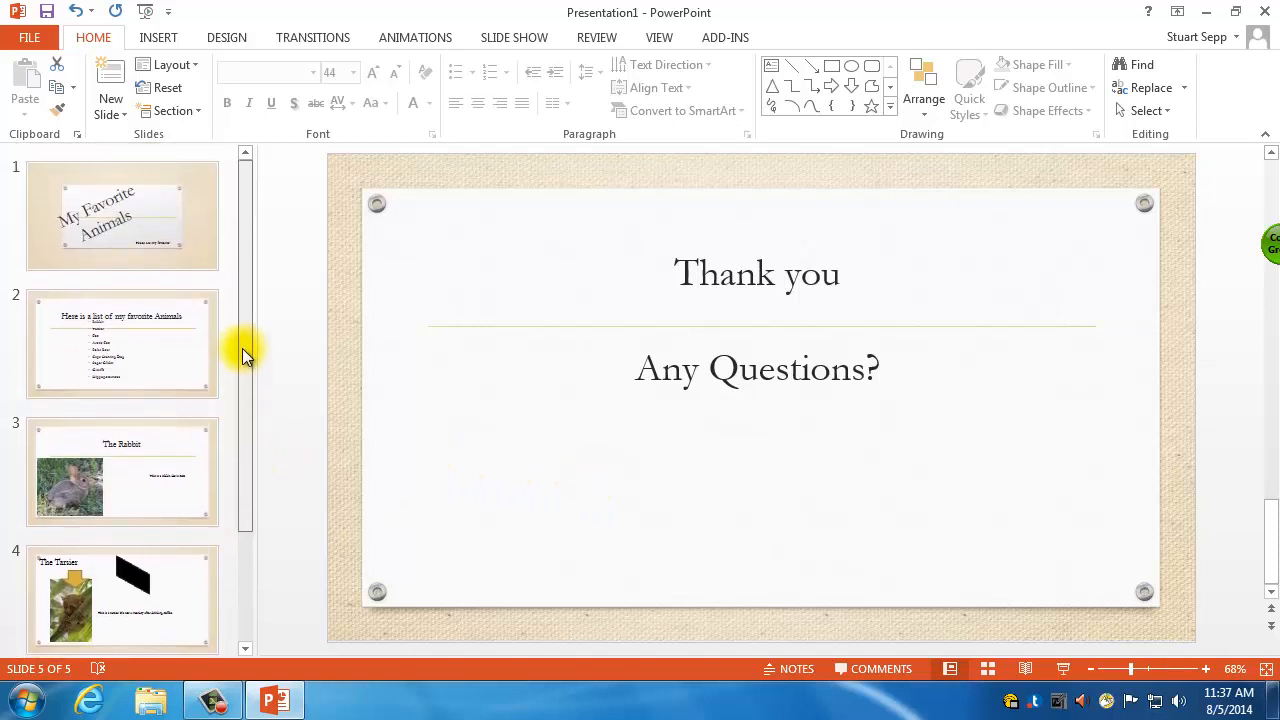
mouse_move(590, 240)
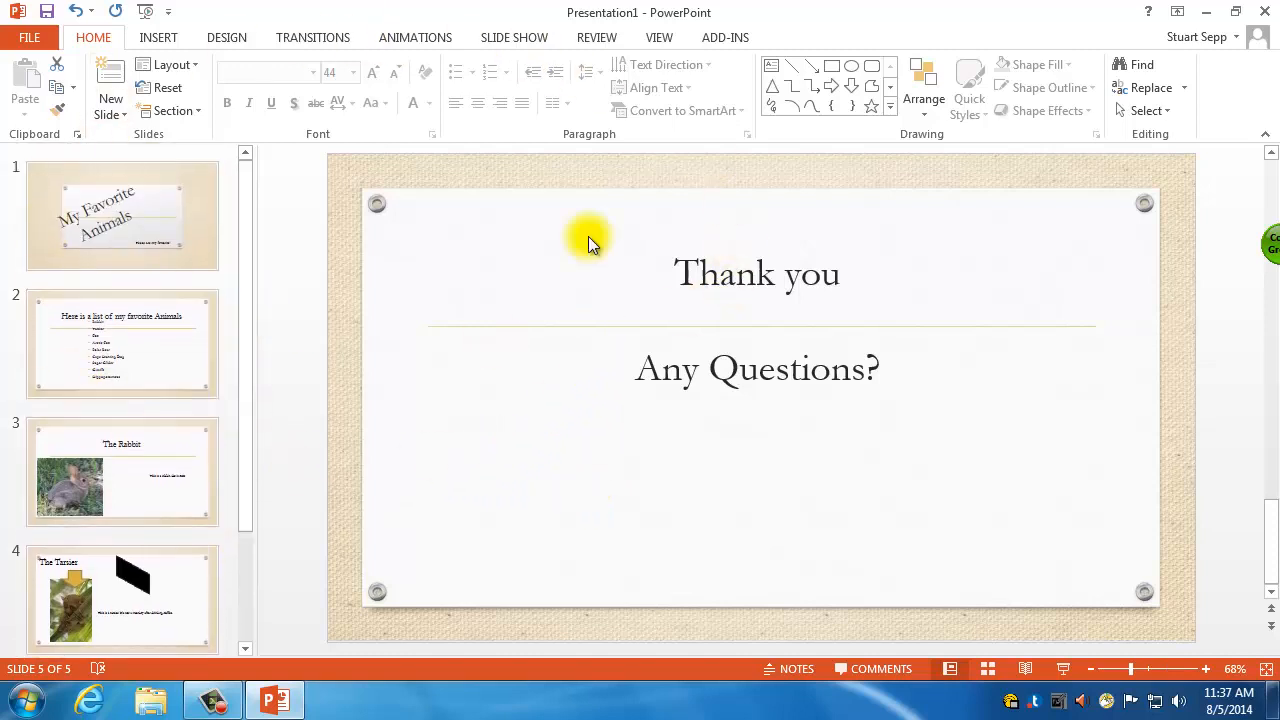
click(514, 37)
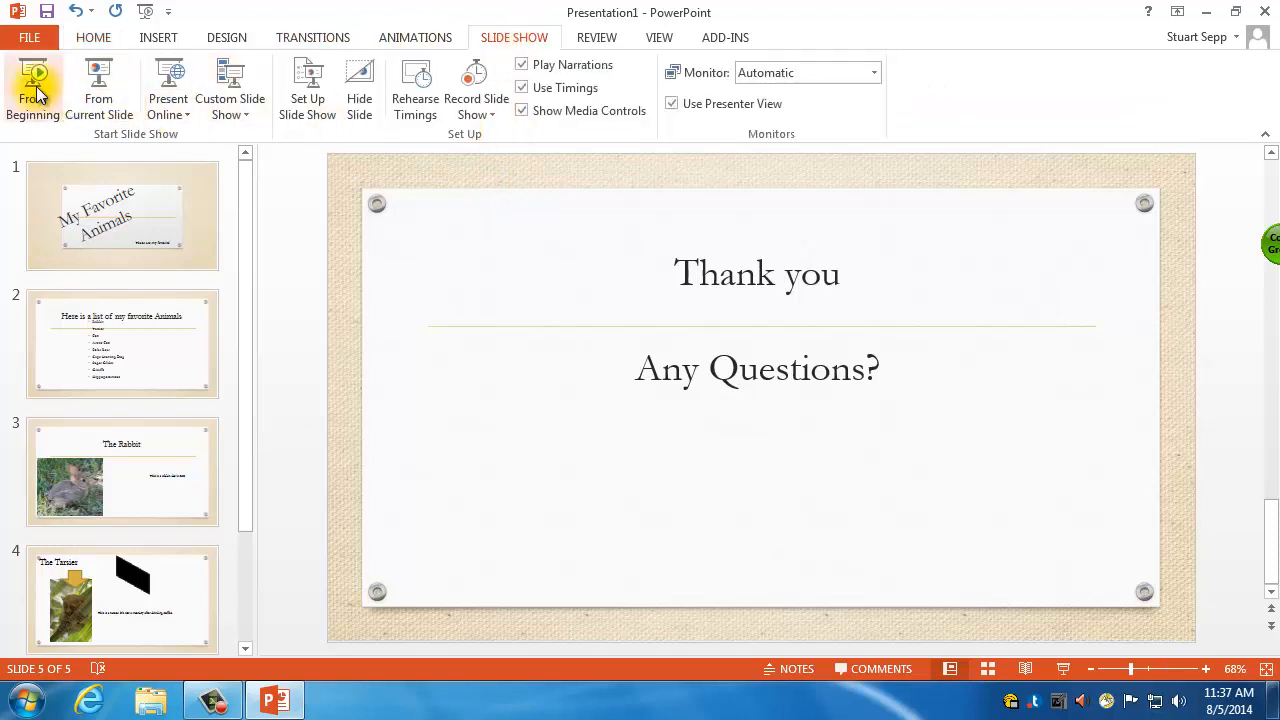
mouse_move(33, 90)
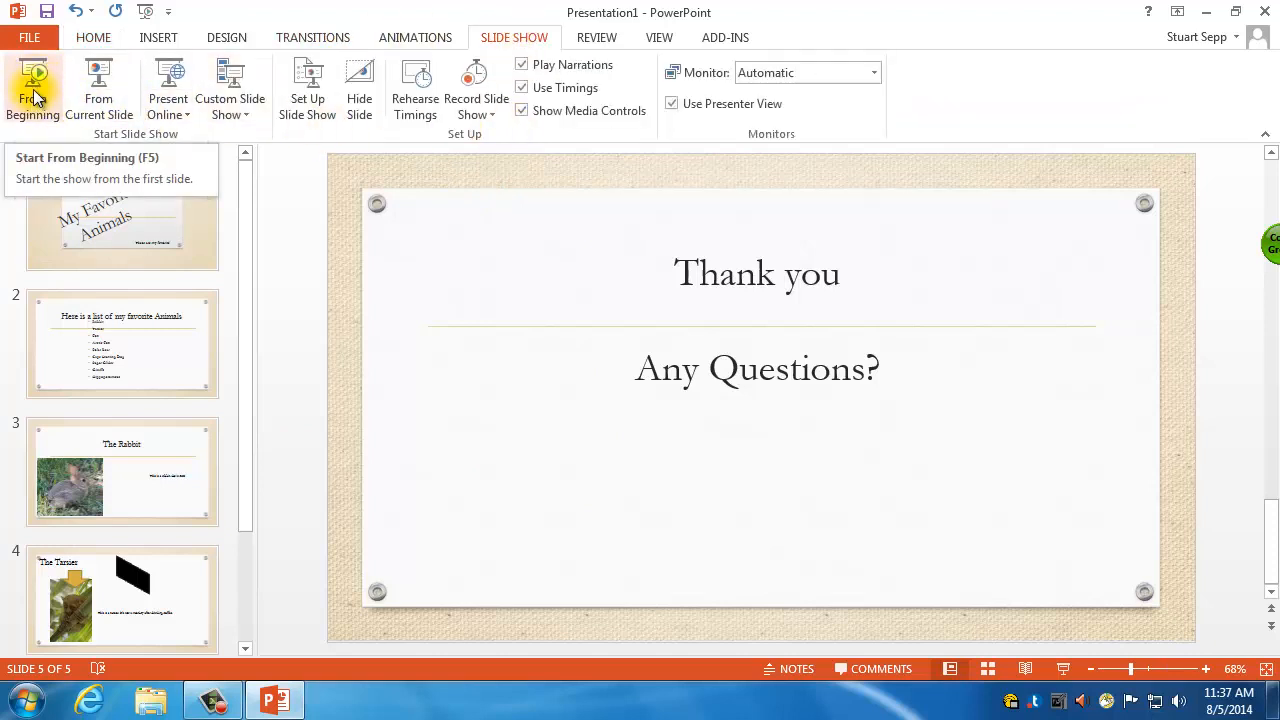
Step: Run the slide show From Beginning through all slides back to editing view
click(32, 90)
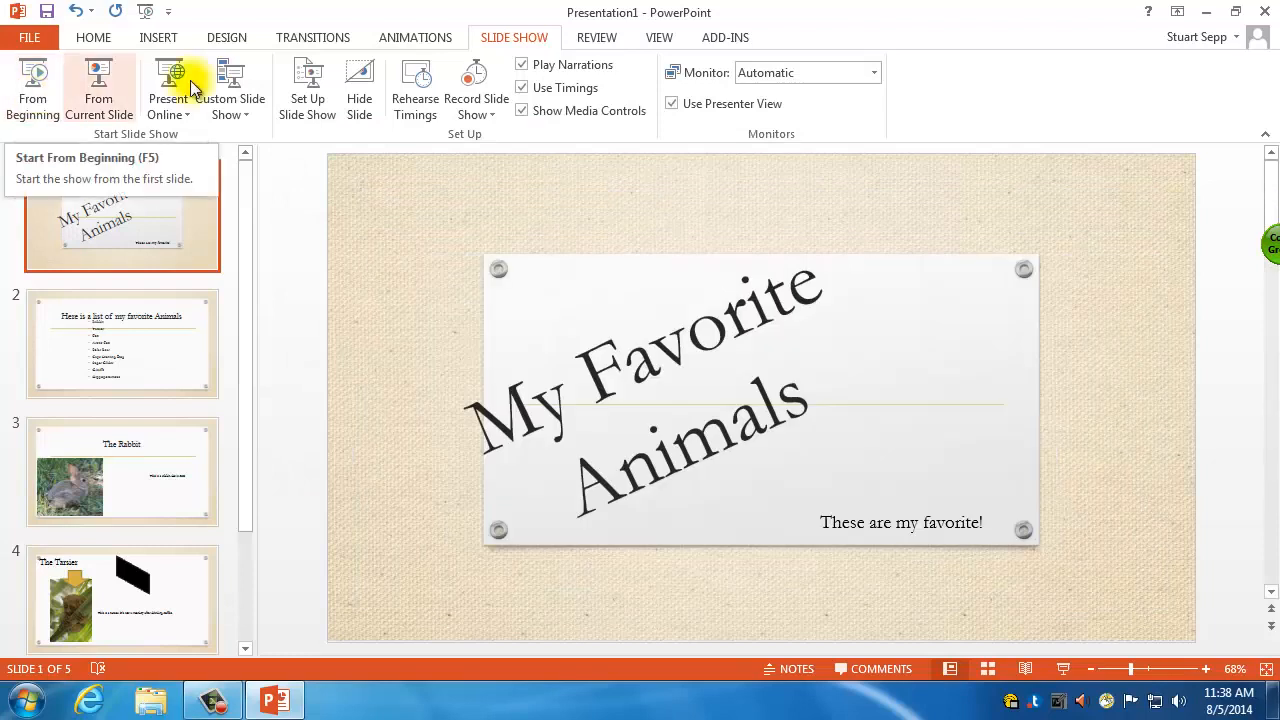
click(313, 37)
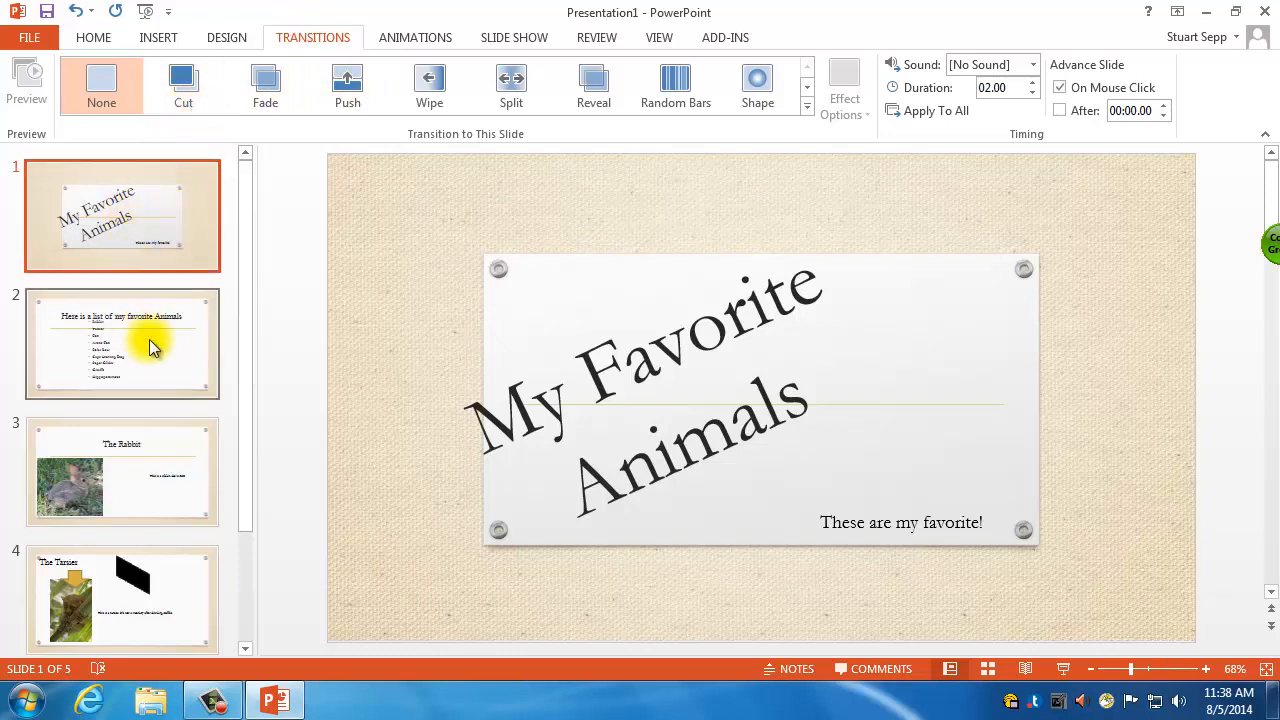
mouse_move(511, 120)
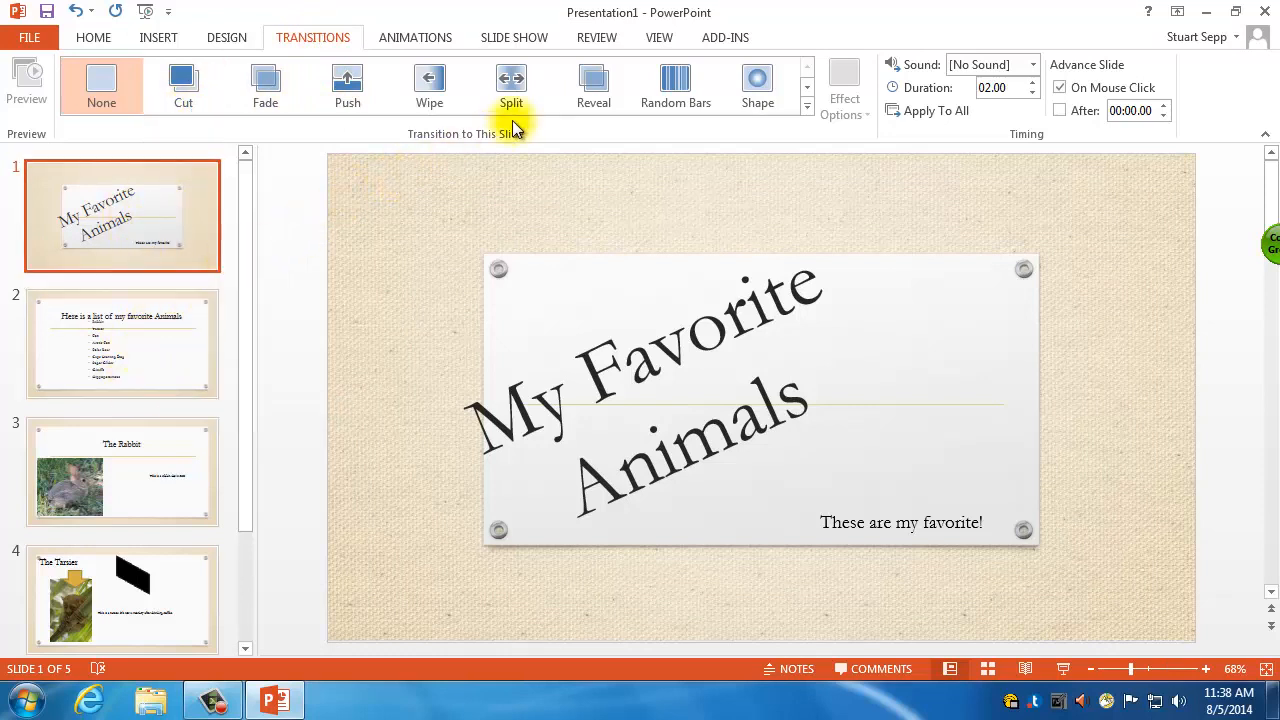
Step: Give the title, list and rabbit slides Fade, Cut and Split transitions
click(265, 85)
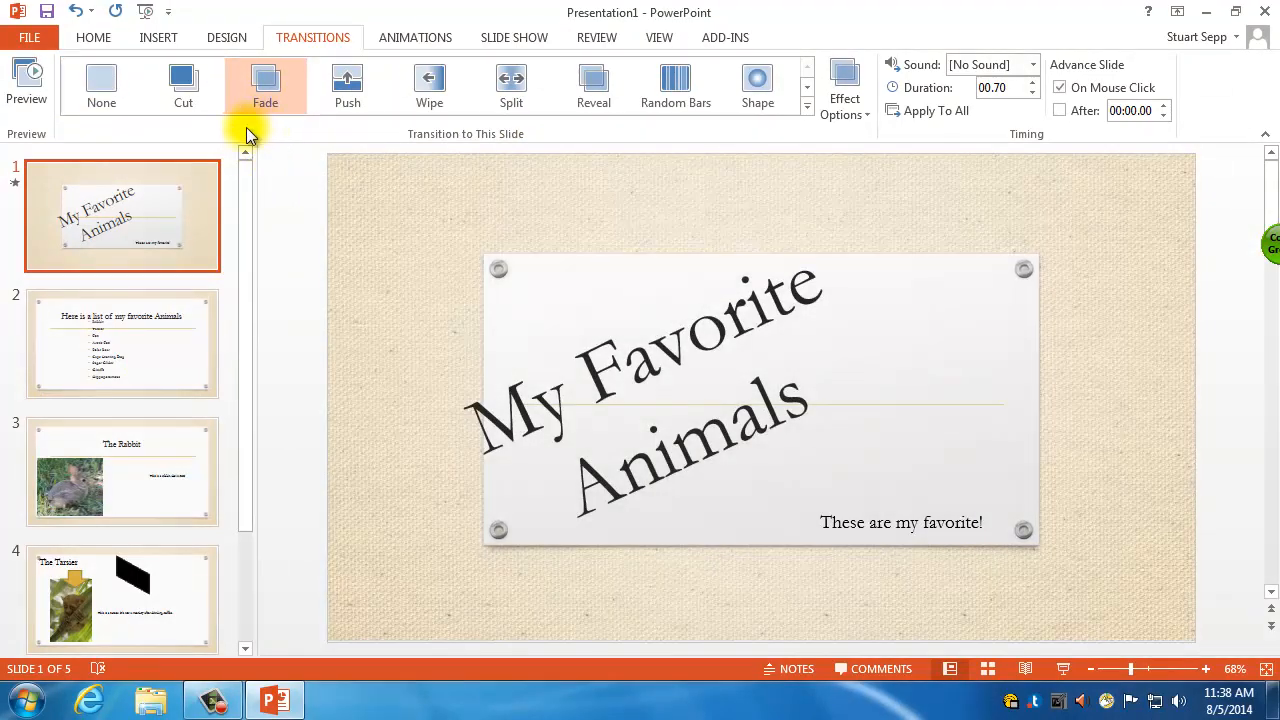
click(122, 343)
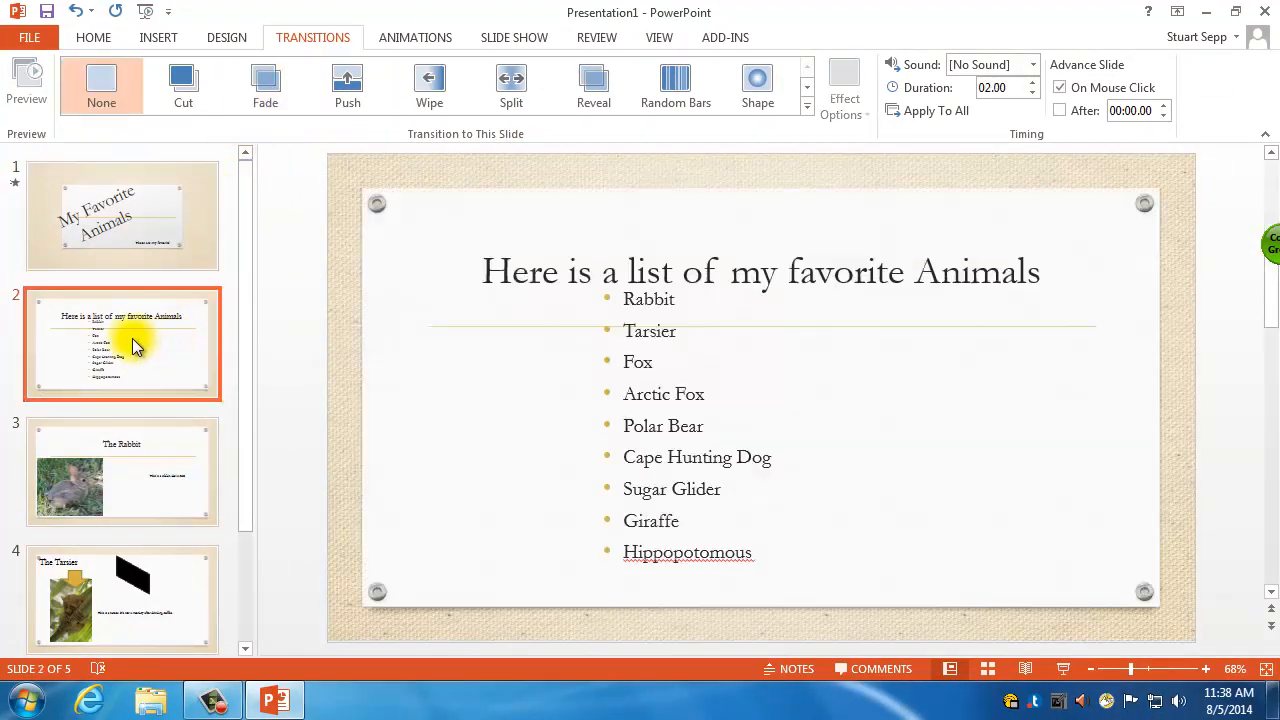
click(183, 85)
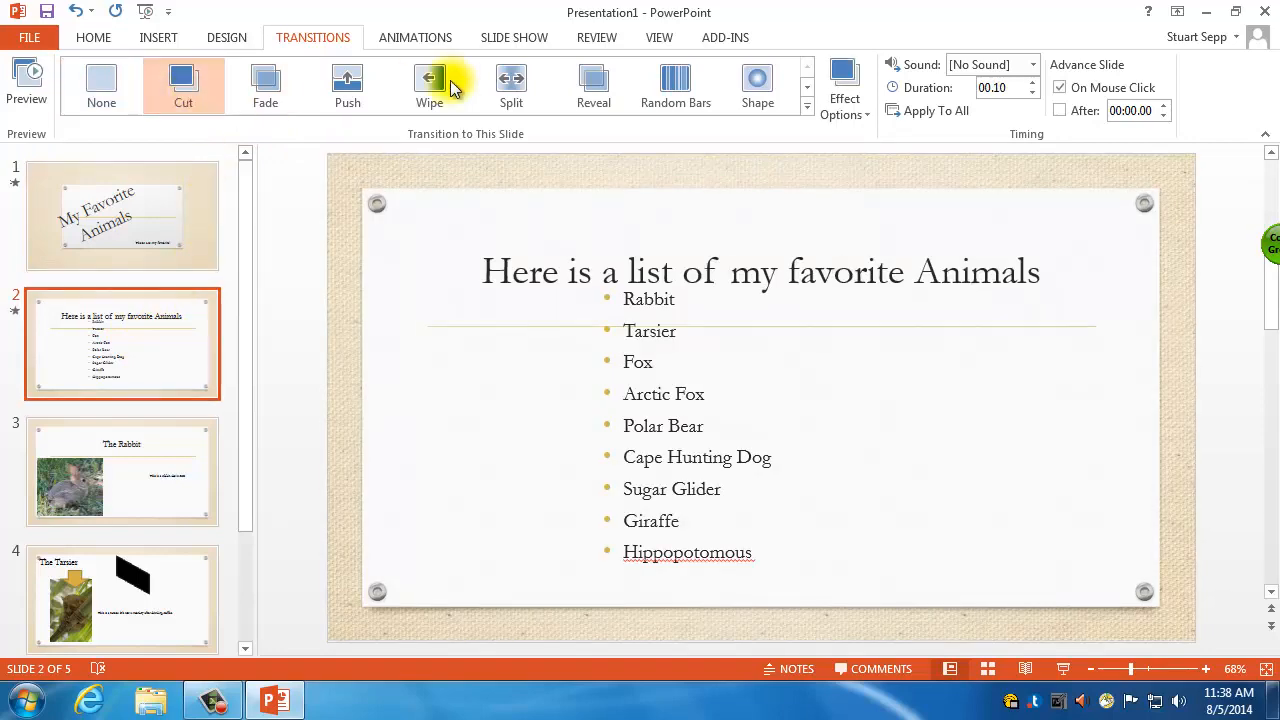
click(347, 85)
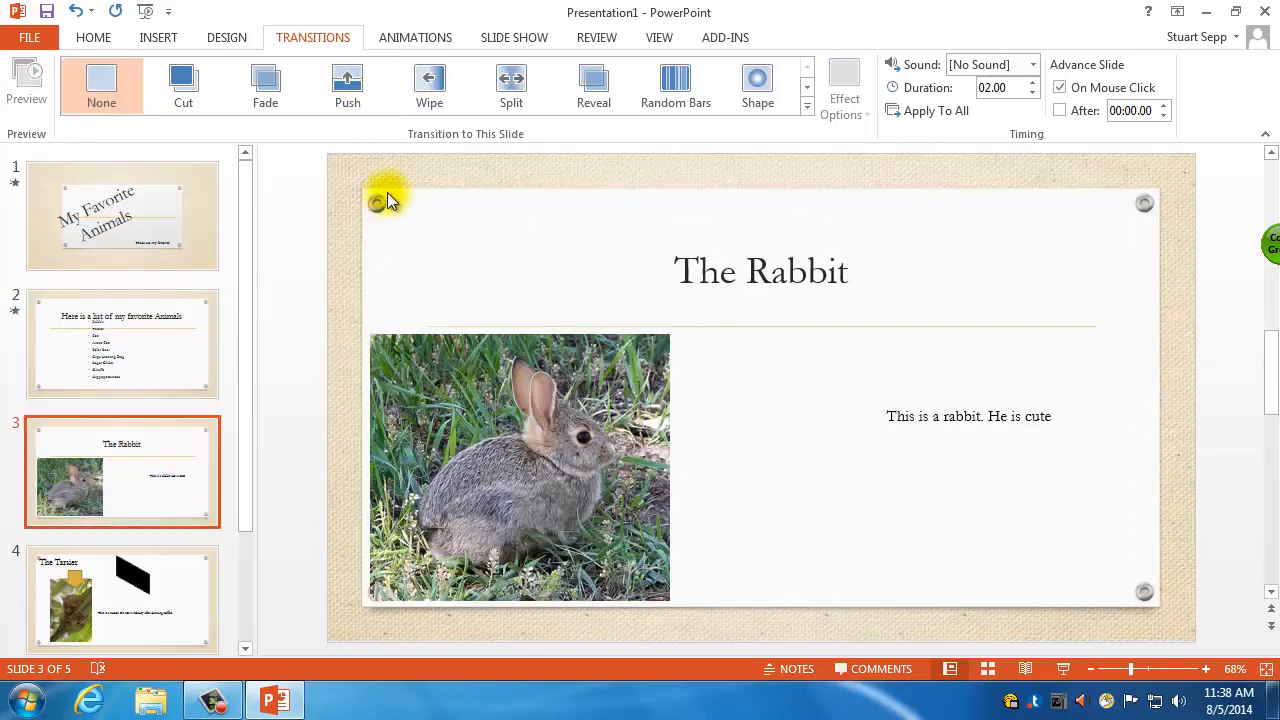
click(511, 85)
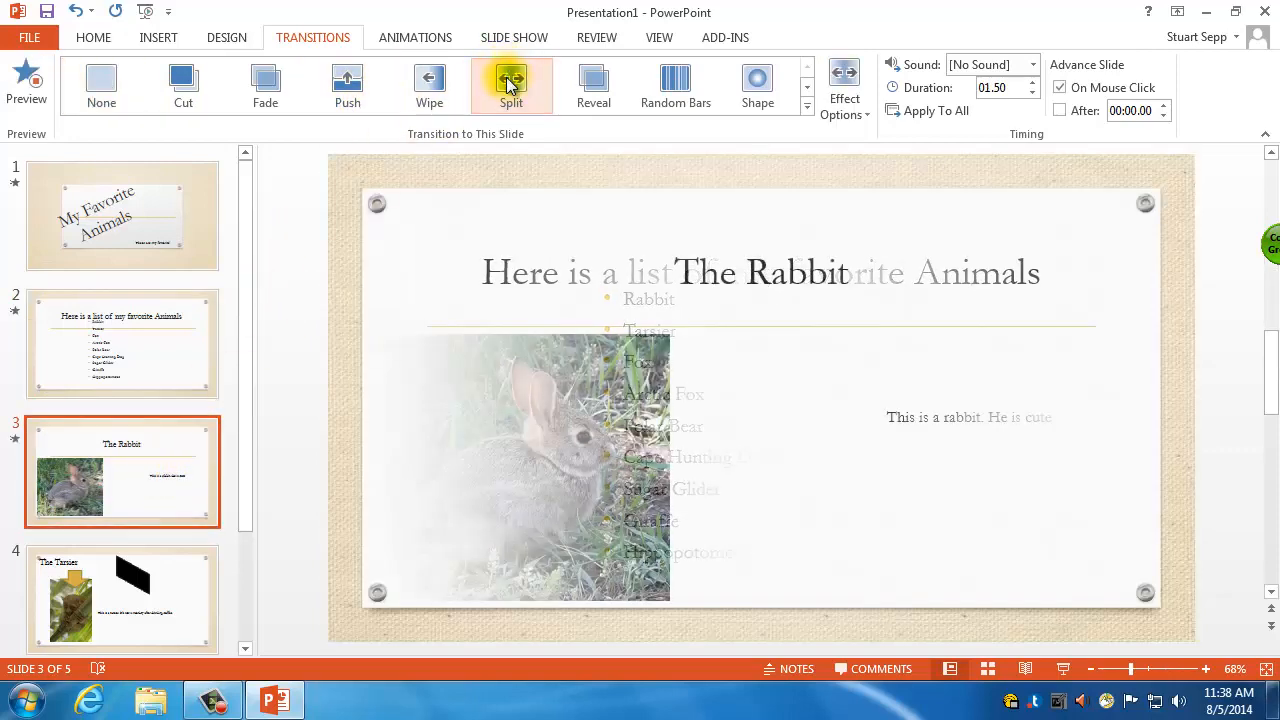
click(511, 85)
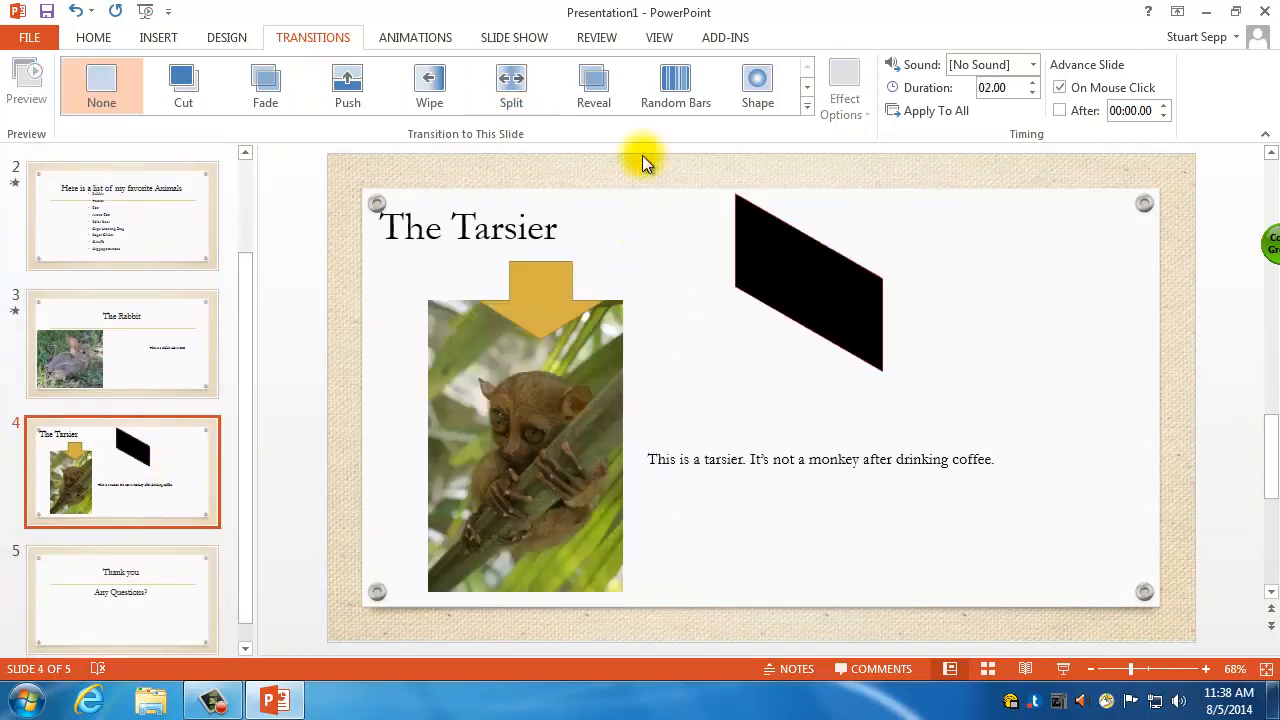
Step: Try Random Bars and Flash on the tarsier slide, settling on Wind
click(675, 85)
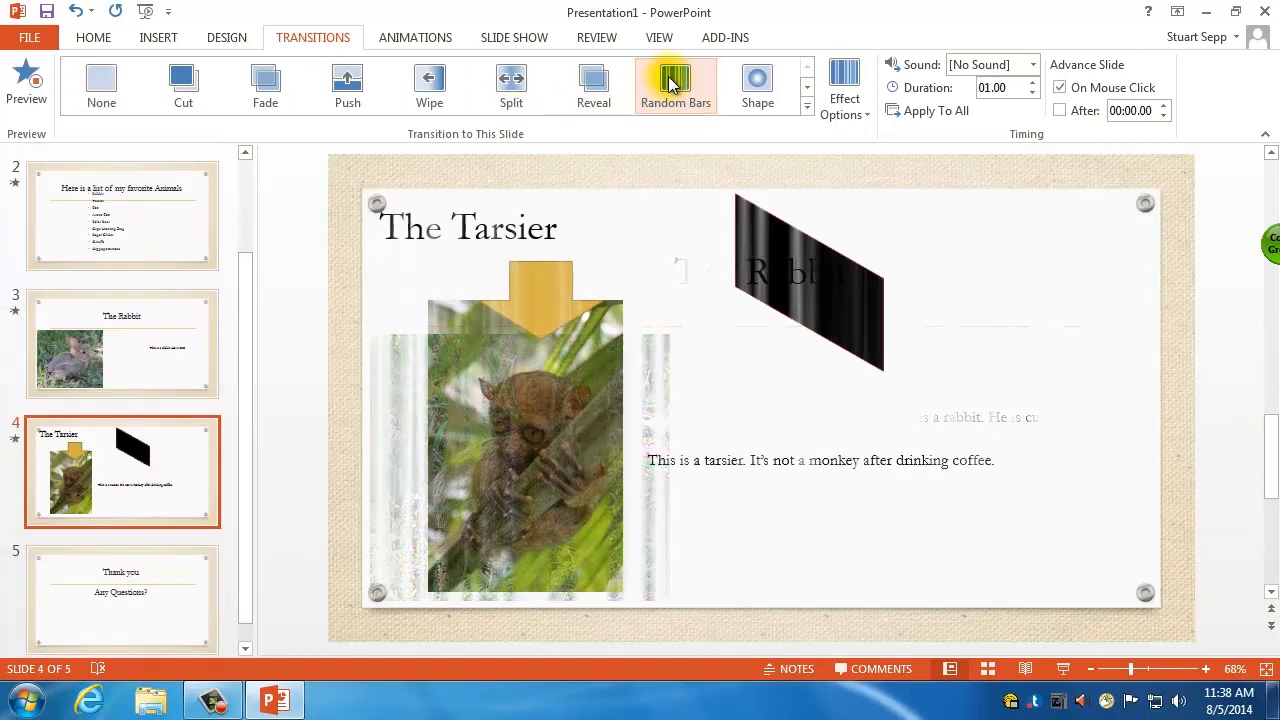
click(757, 85)
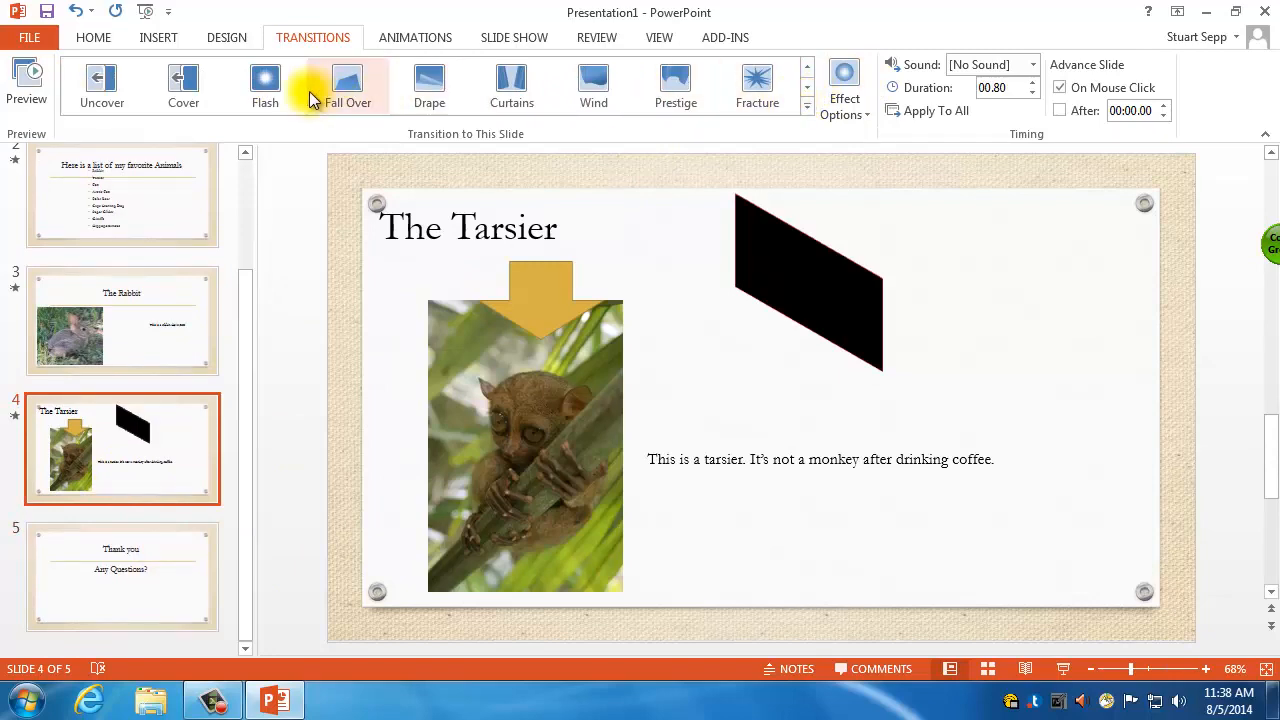
click(265, 85)
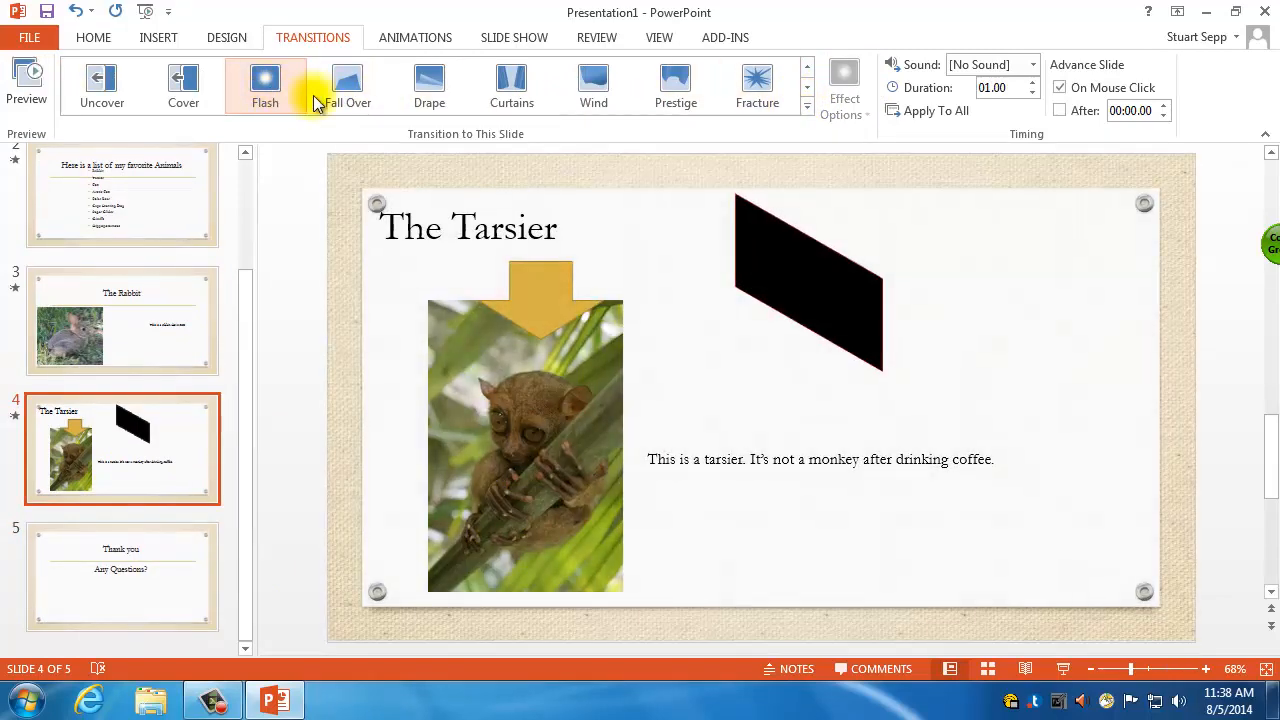
click(593, 85)
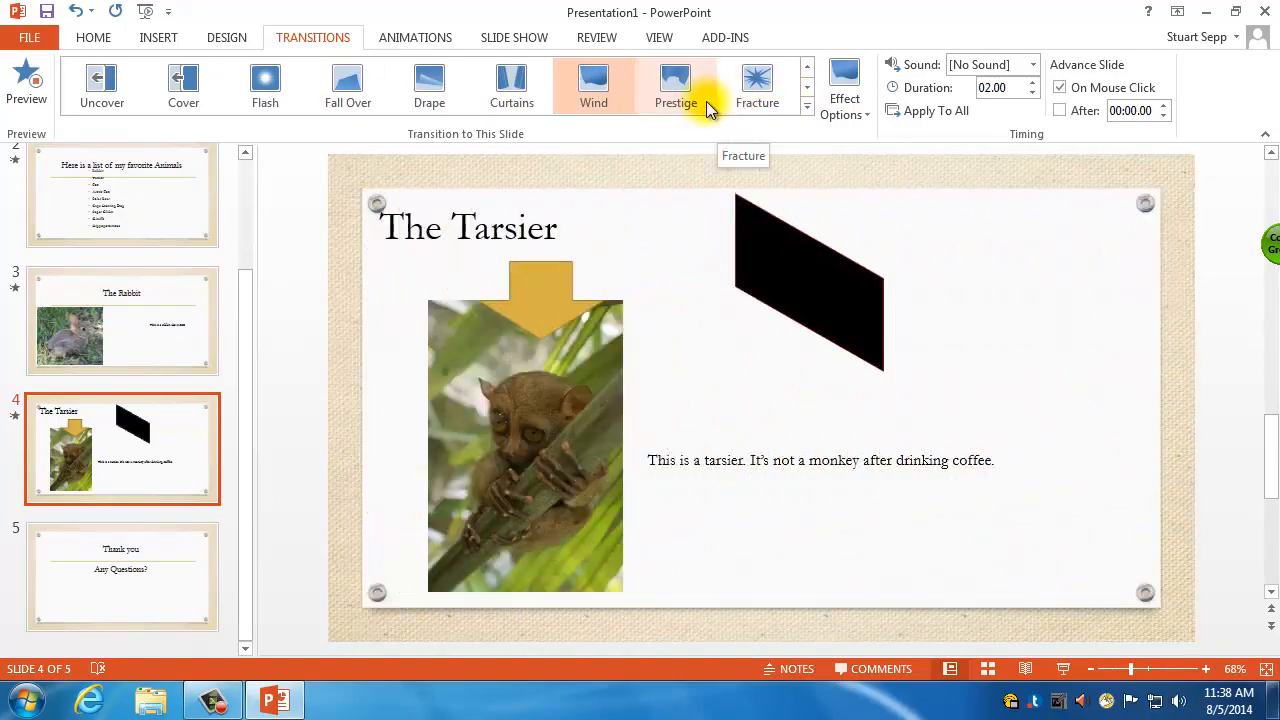
click(514, 37)
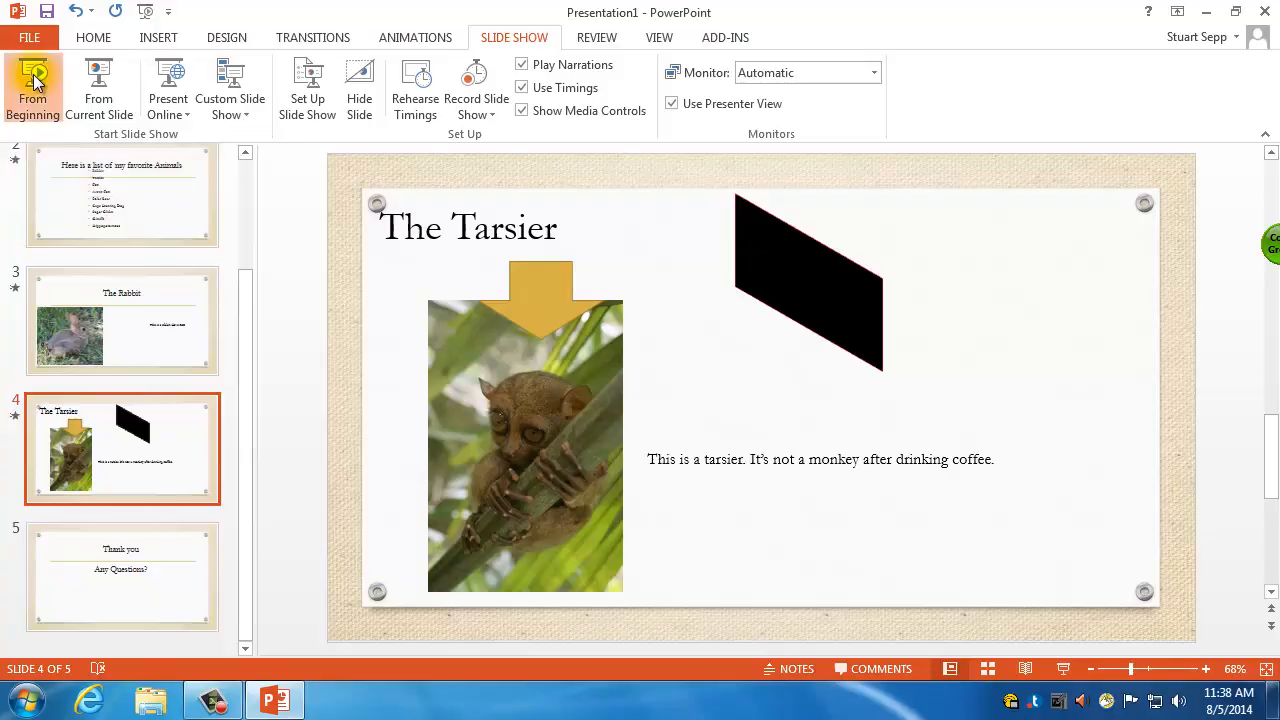
Step: Run the slide show From Beginning to the Thank you slide, then exit with Escape
click(33, 90)
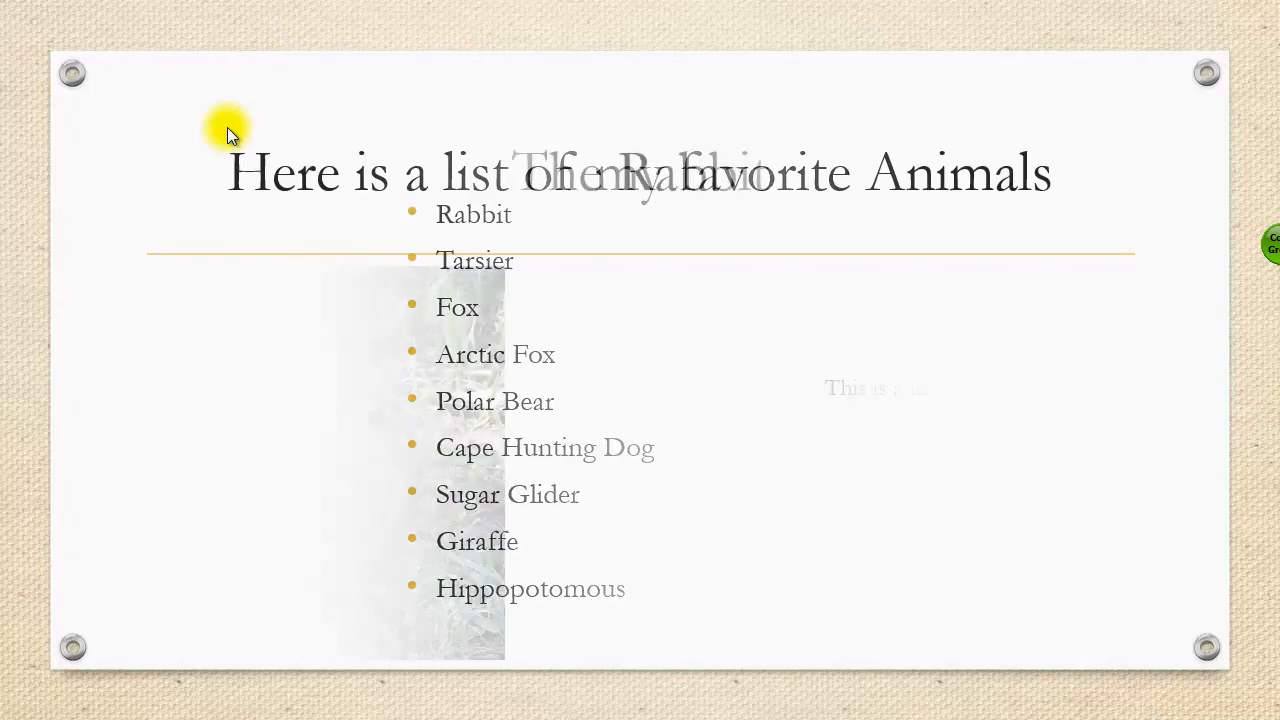
key(Escape)
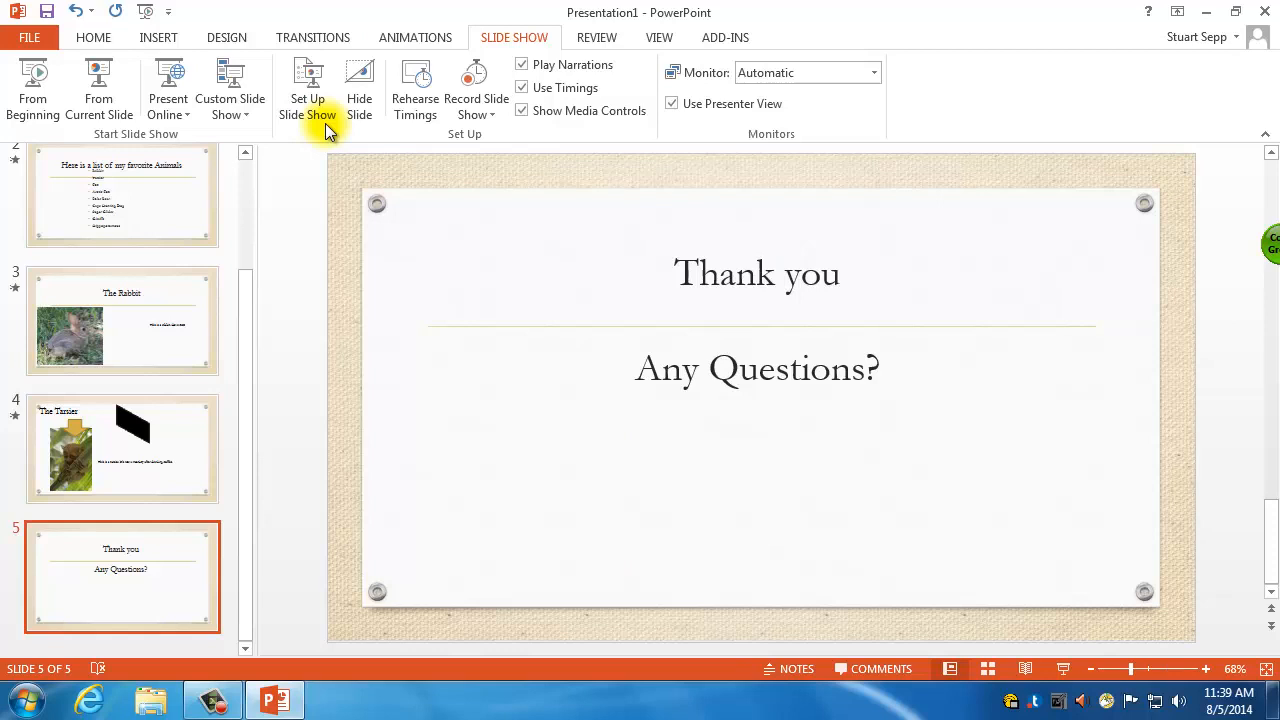
Step: Browse the transition styles for the closing Thank you slide, then enter Backstage view
click(312, 37)
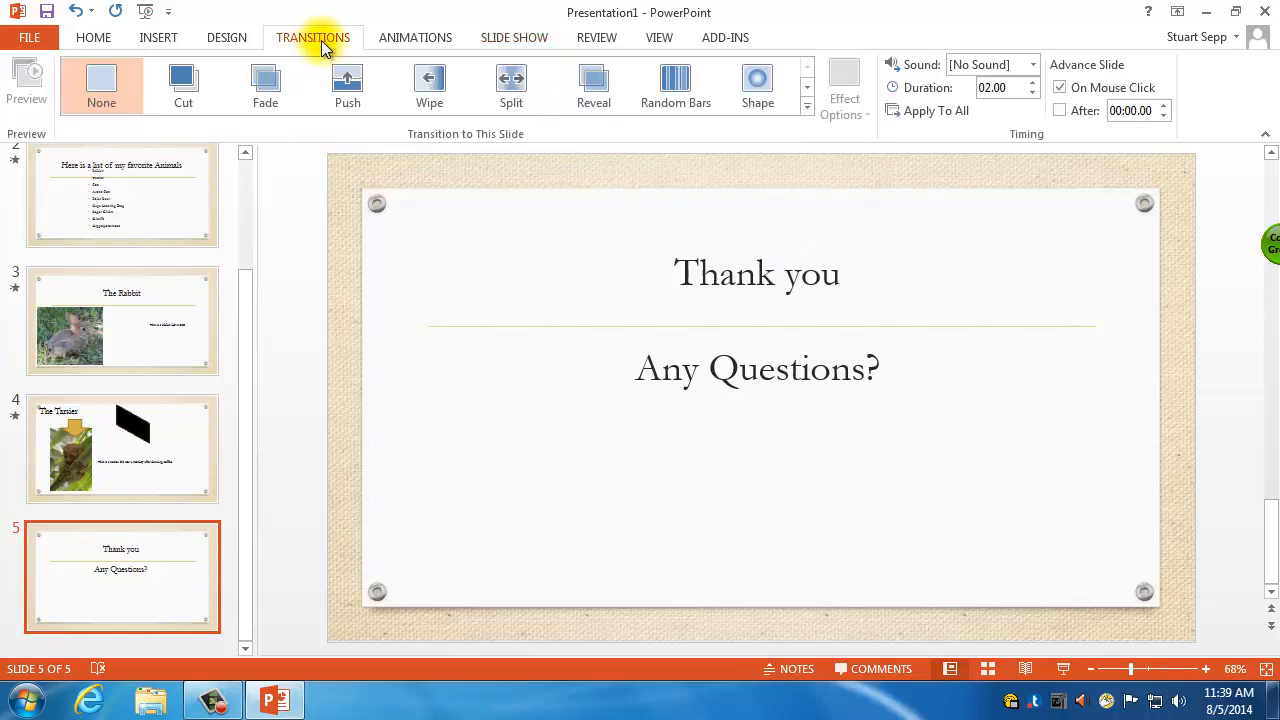
mouse_move(347, 85)
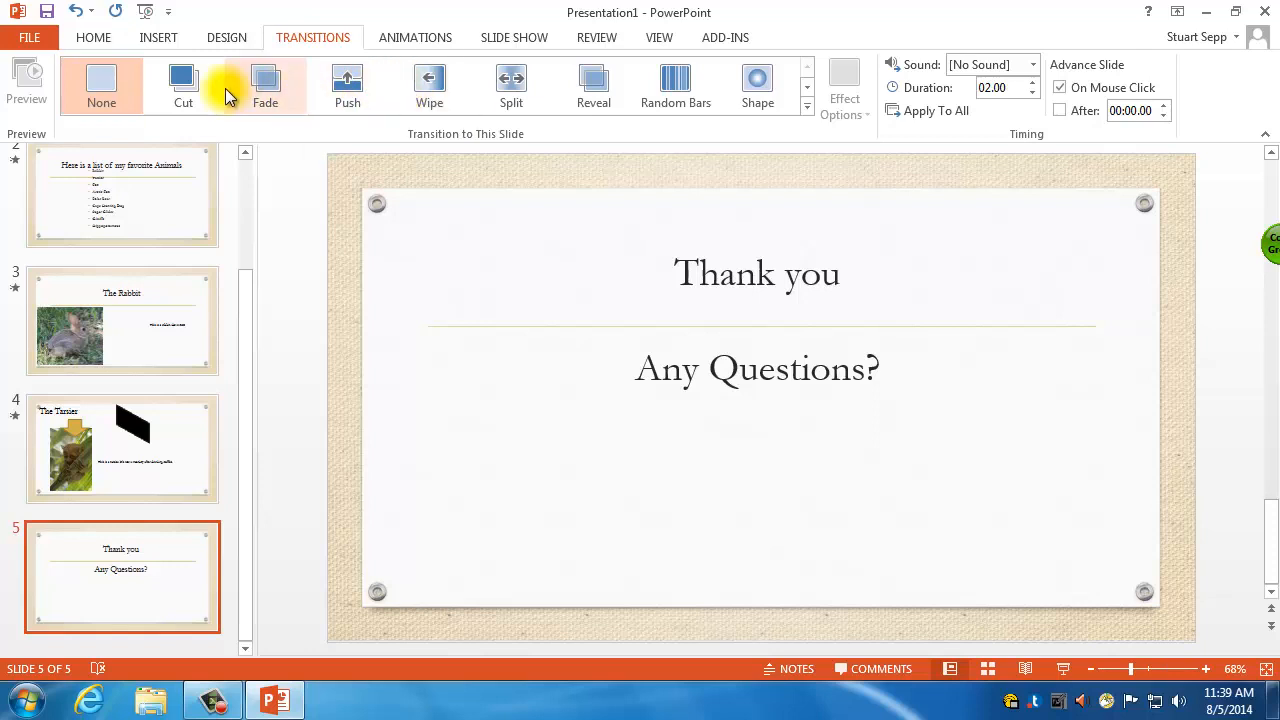
mouse_move(265, 87)
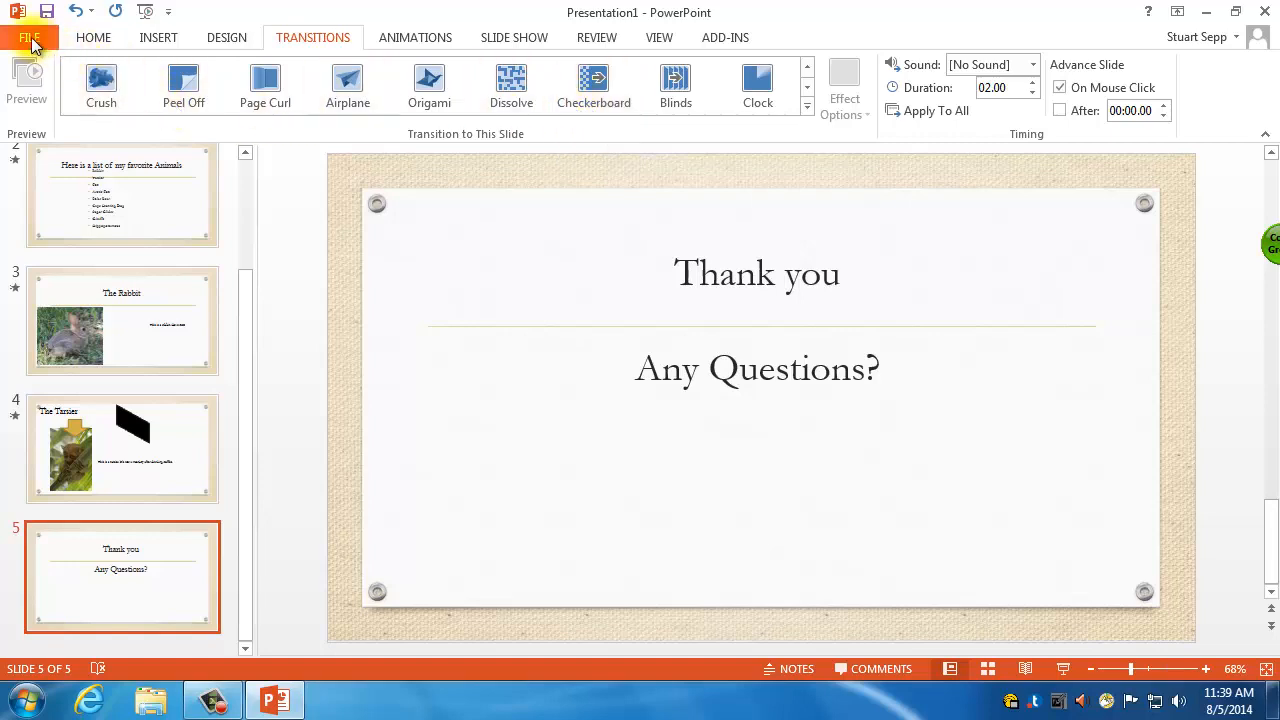
click(30, 37)
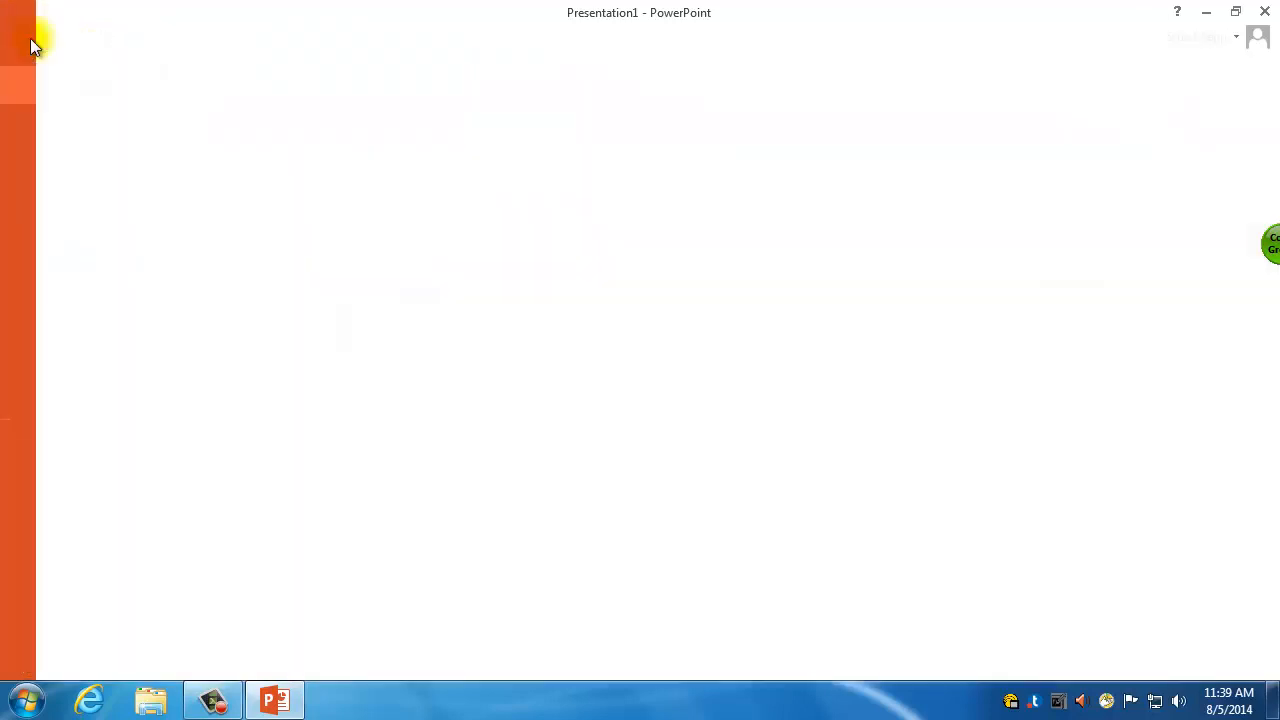
Step: Go from Save As to the Print screen showing four-per-page handouts
click(40, 33)
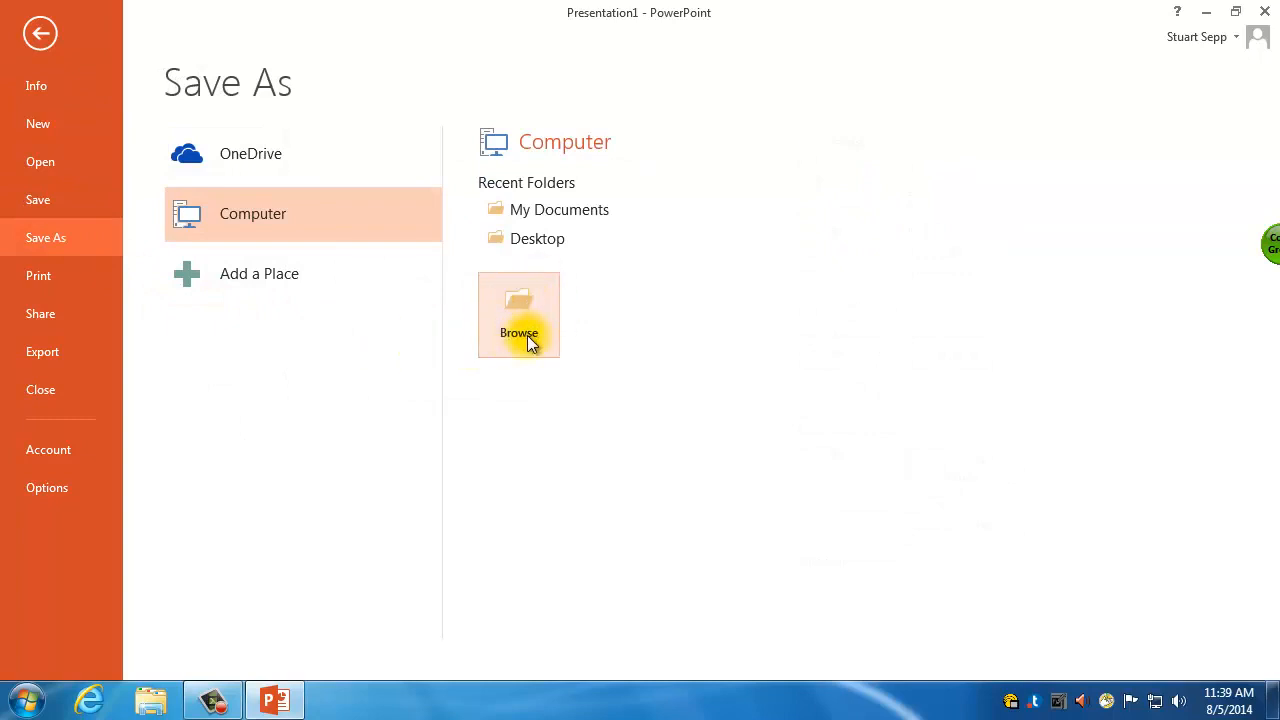
mouse_move(92, 328)
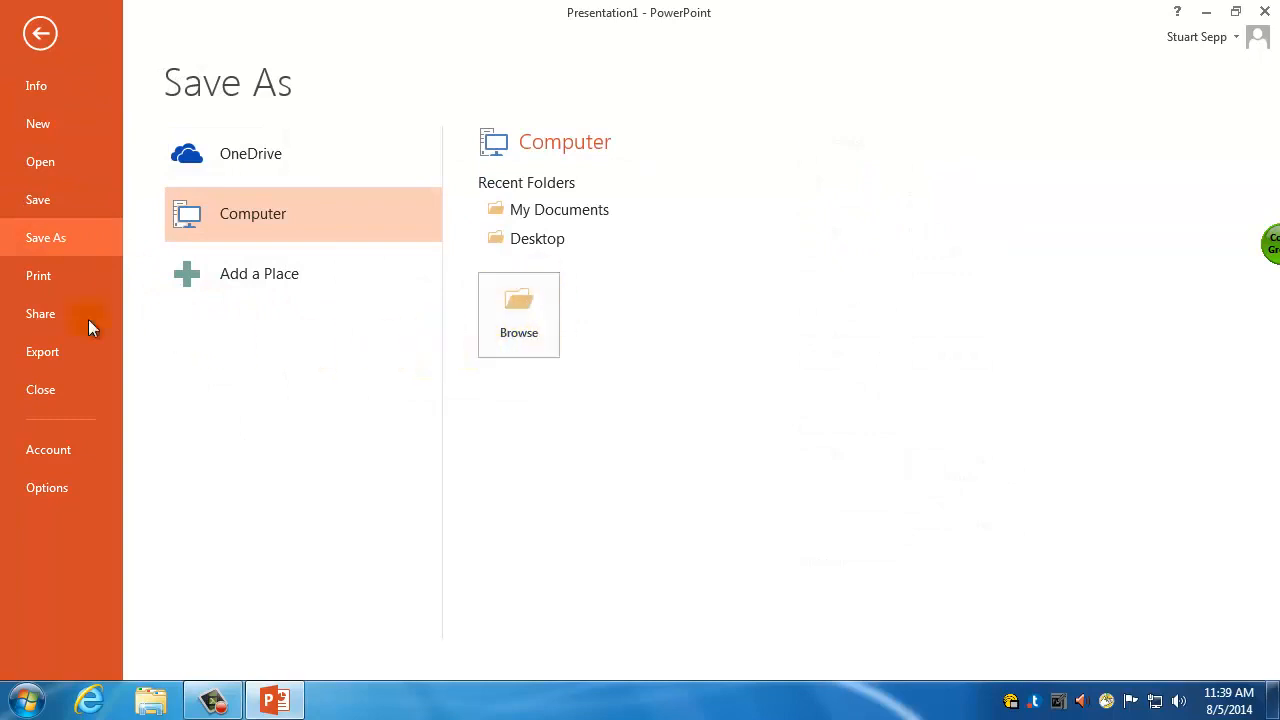
click(38, 275)
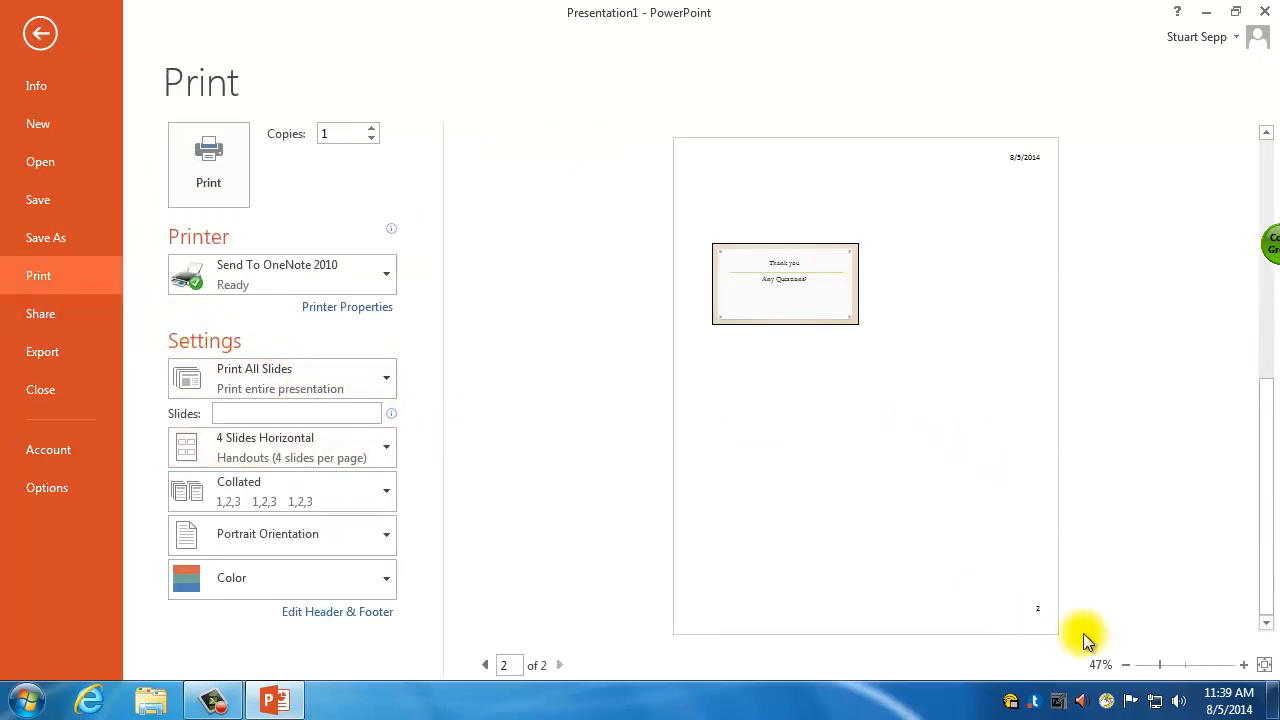
Step: Preview the printout as Full Page Slides and page through the printed pages
click(485, 664)
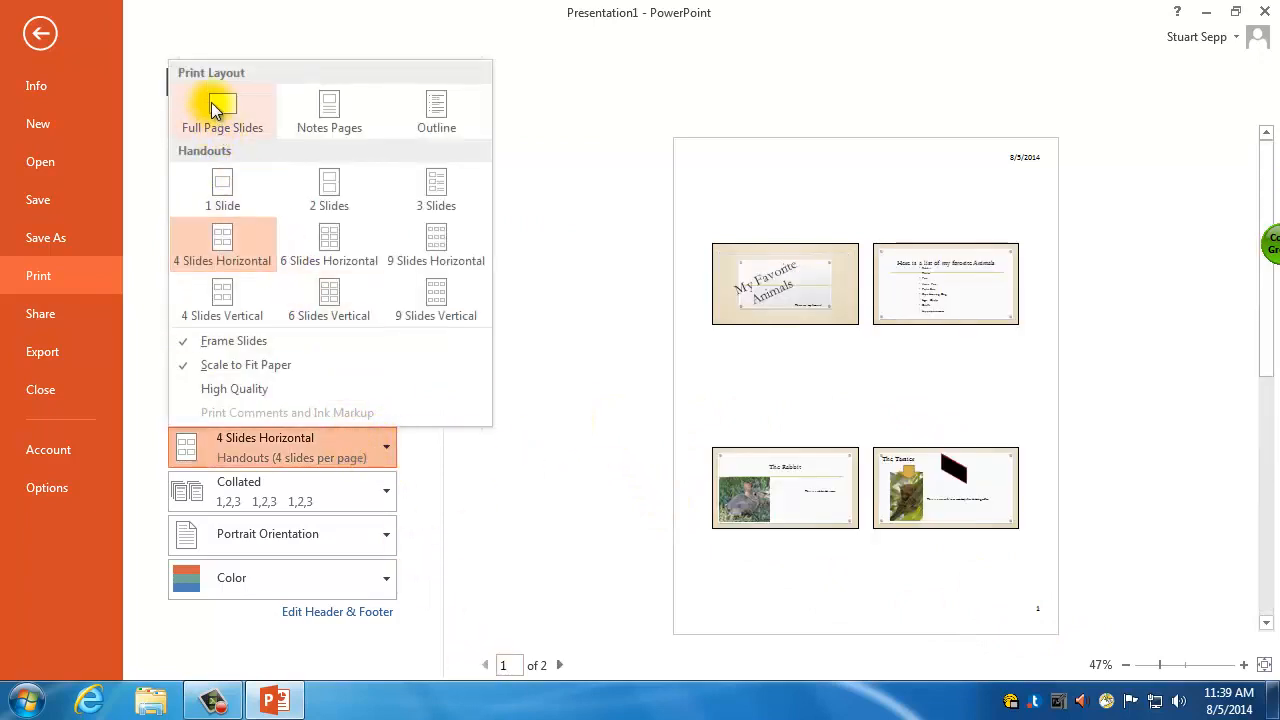
click(222, 110)
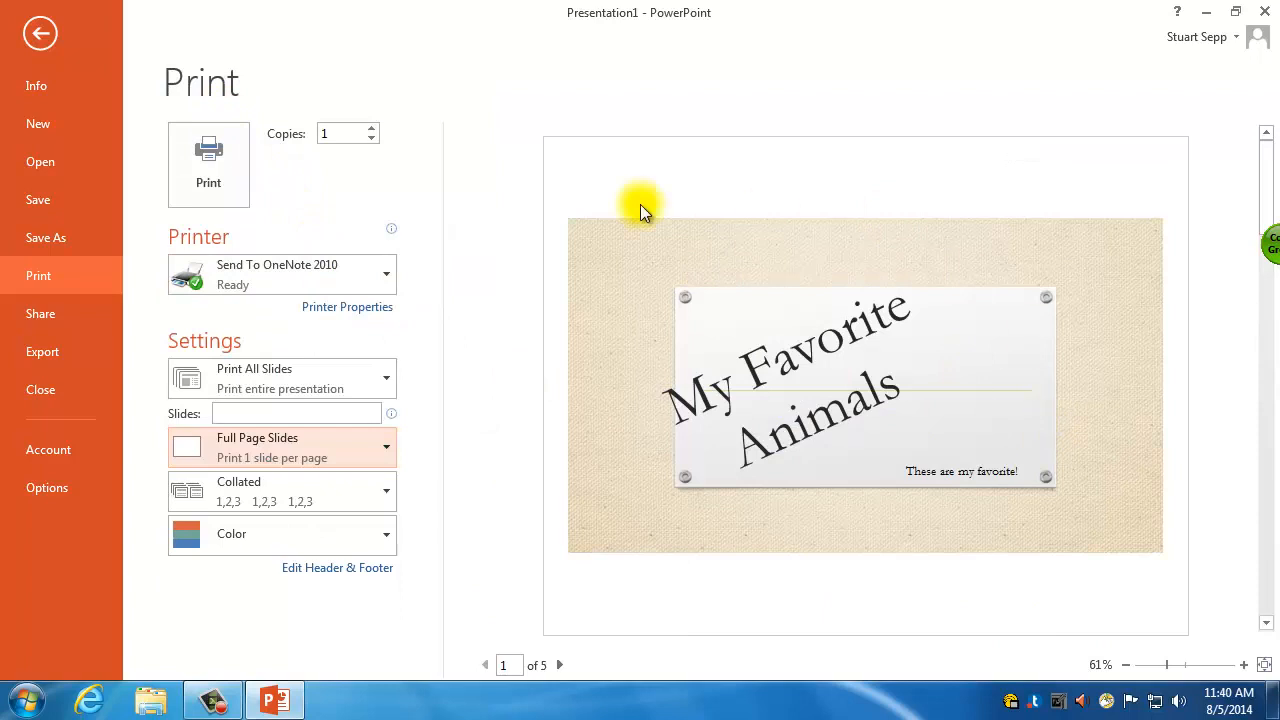
click(560, 665)
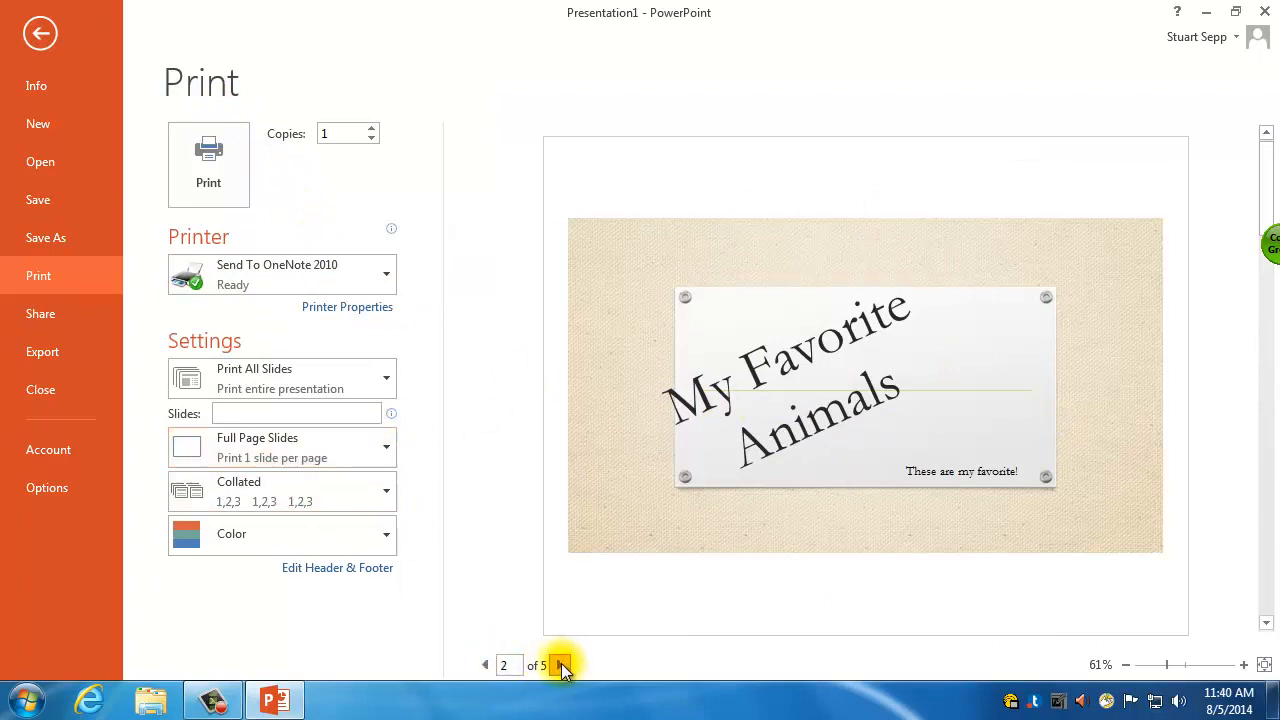
click(561, 665)
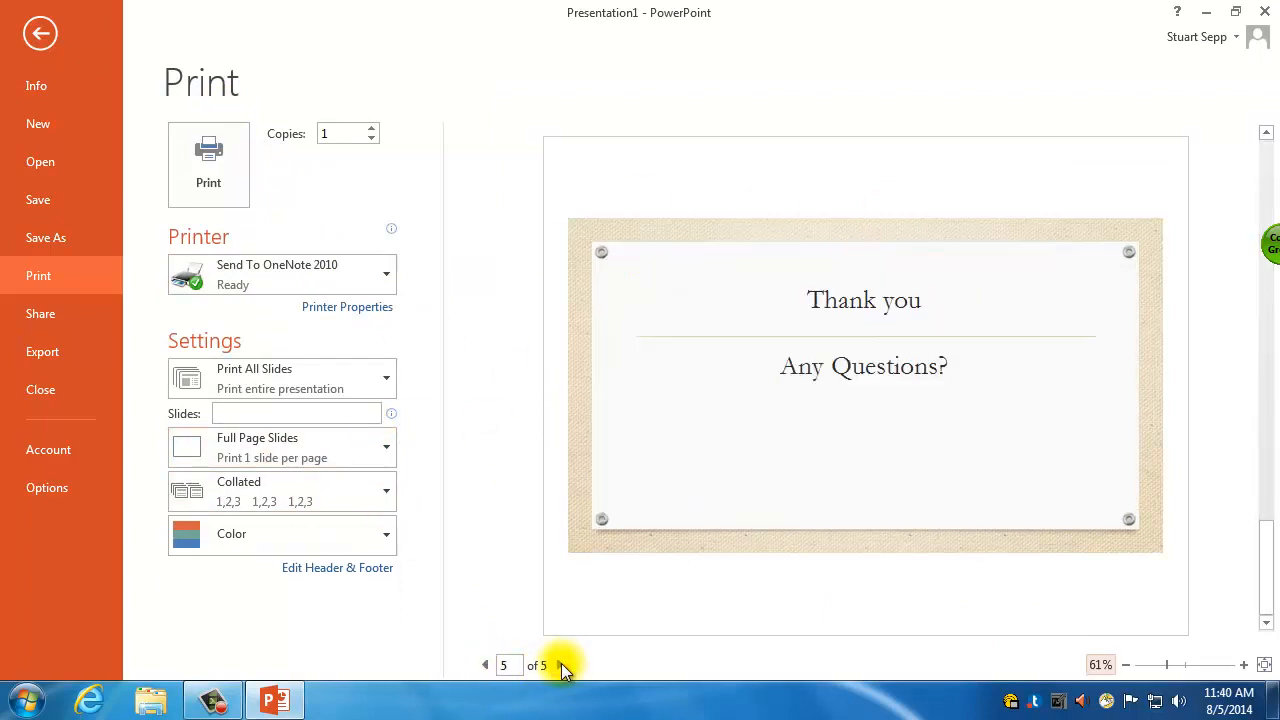
Step: Switch the print layout to 6 Slides Vertical handouts, then go to Export
click(283, 378)
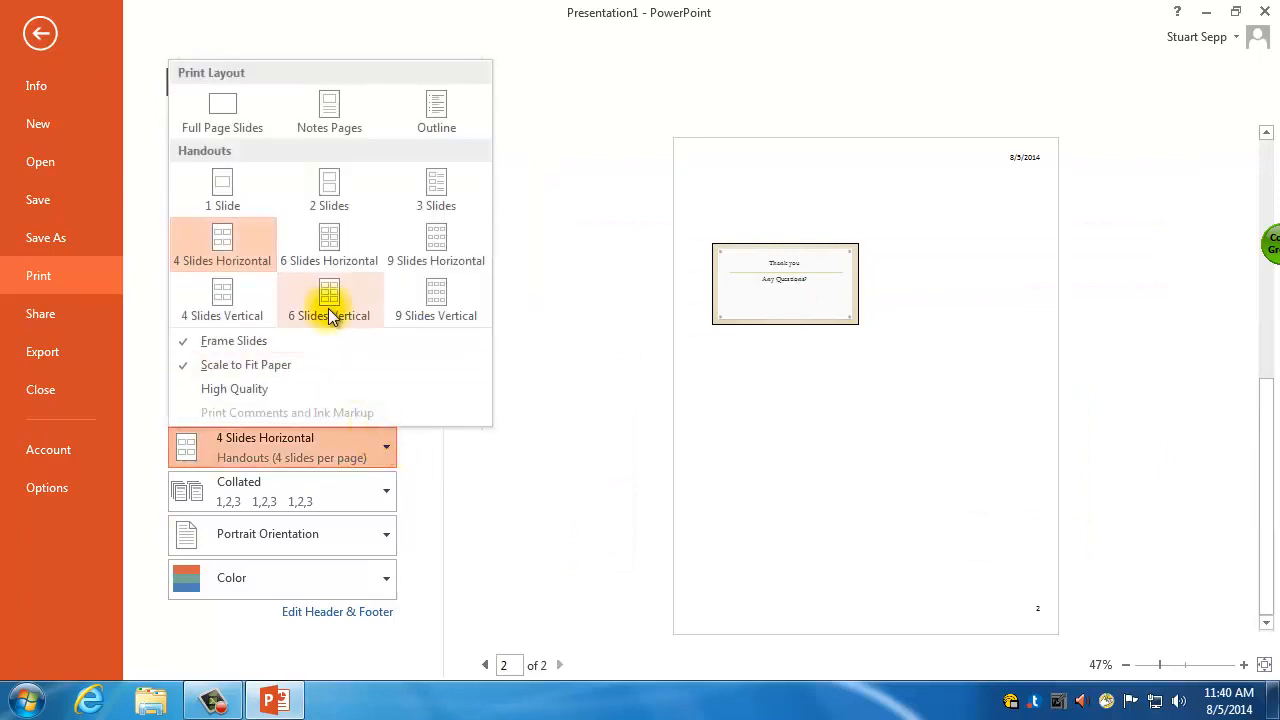
click(329, 300)
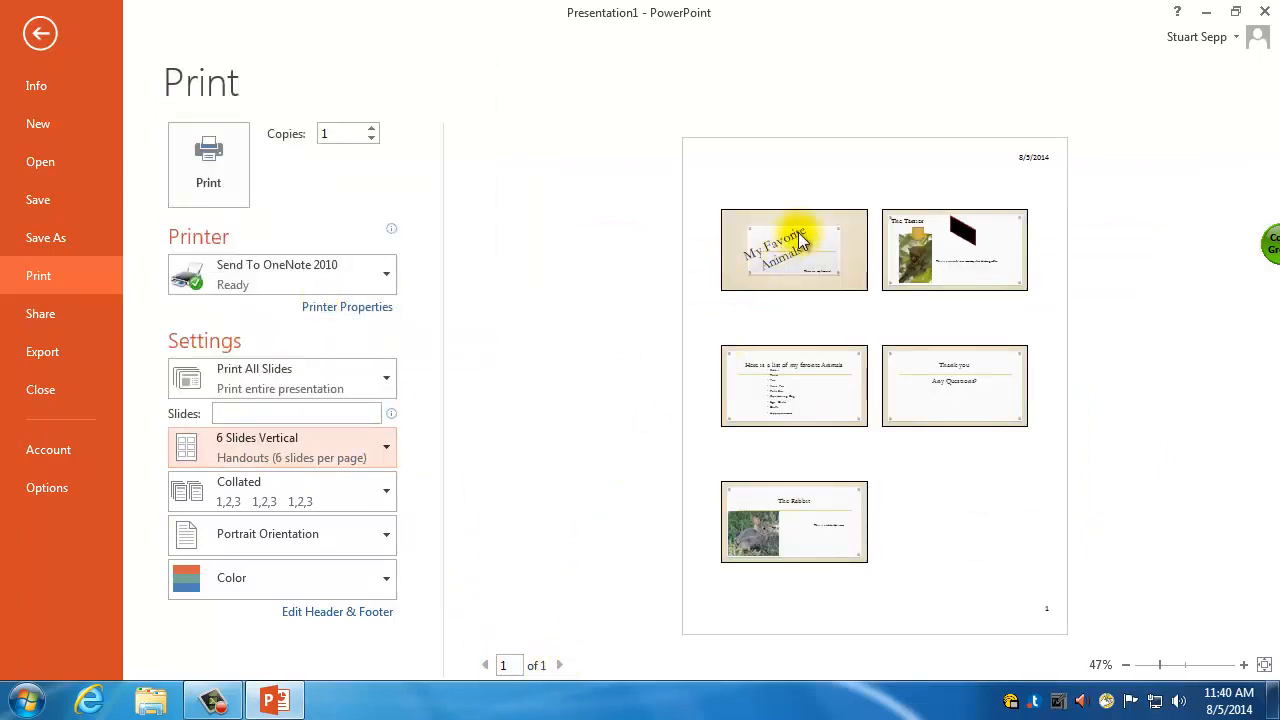
click(42, 351)
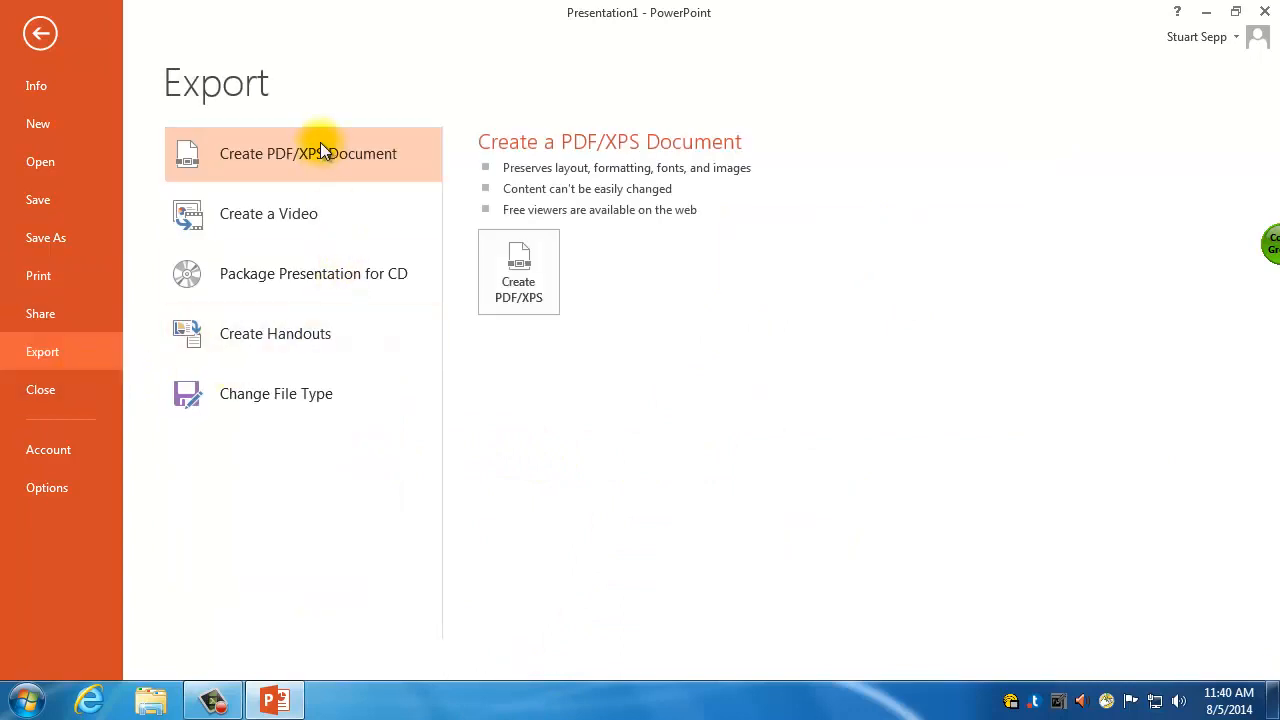
Step: Browse Create a Video and Create Handouts, then dismiss the Send to Microsoft Word dialog
click(268, 213)
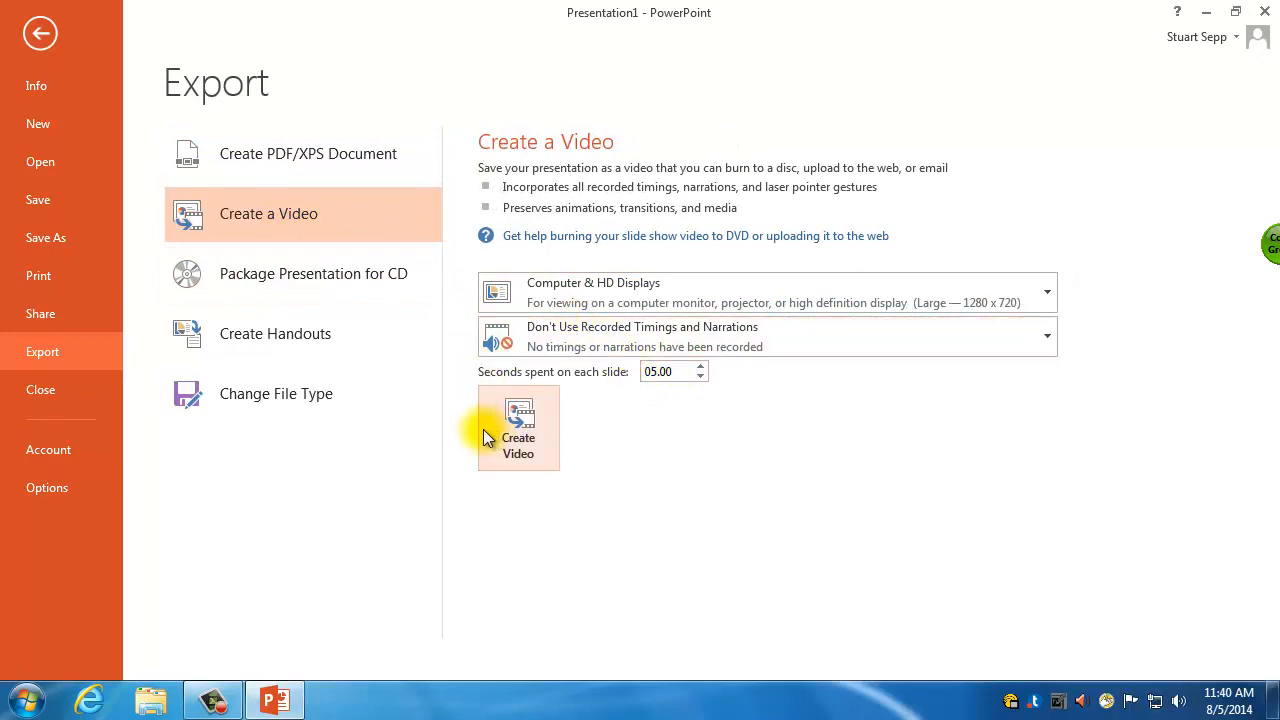
click(303, 333)
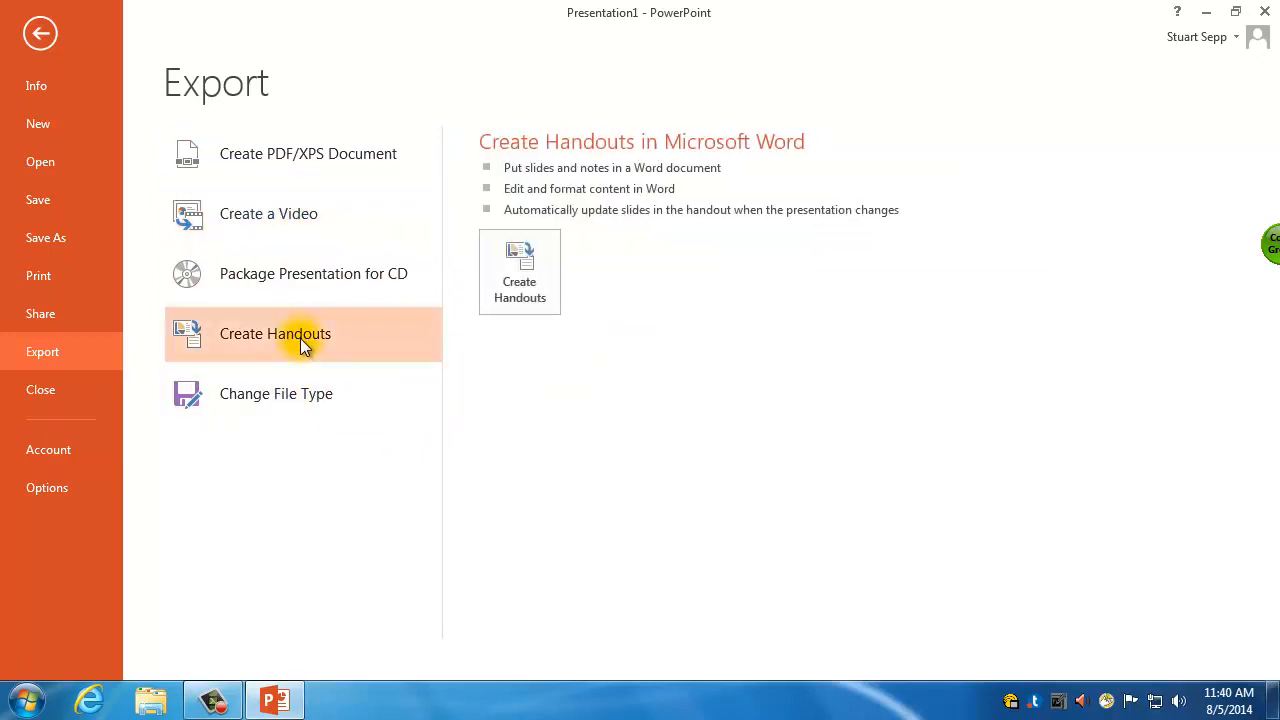
click(519, 271)
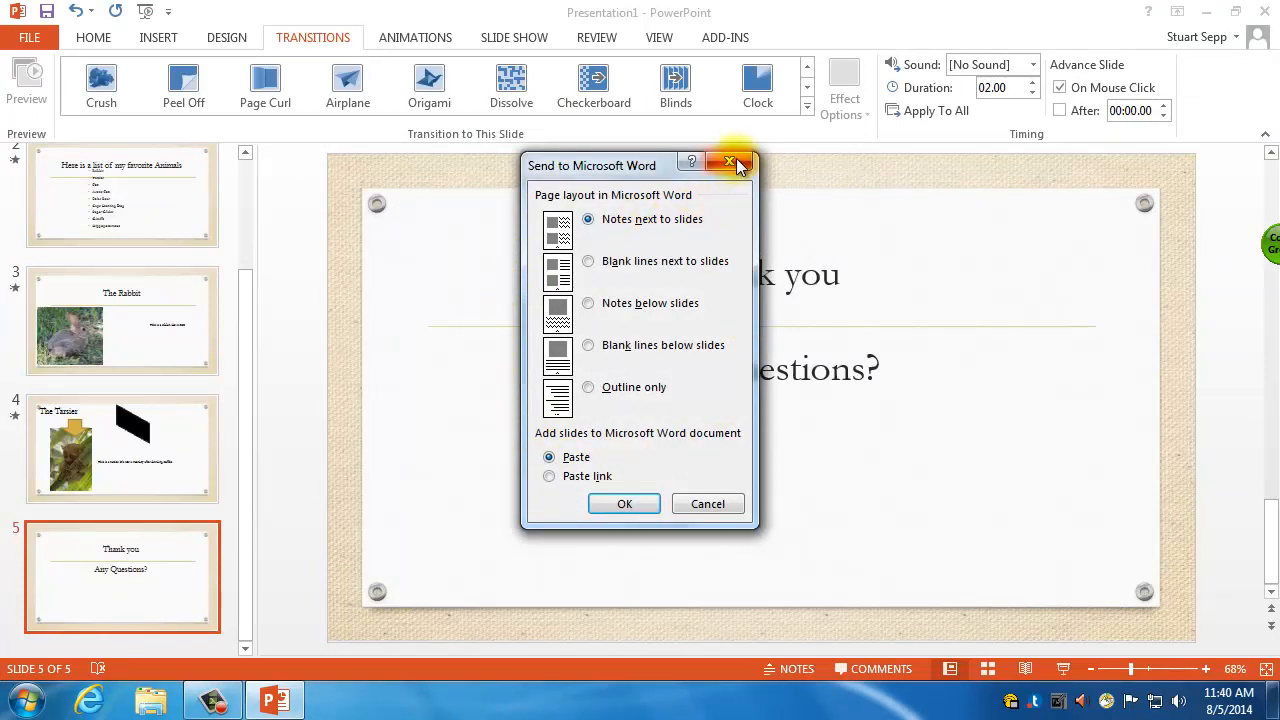
click(736, 164)
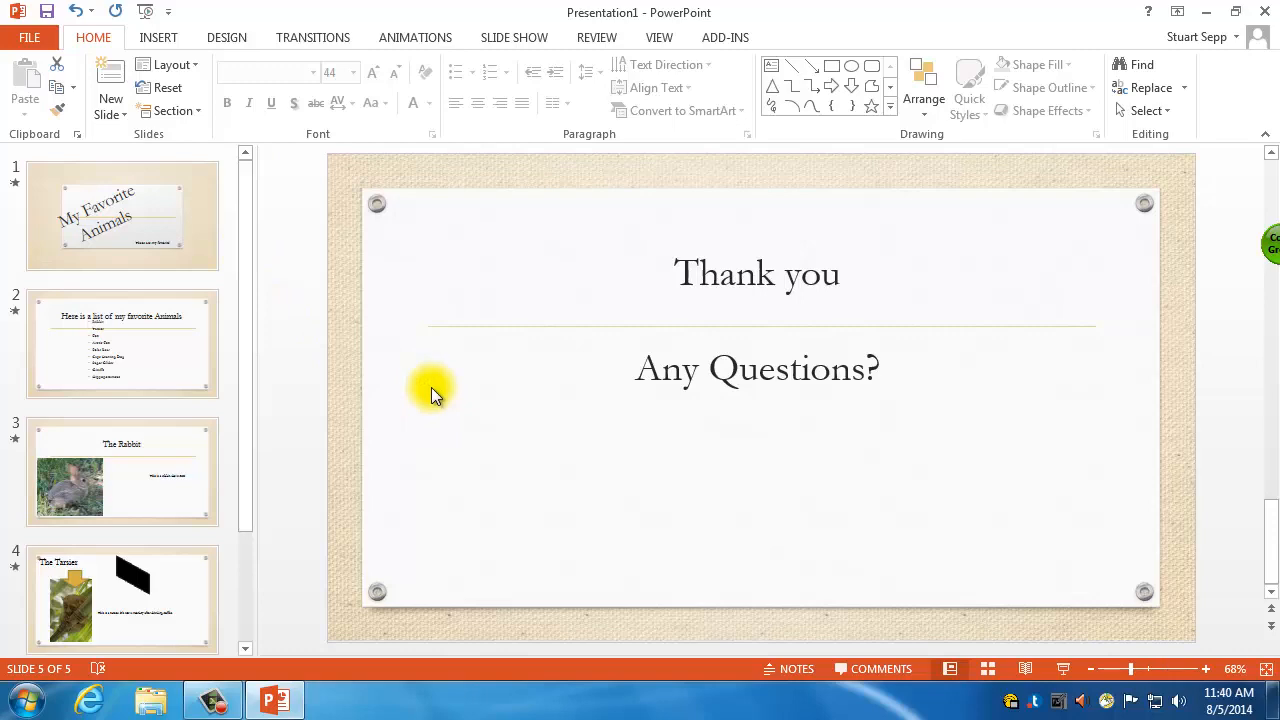
mouse_move(425, 407)
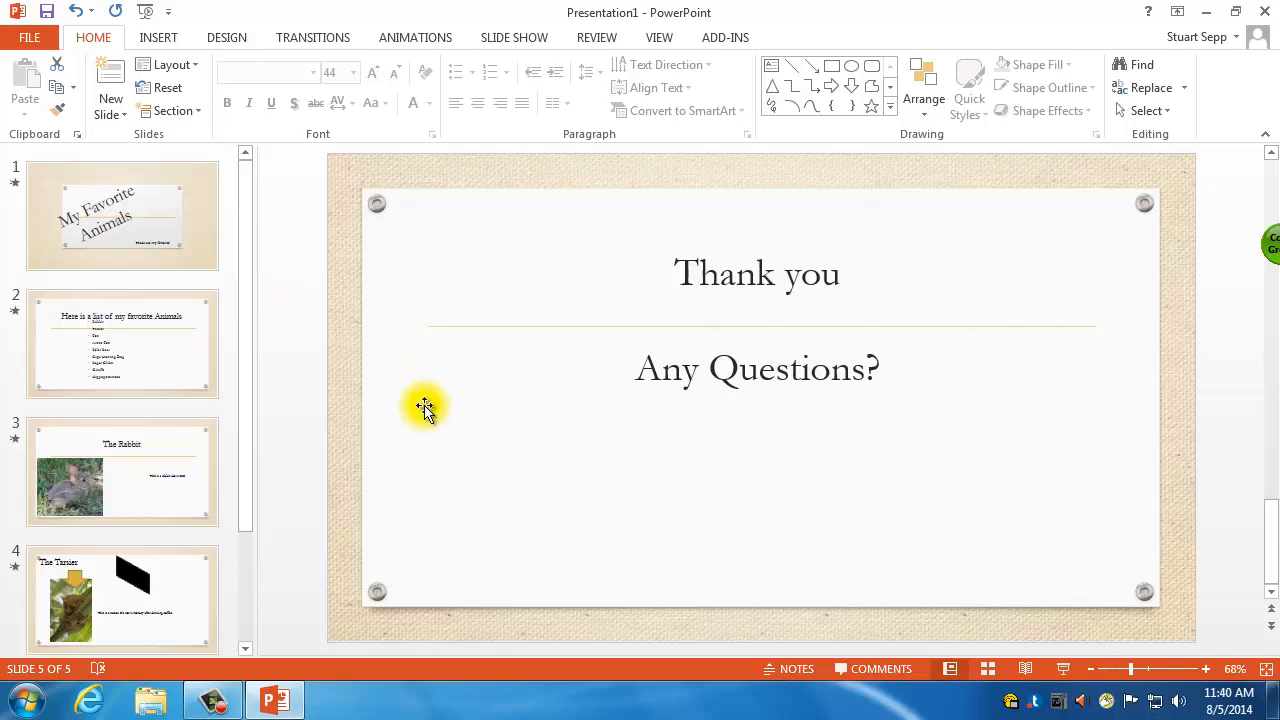